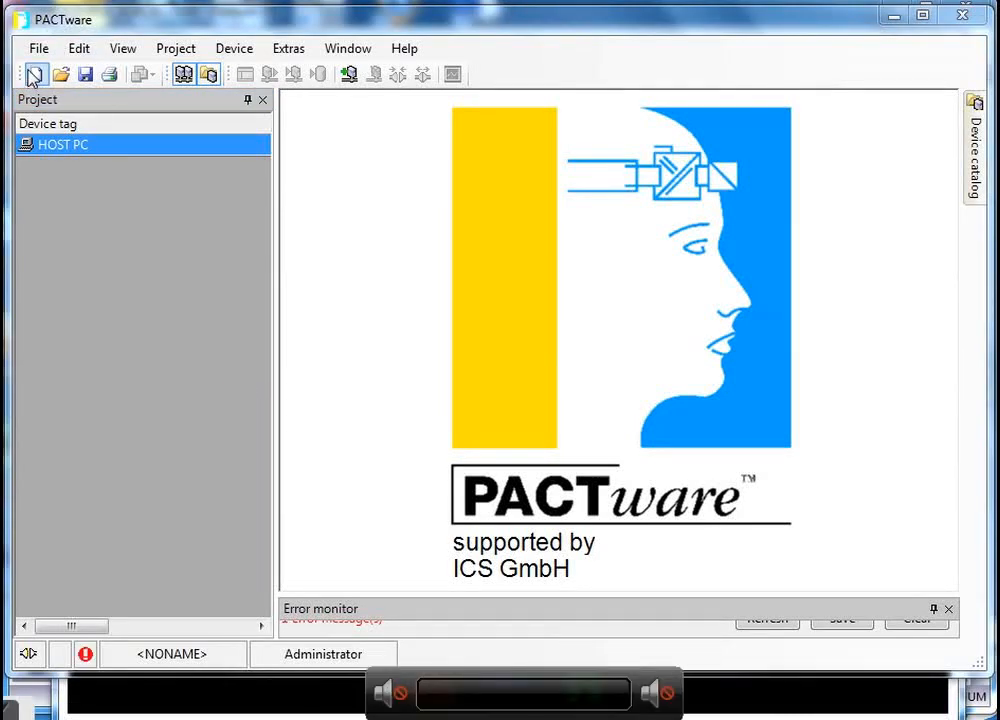
- Add a BL Service Ethernet device under HOST PC at TCP:192.168.1.125
right_click(64, 144)
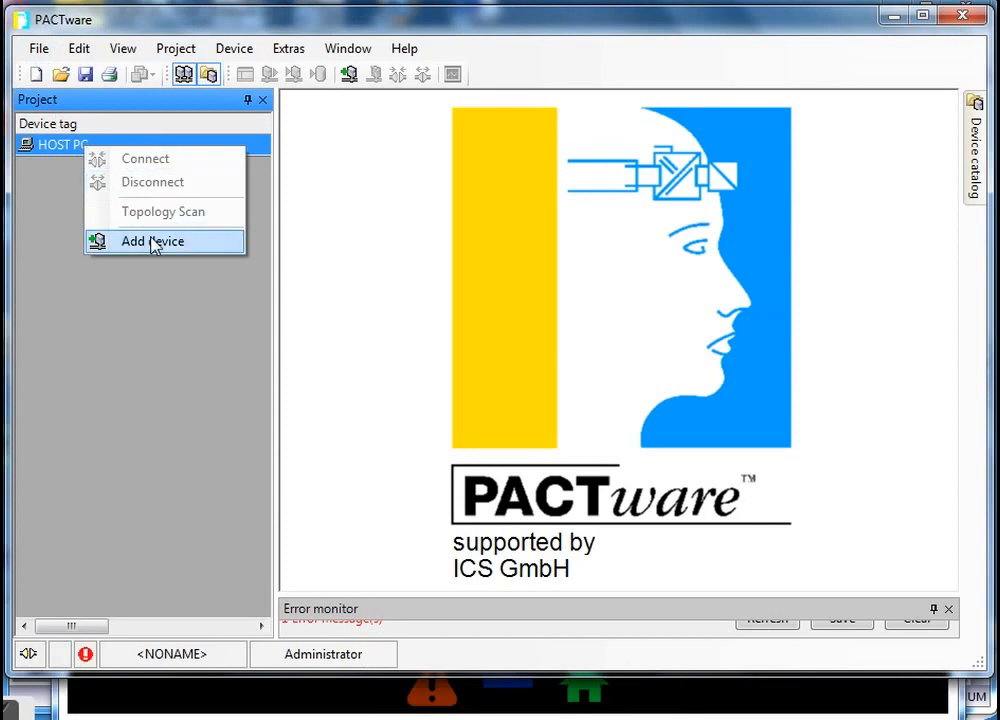
click(38, 48)
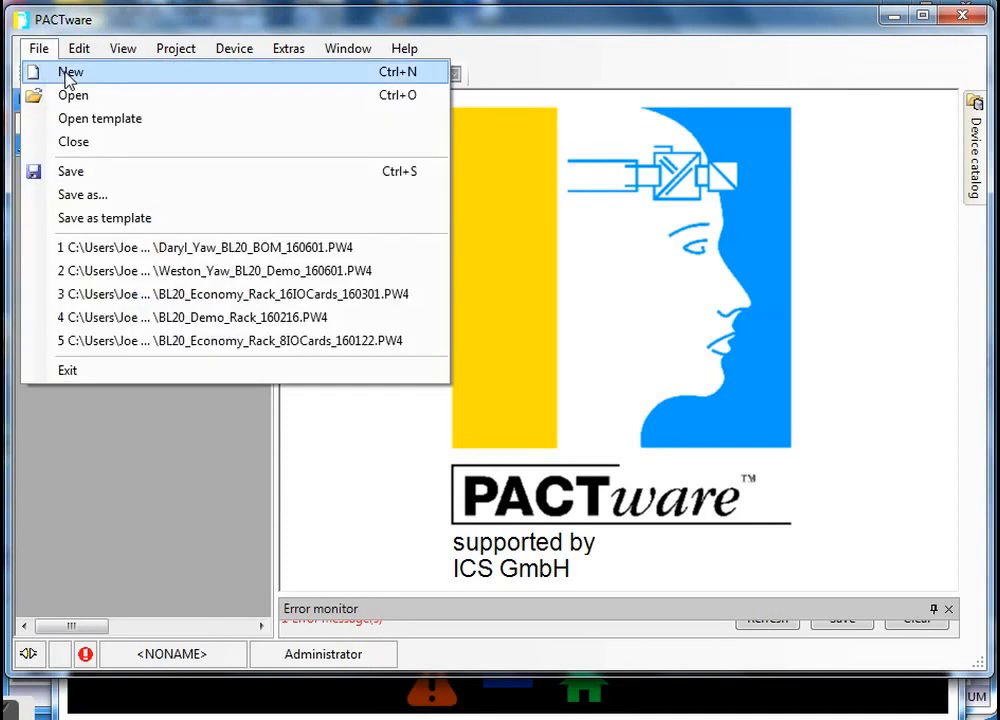
click(70, 72)
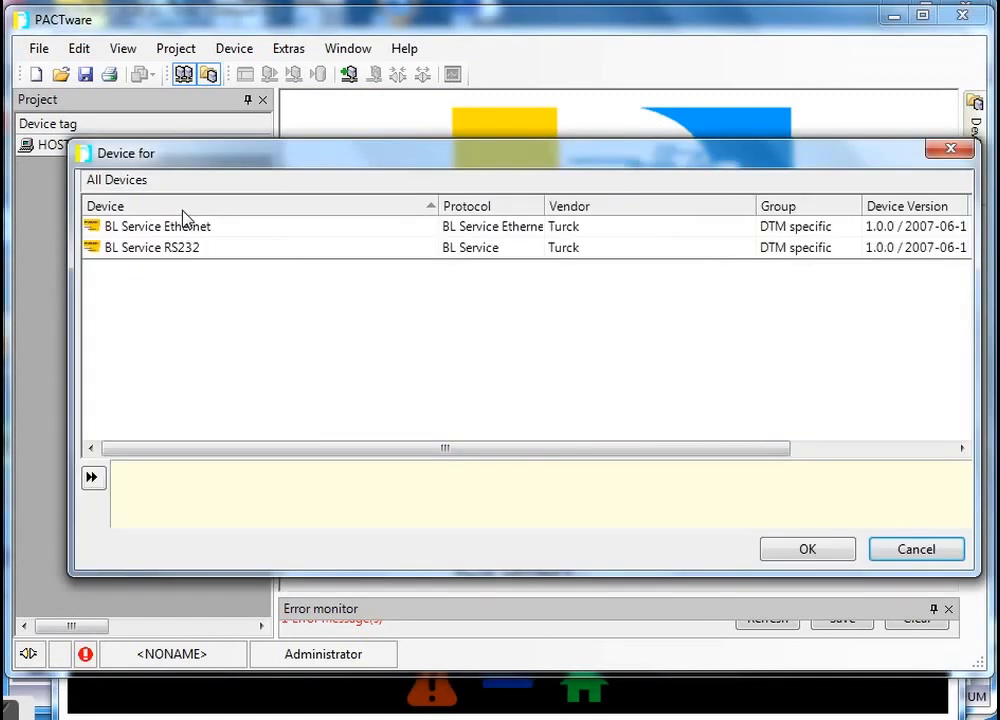
click(156, 226)
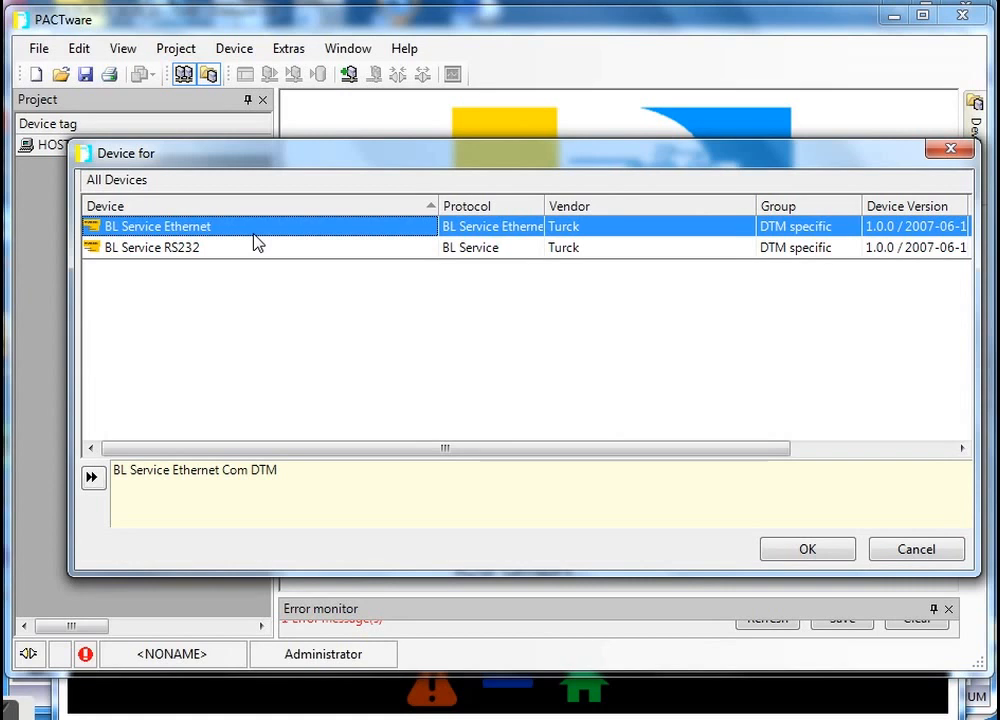
click(808, 548)
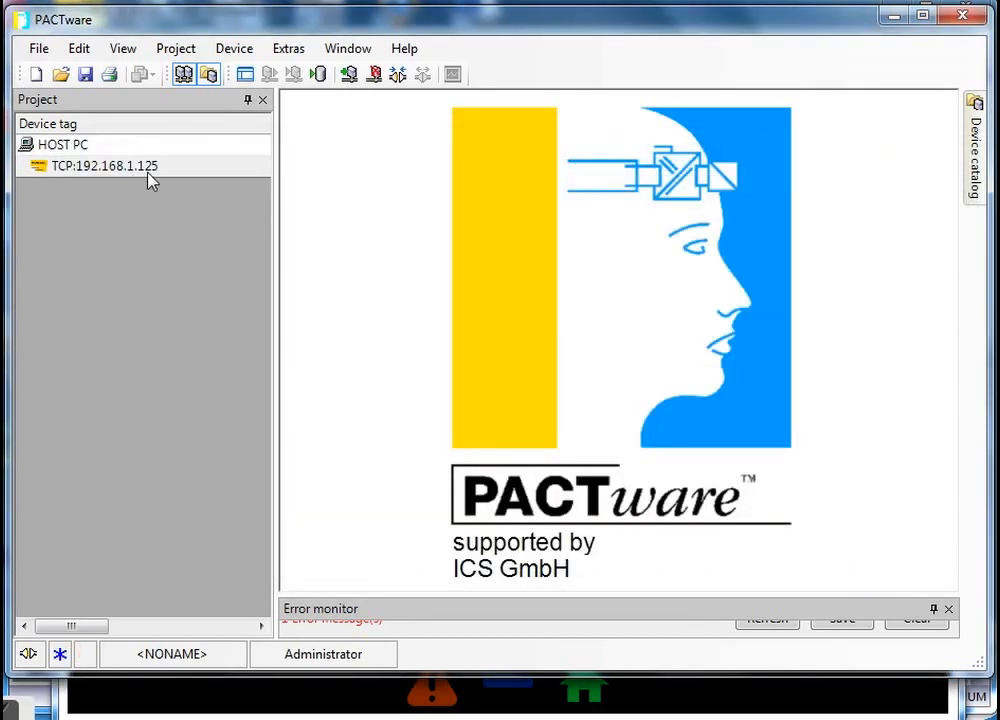
mouse_move(156, 176)
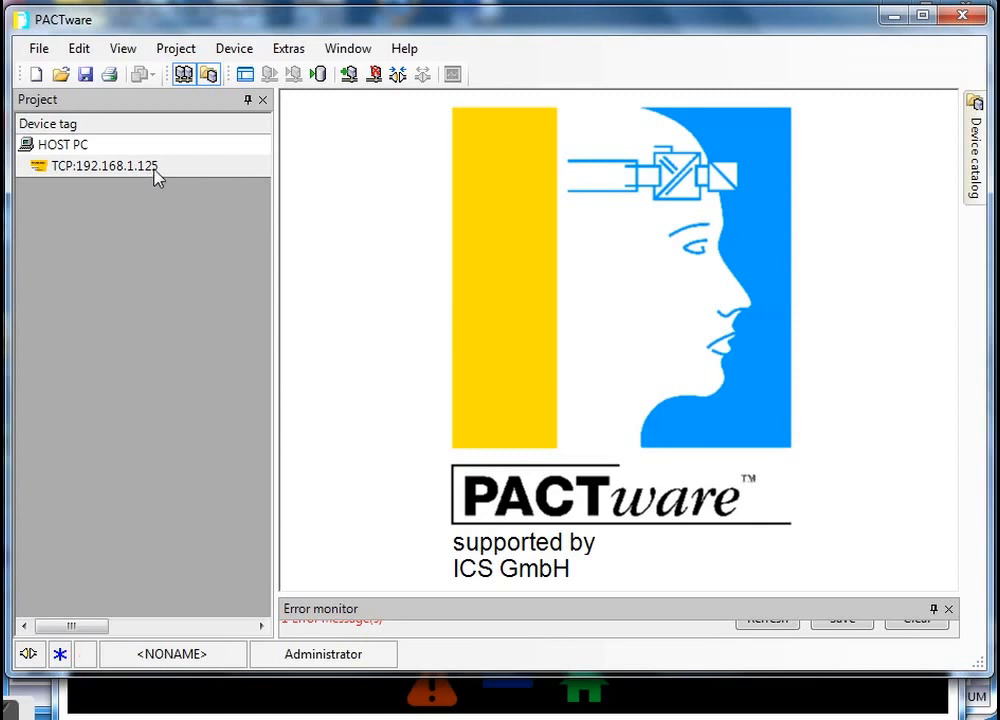
- Search the network from bus address management and select the found BL20-E-GW-EN gateway at 192.168.1.2
double_click(104, 164)
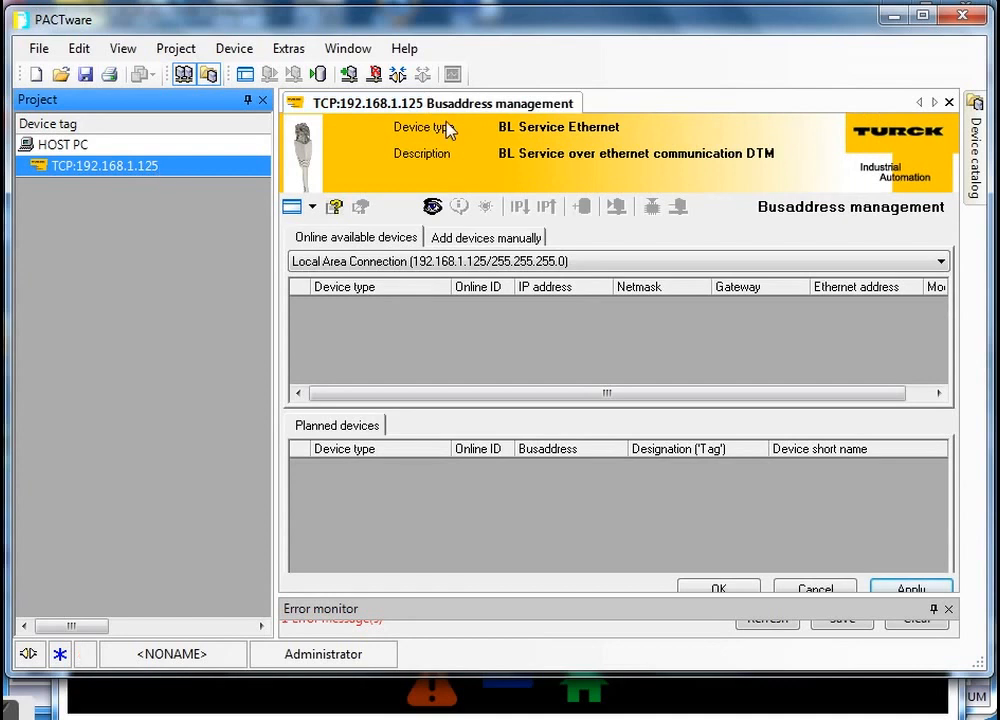
mouse_move(528, 140)
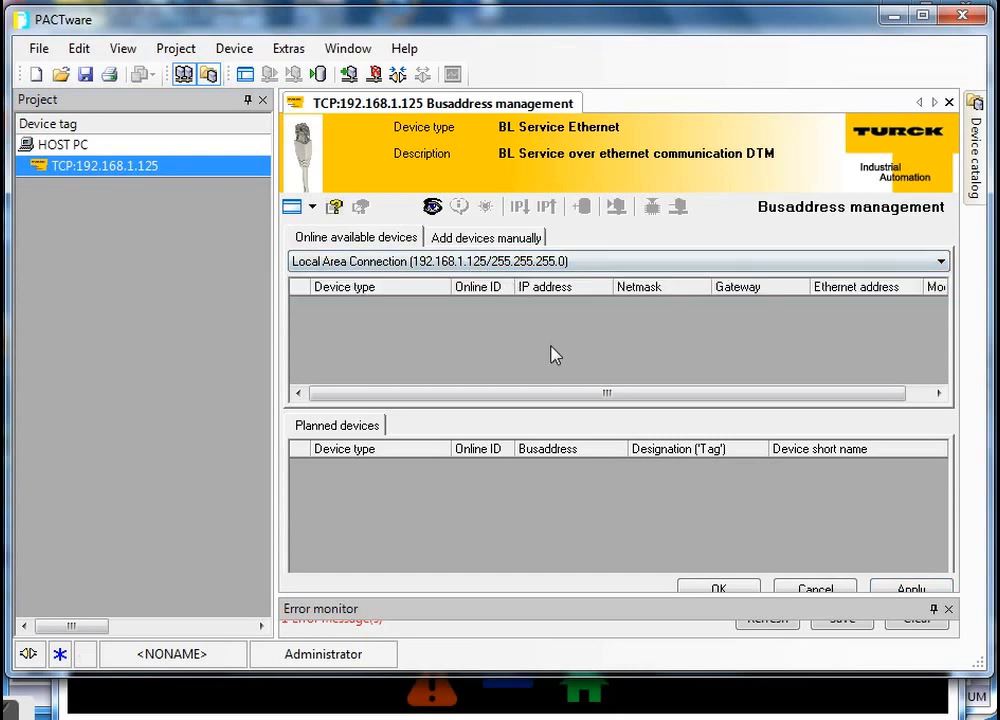
mouse_move(432, 206)
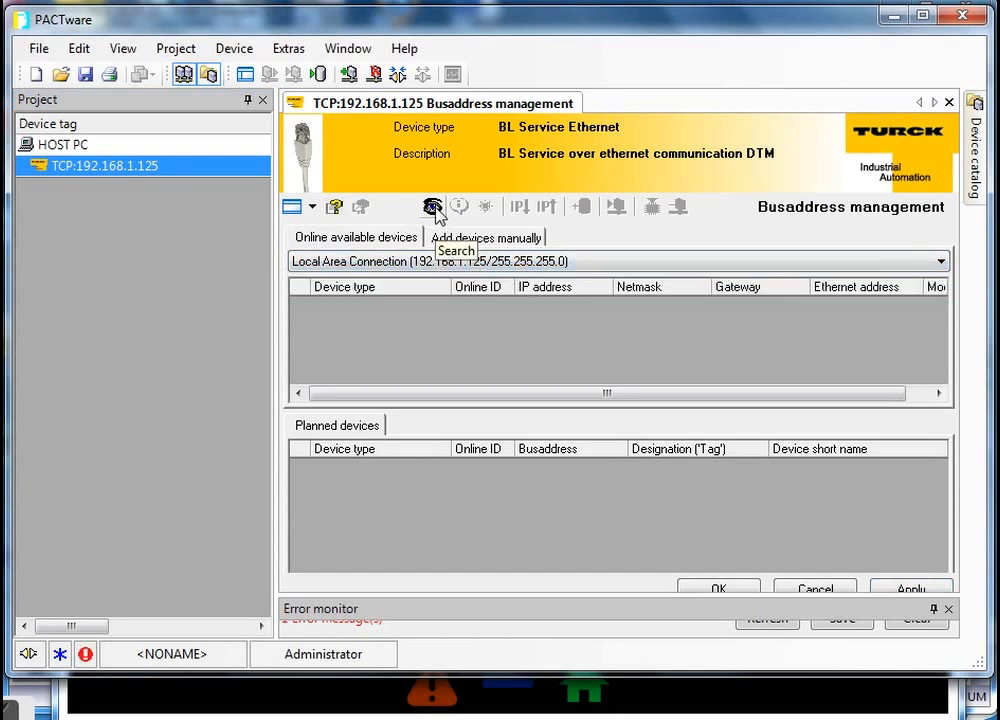
click(432, 206)
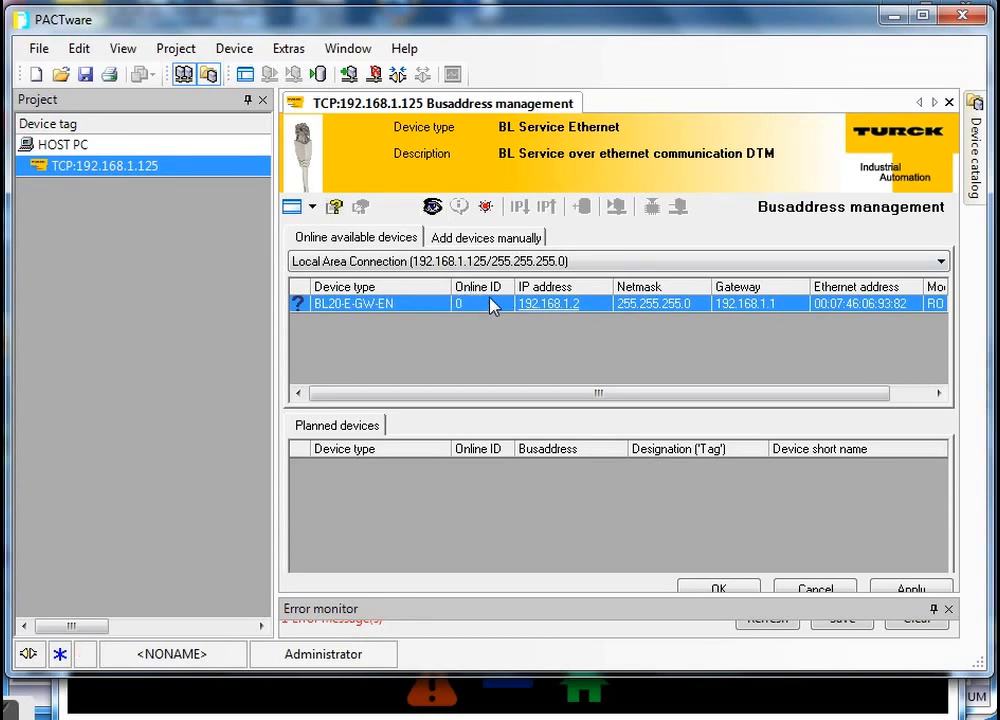
mouse_move(380, 304)
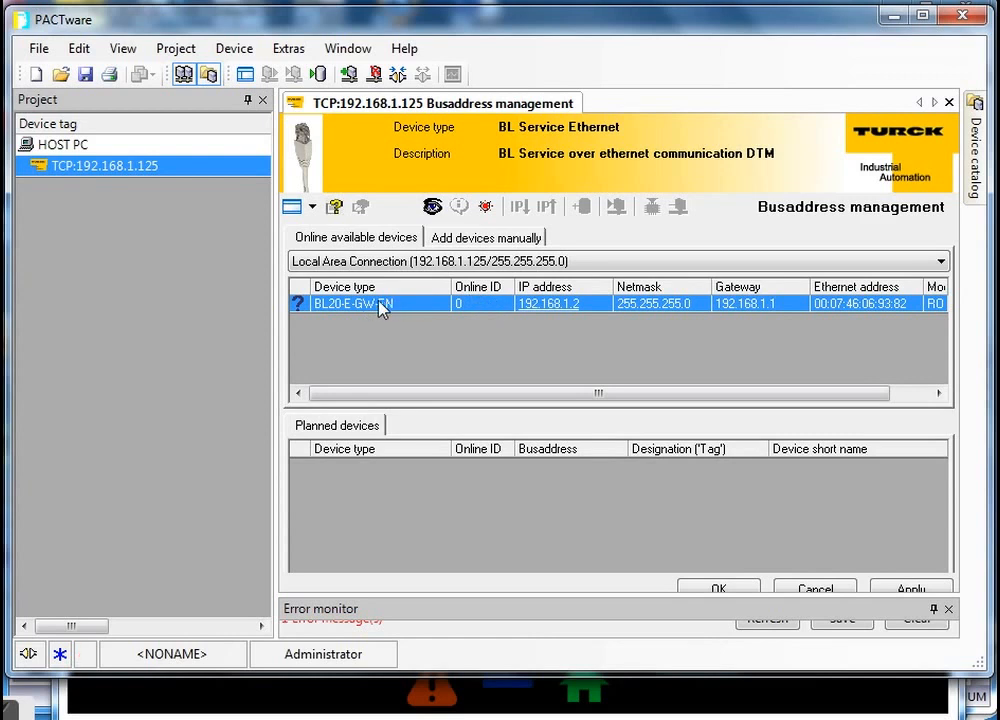
click(432, 206)
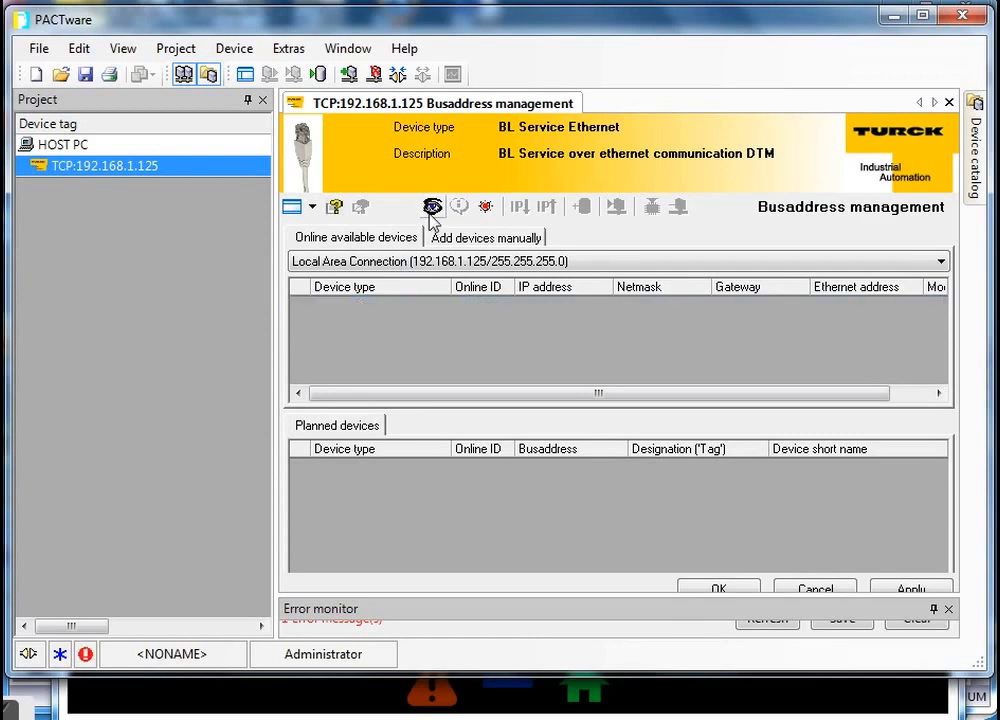
click(432, 206)
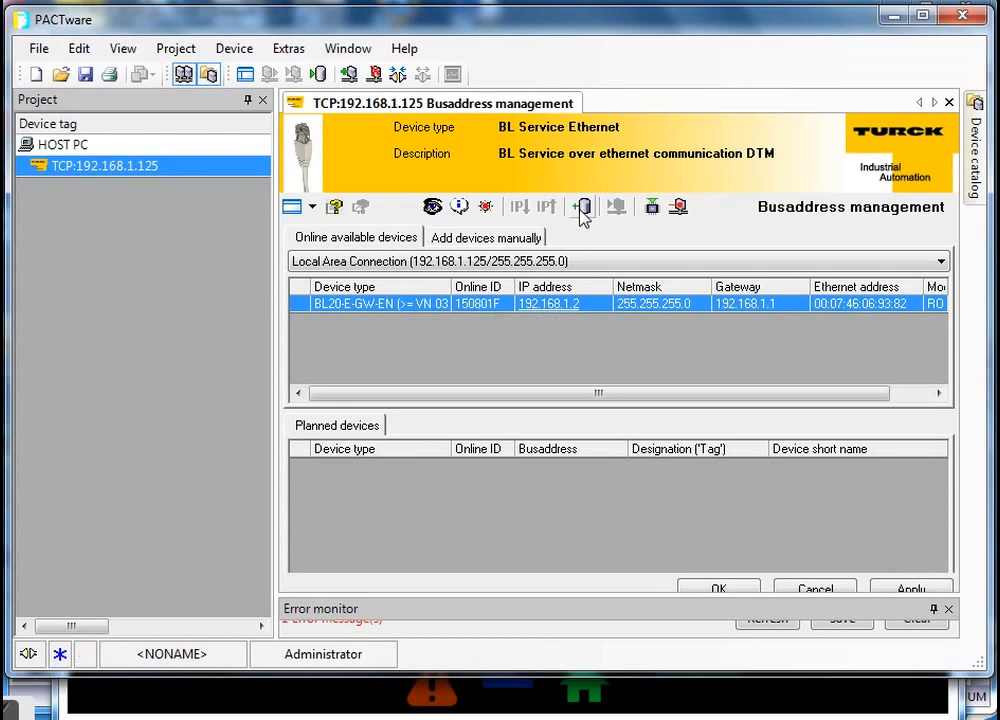
mouse_move(582, 206)
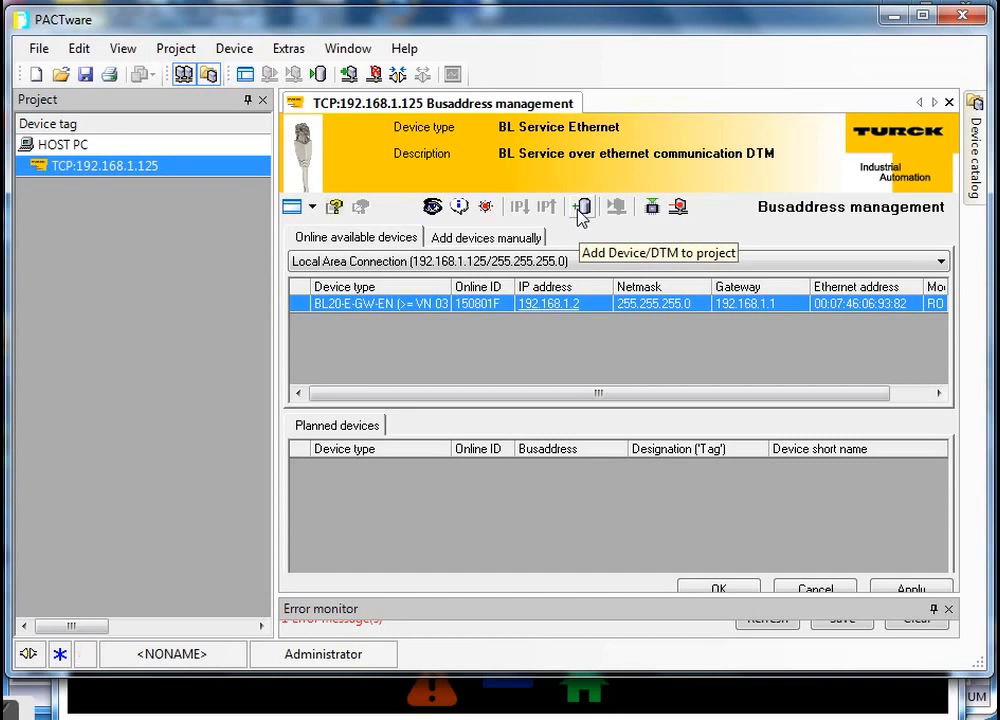
- Add the gateway to the project together with DTMs for its connected modules
click(582, 206)
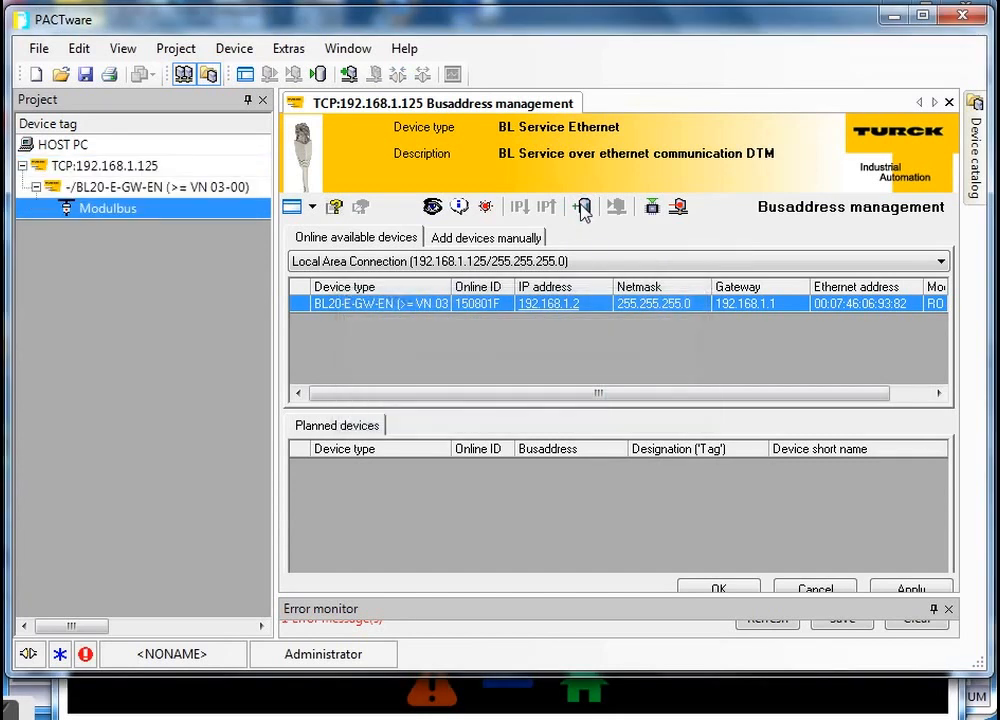
click(584, 206)
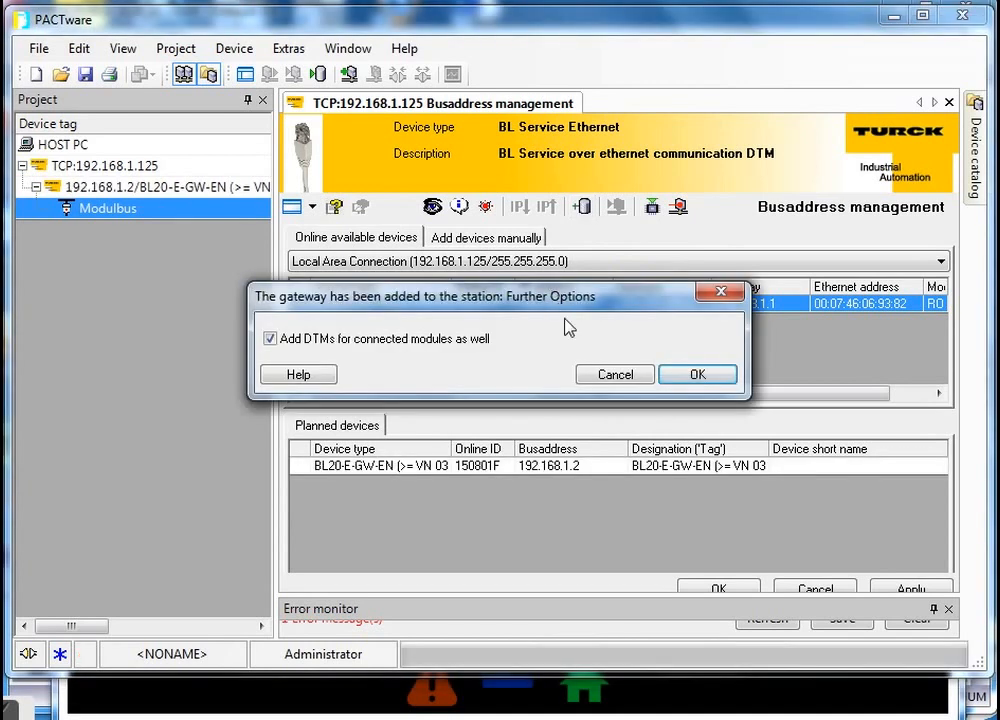
click(696, 374)
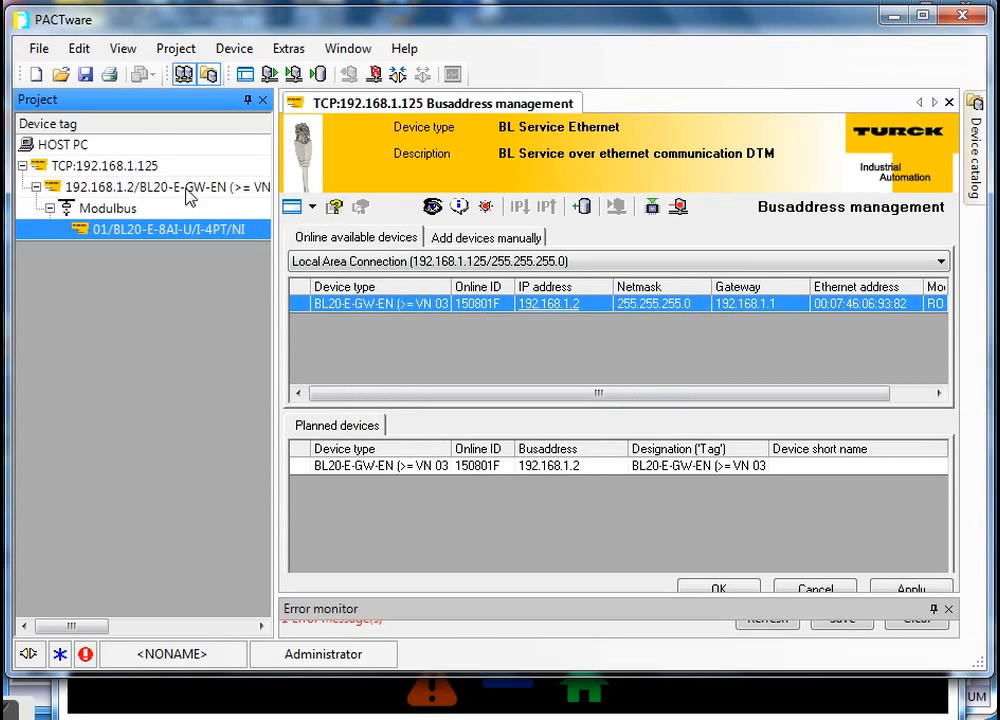
- Show the IO configurator for the BL20-E-GW-EN gateway and select the 8AI analogue input module
click(160, 188)
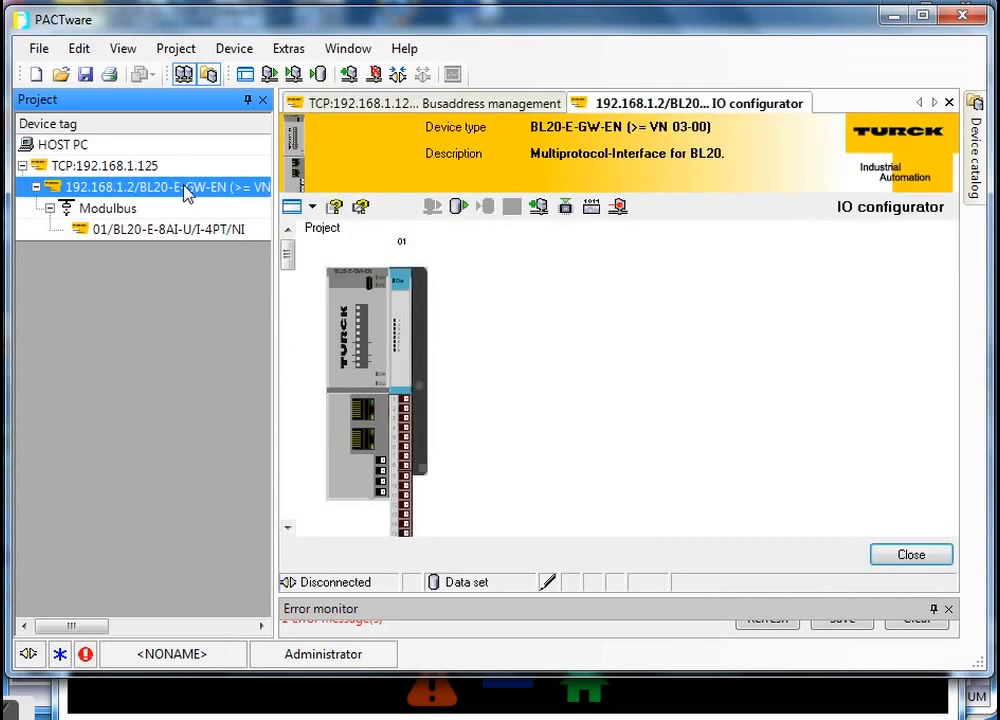
mouse_move(292, 320)
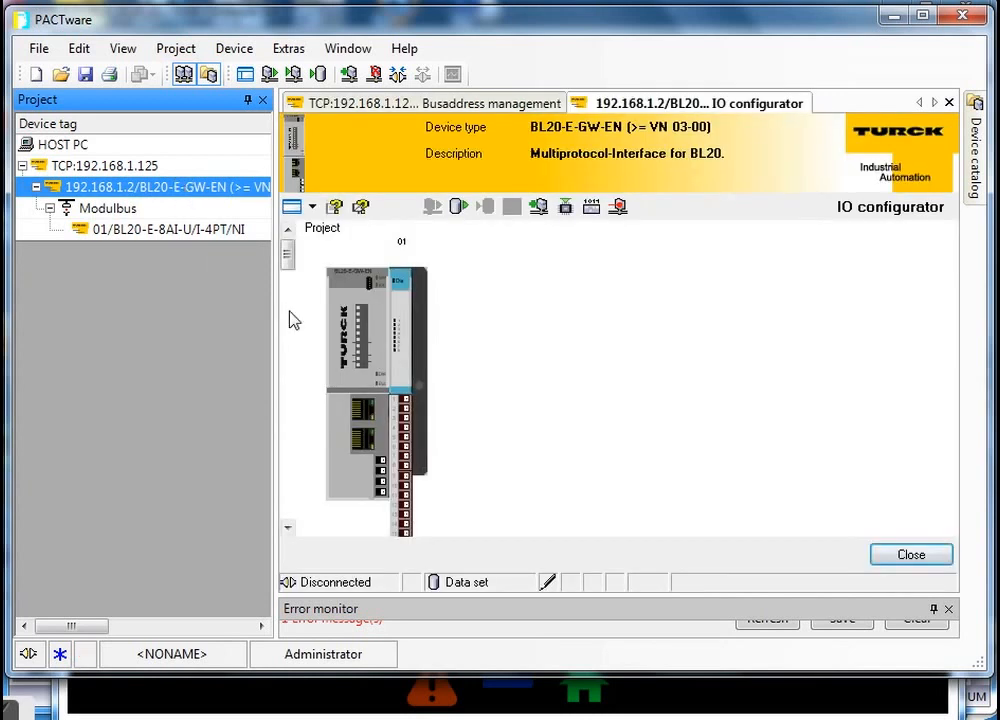
mouse_move(370, 350)
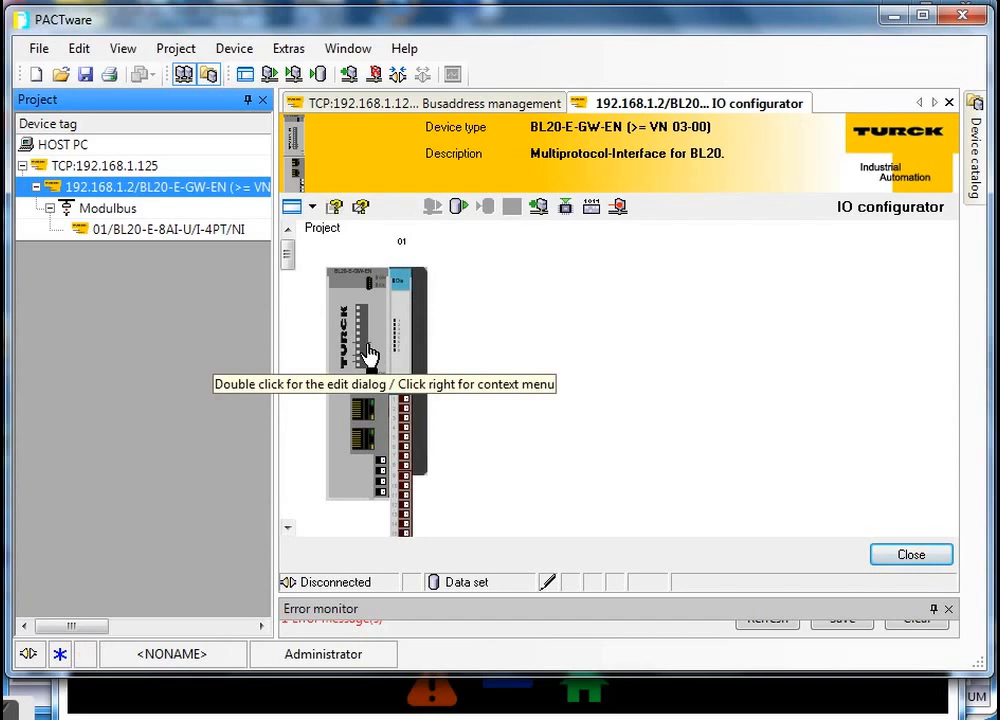
mouse_move(398, 352)
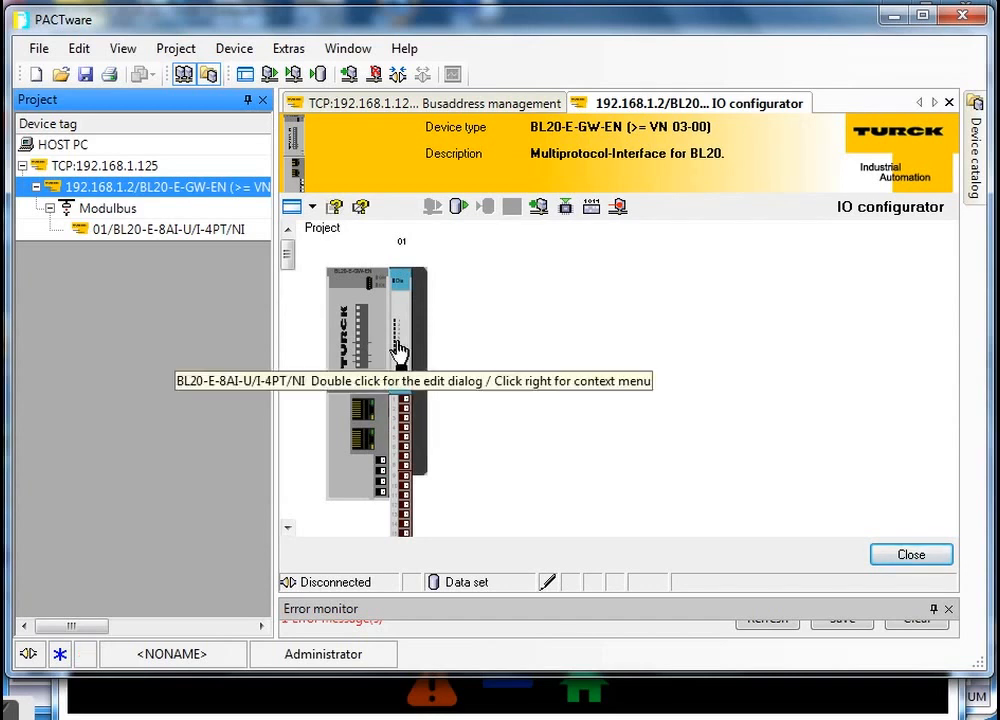
click(168, 228)
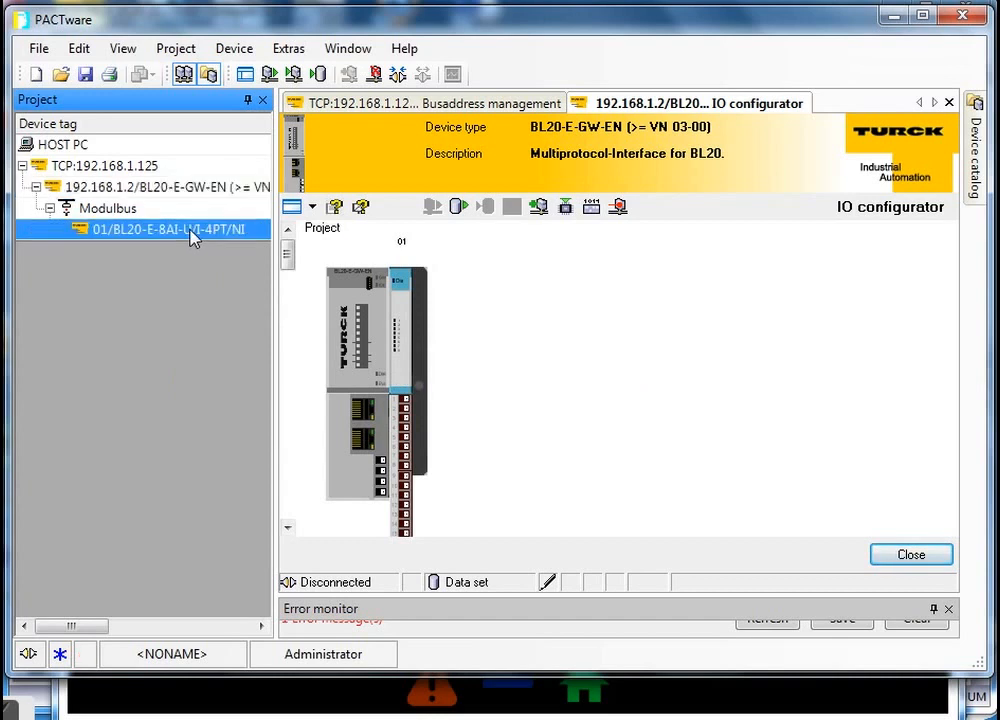
- Set Analog In 2 of the 8AI module to current 0...20 mA standard, data format 15 bit + sign
double_click(156, 228)
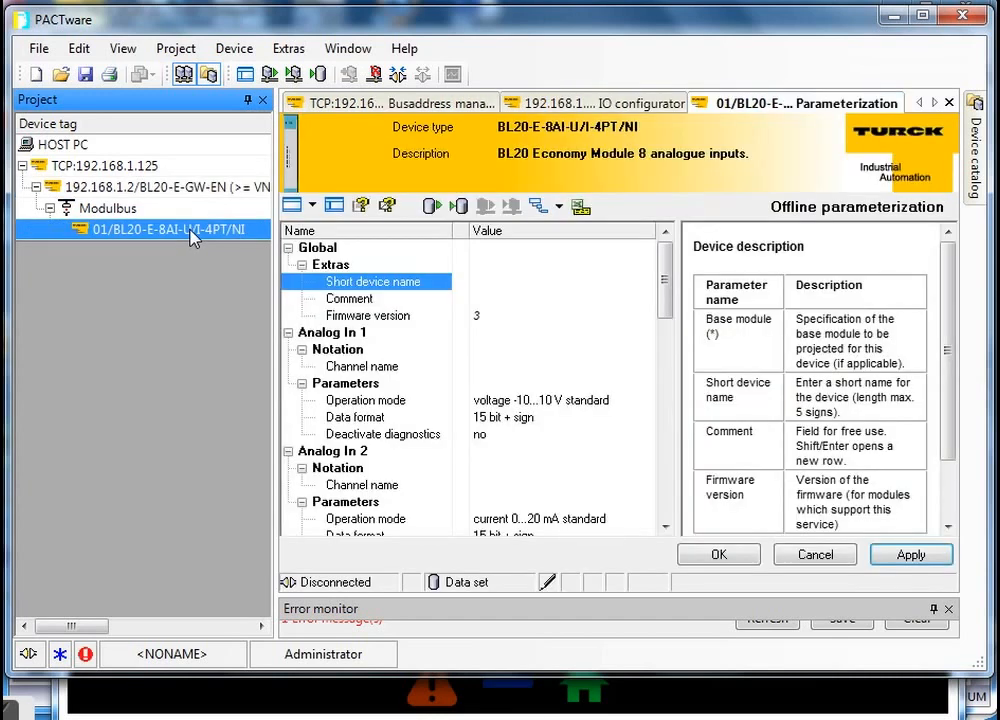
scroll(down, 3)
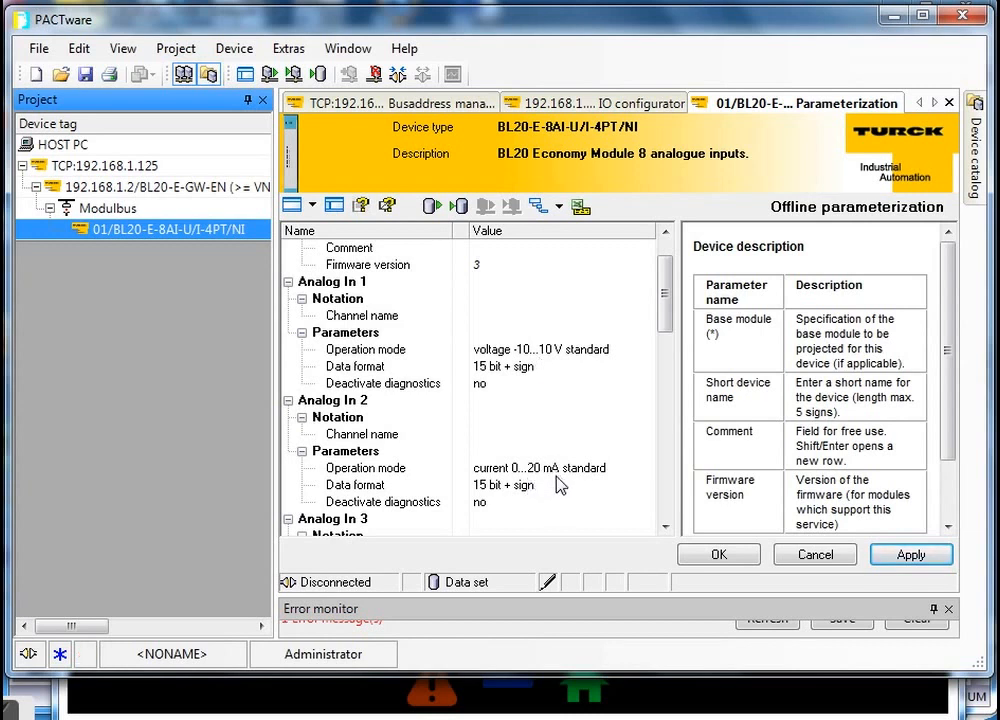
mouse_move(608, 480)
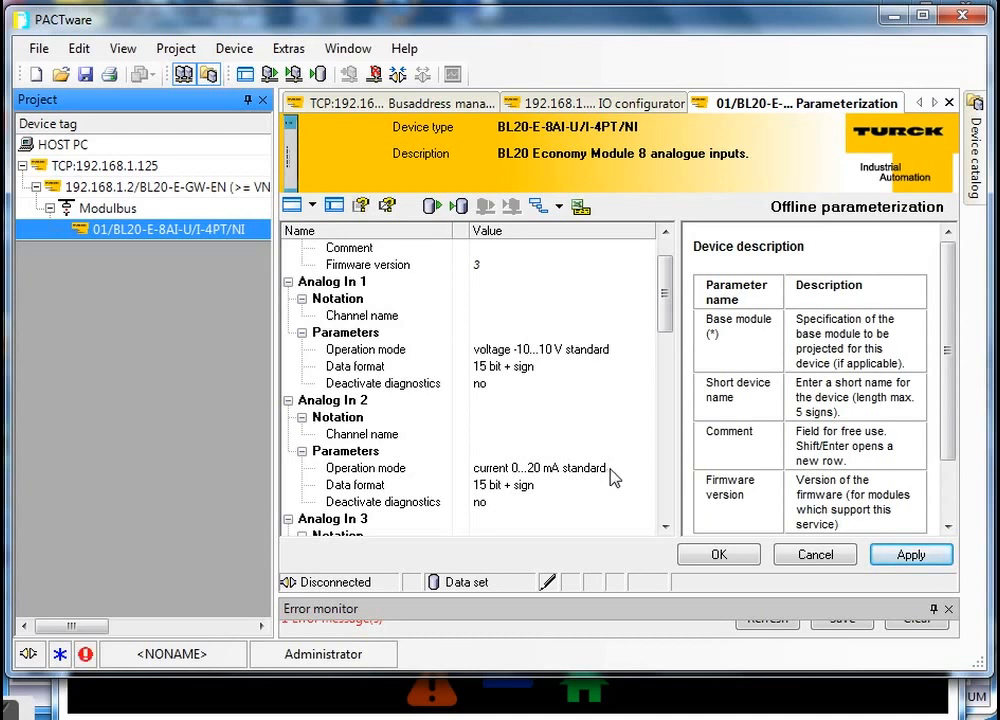
click(644, 468)
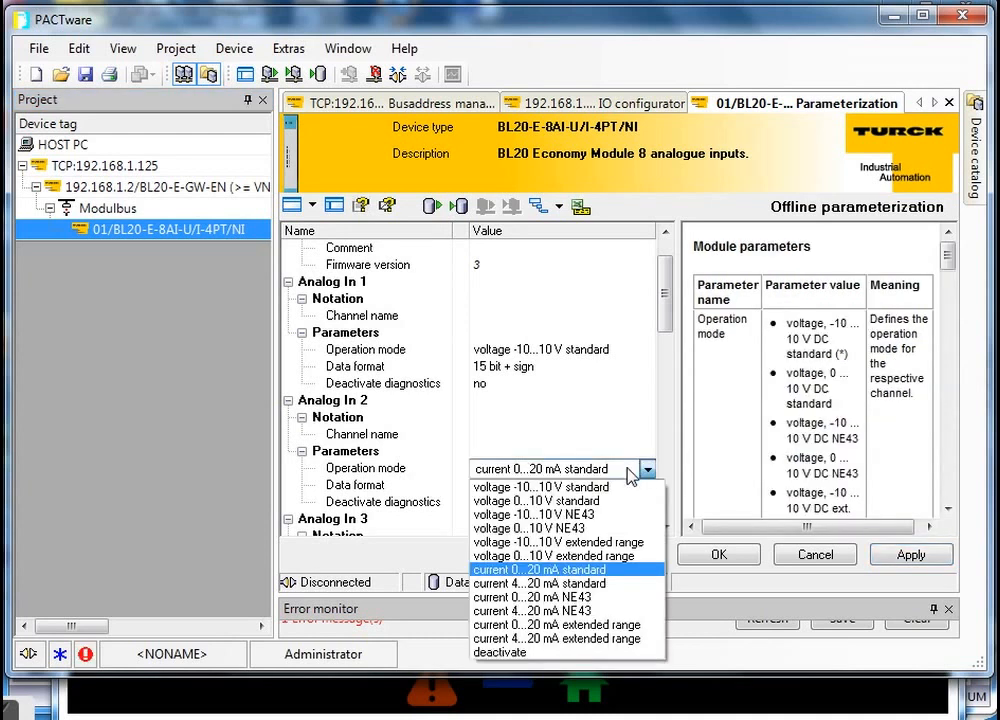
mouse_move(590, 578)
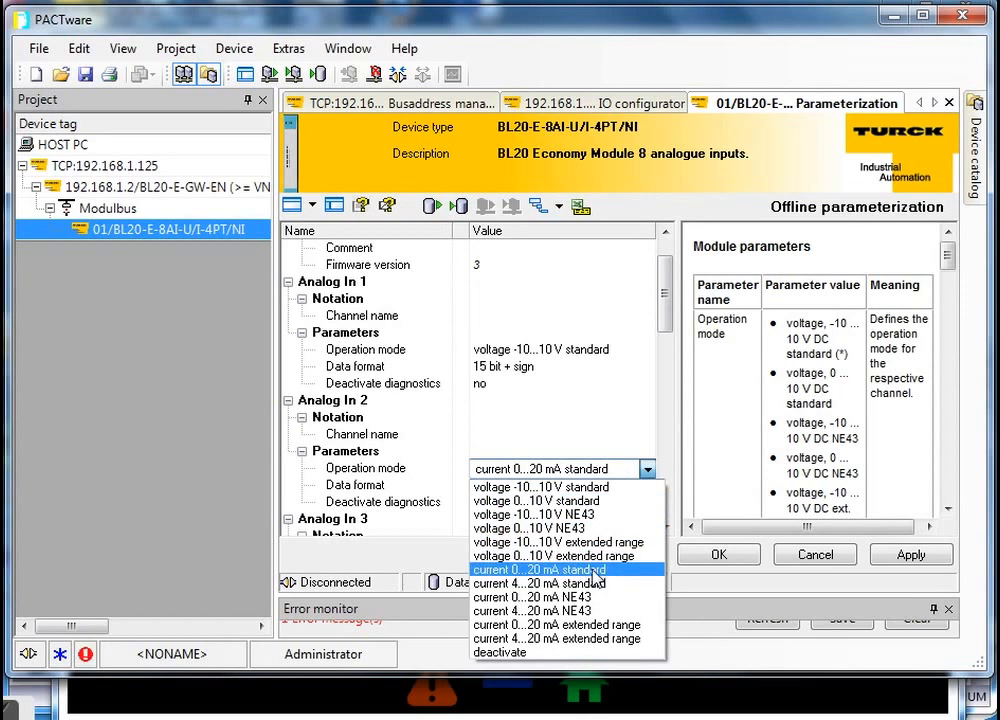
click(538, 568)
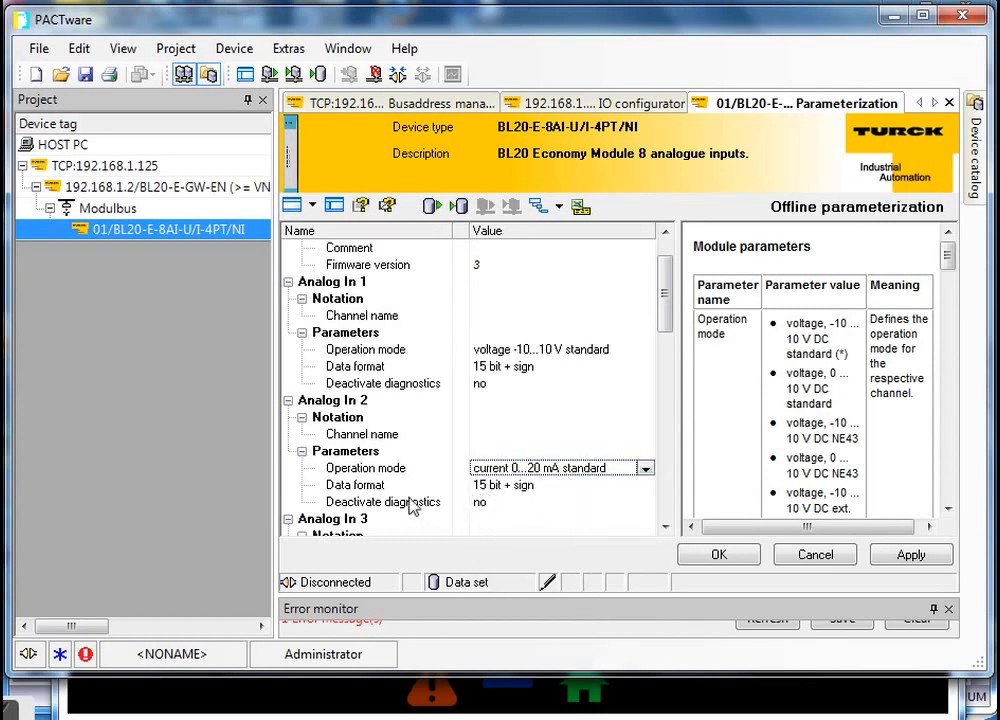
click(560, 486)
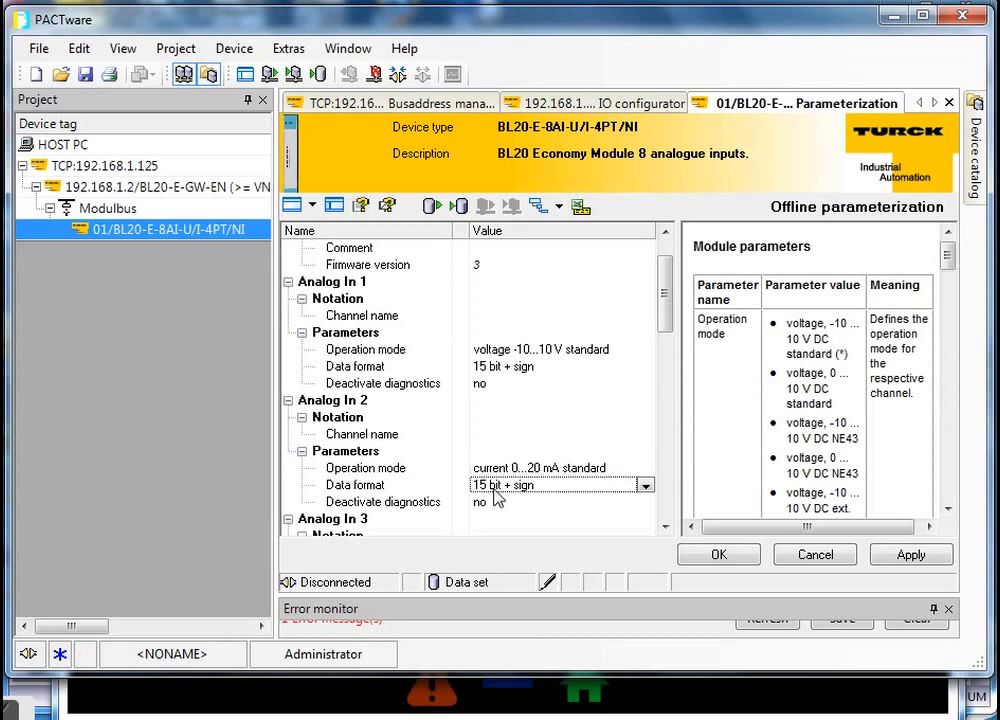
mouse_move(540, 500)
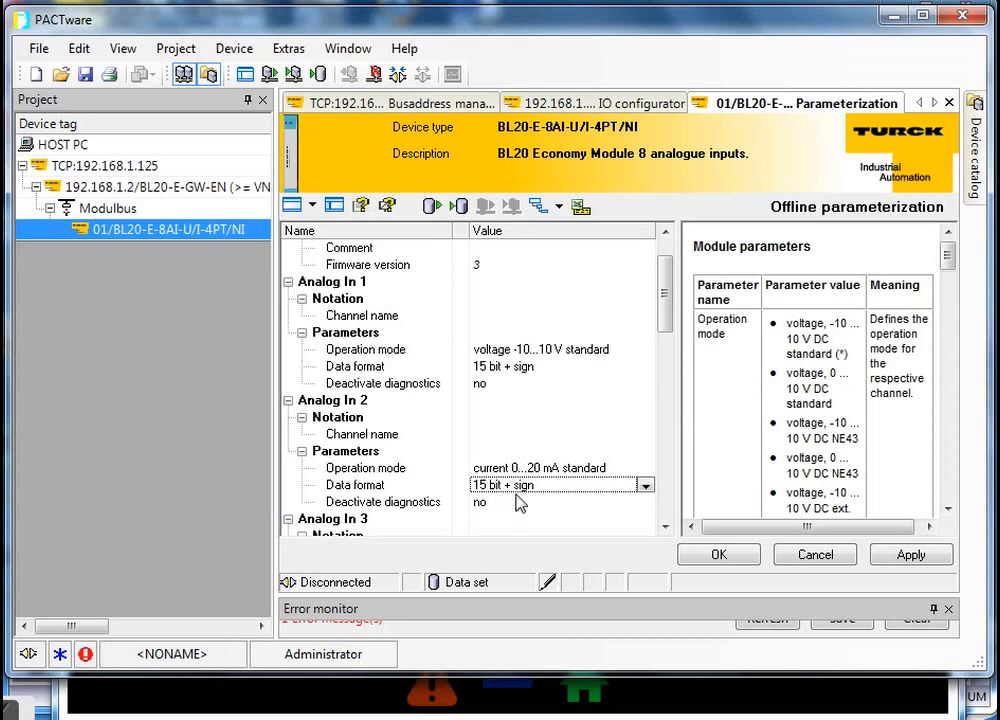
mouse_move(232, 470)
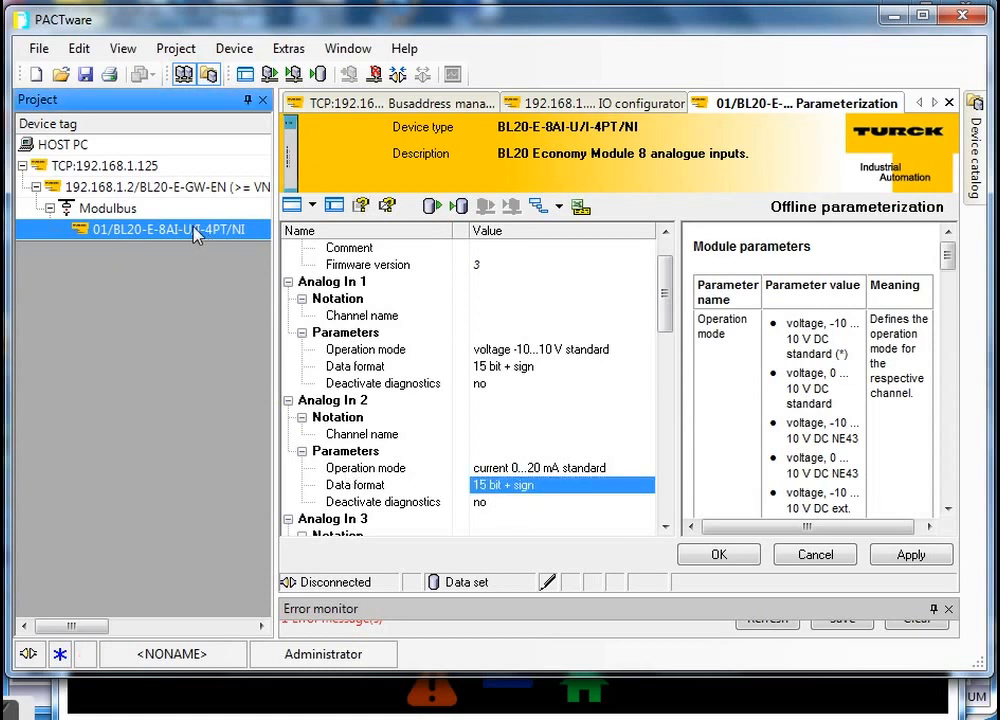
mouse_move(304, 344)
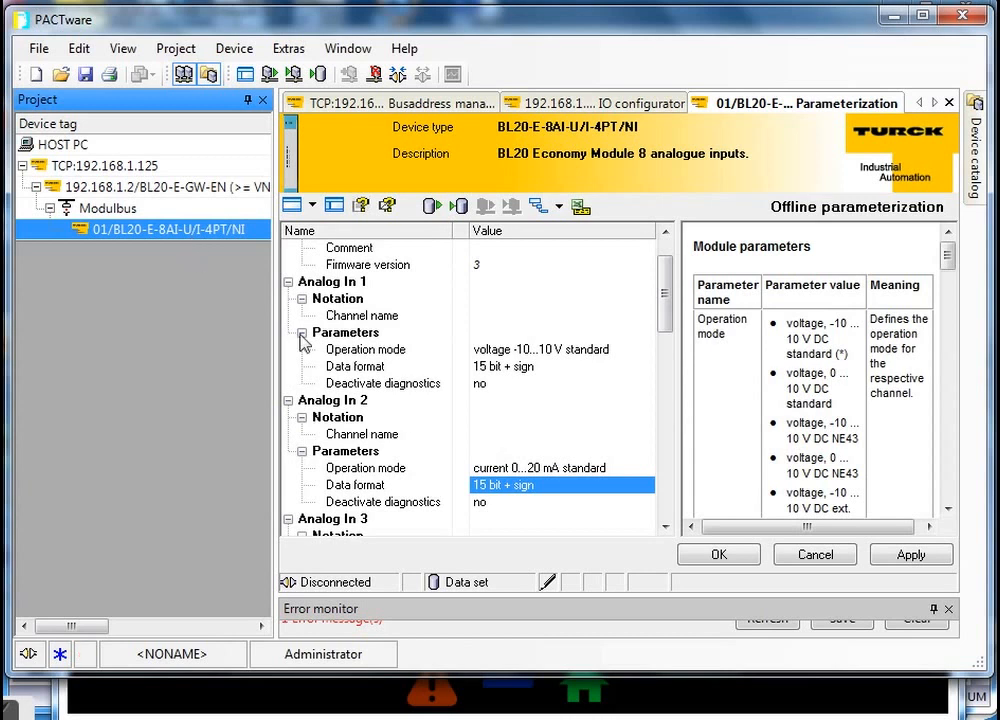
- Dismiss the connection error and show the analogue module's live measured values
right_click(150, 228)
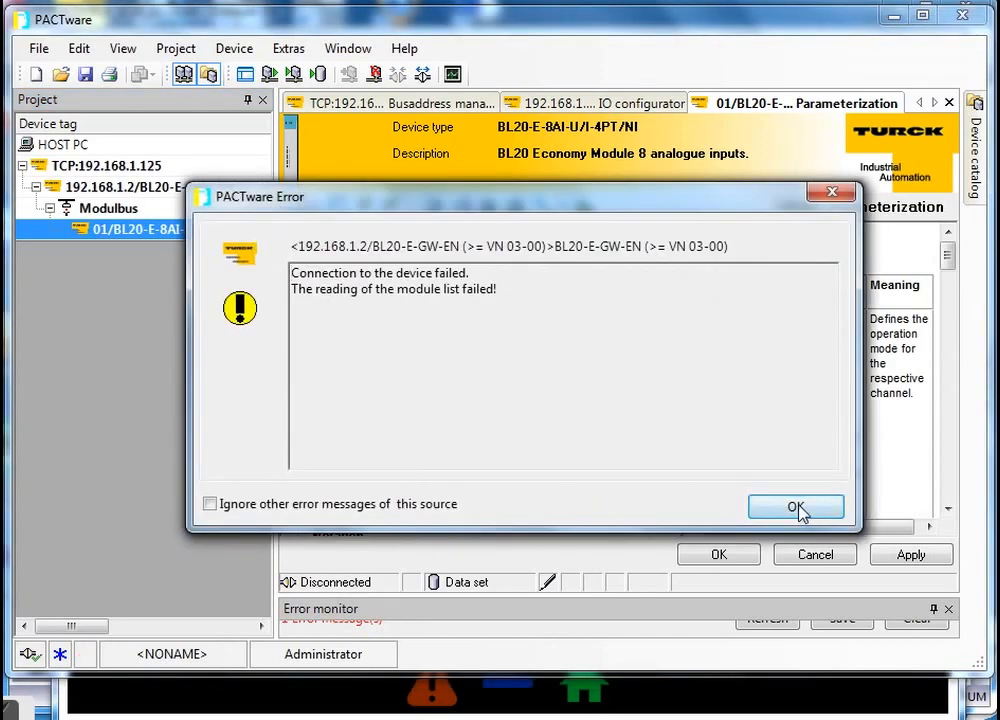
click(796, 508)
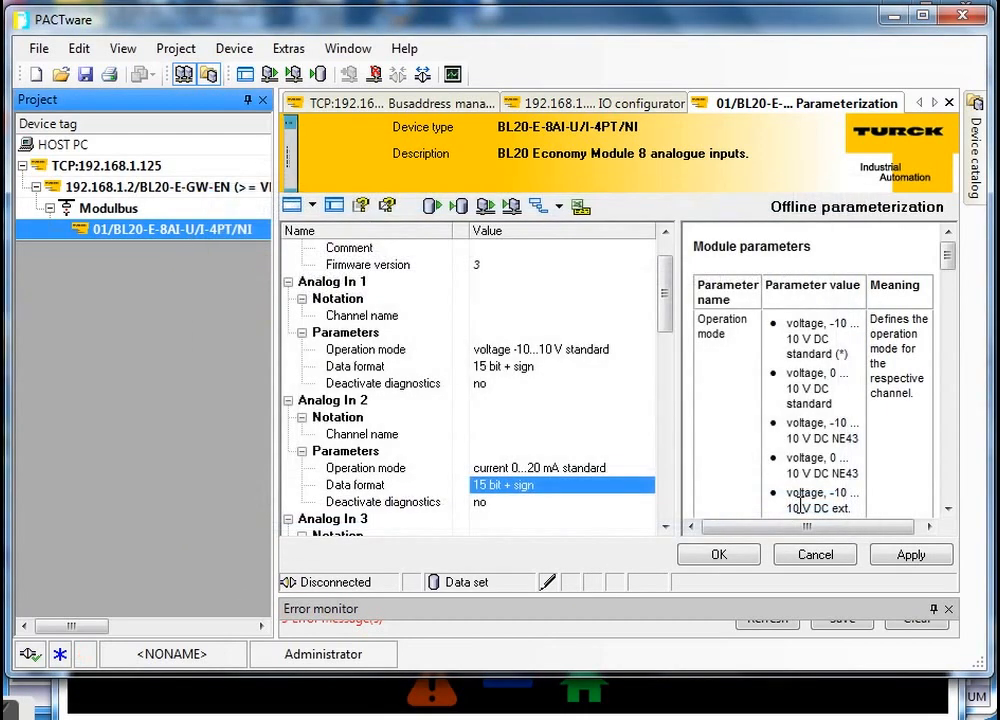
right_click(170, 228)
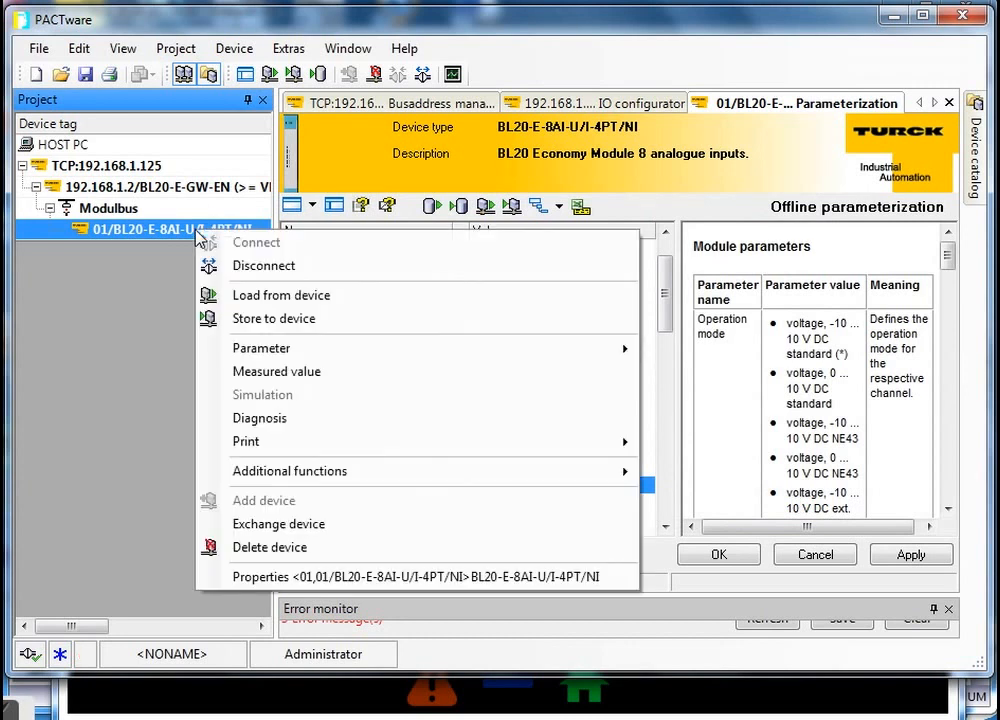
click(276, 370)
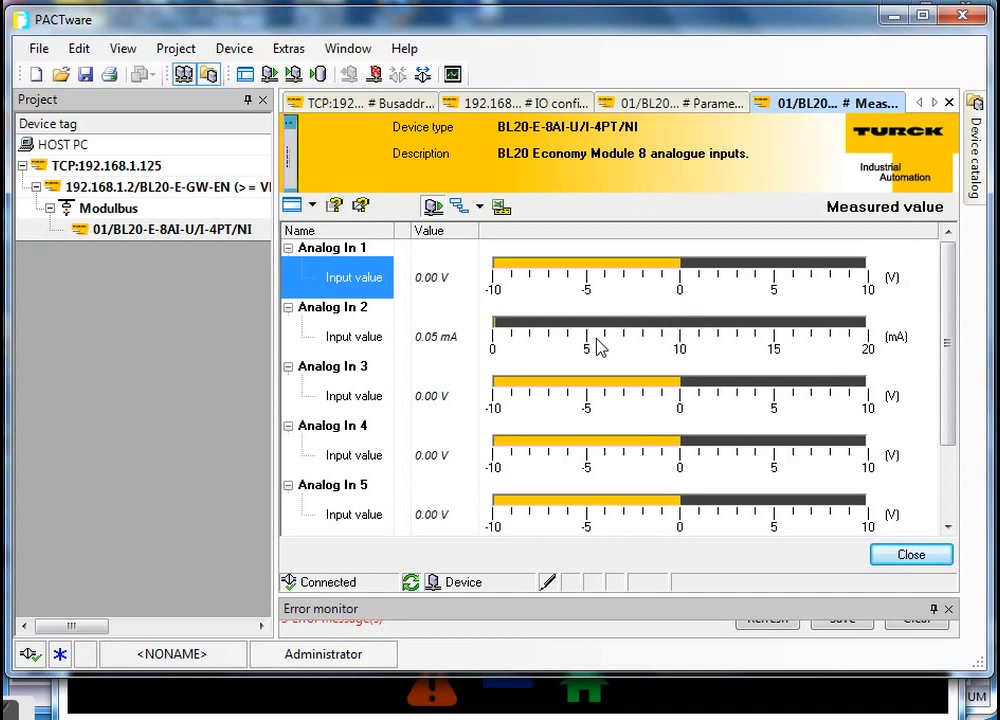
mouse_move(440, 344)
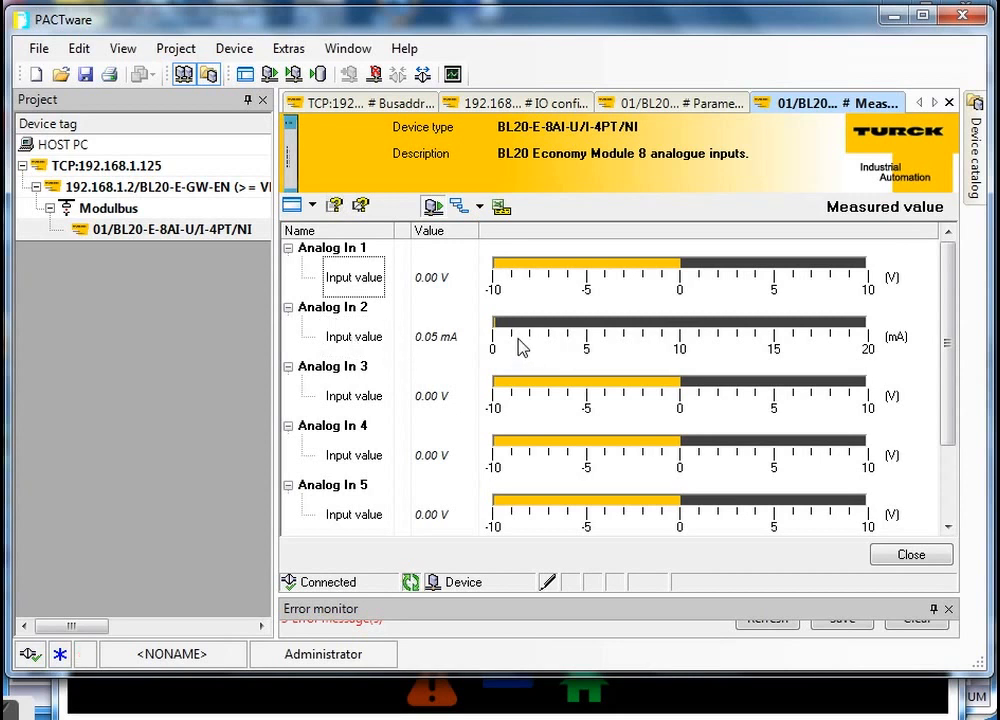
mouse_move(190, 196)
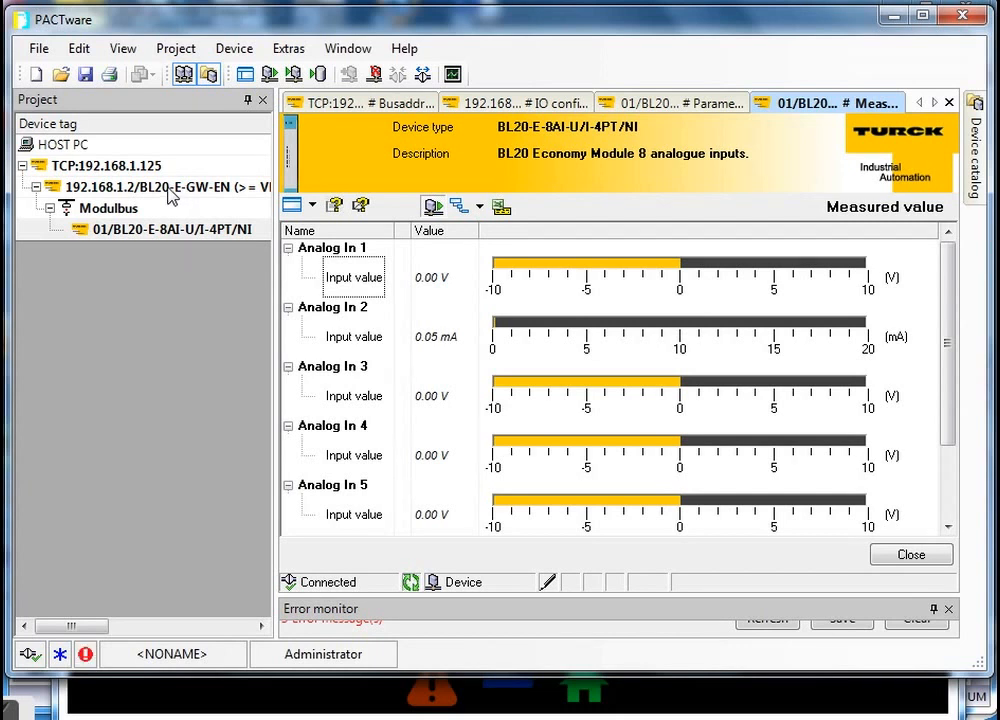
- Create a gateway station report with all chapters except station parameters, image and dimension
right_click(150, 188)
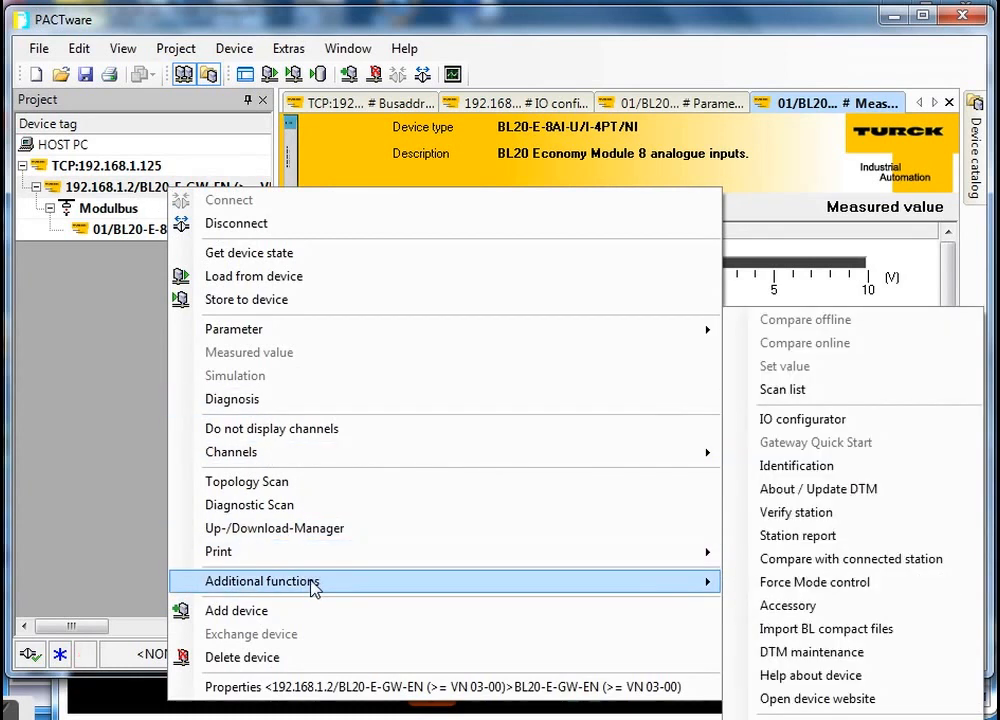
mouse_move(806, 536)
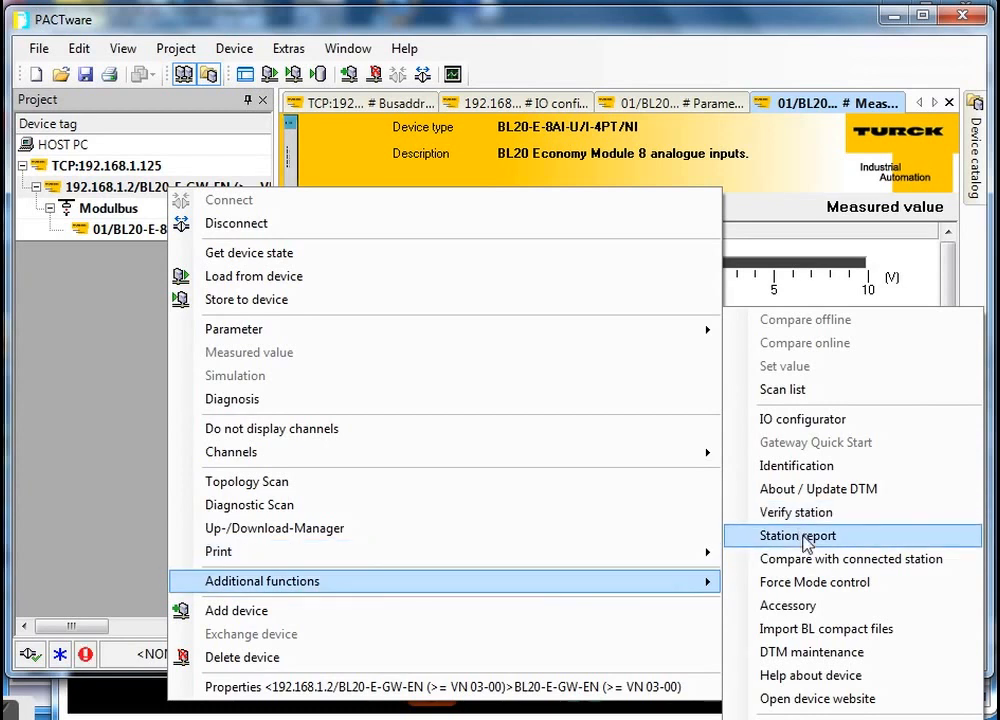
click(796, 536)
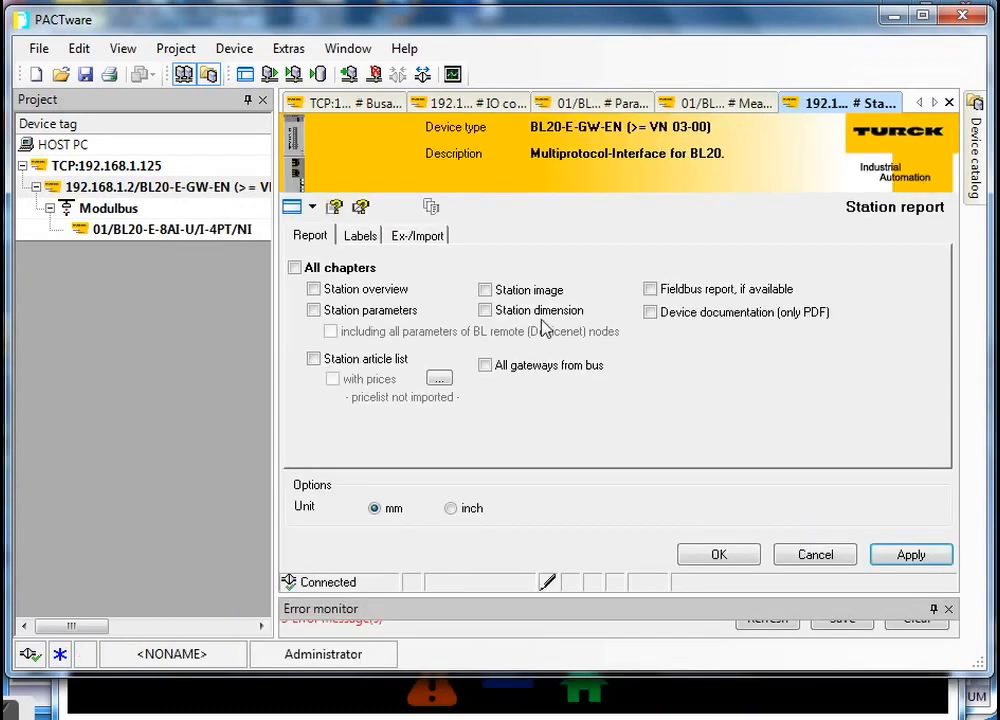
click(294, 268)
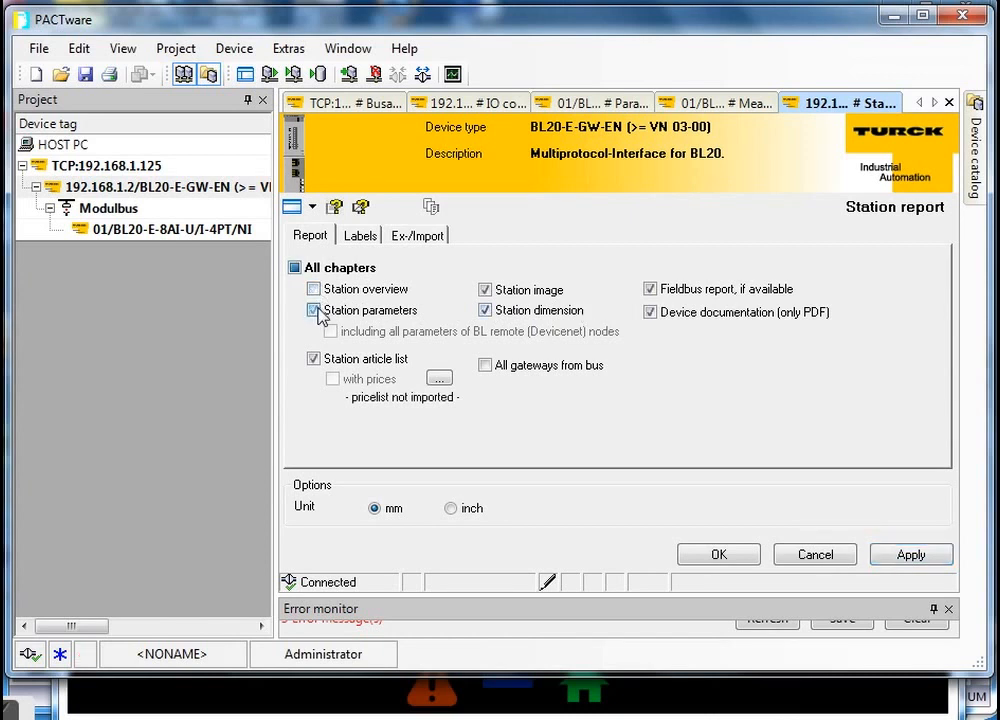
click(312, 310)
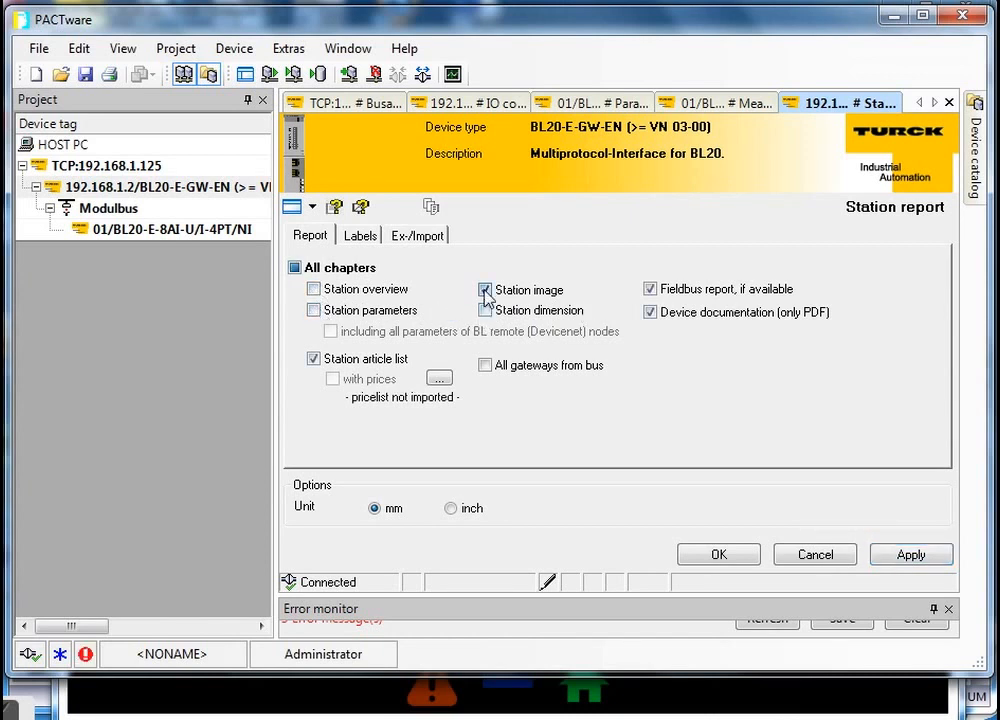
click(484, 290)
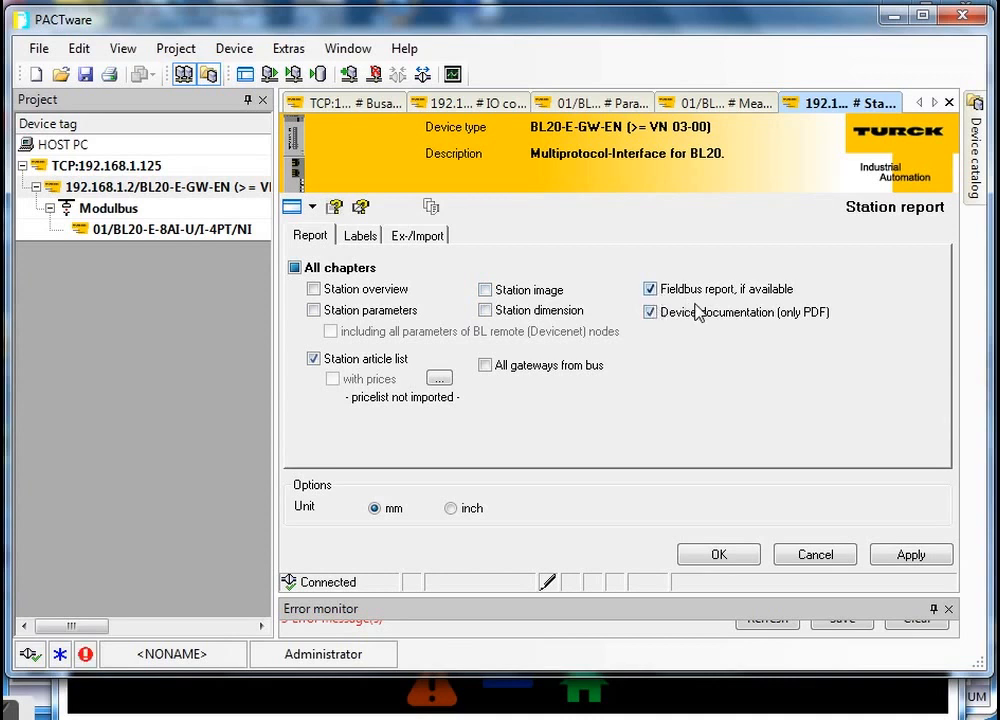
click(718, 554)
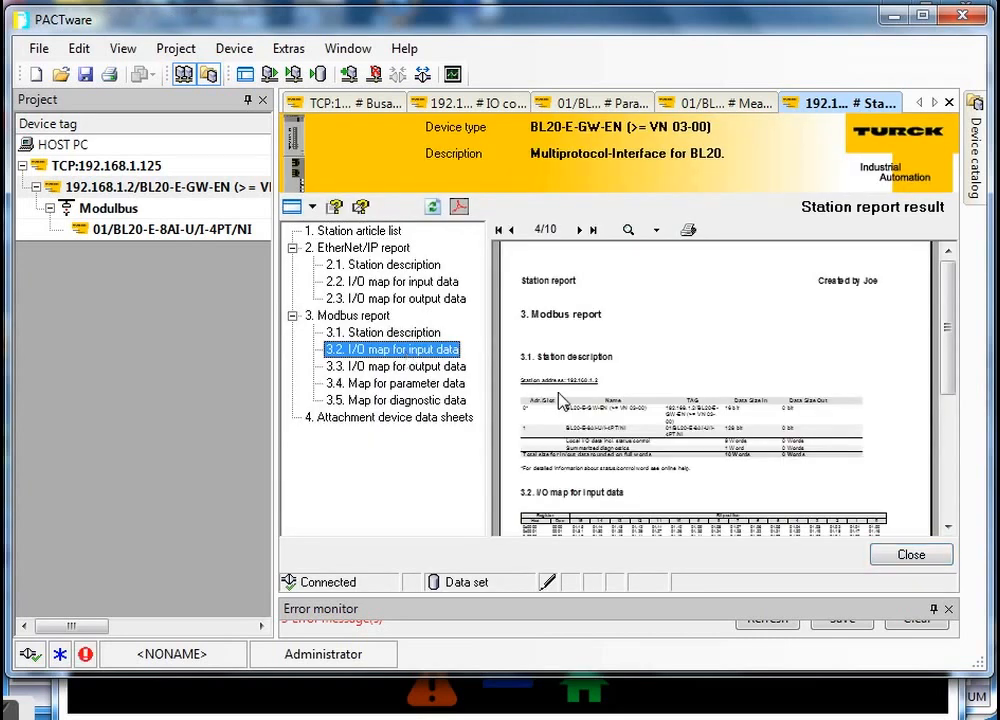
- Zoom the report and scroll to section 3.2 I/O map for input data
click(628, 230)
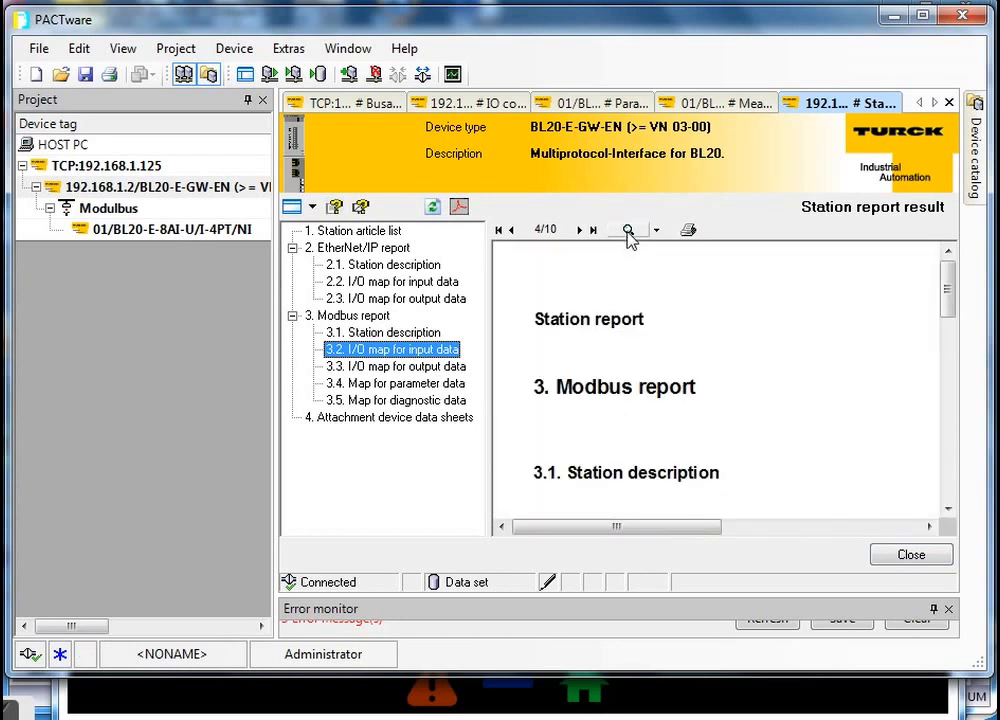
scroll(down, 3)
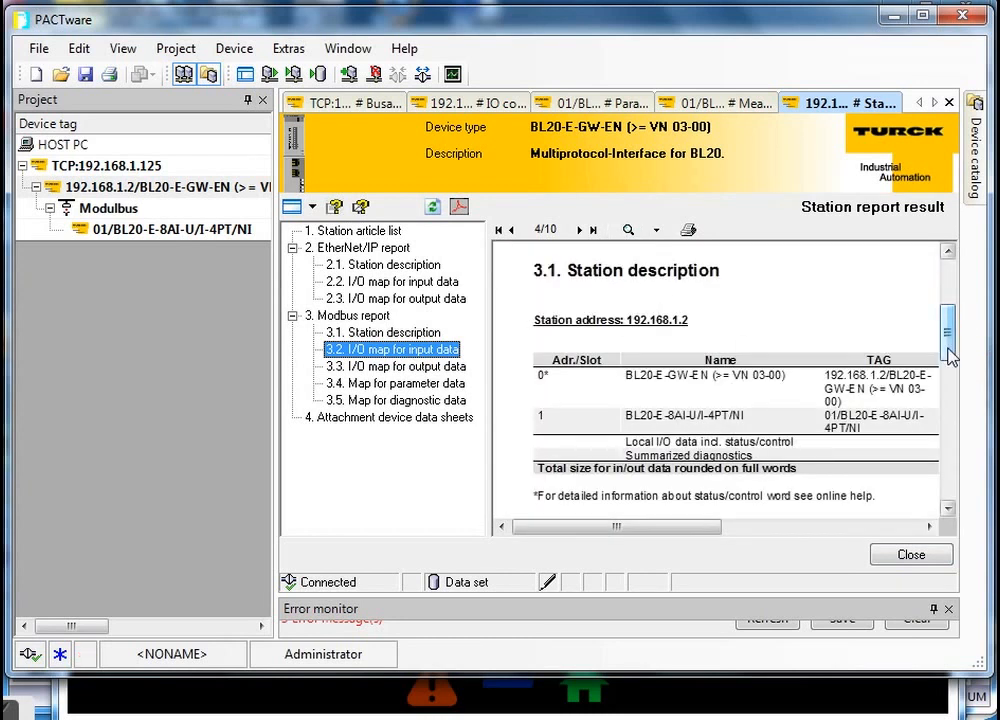
mouse_move(562, 400)
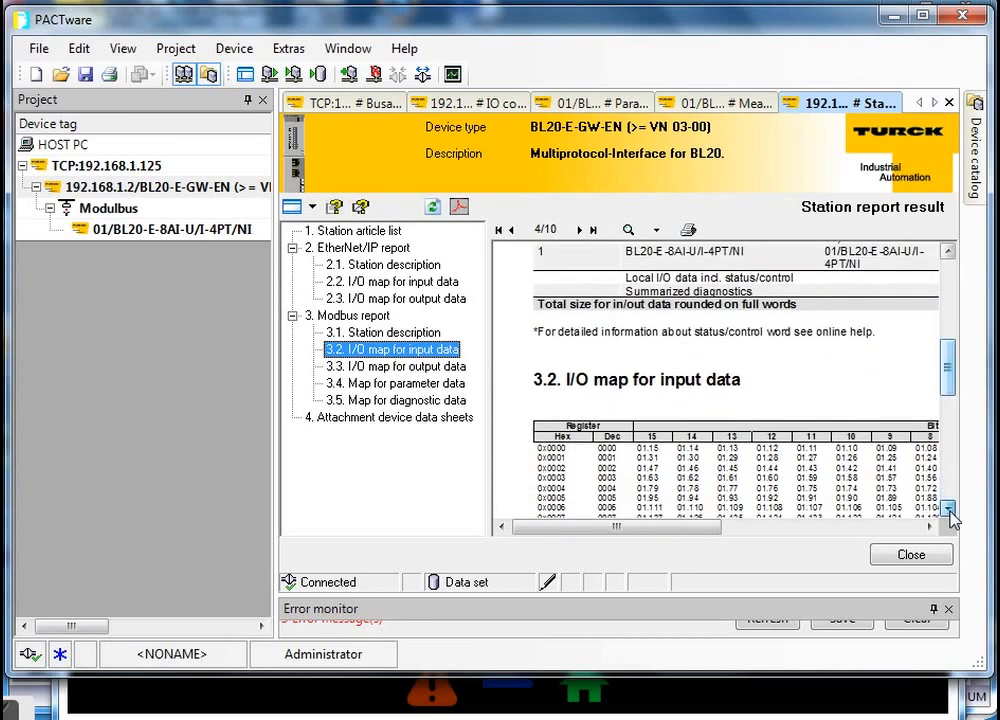
scroll(down, 3)
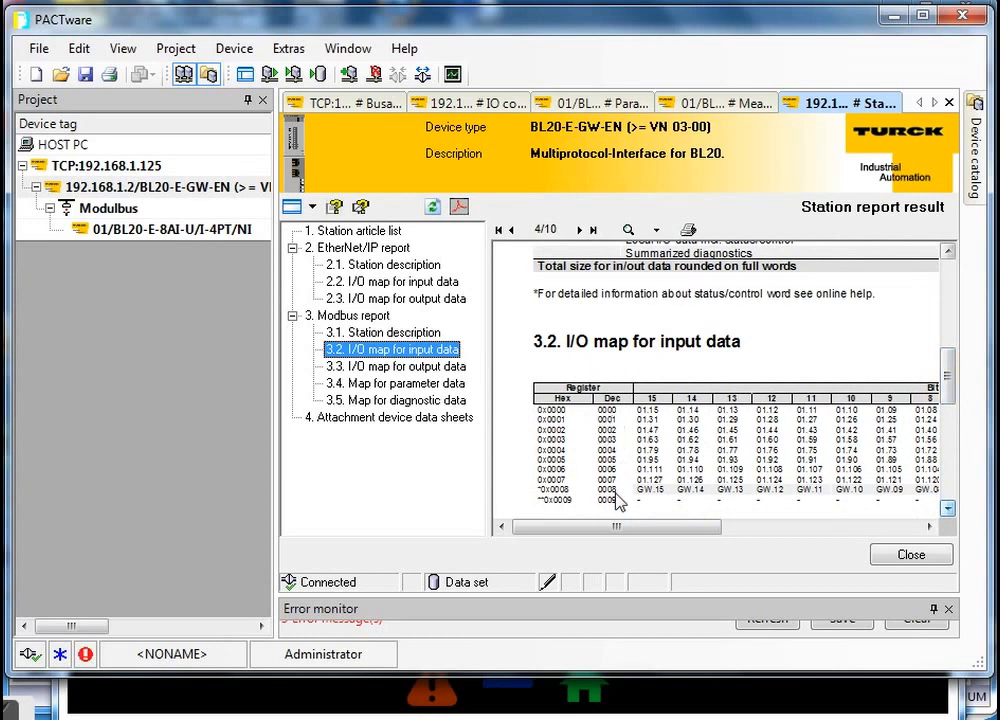
mouse_move(580, 432)
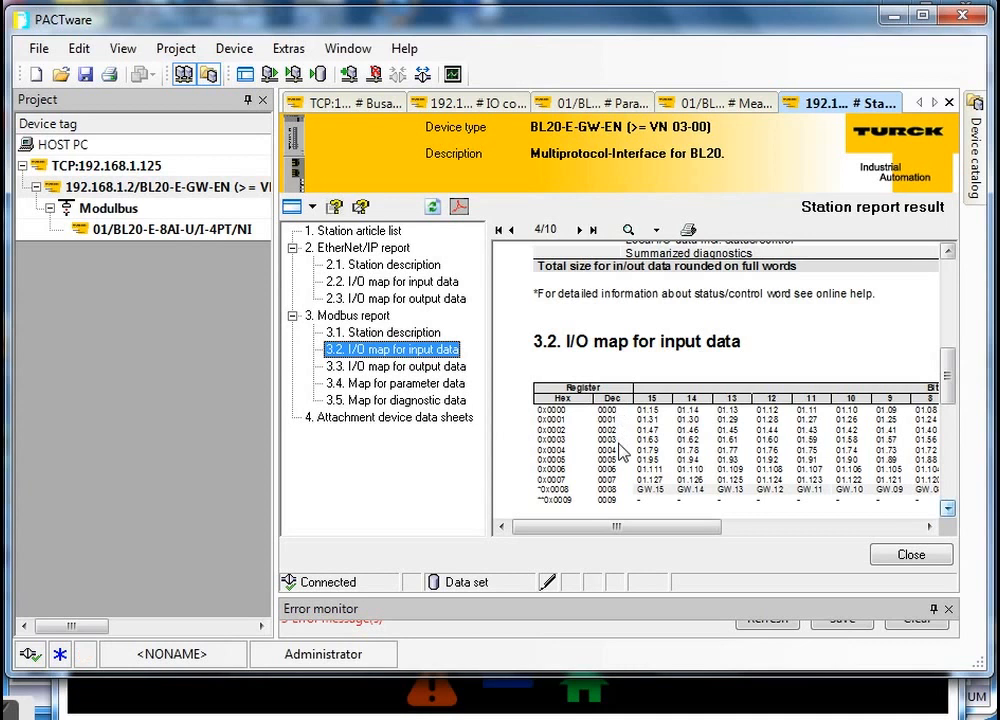
mouse_move(576, 424)
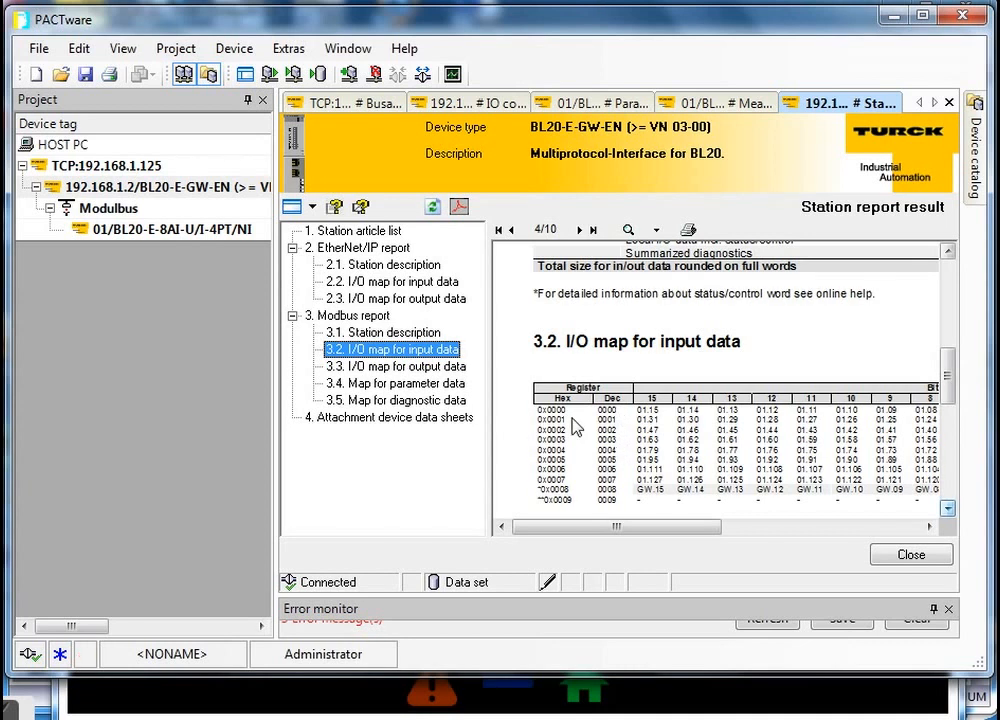
mouse_move(600, 490)
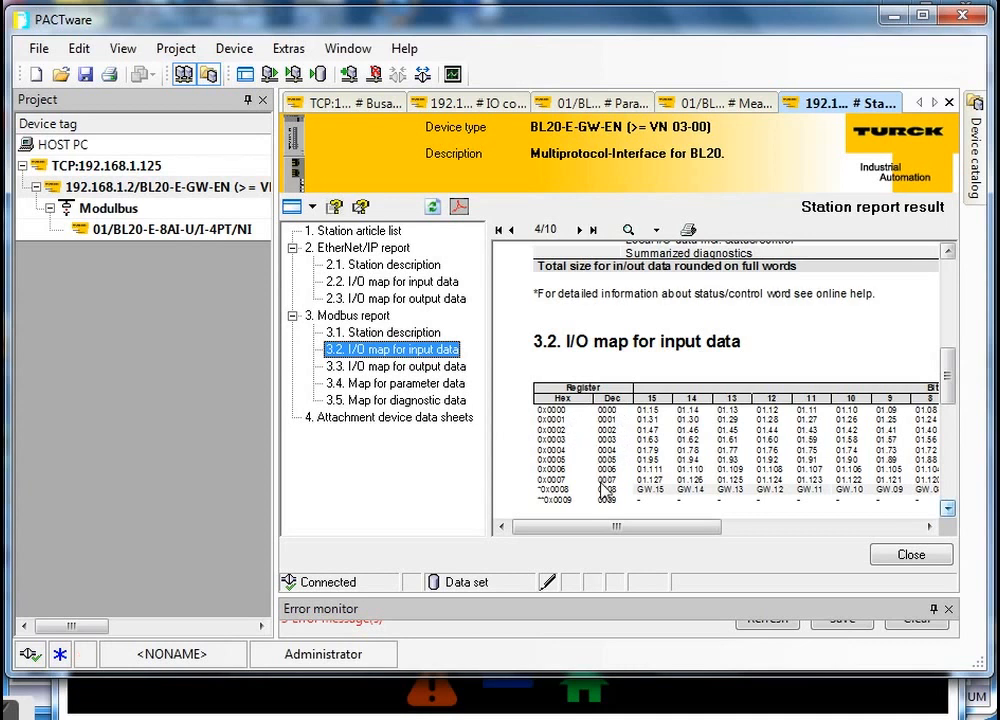
mouse_move(618, 432)
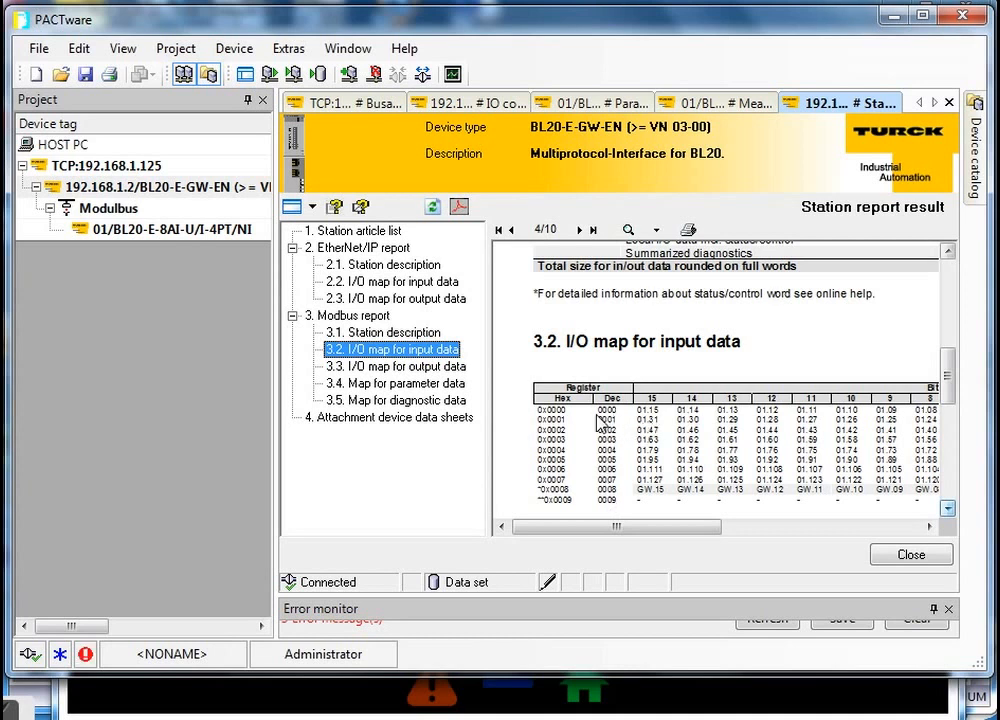
mouse_move(620, 434)
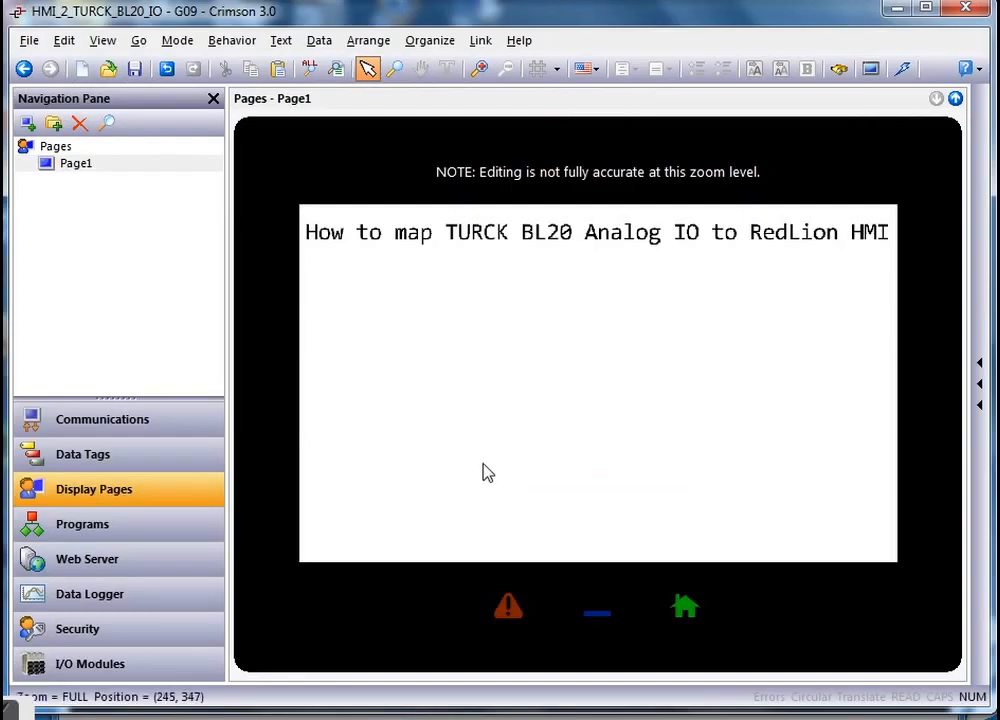
- Show the BL20_E_GW_EN device under Modbus TCP/IP Master: IP 192.168.1.2, port 502
click(102, 418)
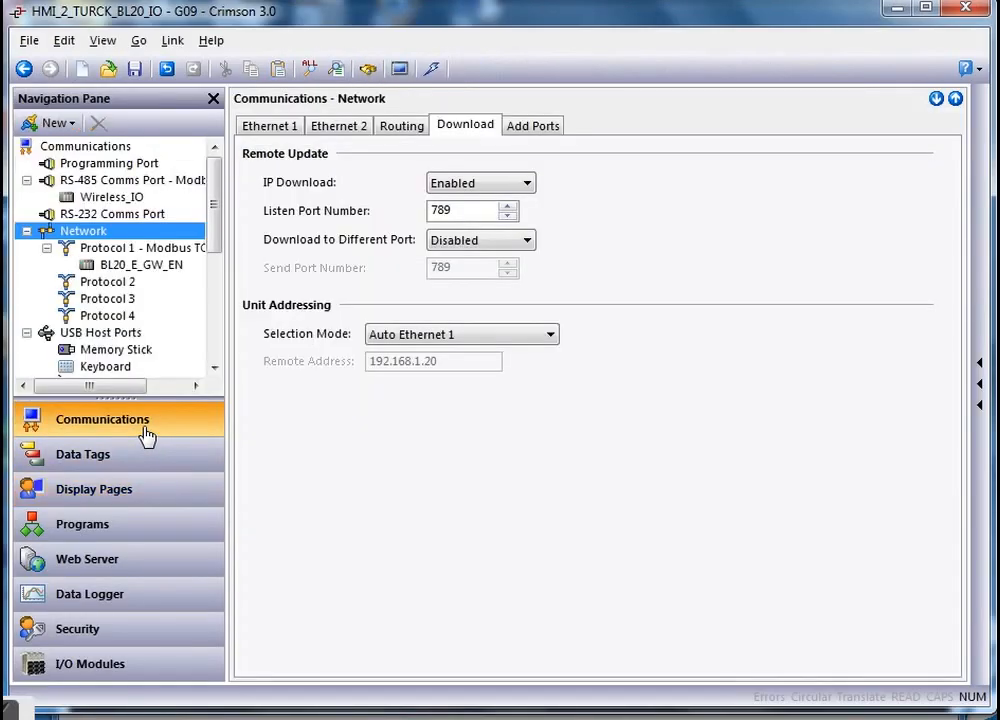
click(130, 248)
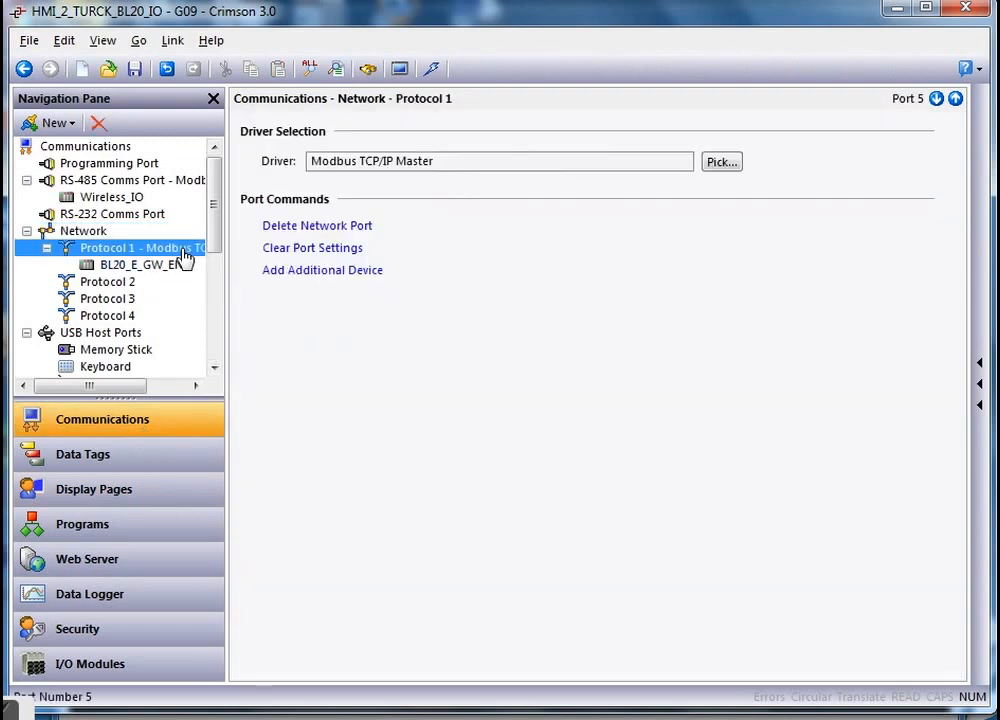
mouse_move(228, 270)
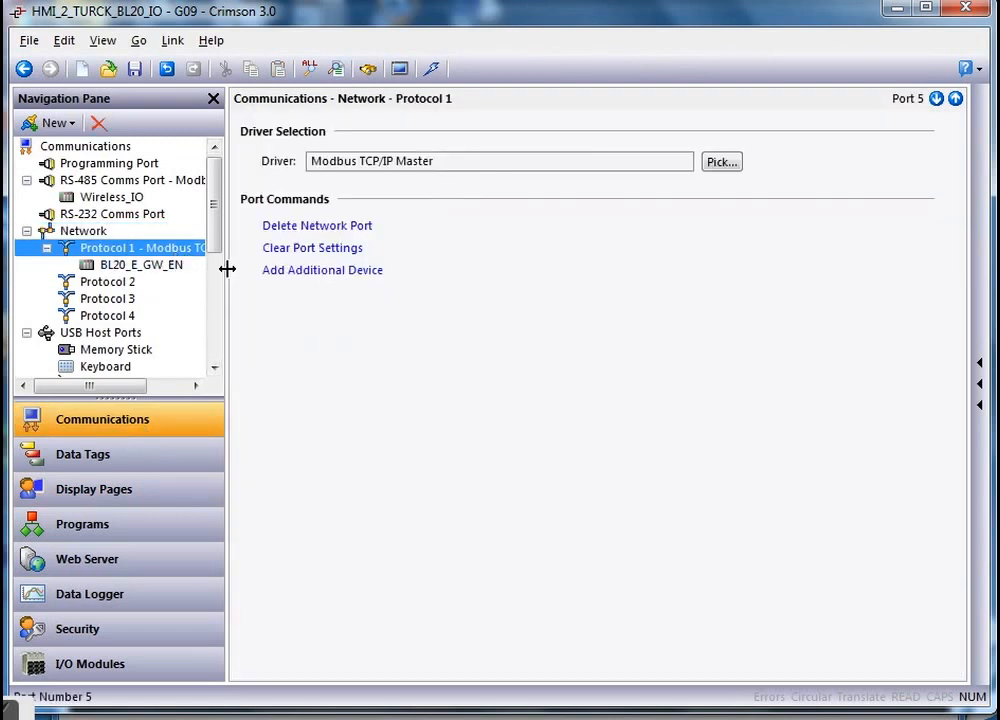
drag(228, 270, 368, 270)
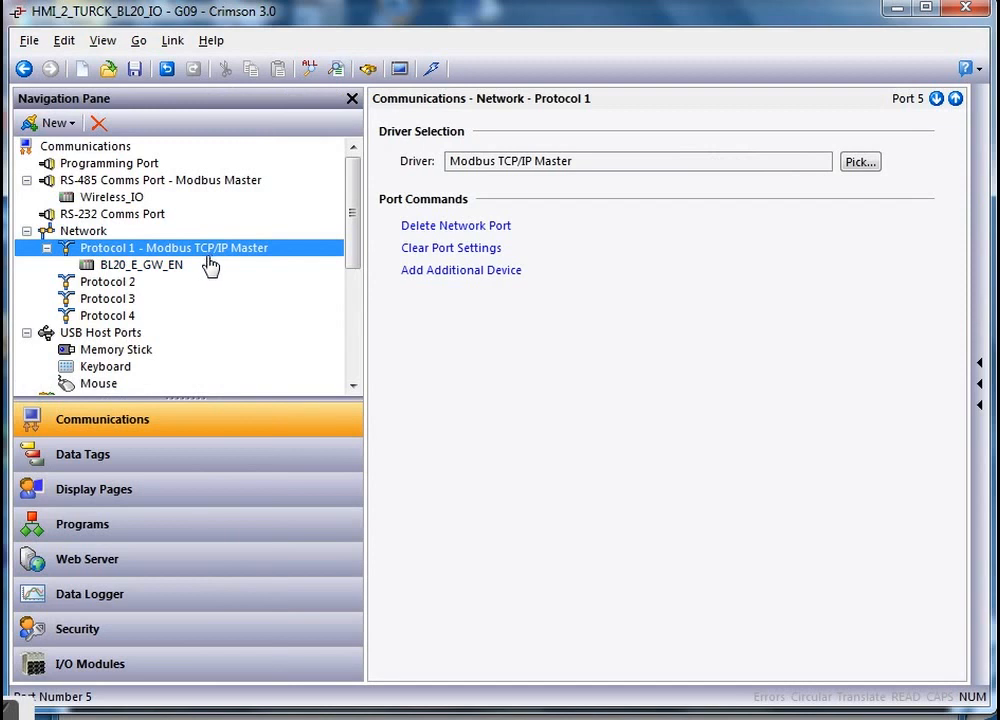
mouse_move(164, 278)
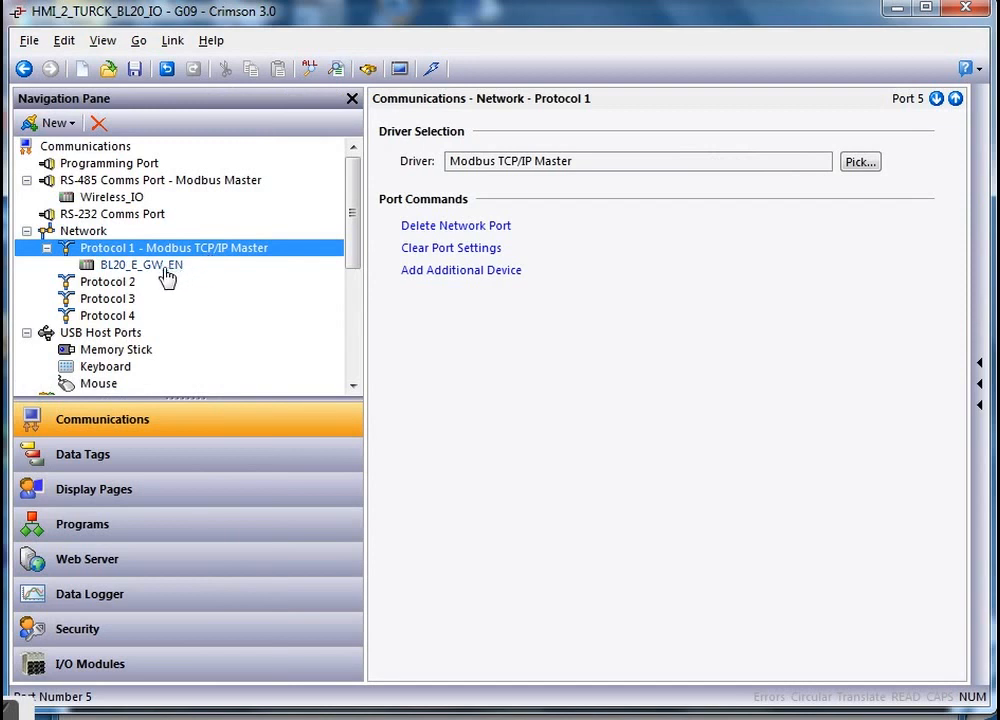
click(140, 264)
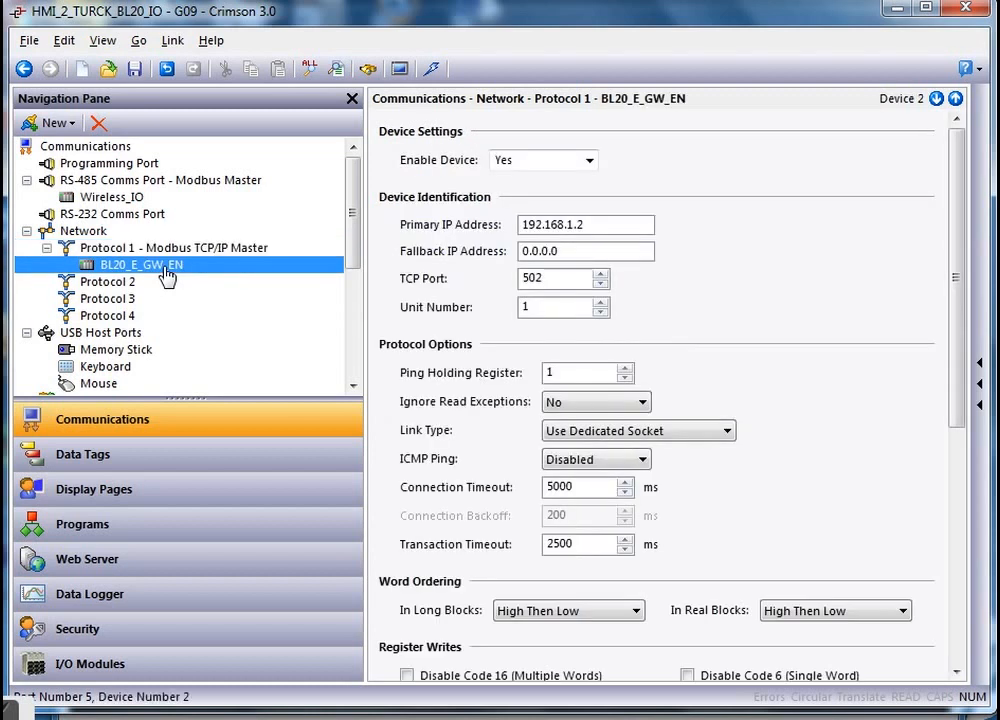
mouse_move(164, 288)
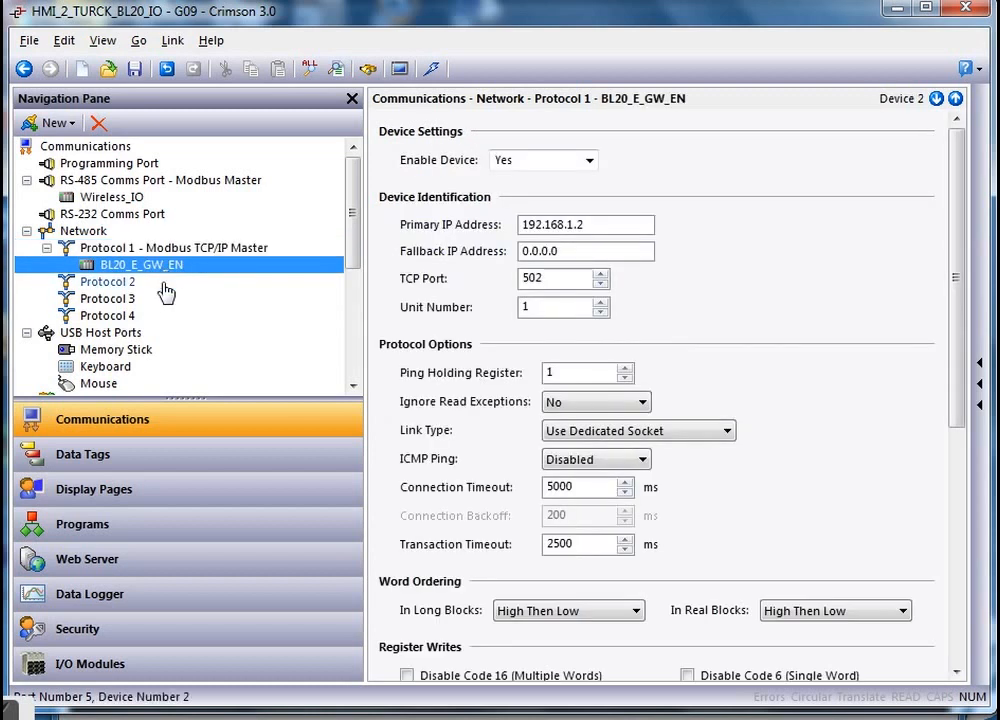
- Add a new data tag and rename it BL20_Ch_2
click(84, 454)
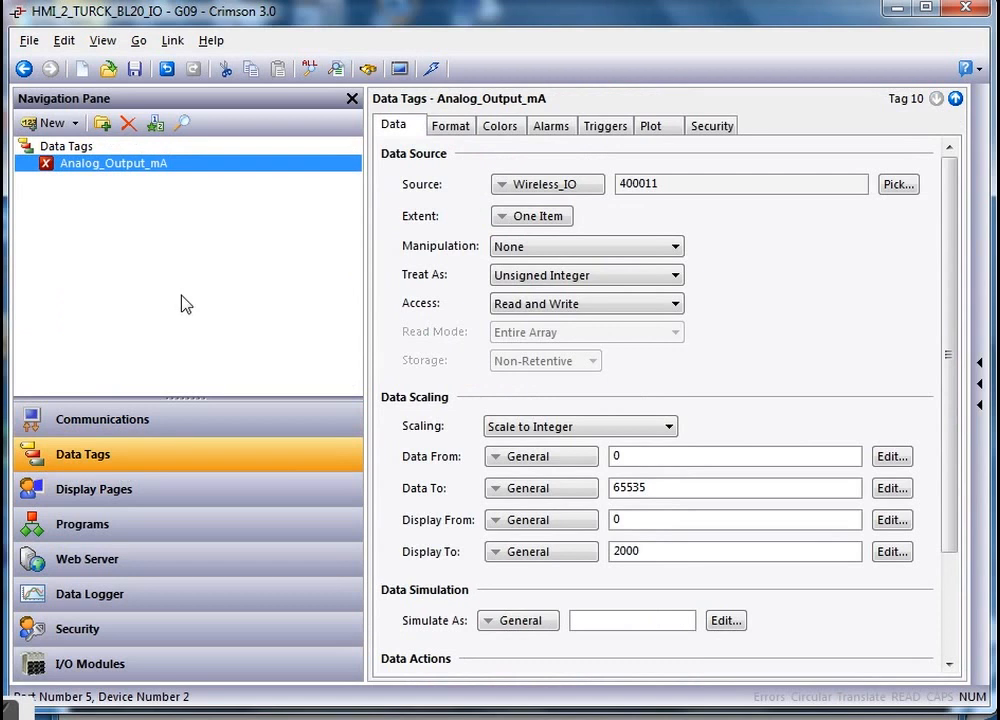
mouse_move(176, 284)
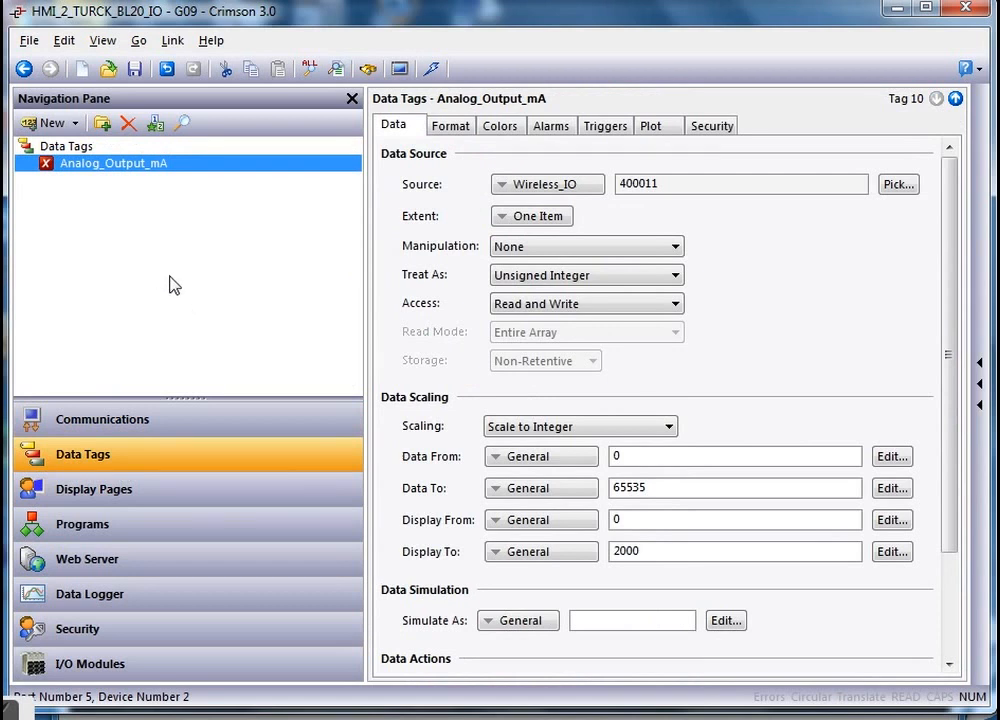
click(44, 122)
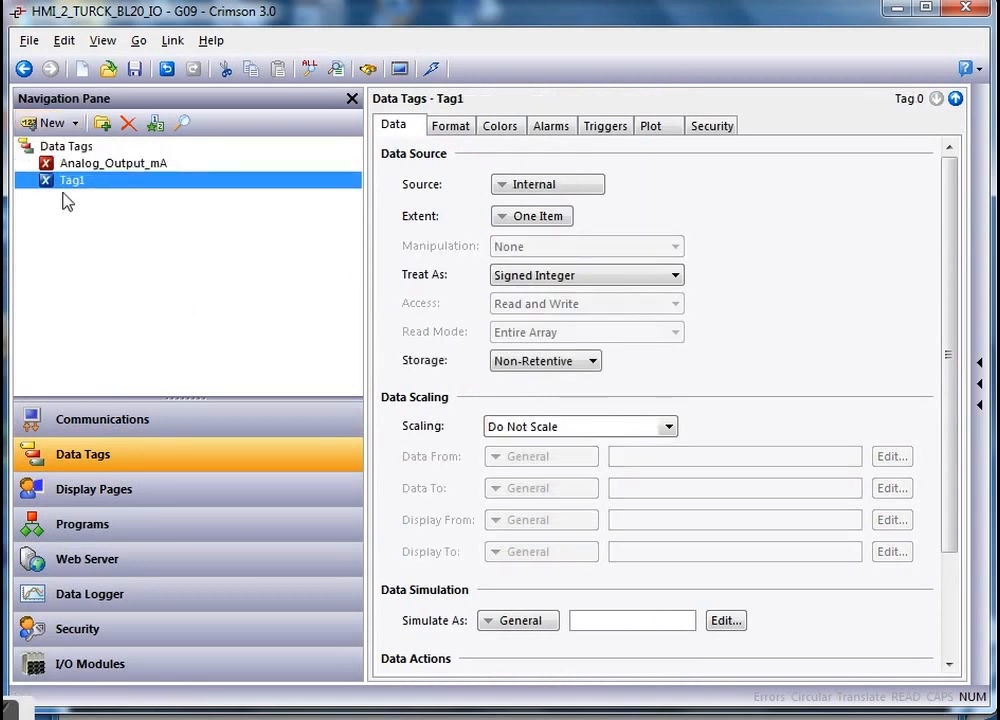
double_click(72, 180)
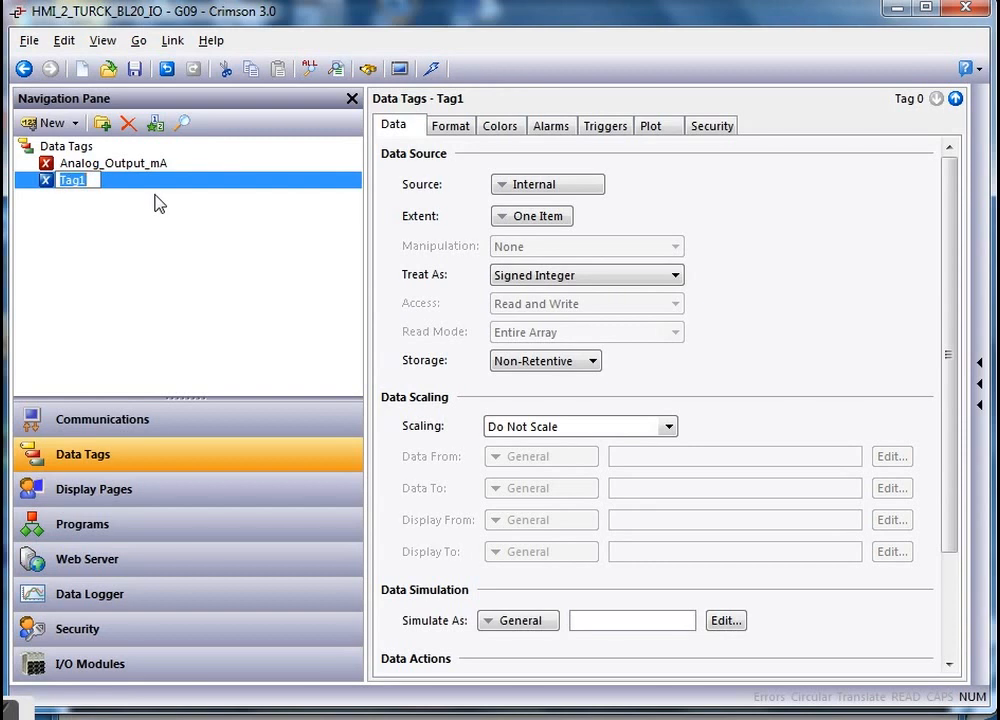
text(BL20_C)
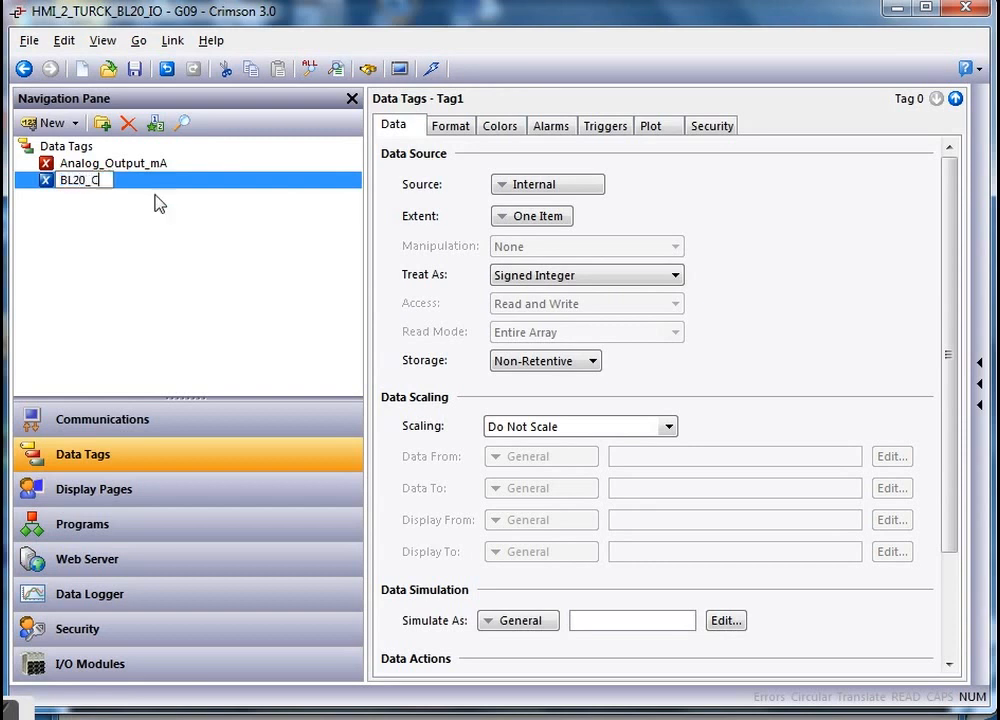
text(h_)
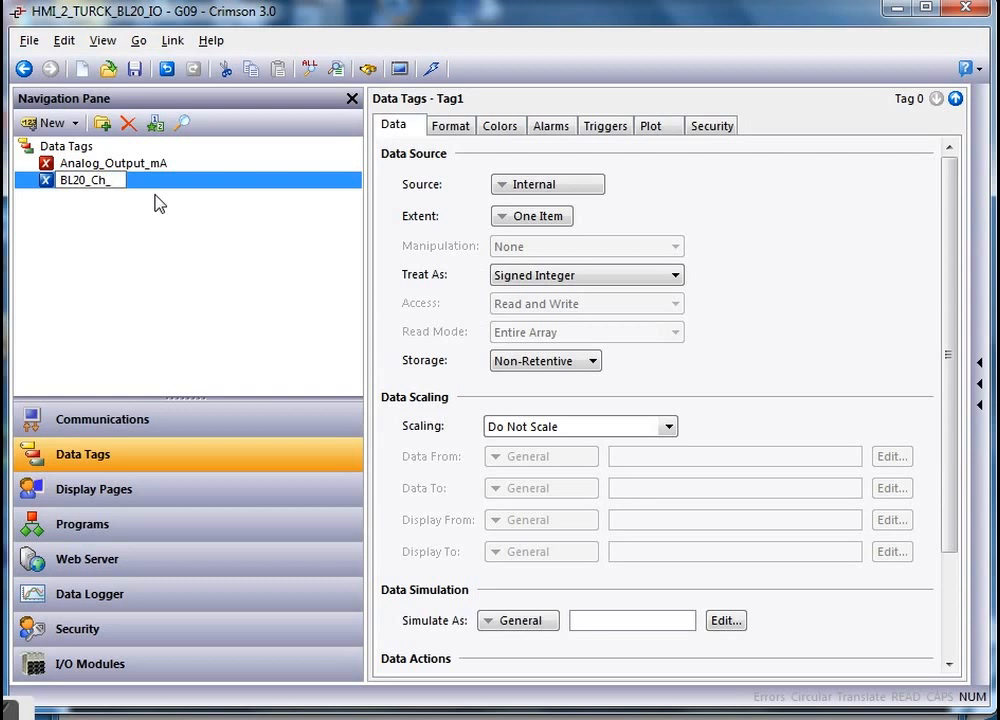
text(2)
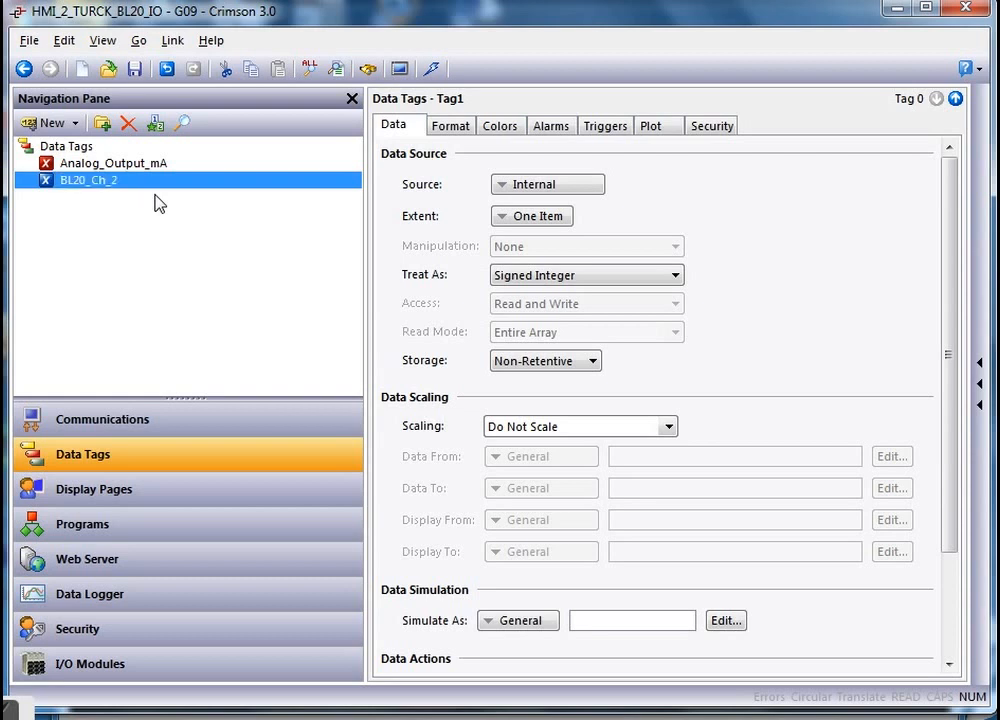
mouse_move(672, 248)
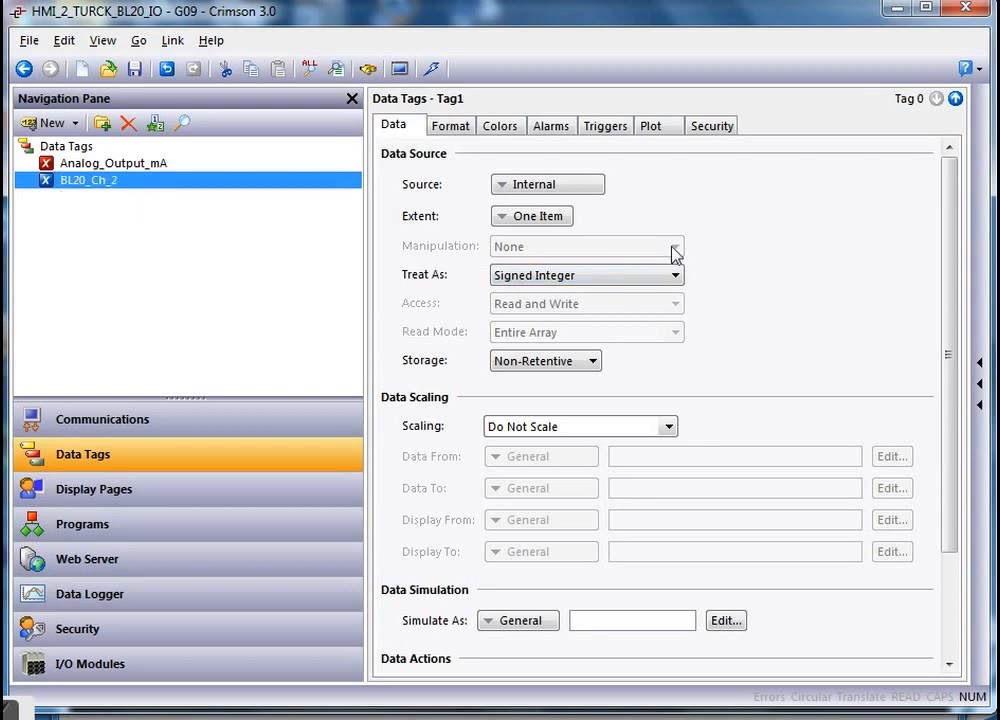
- Map BL20_Ch_2 to BL20_E_GW_EN holding register 400002 and make it read-only
click(548, 184)
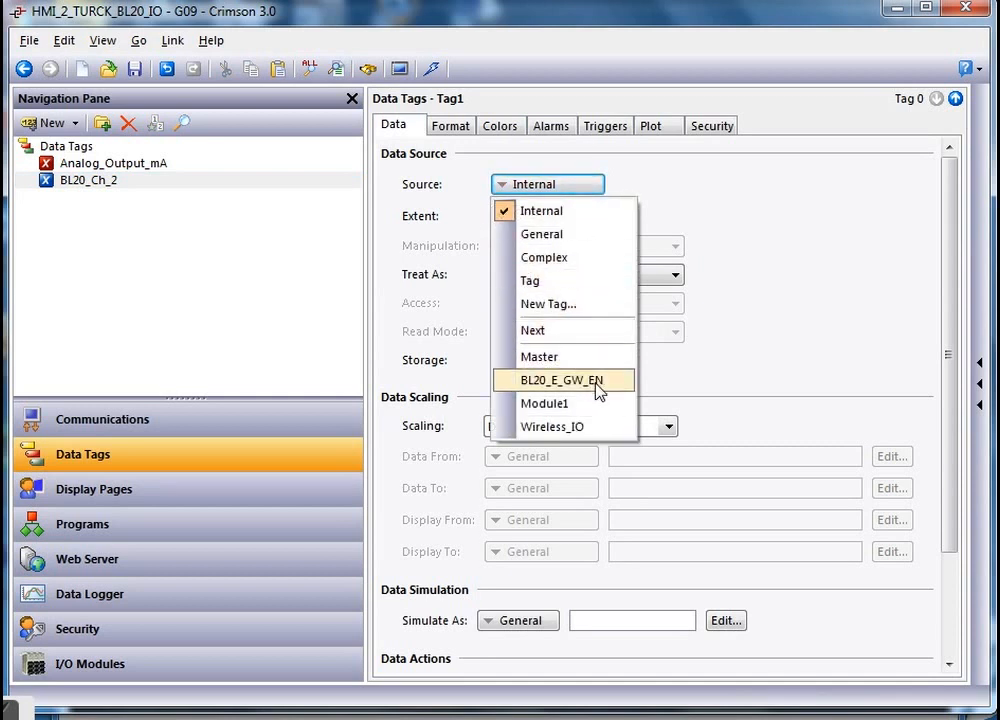
click(560, 380)
text(2)
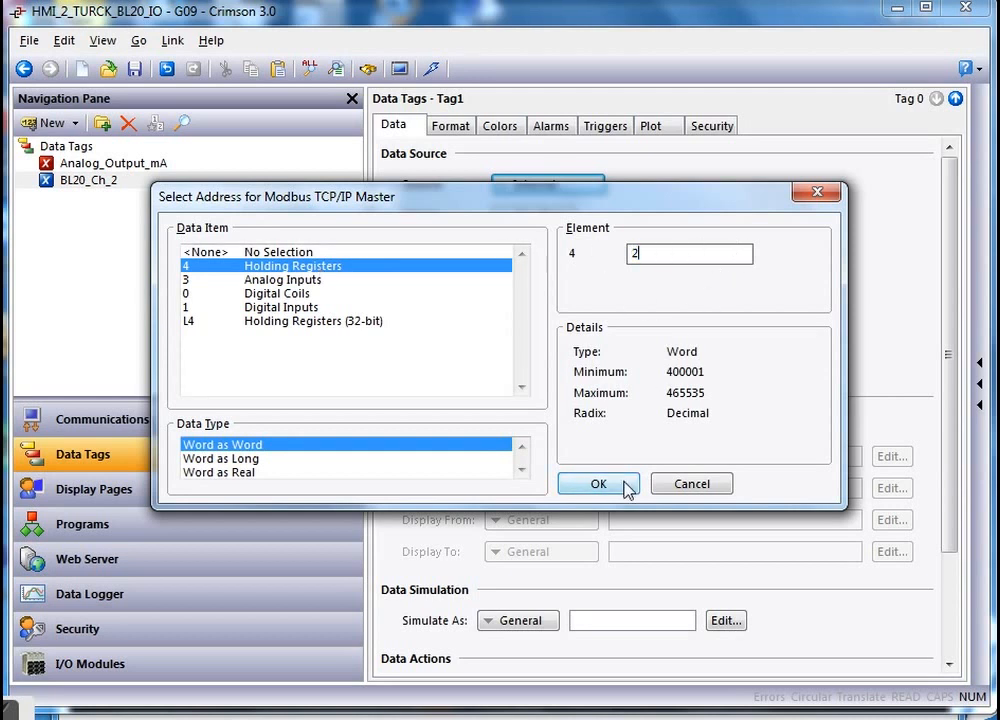
click(596, 482)
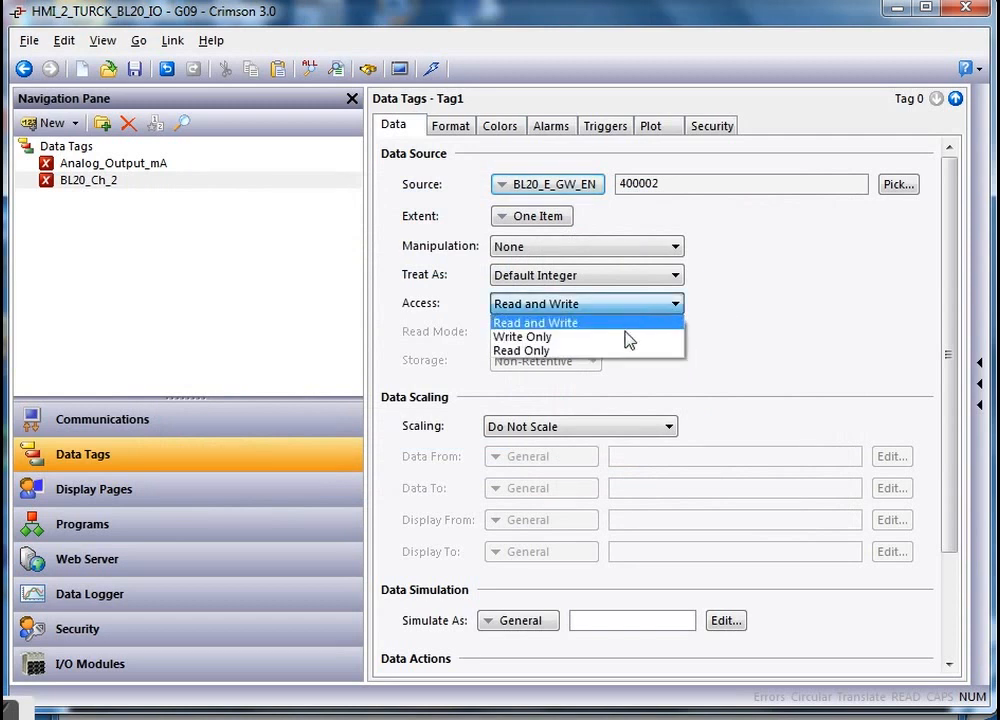
click(520, 350)
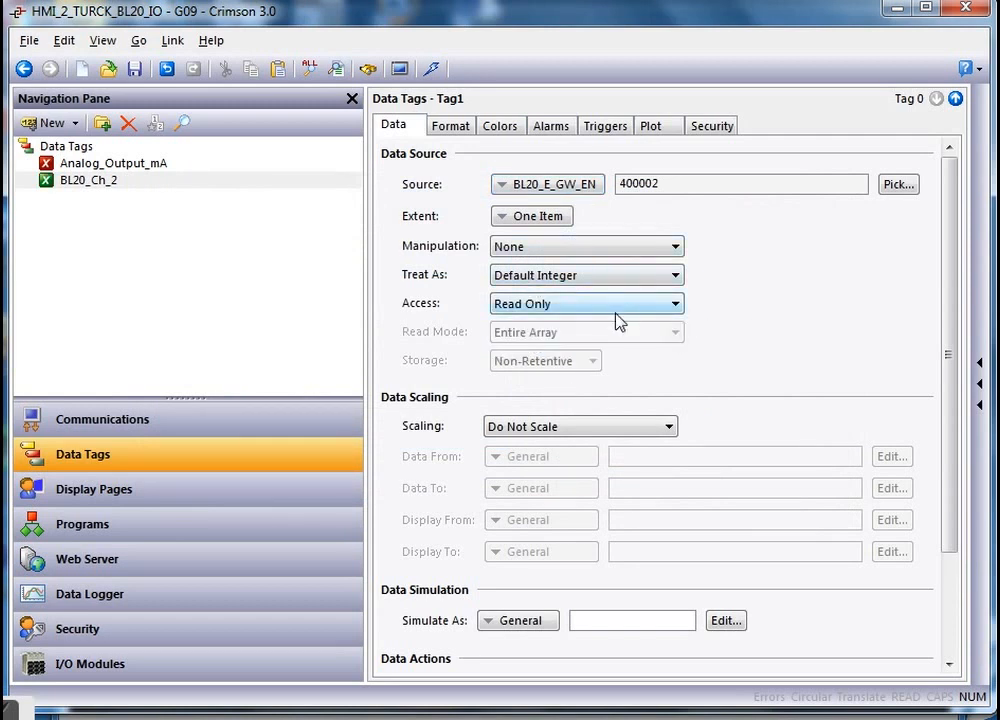
click(94, 488)
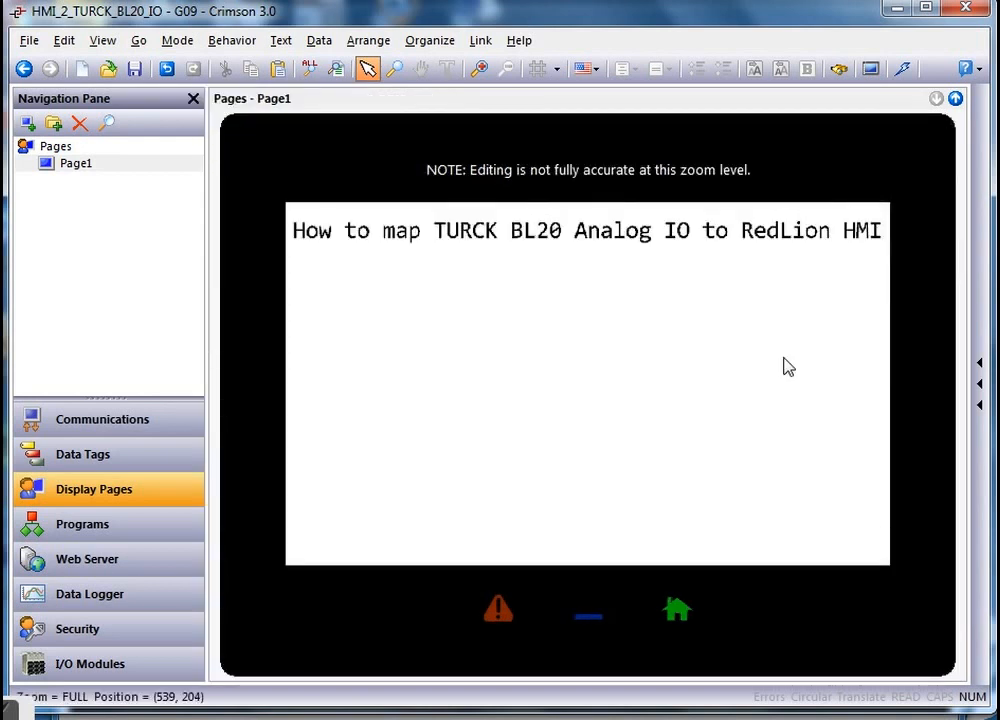
- Place an Analog_Output_mA data box on Page1 with a red border
click(820, 592)
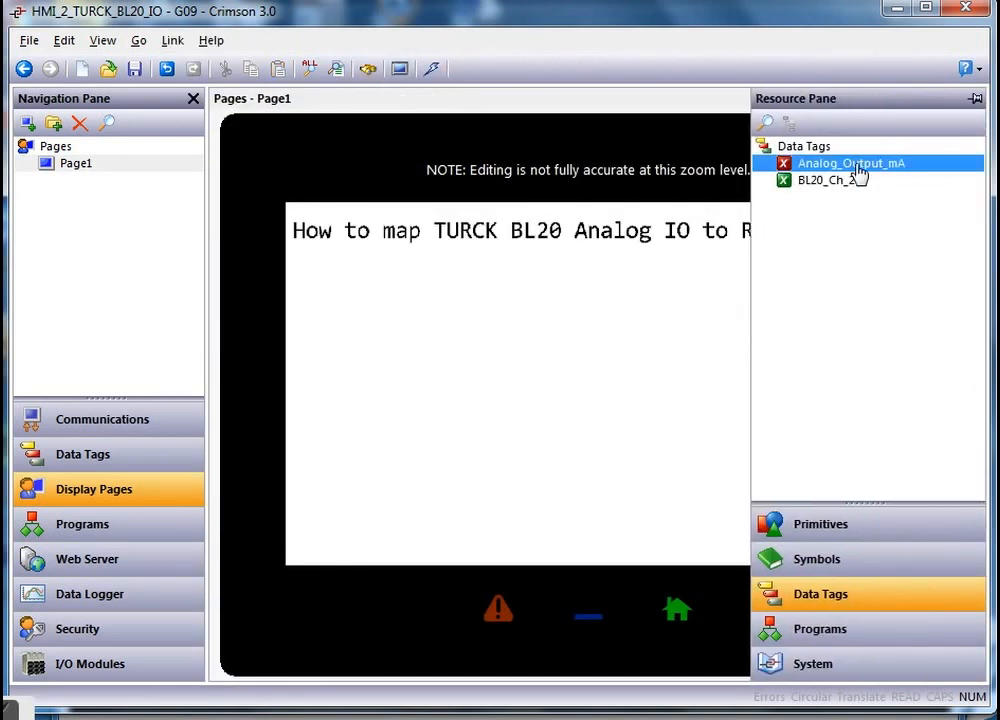
drag(850, 164, 380, 284)
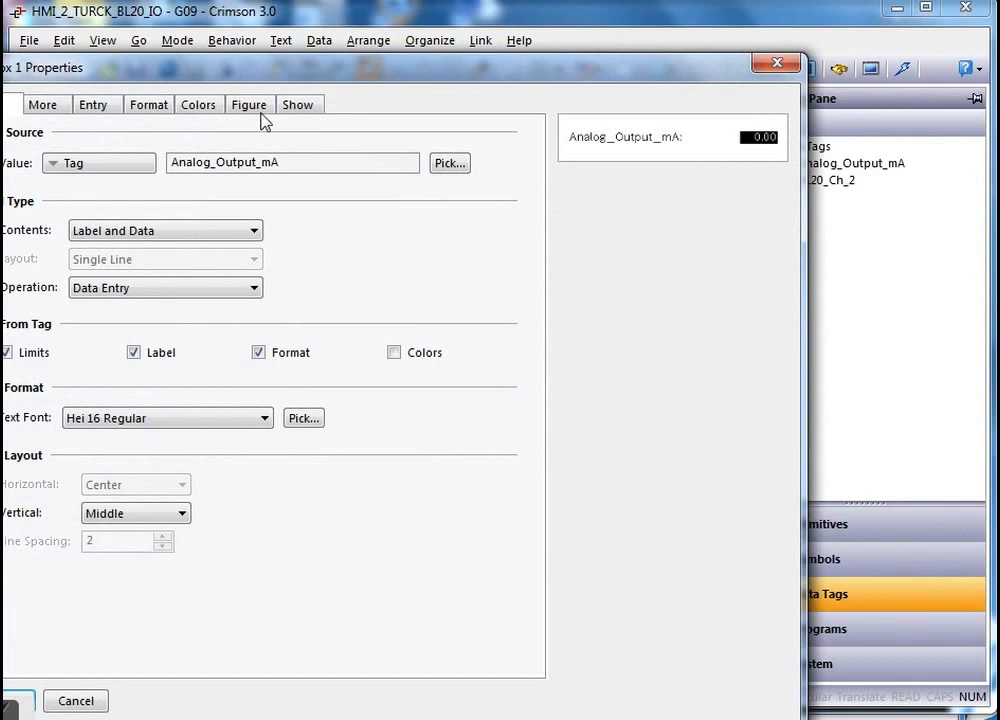
click(248, 104)
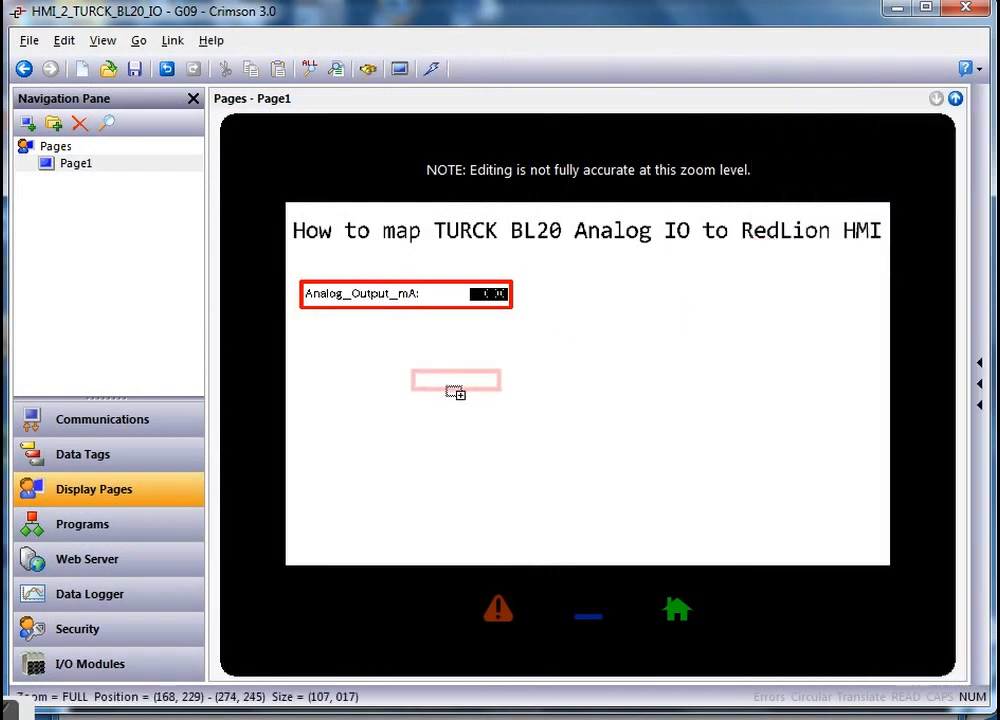
- Place a BL20_Ch_2 data box below it and edit its properties for a green border
click(456, 380)
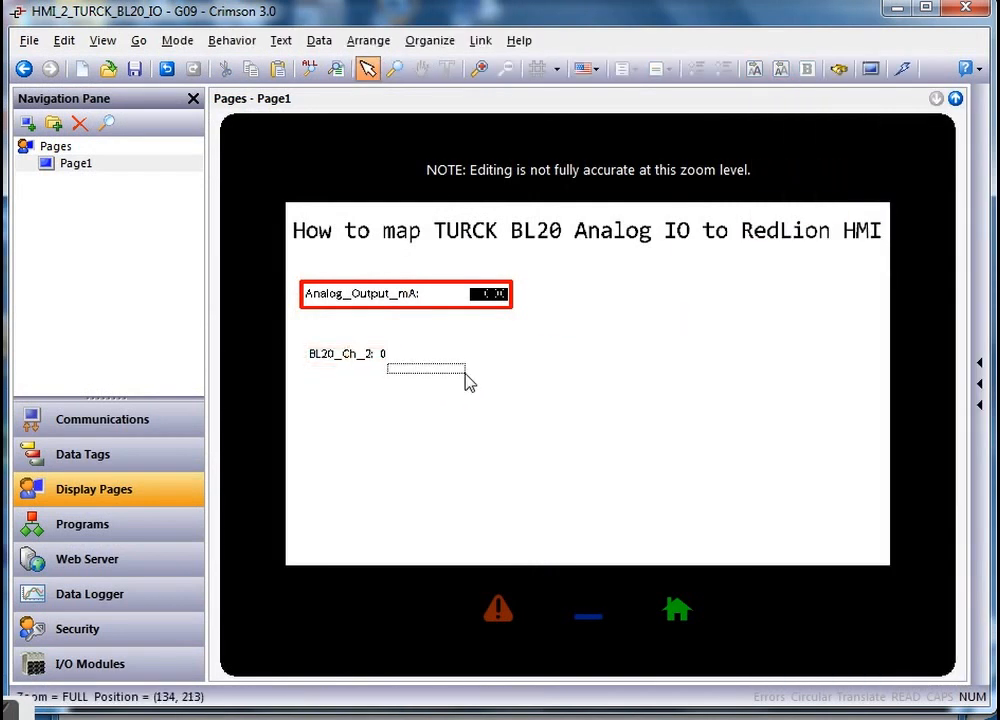
click(350, 354)
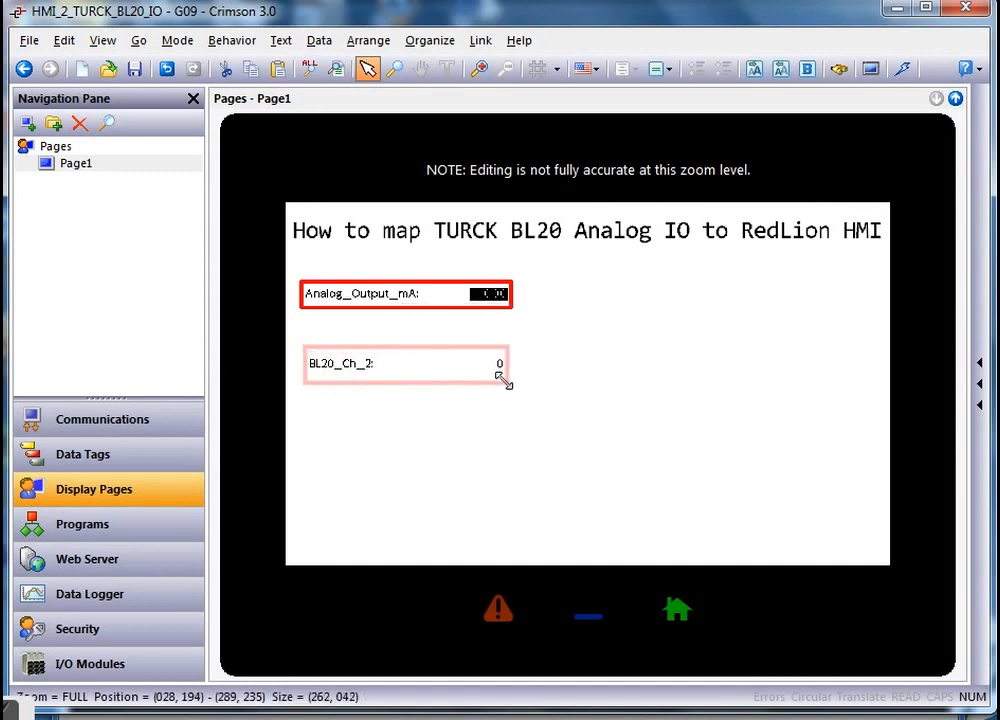
double_click(404, 364)
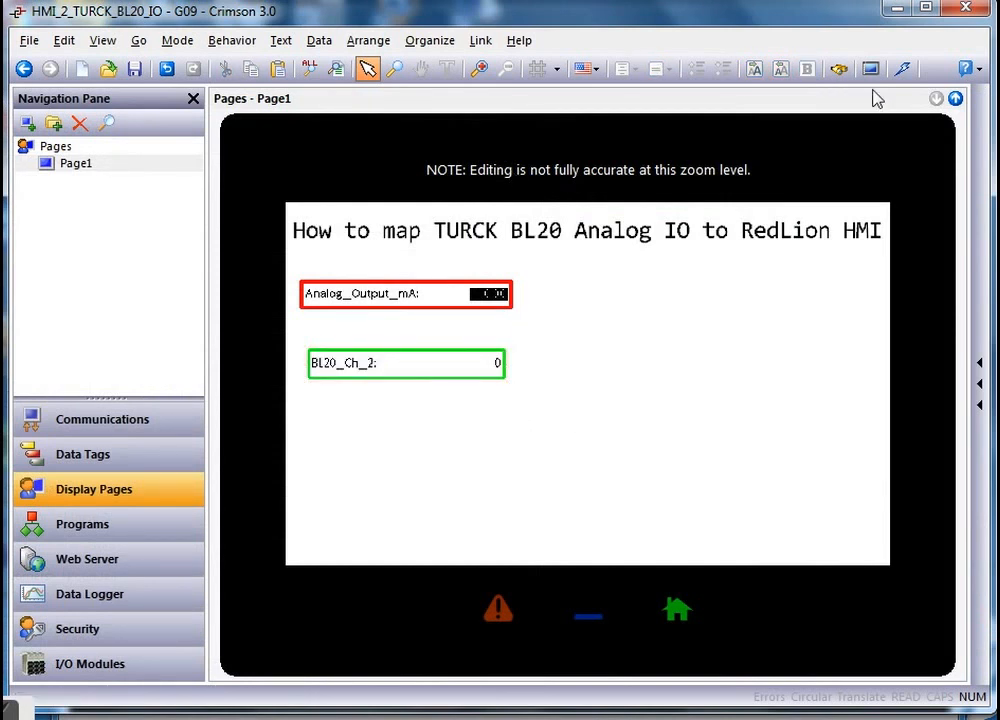
- Download the project to the HMI and set Analog_Output_mA to 10 in the web monitor
click(900, 68)
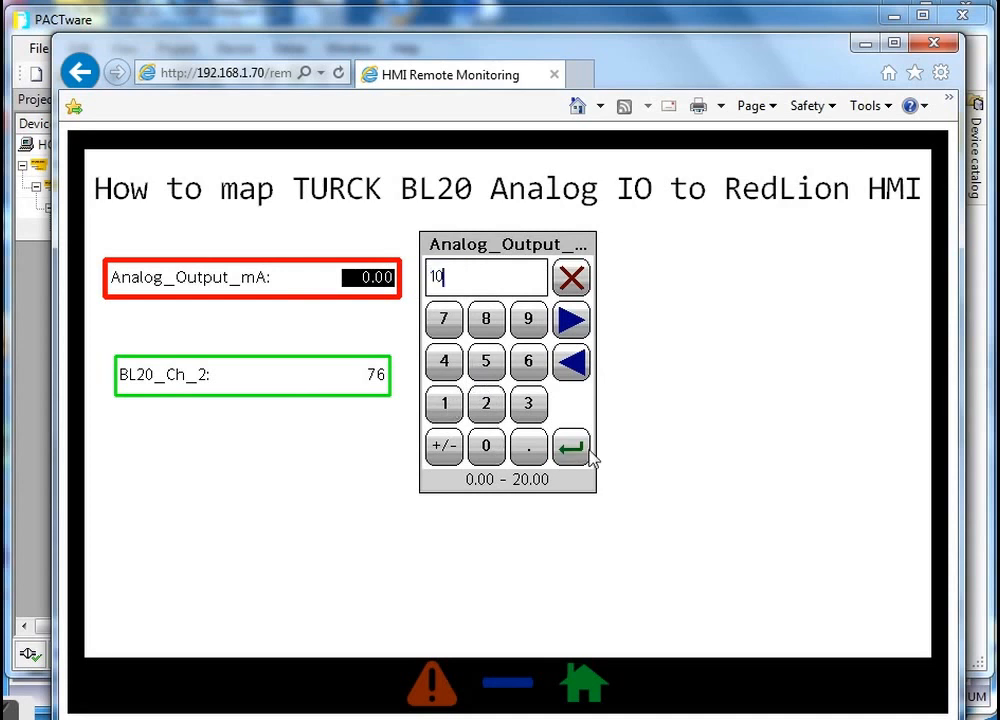
click(572, 446)
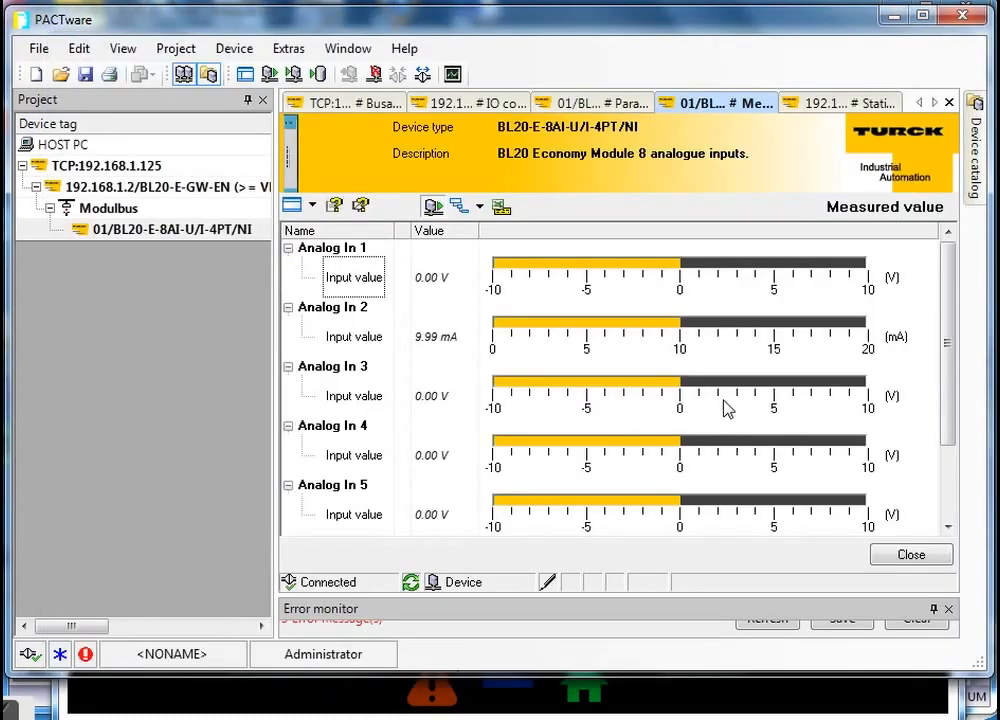
mouse_move(476, 368)
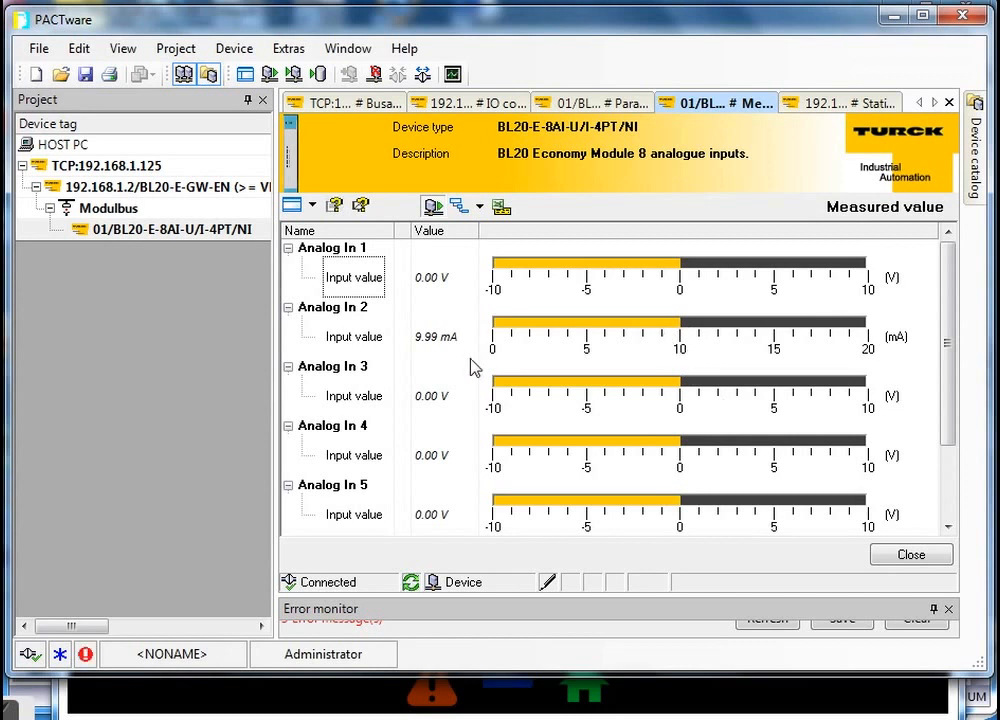
mouse_move(444, 362)
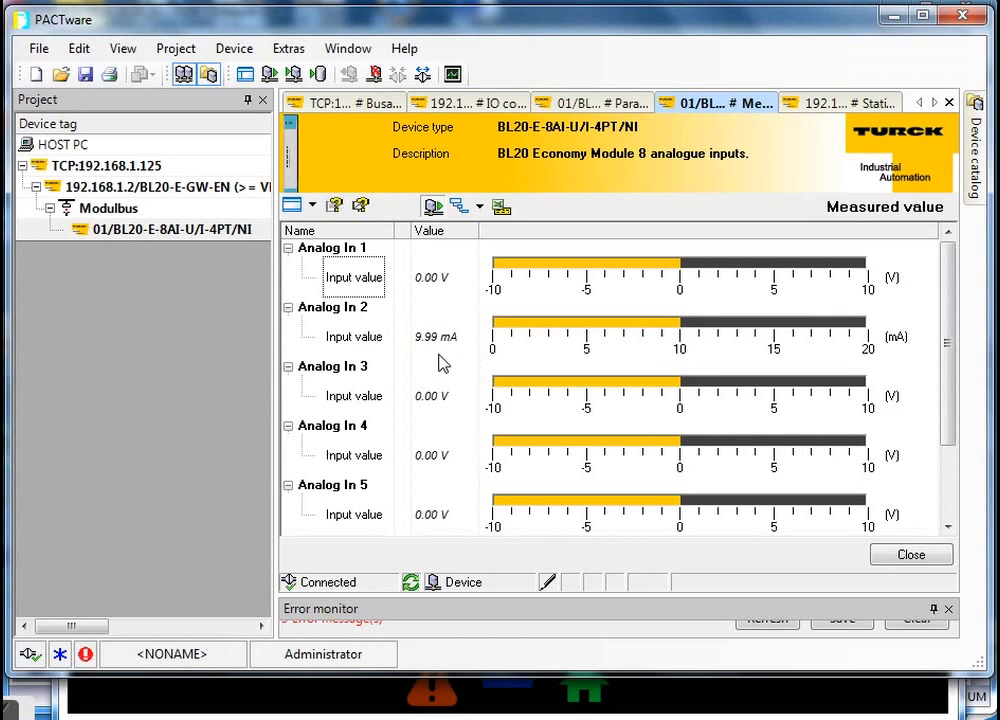
mouse_move(408, 390)
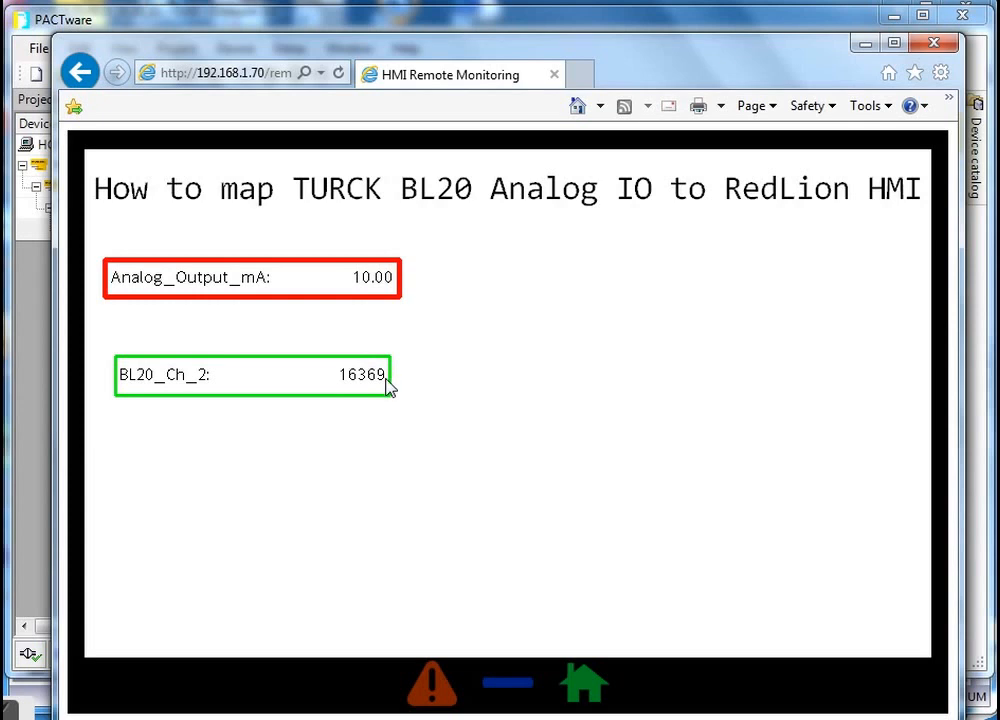
mouse_move(408, 396)
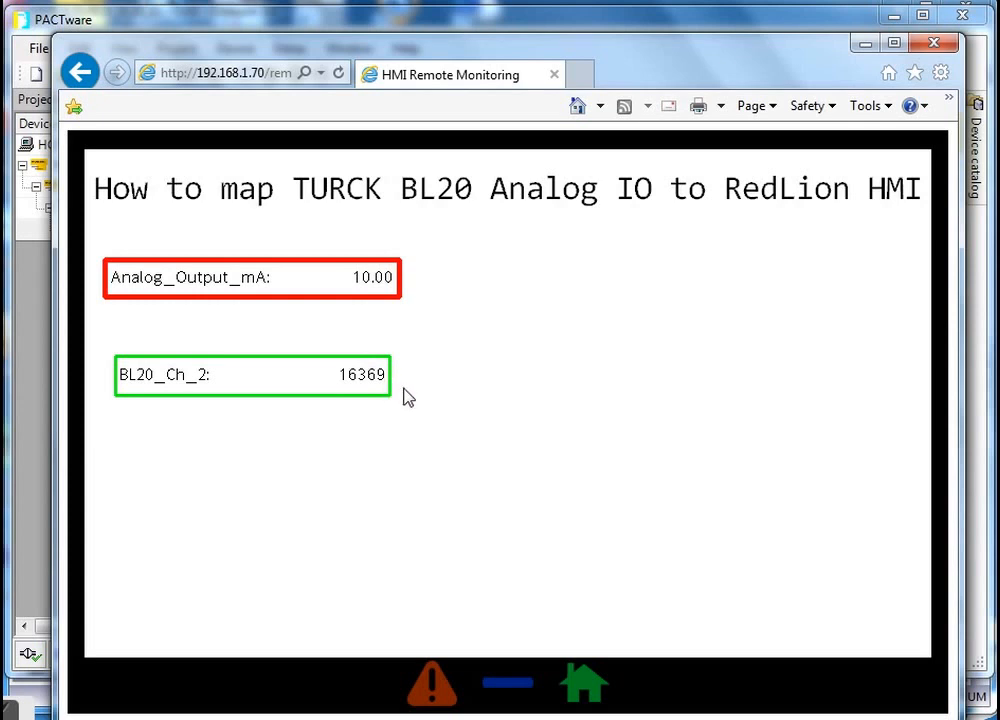
mouse_move(392, 308)
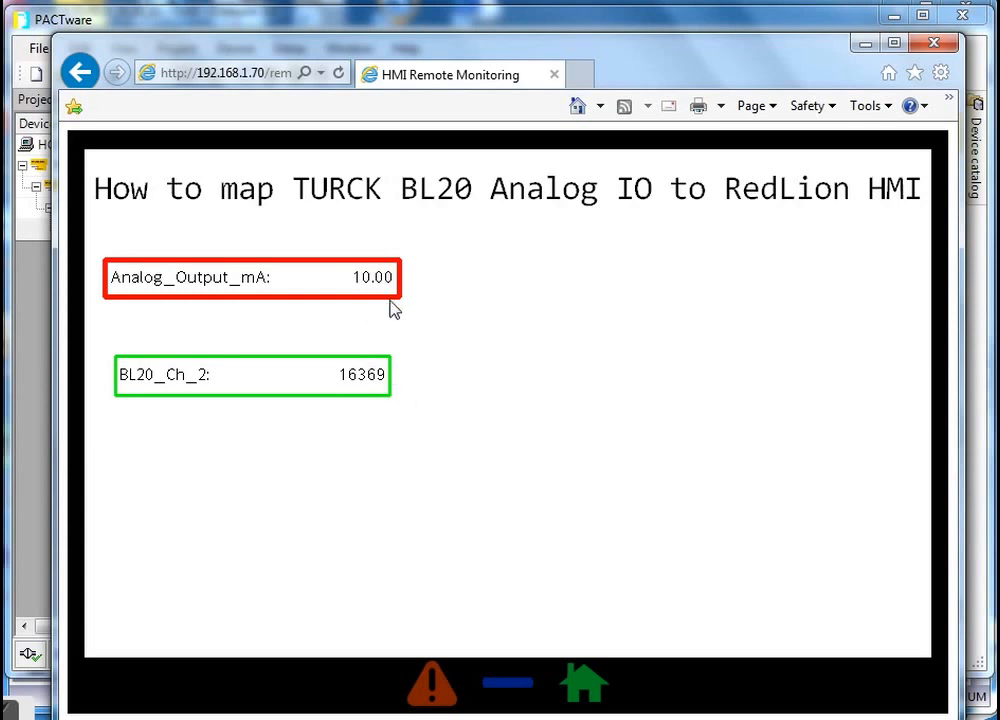
mouse_move(128, 540)
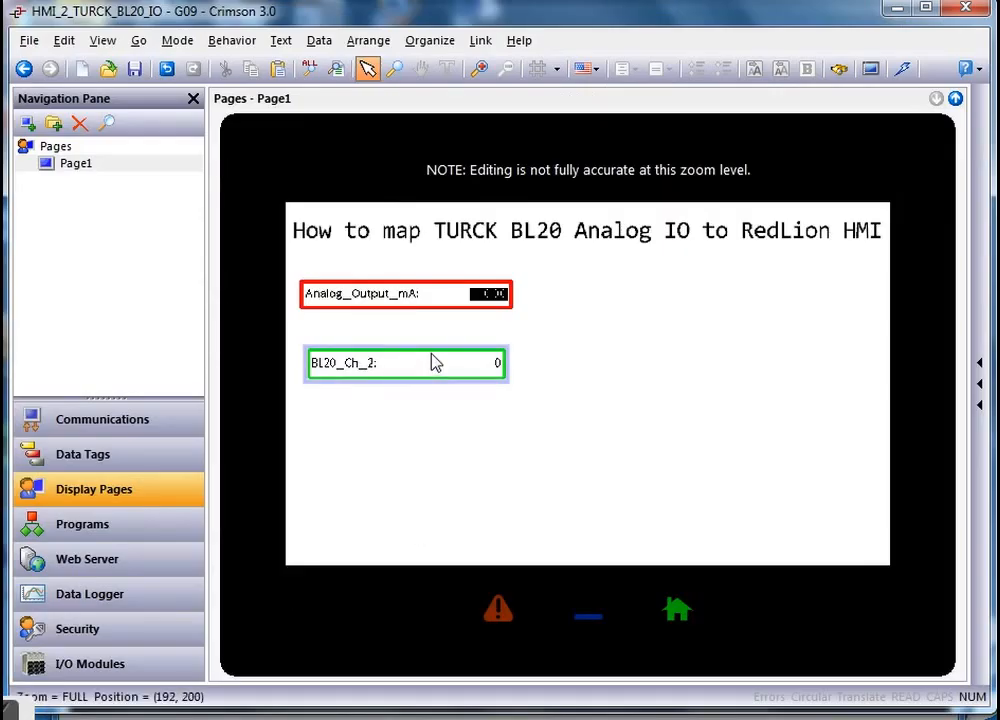
- Scale BL20_Ch_2 as signed integer 0–32767 to floating-point 0–20.00 and return to Page1
right_click(404, 364)
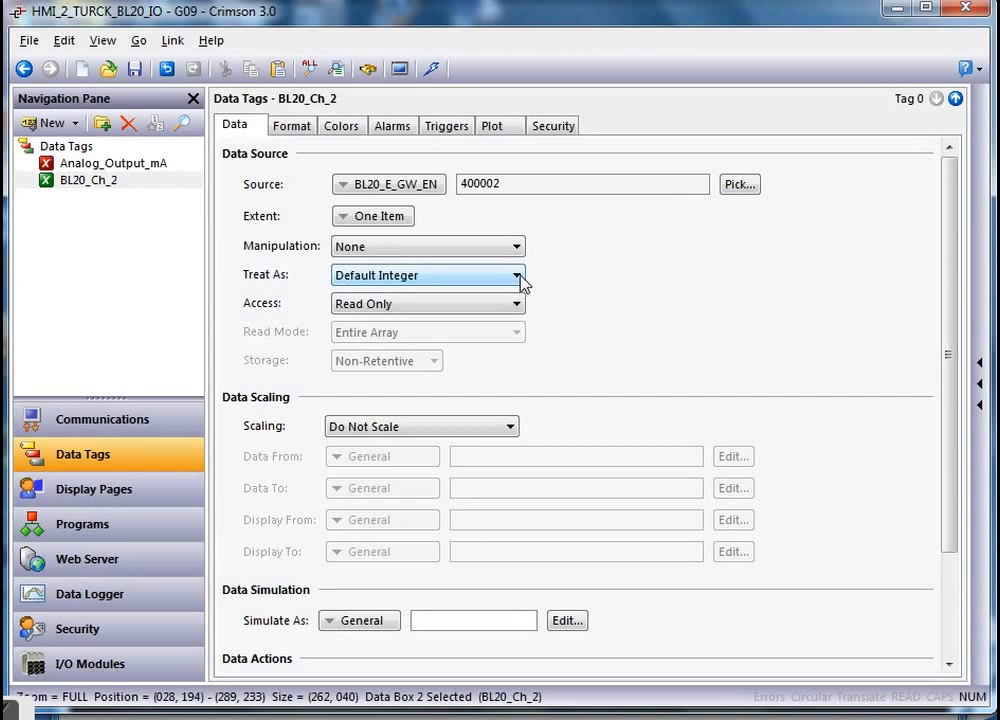
click(520, 276)
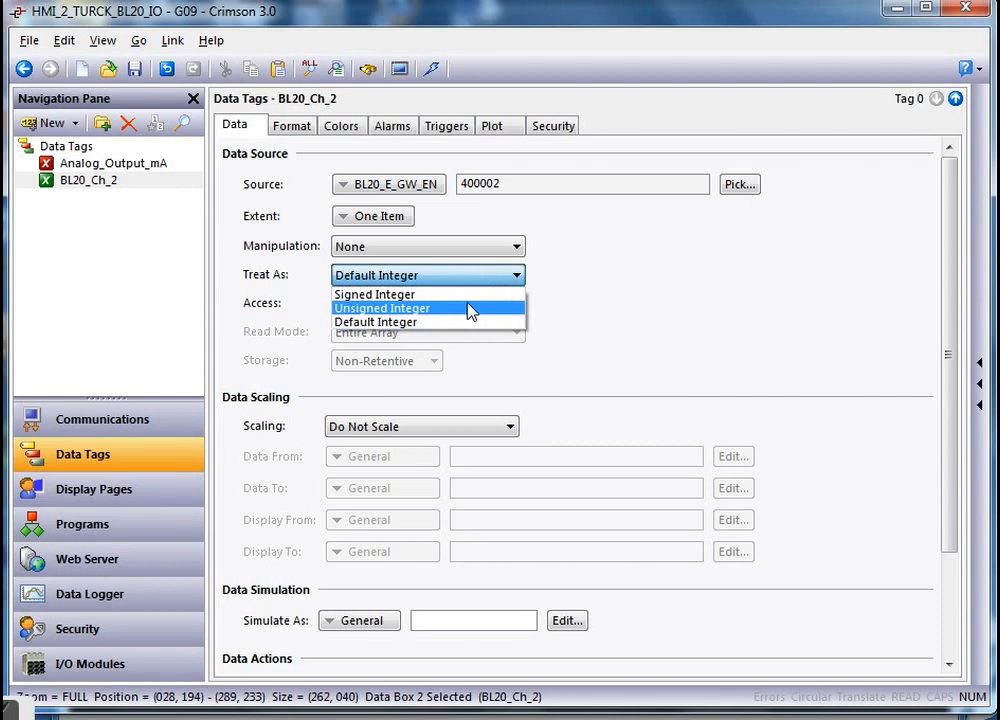
click(376, 294)
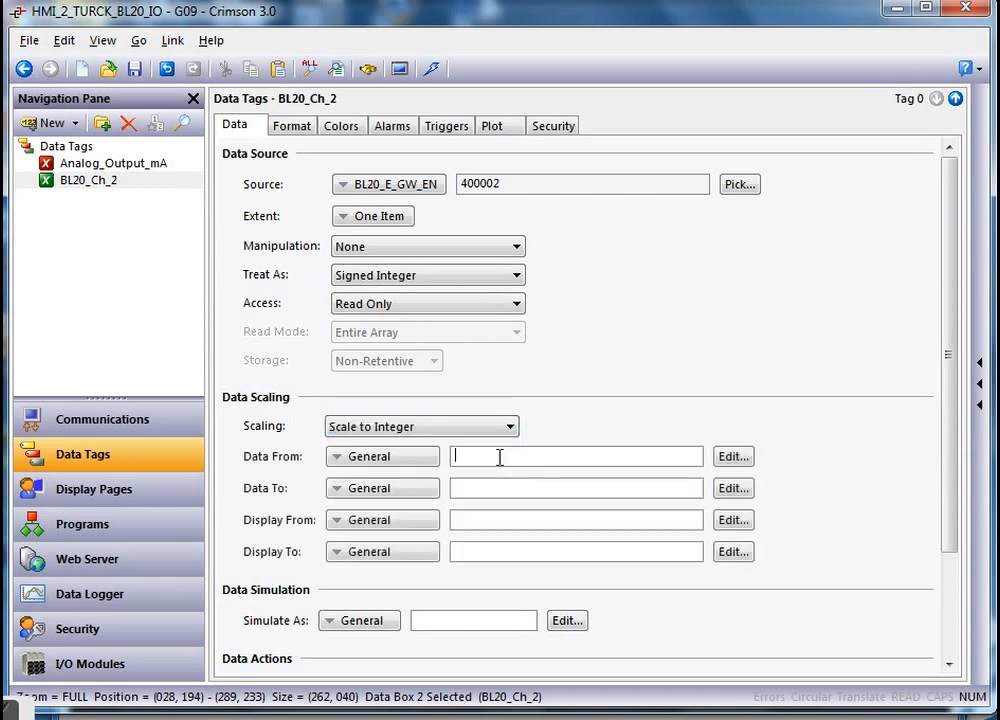
text(0)
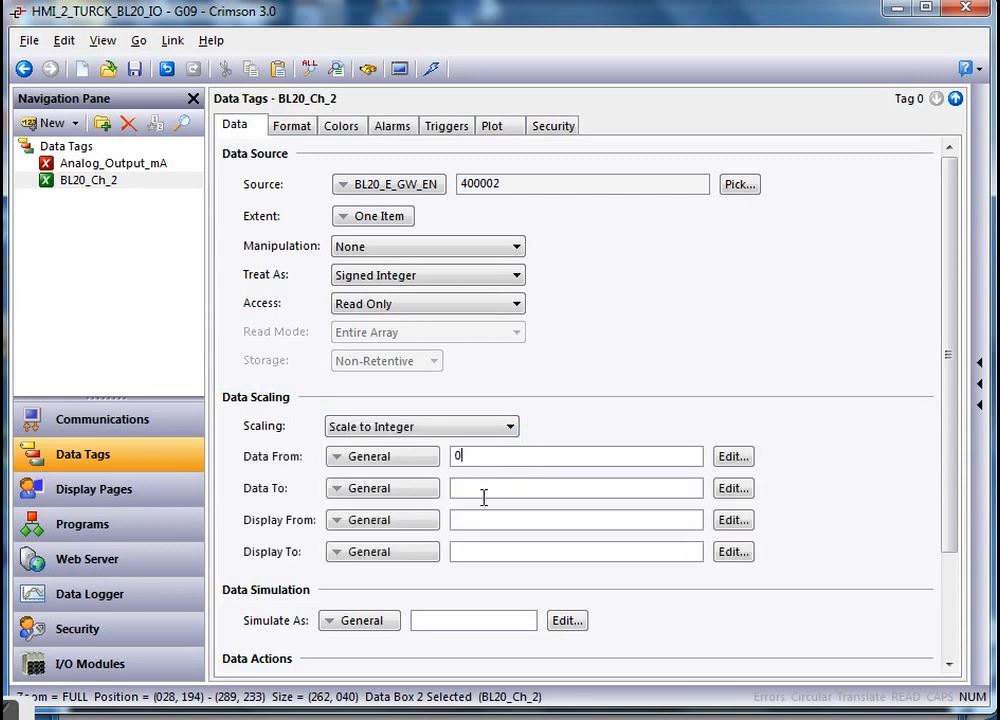
text(32767)
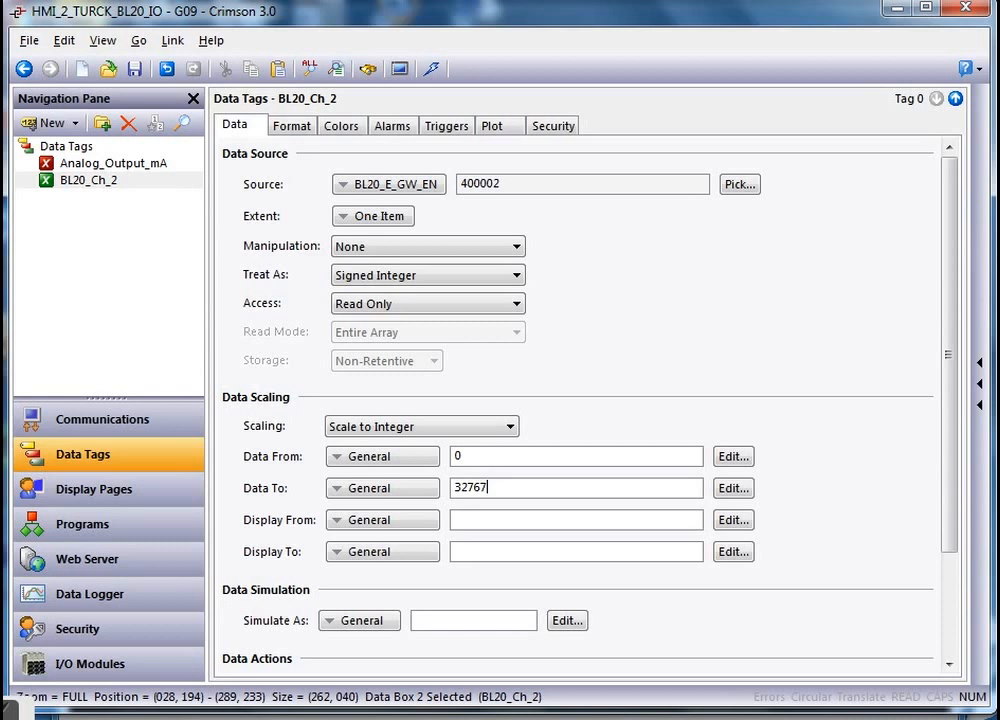
triple_click(576, 488)
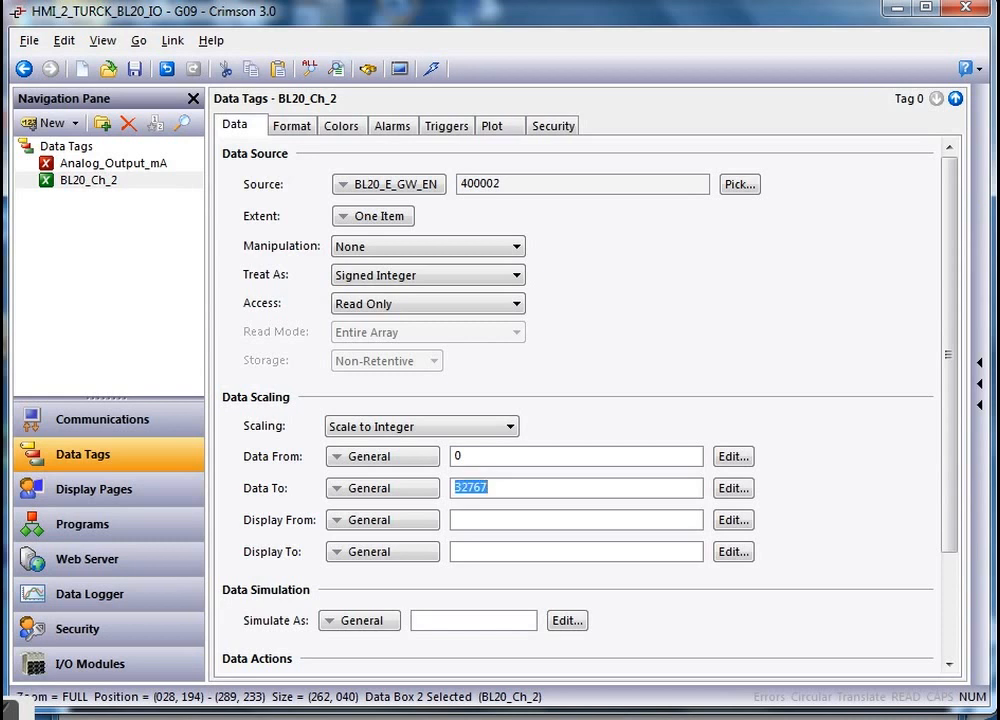
click(576, 520)
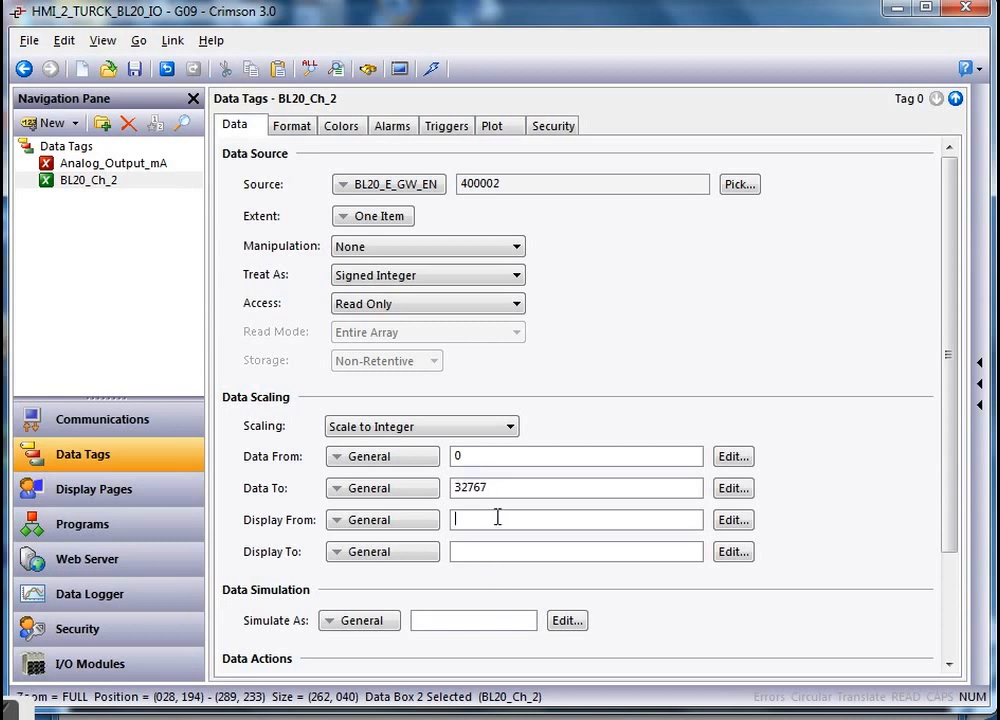
text(0)
click(576, 550)
text(2000)
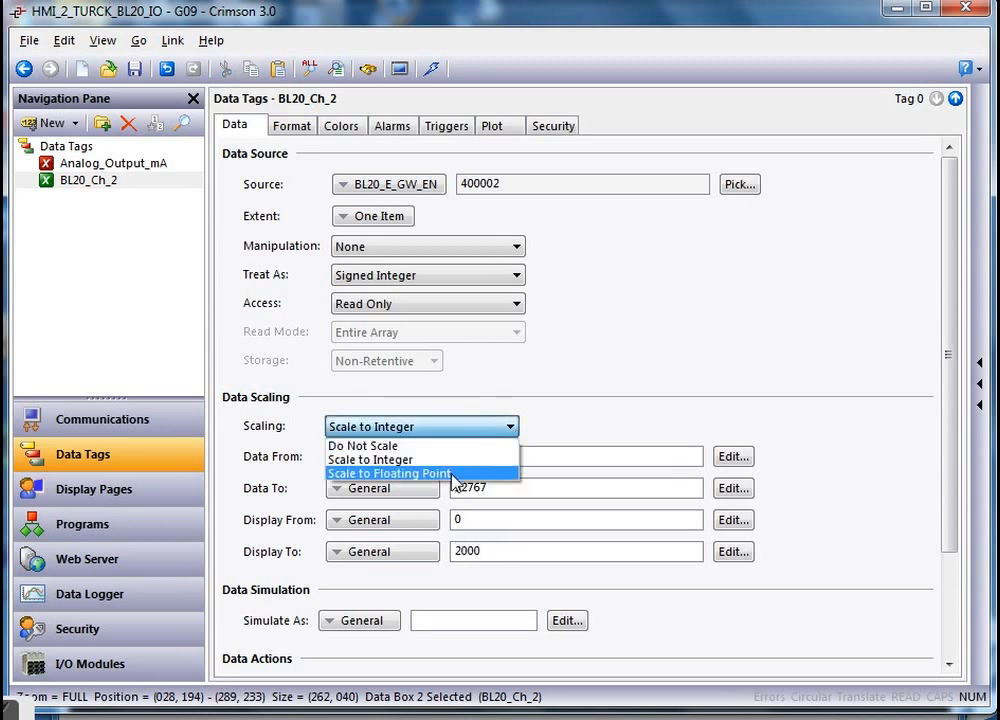
click(390, 472)
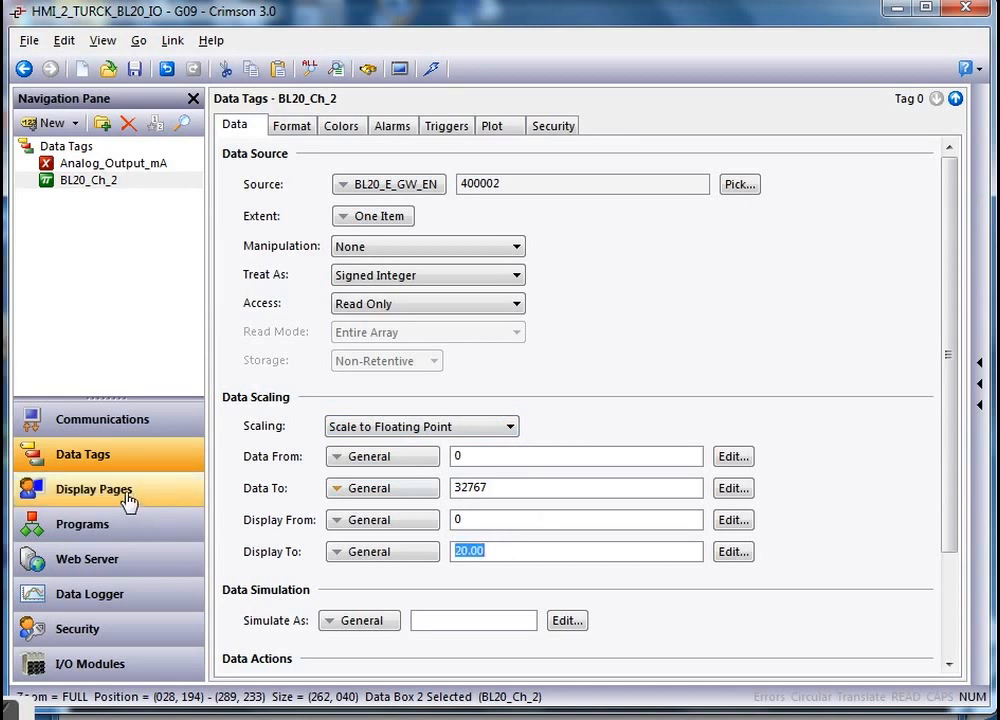
click(94, 488)
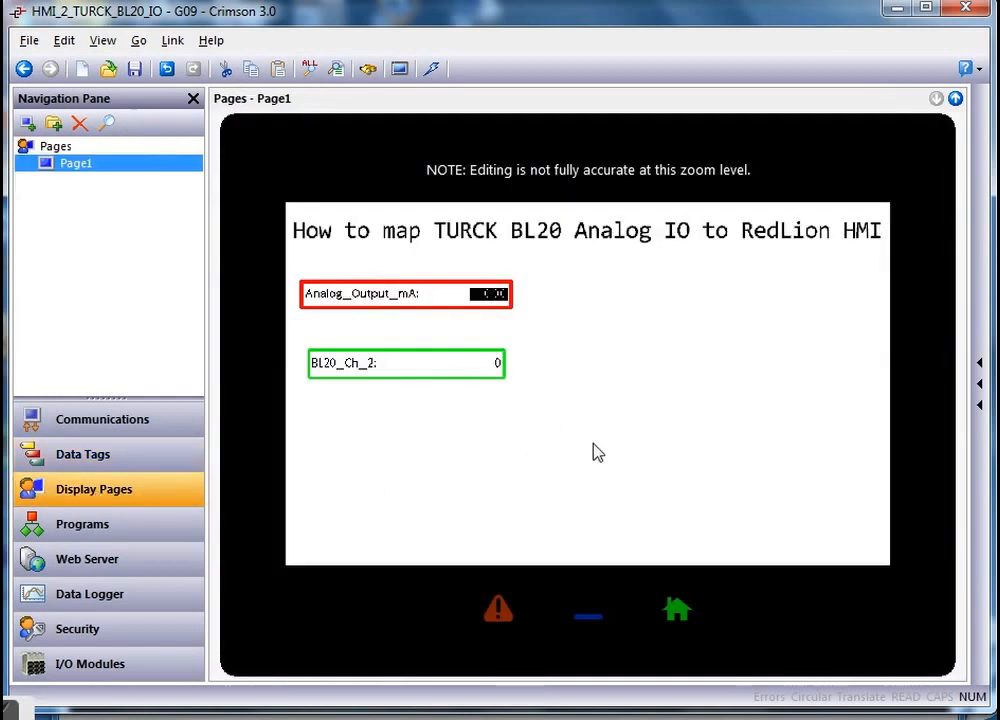
- Send the project with the rescaled BL20_Ch_2 tag to the HMI
click(404, 364)
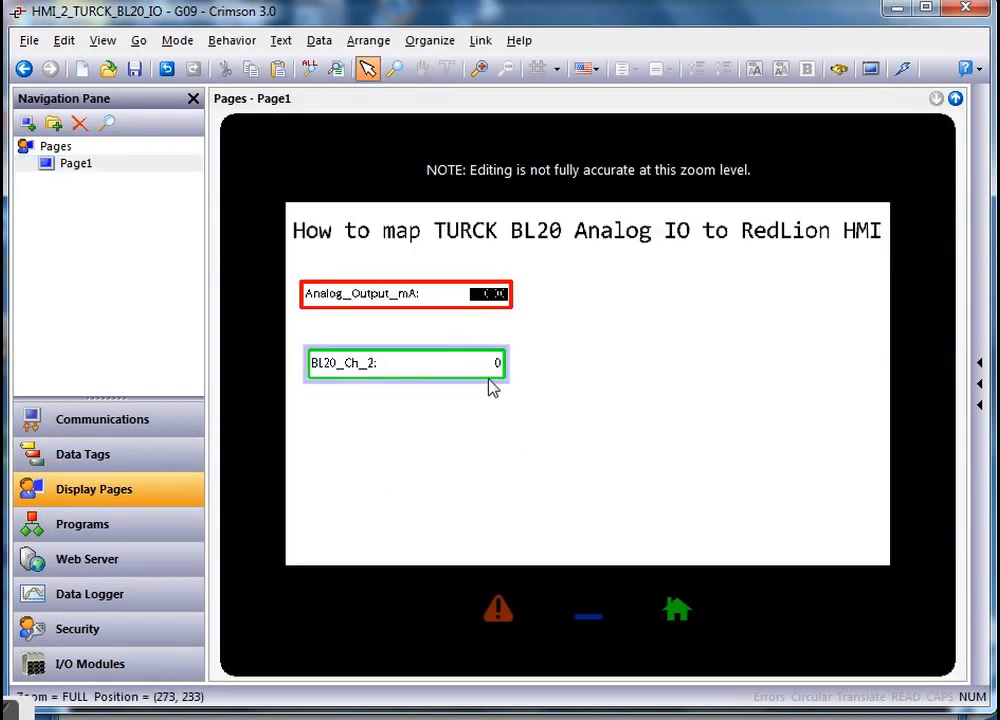
mouse_move(460, 376)
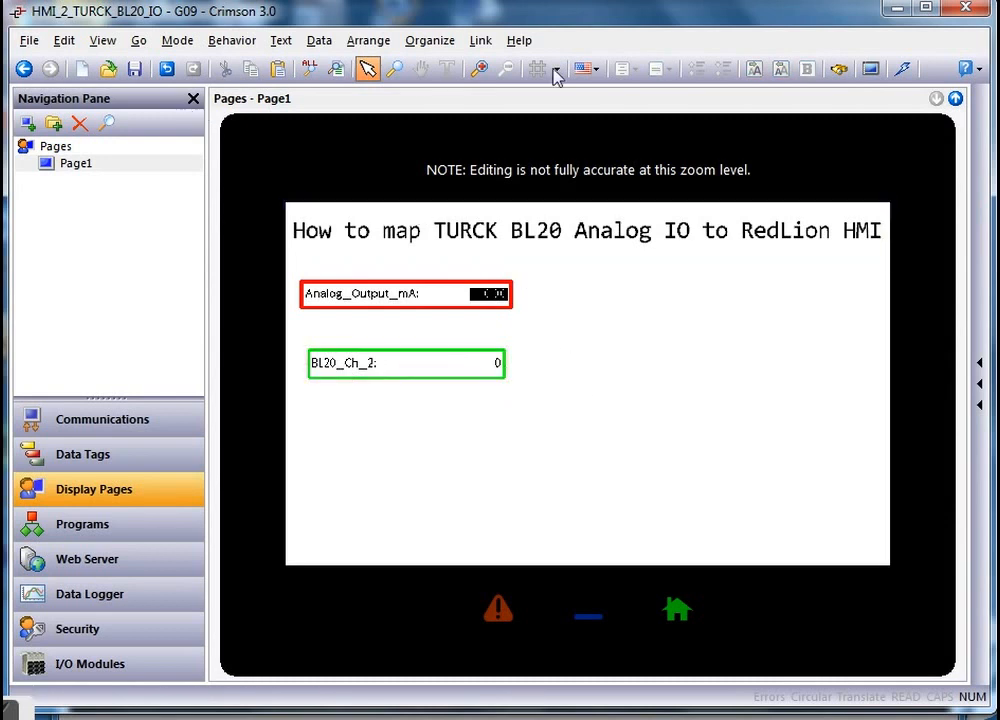
click(900, 68)
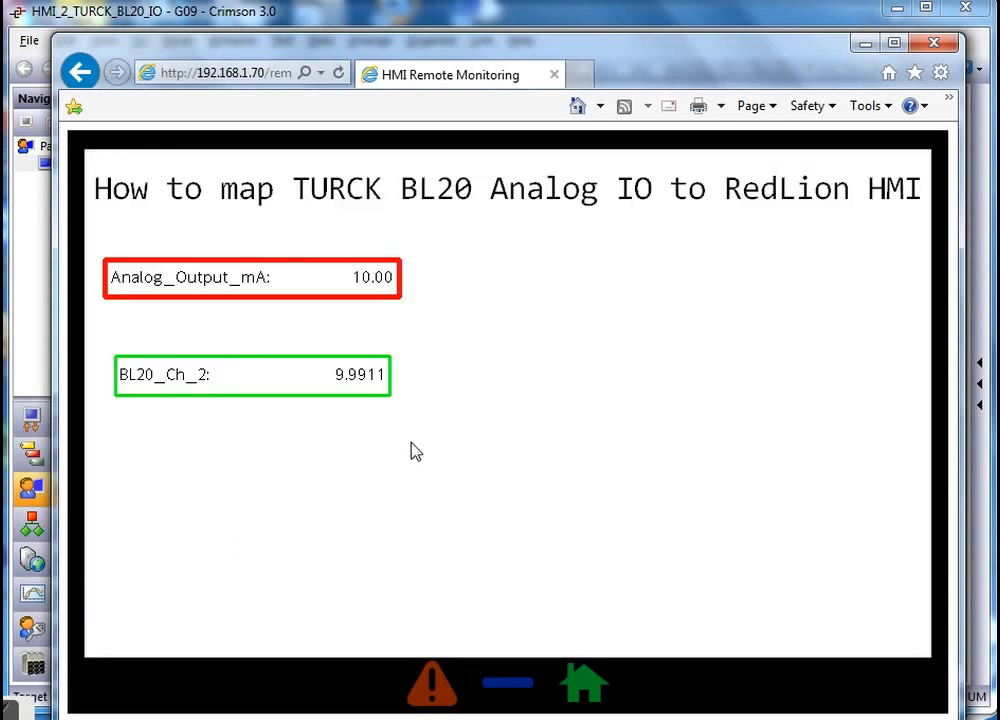
mouse_move(368, 392)
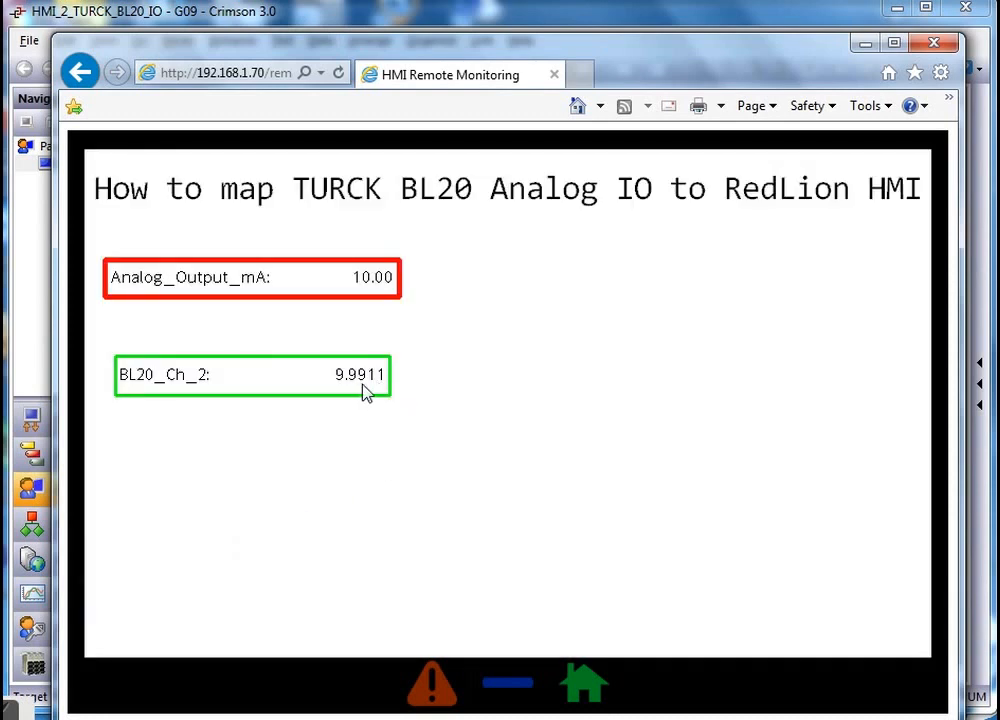
- Set Analog_Output_mA to 5.65 on the web monitoring keypad
click(370, 276)
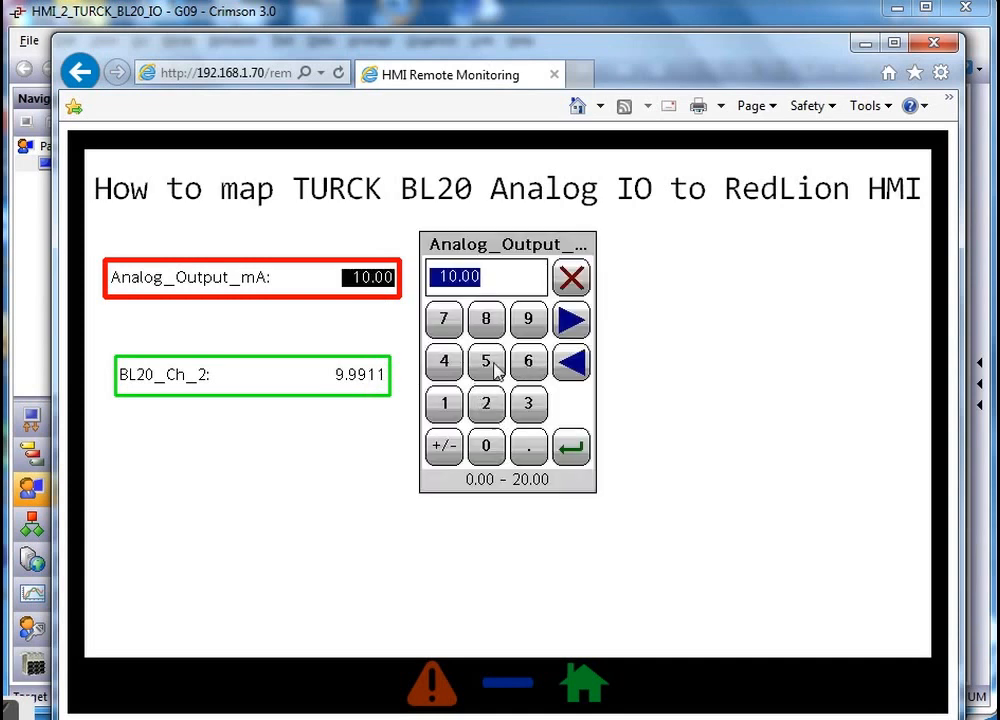
click(486, 360)
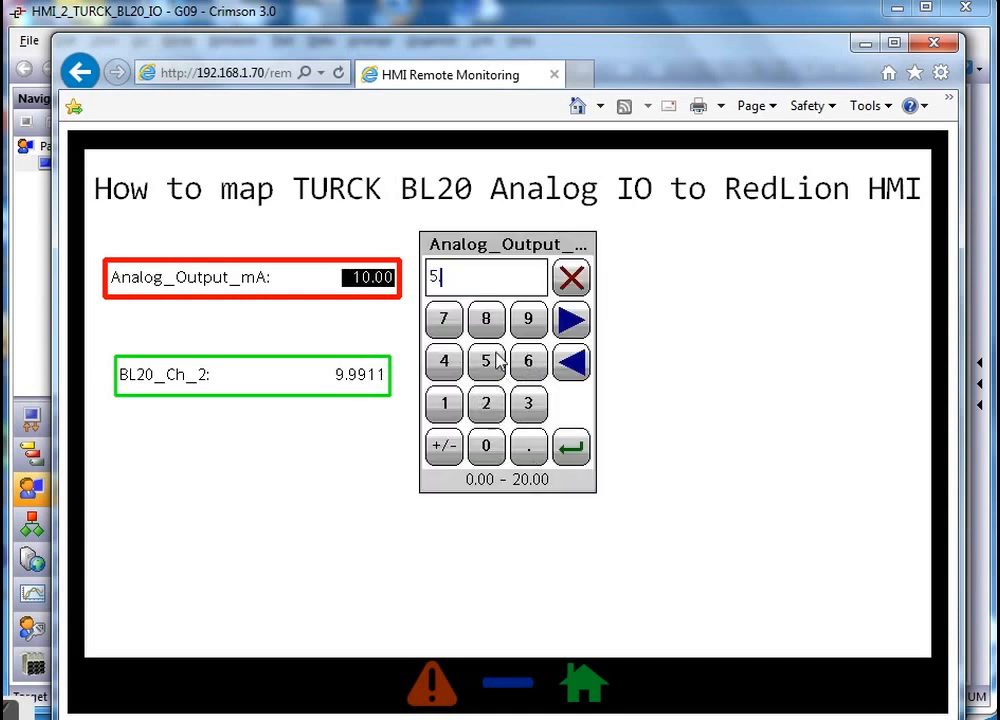
click(572, 446)
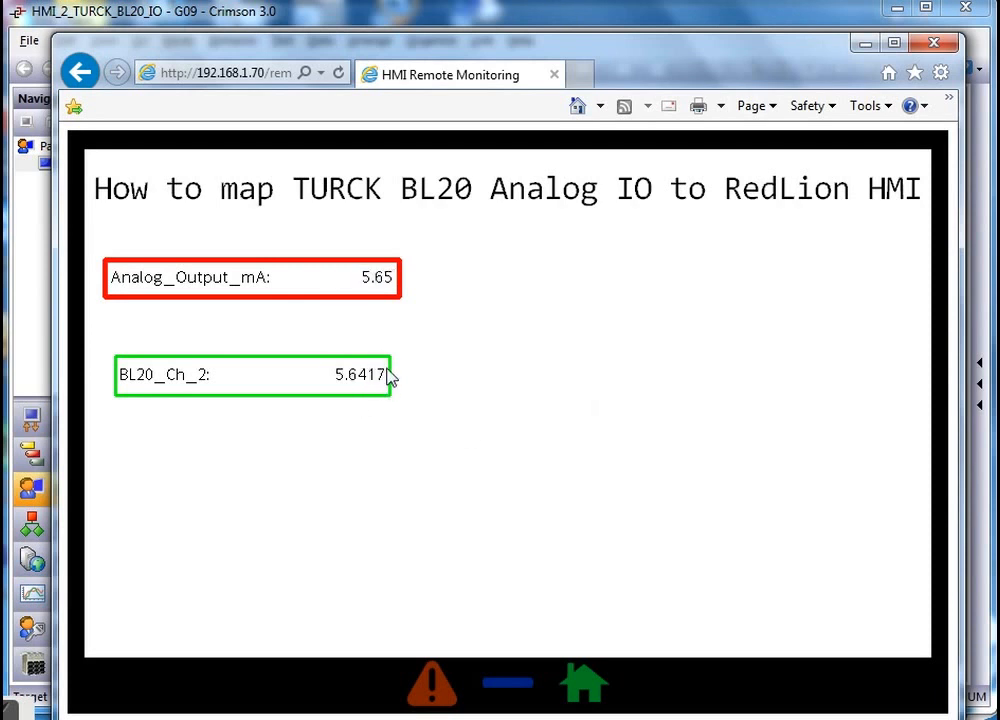
mouse_move(438, 504)
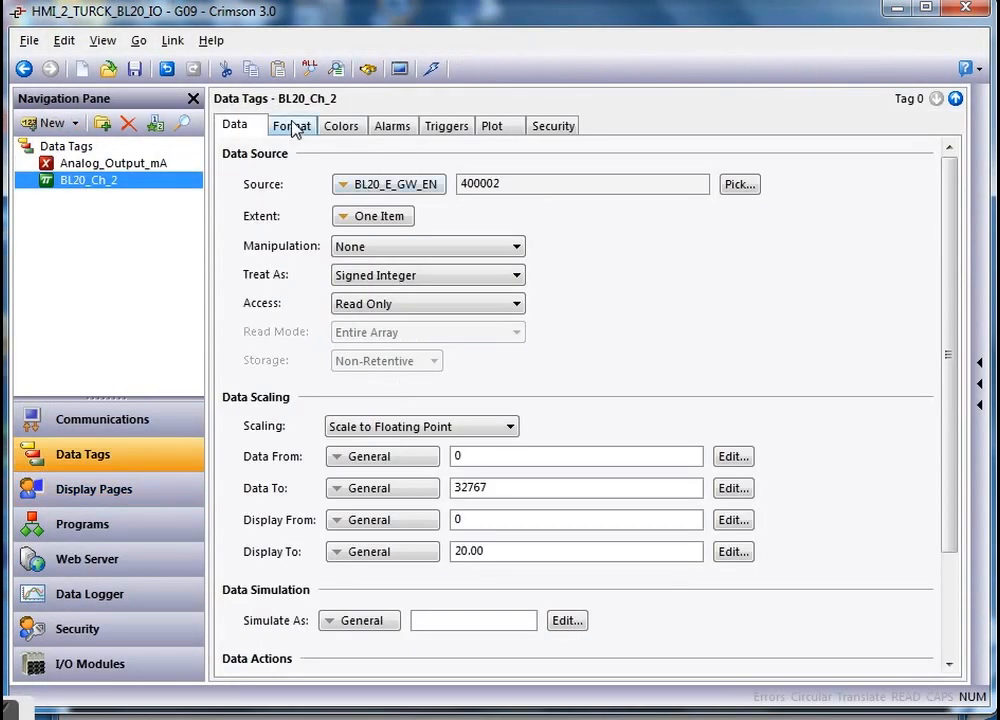
- Give BL20_Ch_2 a Numeric format with 2 decimal digits and return to Page1 for download
click(292, 124)
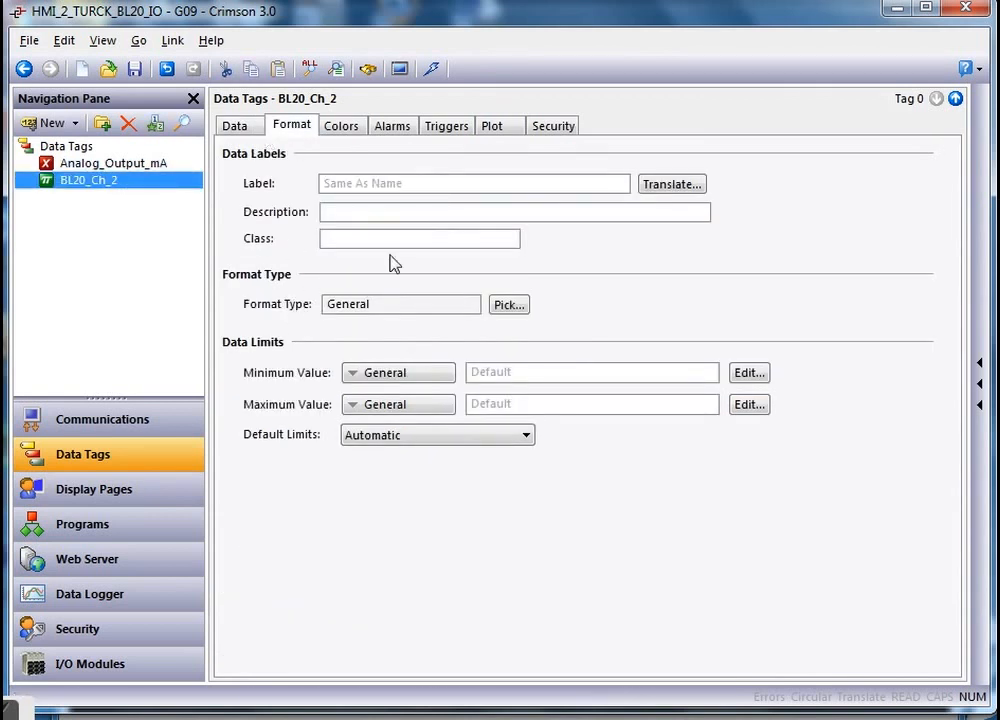
click(508, 304)
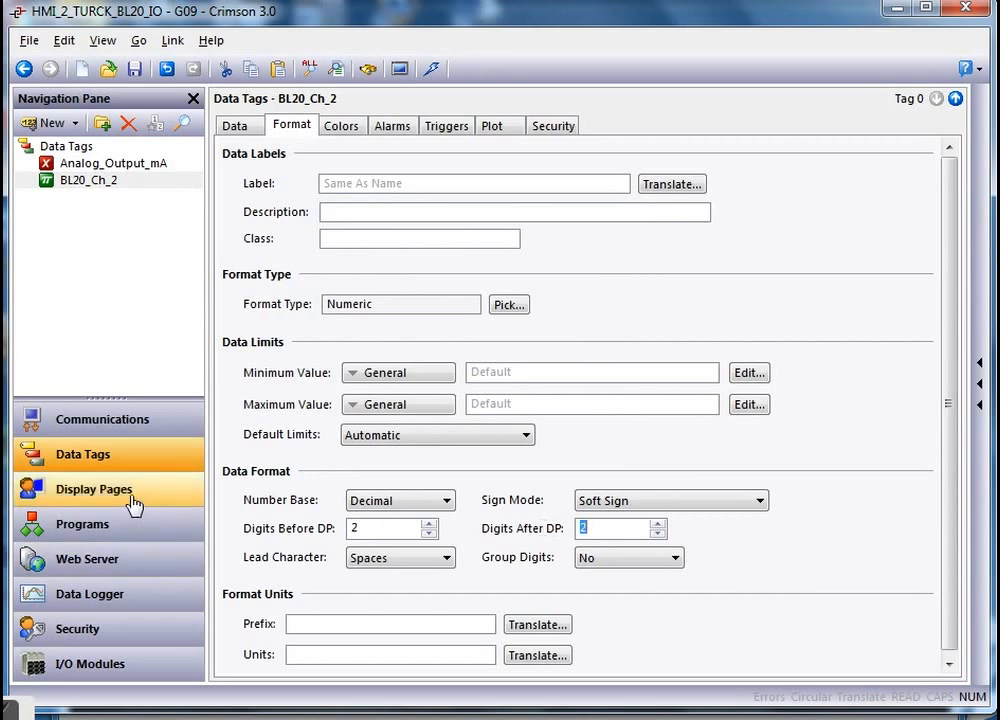
click(94, 488)
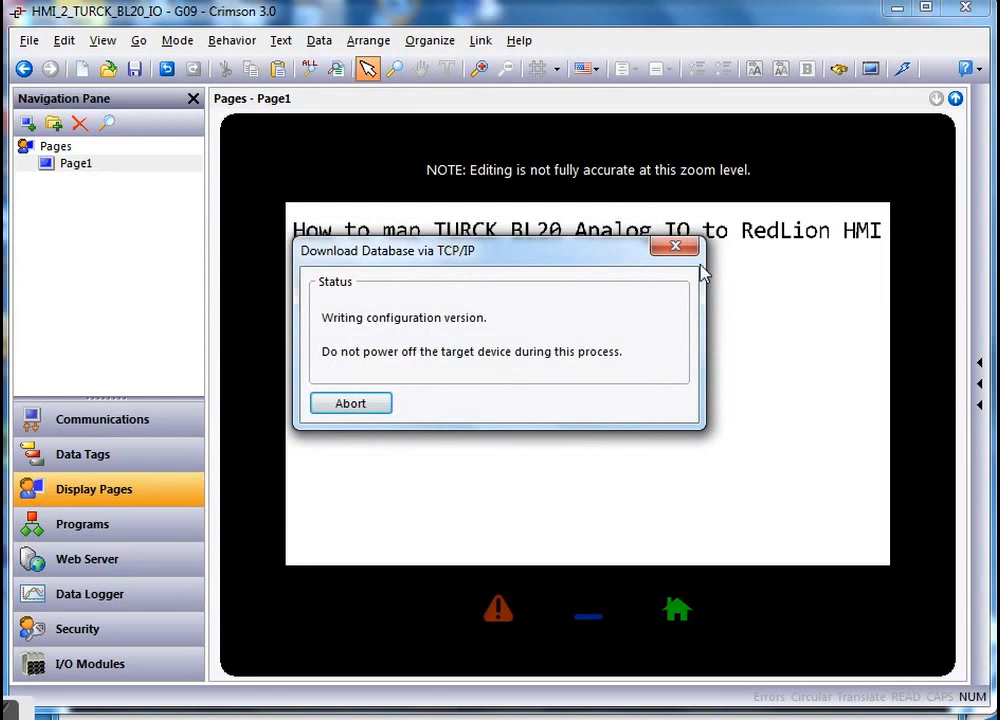
mouse_move(410, 364)
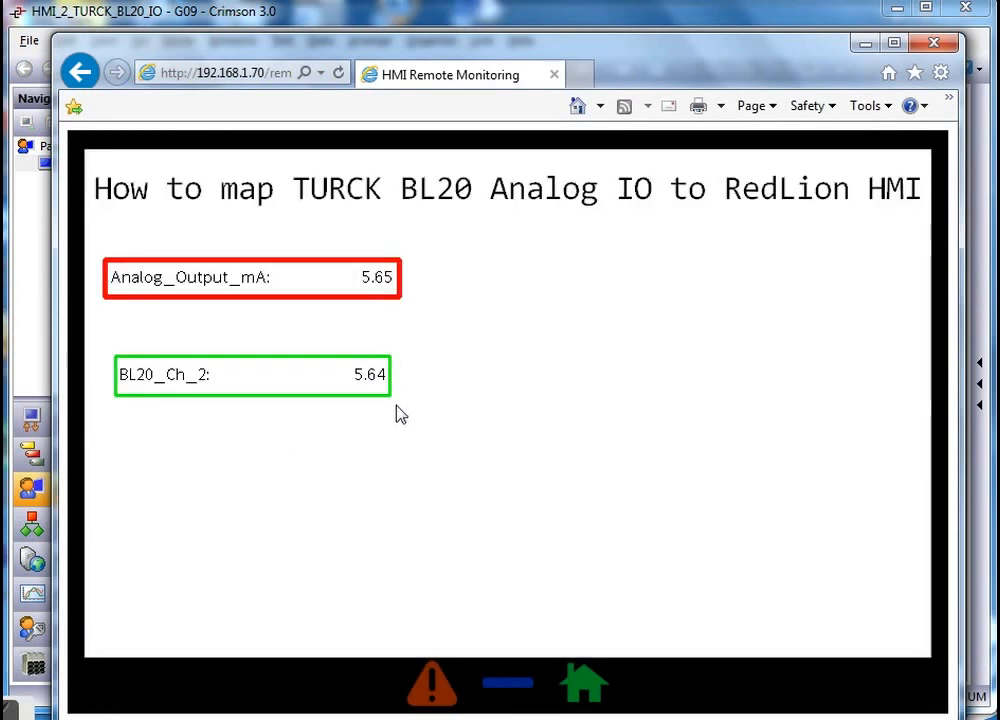
- Change Analog_Output_mA from 5.65 to about 7.9 on the web keypad
click(366, 276)
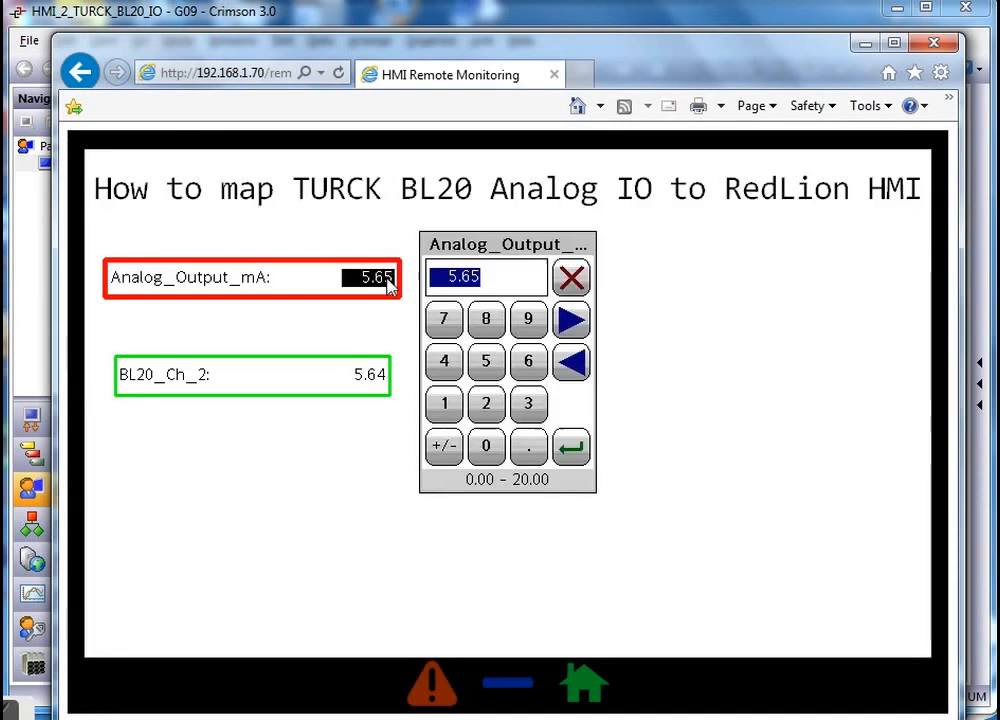
click(444, 320)
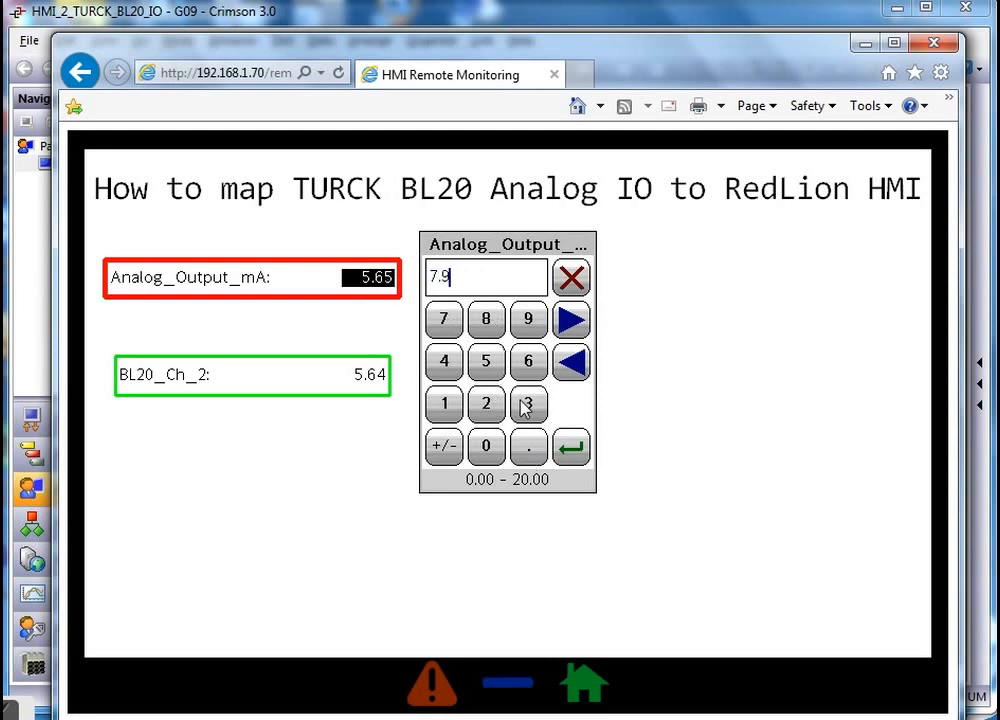
click(572, 446)
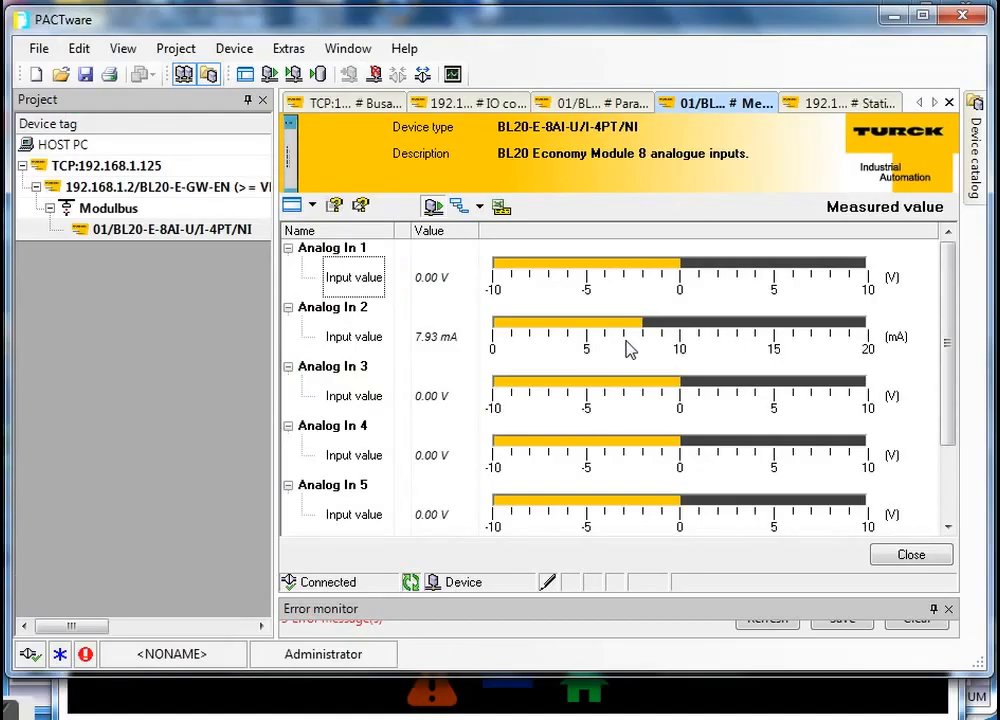
mouse_move(656, 336)
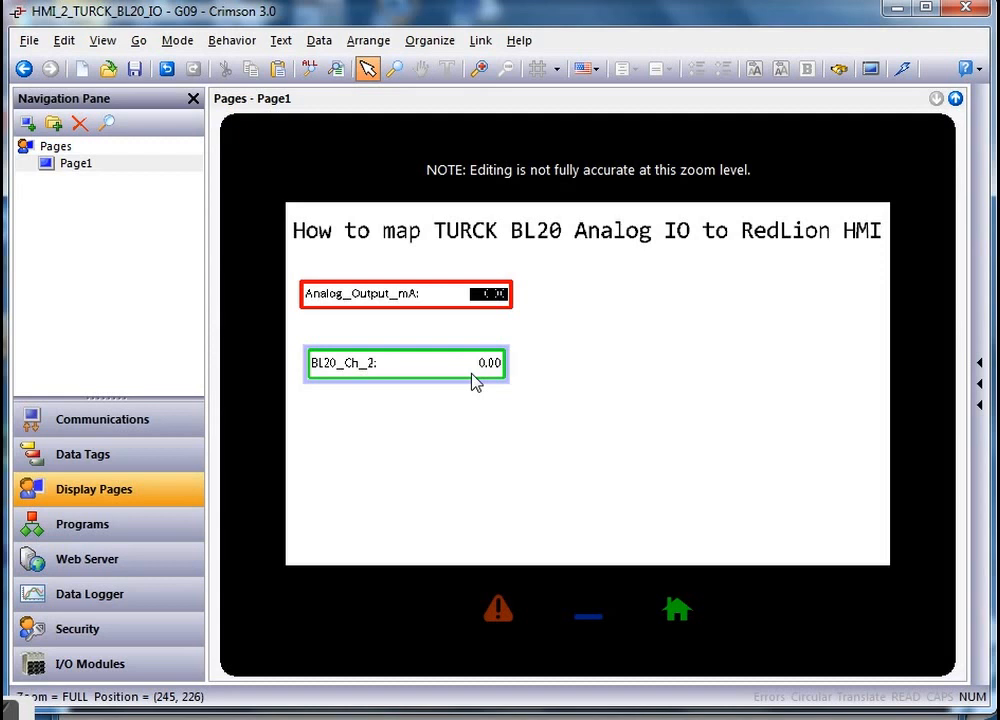
mouse_move(96, 460)
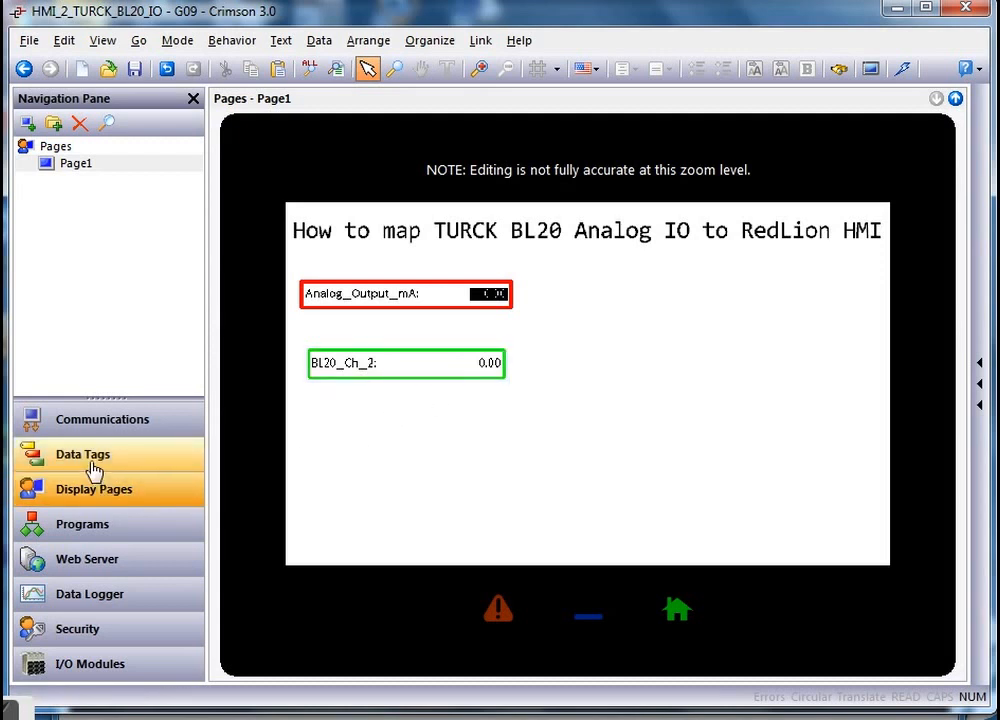
- Duplicate the BL20_Ch_2 tag in Data Tags and rename the copy BL20_Ch_Percent
click(84, 454)
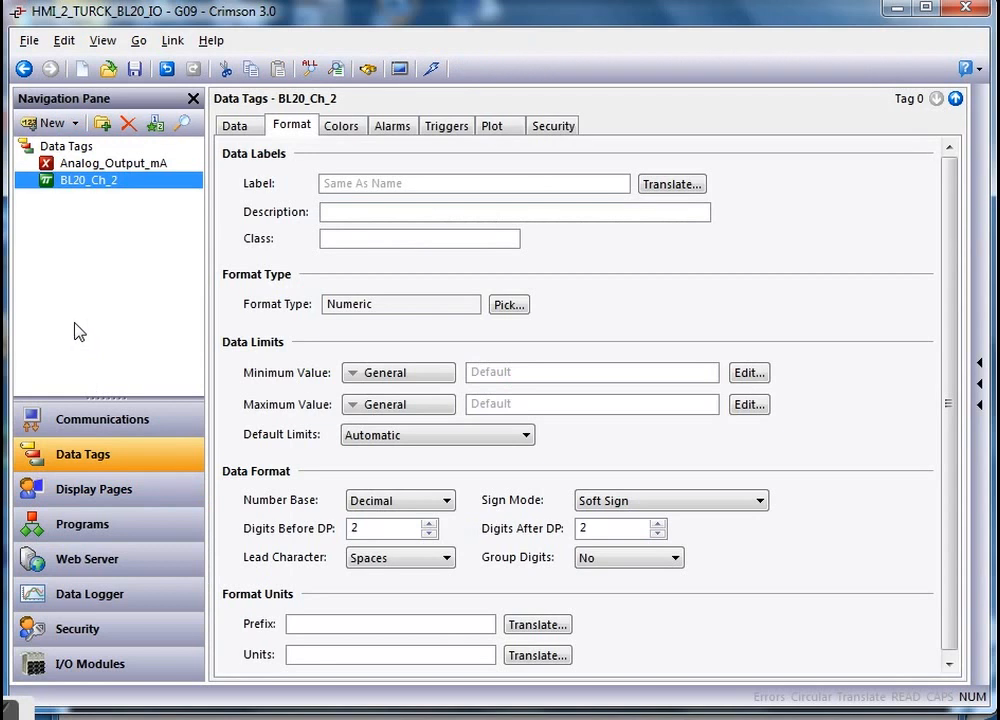
click(44, 122)
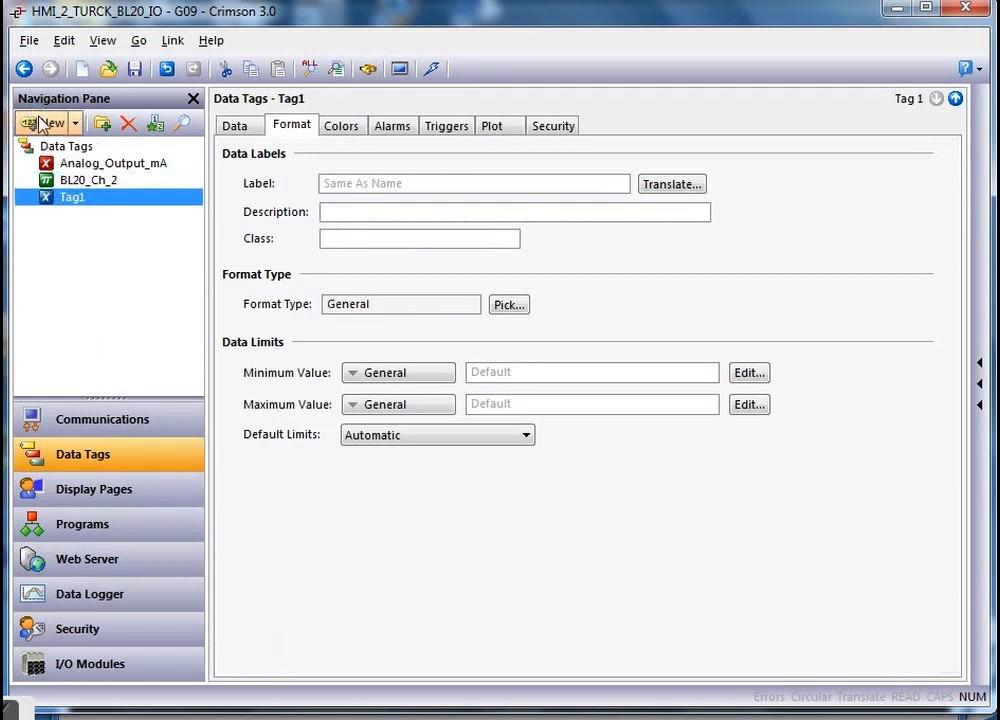
double_click(72, 196)
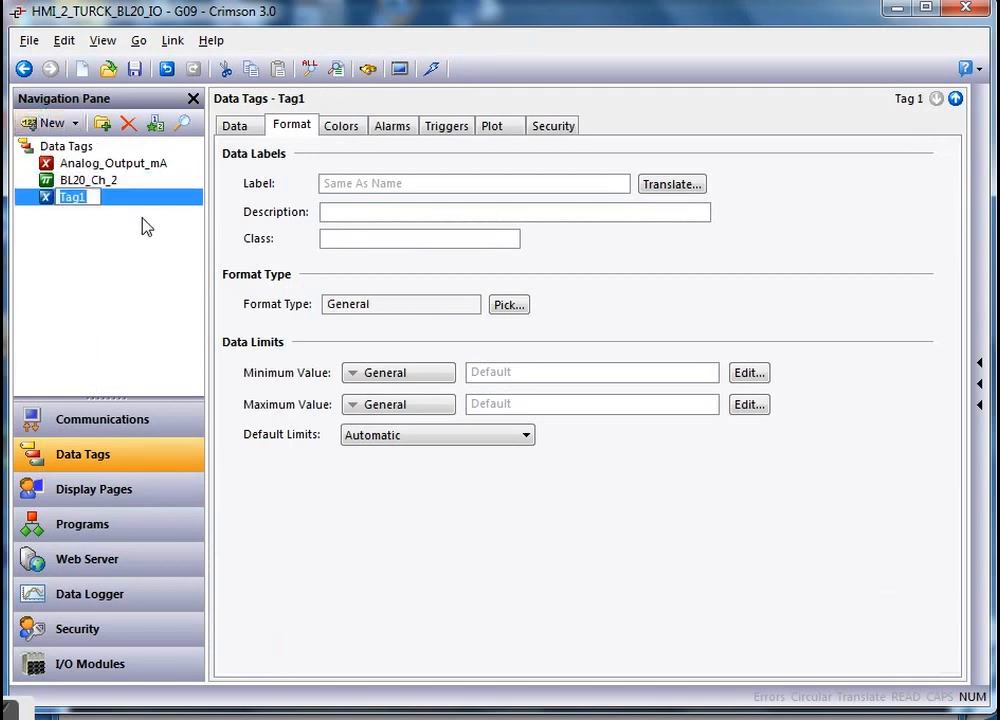
click(88, 180)
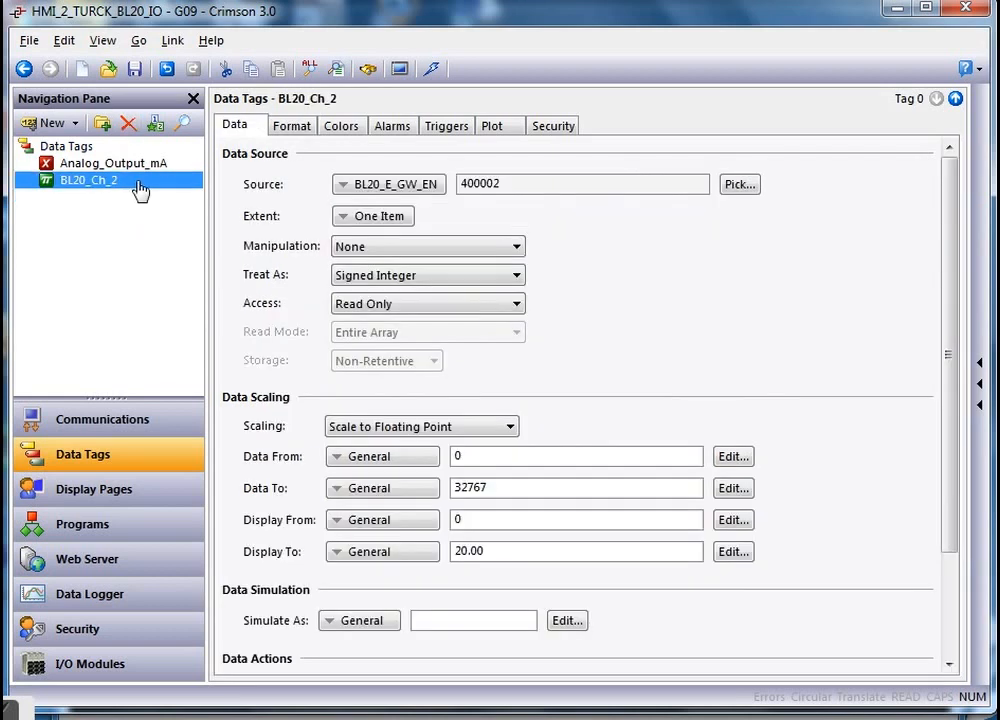
right_click(88, 180)
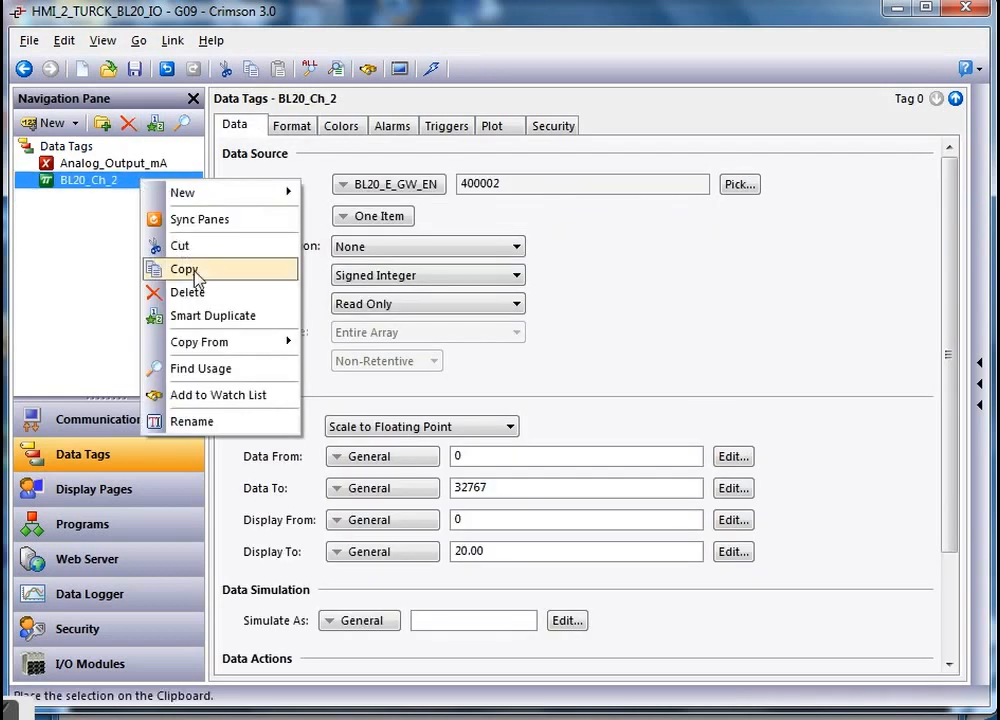
click(184, 268)
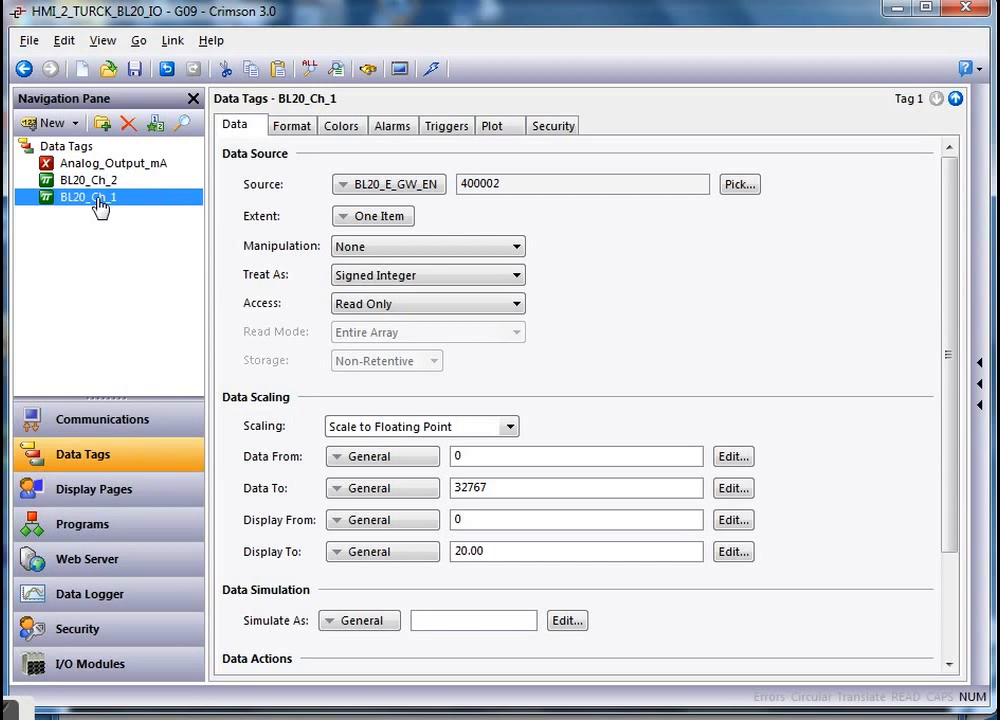
double_click(84, 198)
text(Percent)
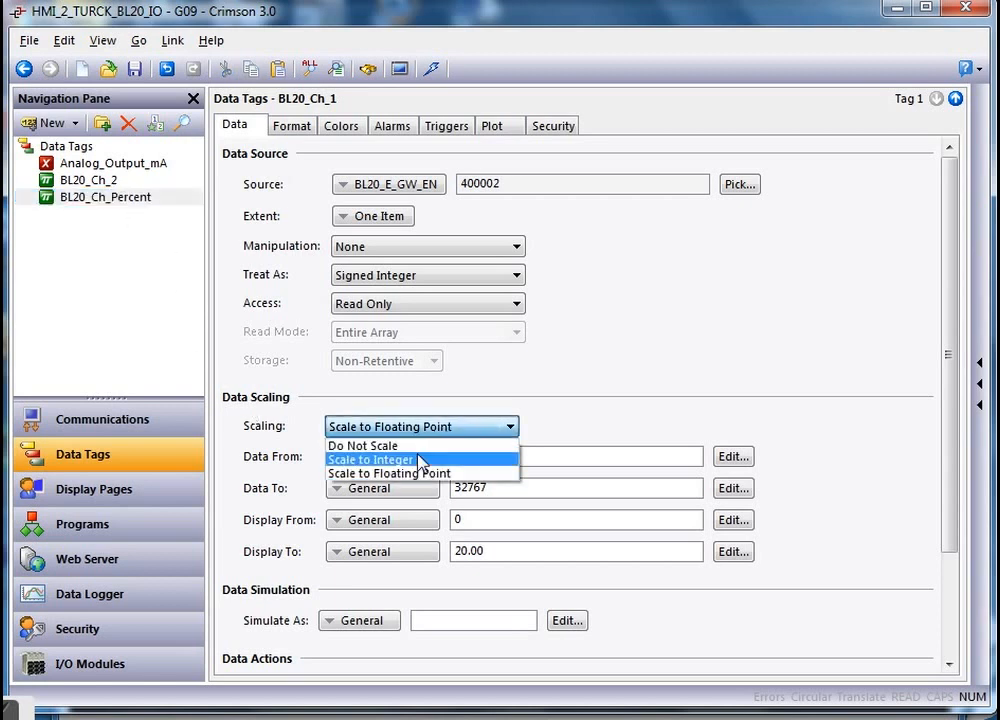
- Give BL20_Ch_Percent integer scaling with a Display To of 100 and adjust its decimal places
click(370, 458)
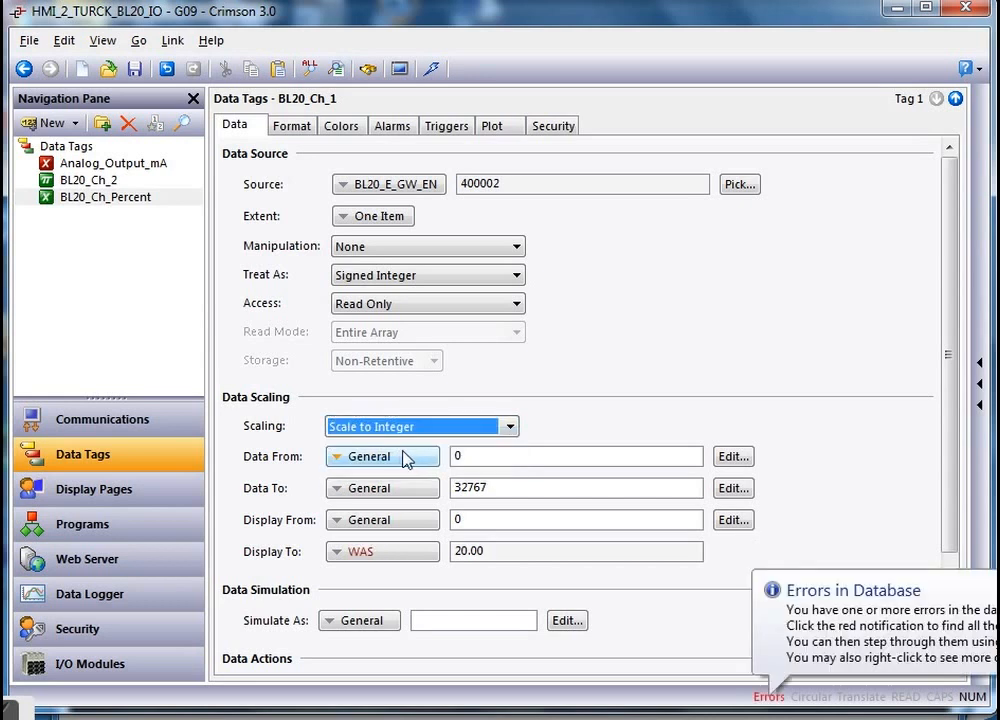
click(576, 552)
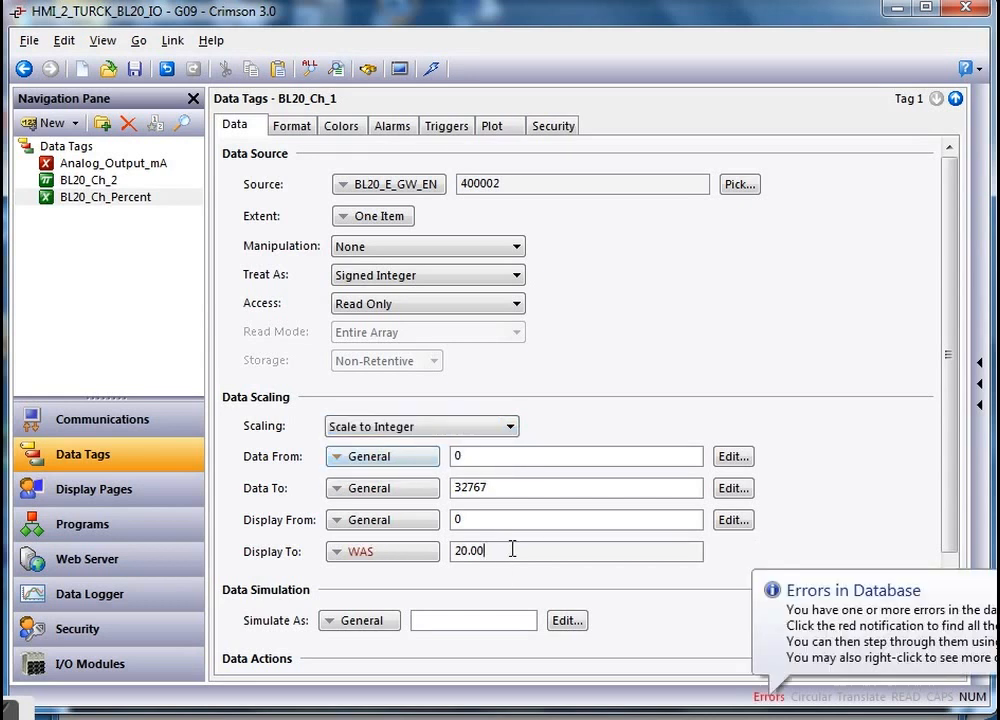
triple_click(576, 552)
text(1)
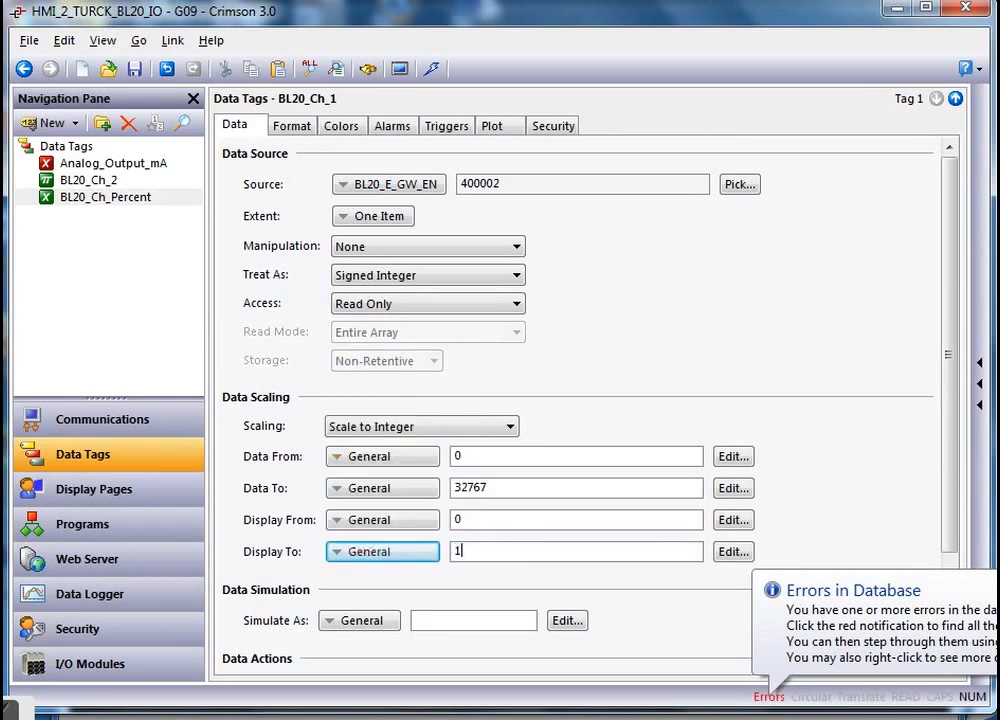
text(00)
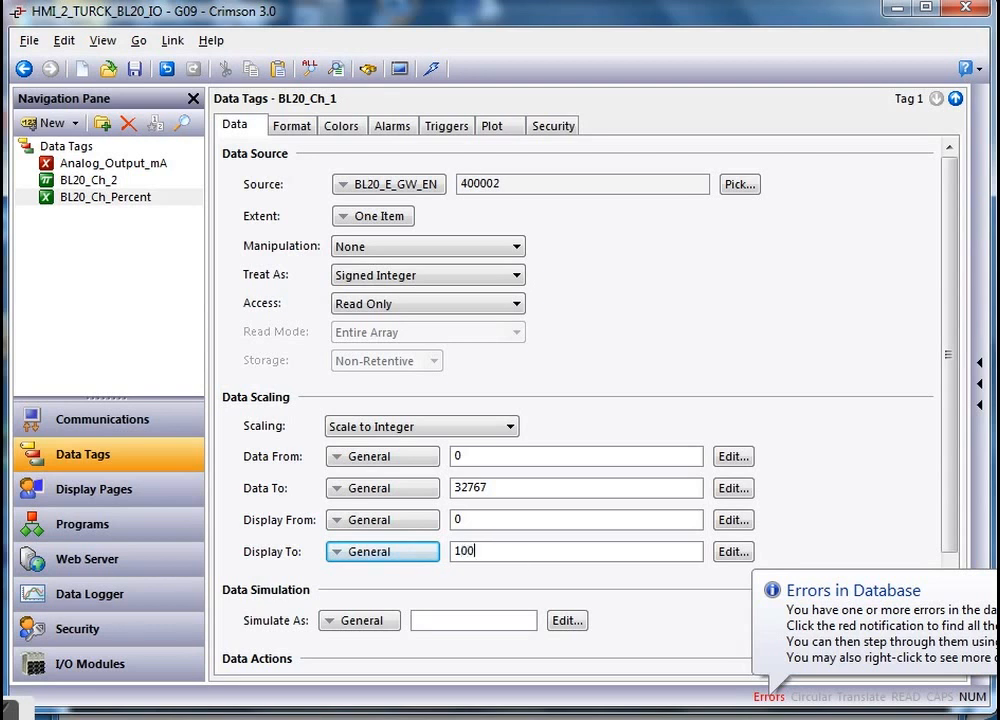
click(292, 124)
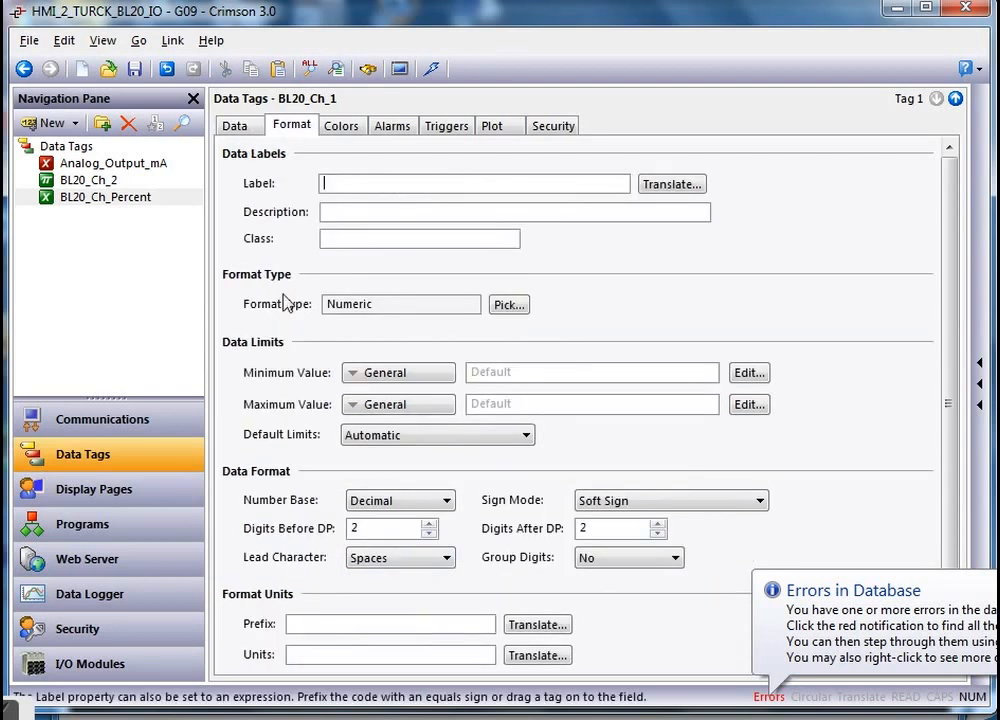
click(428, 524)
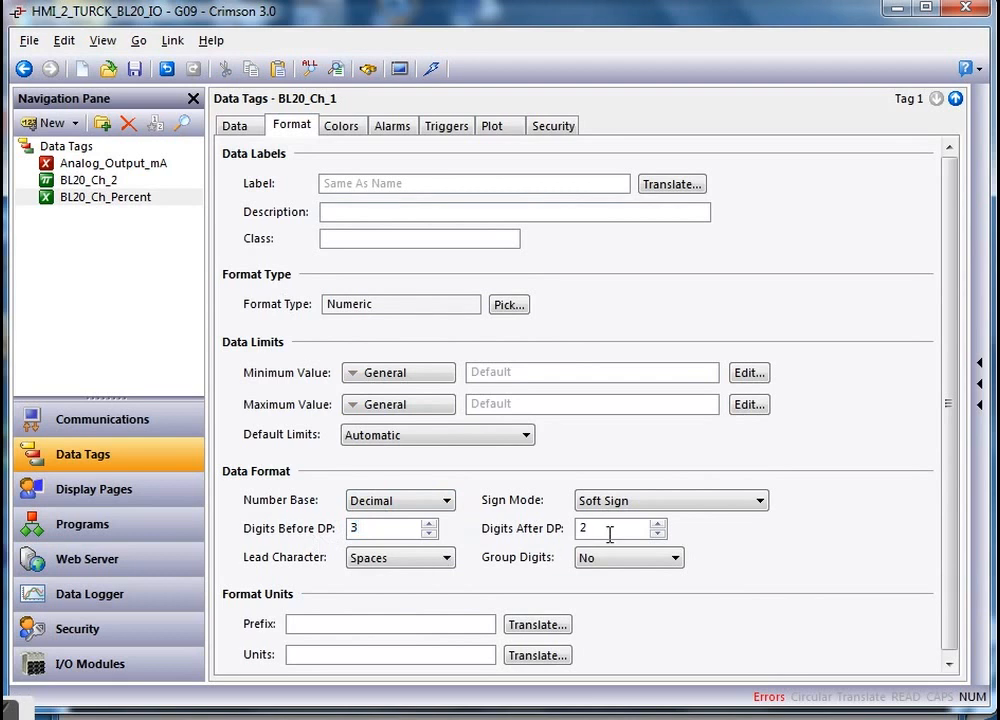
triple_click(610, 528)
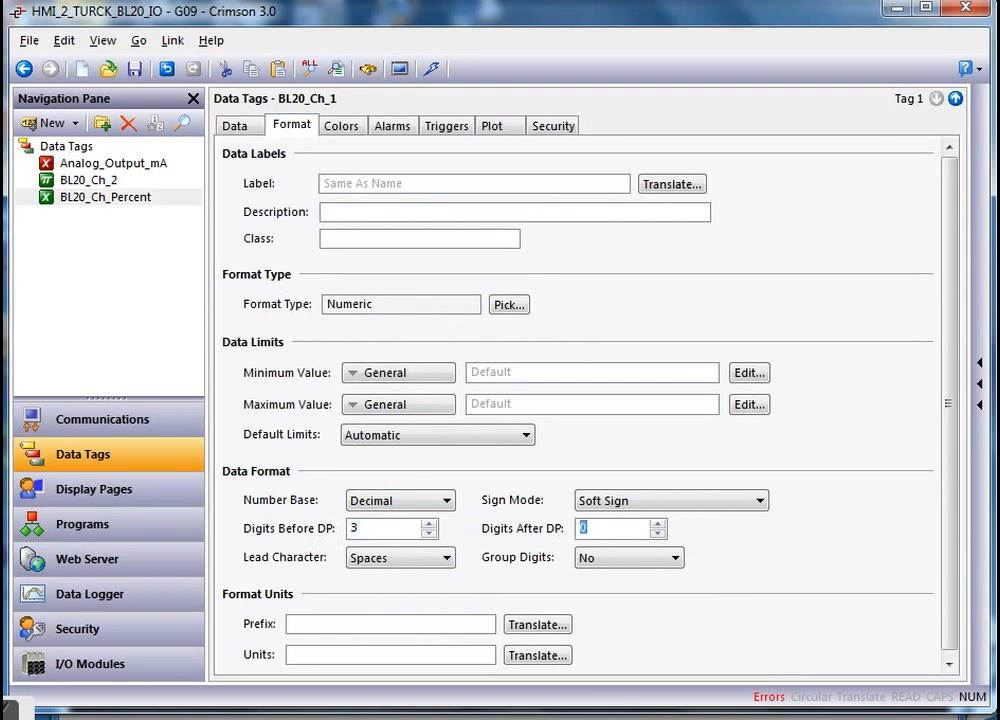
mouse_move(184, 368)
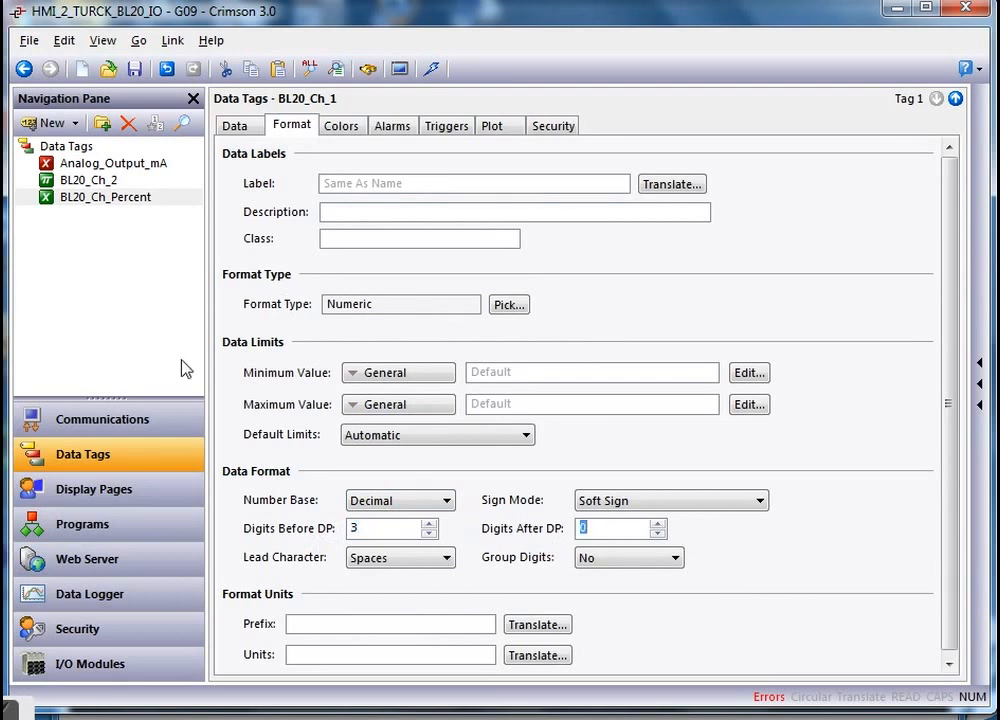
click(94, 488)
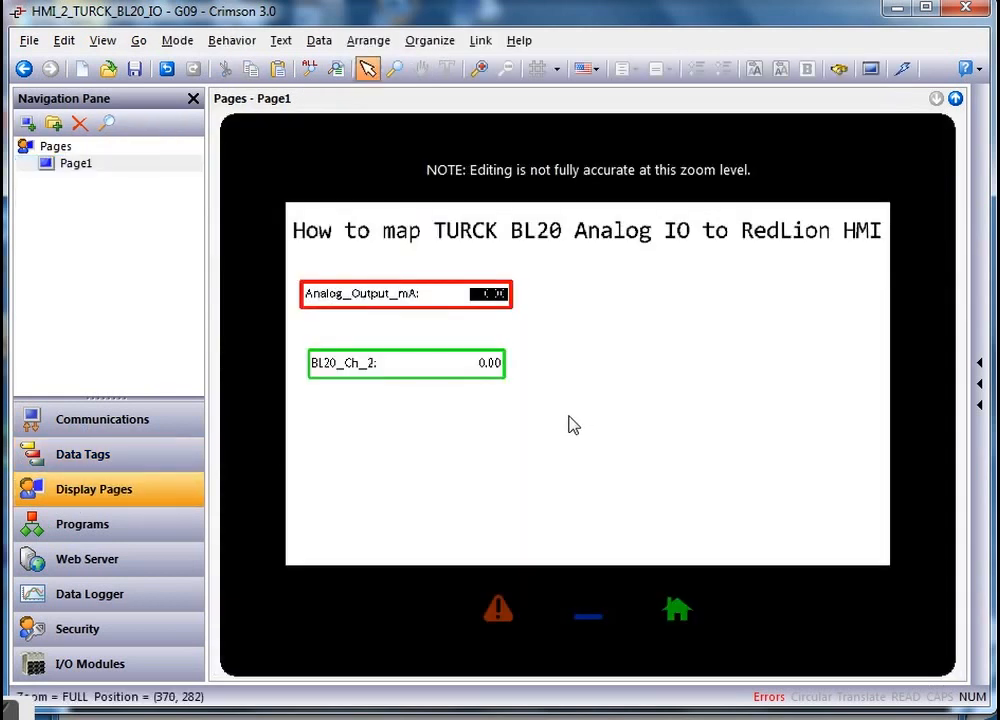
- Place a BL20_Ch_Percent data box below BL20_Ch_2 with a three-pixel yellow border
drag(588, 308, 732, 328)
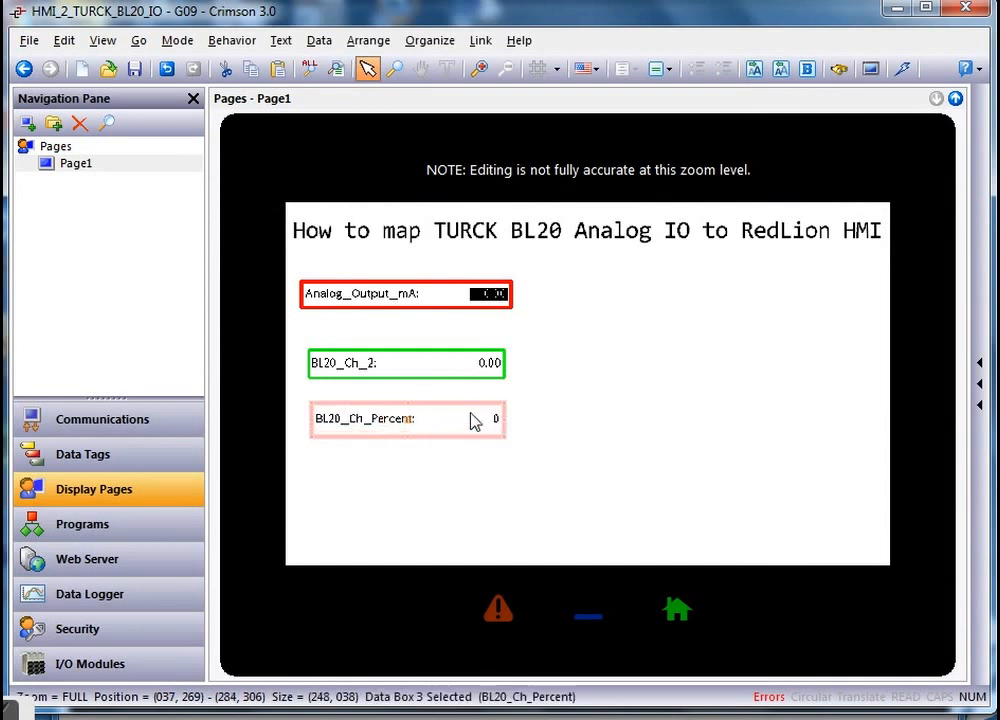
double_click(408, 420)
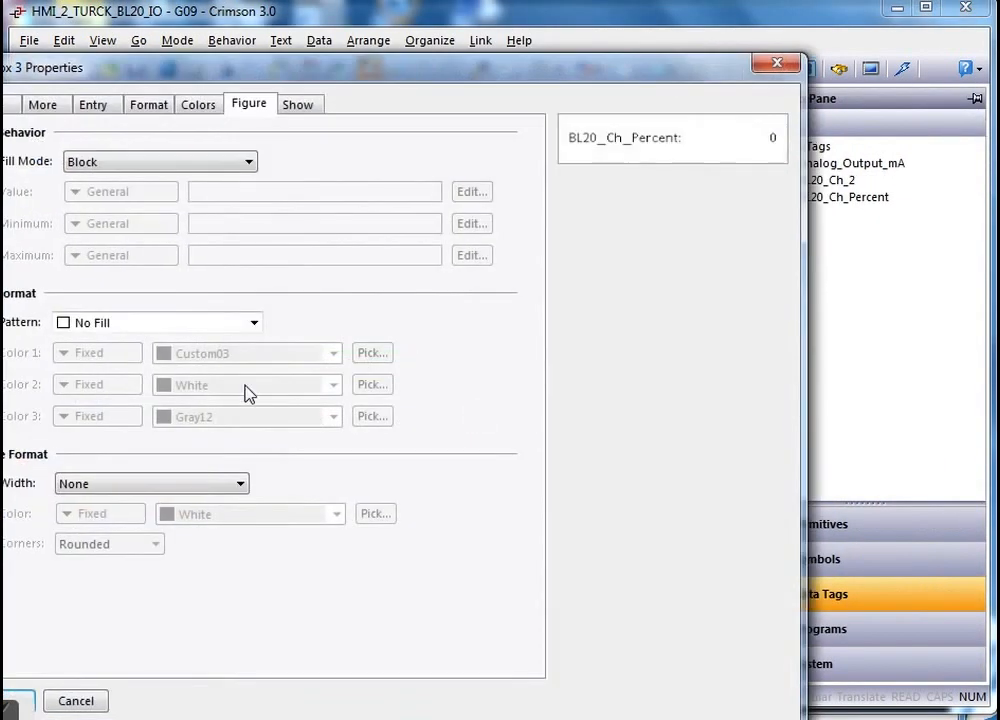
click(150, 482)
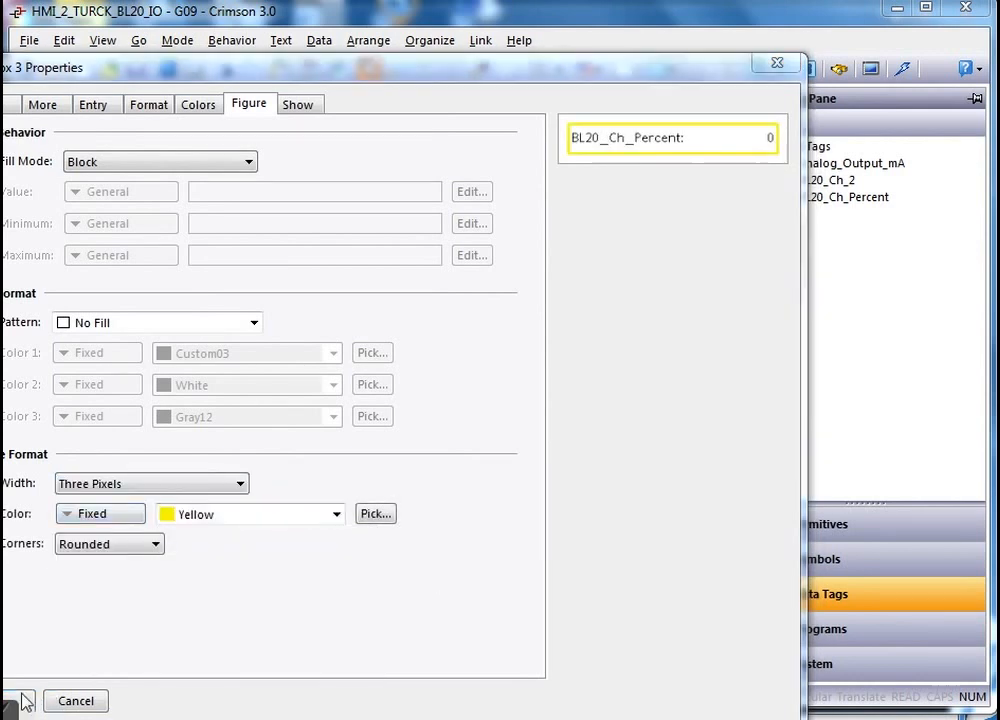
click(76, 700)
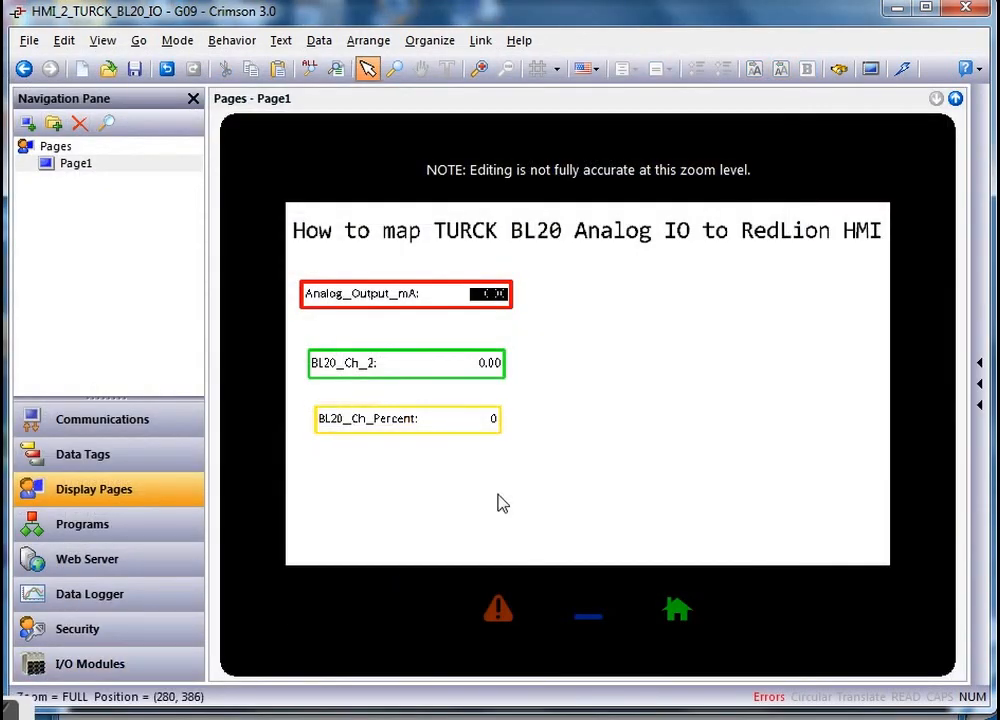
mouse_move(448, 508)
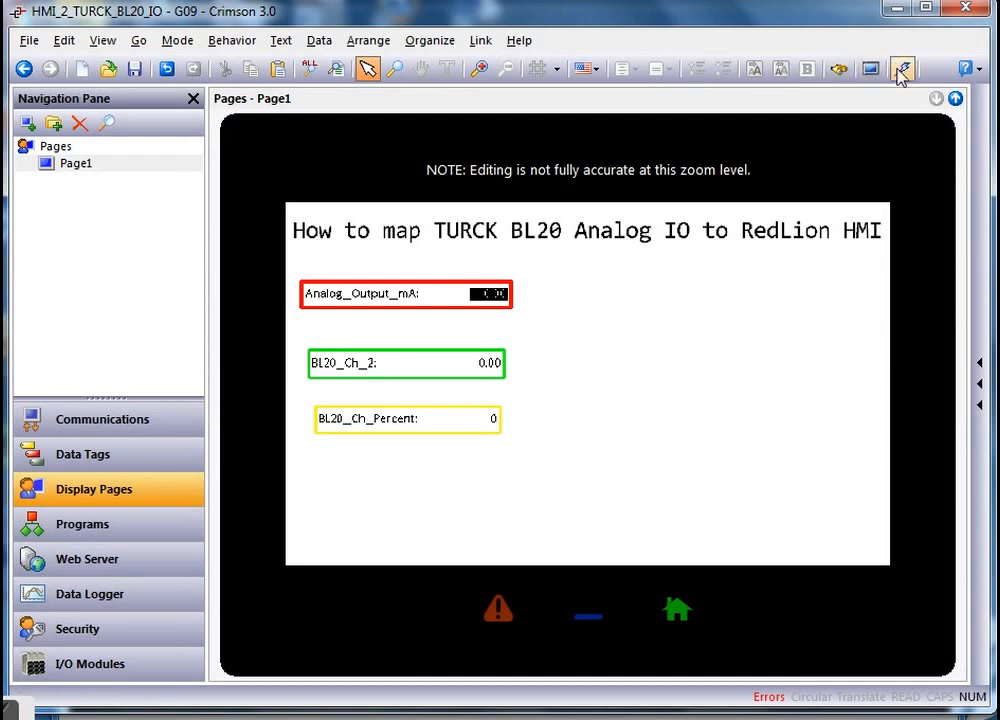
- Download to the HMI and set Analog_Output_mA to 10.00 in the web monitor
click(902, 68)
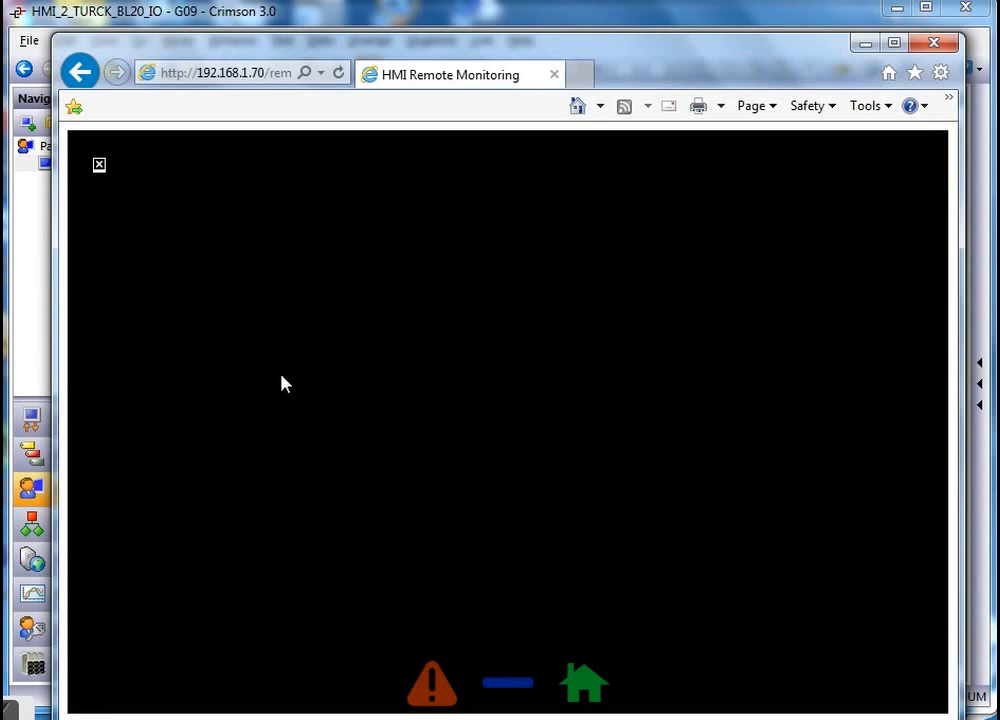
mouse_move(16, 340)
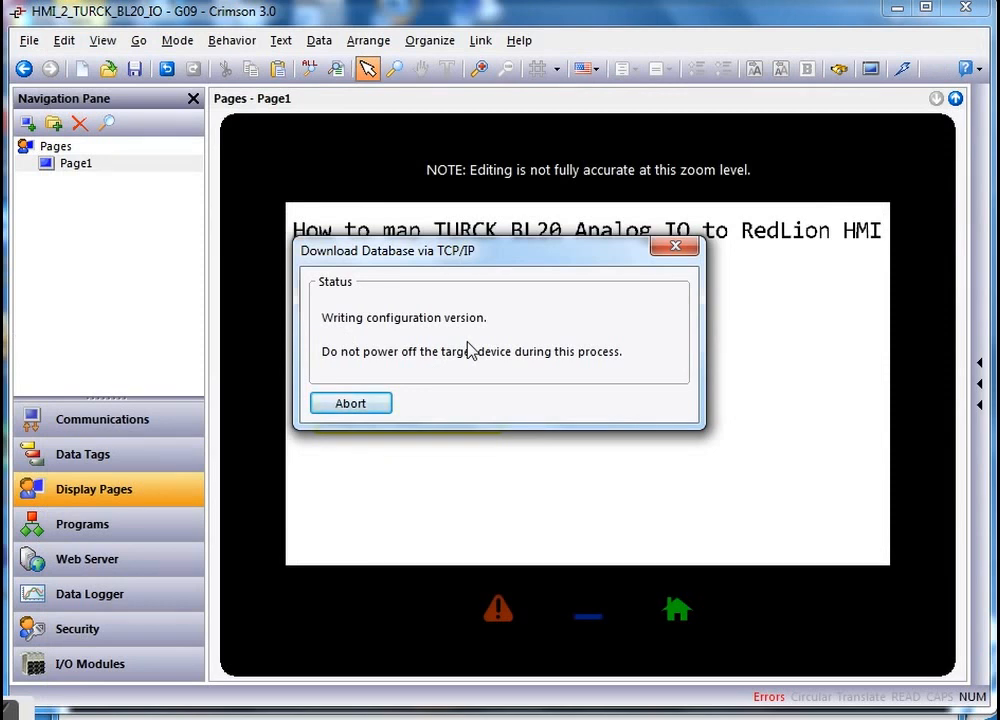
mouse_move(484, 374)
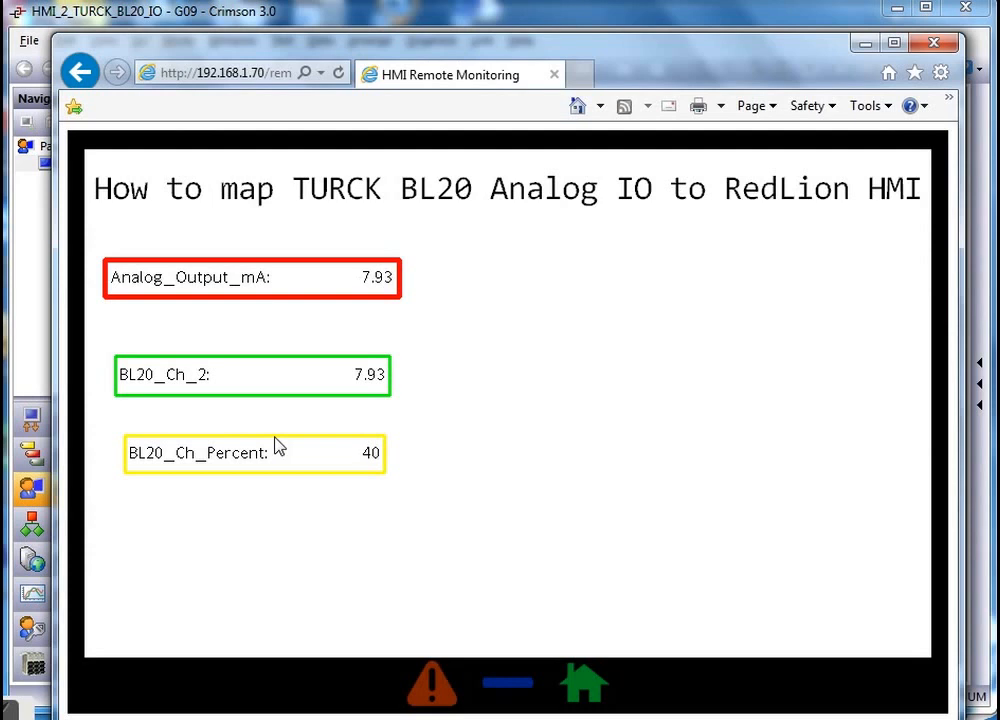
mouse_move(380, 468)
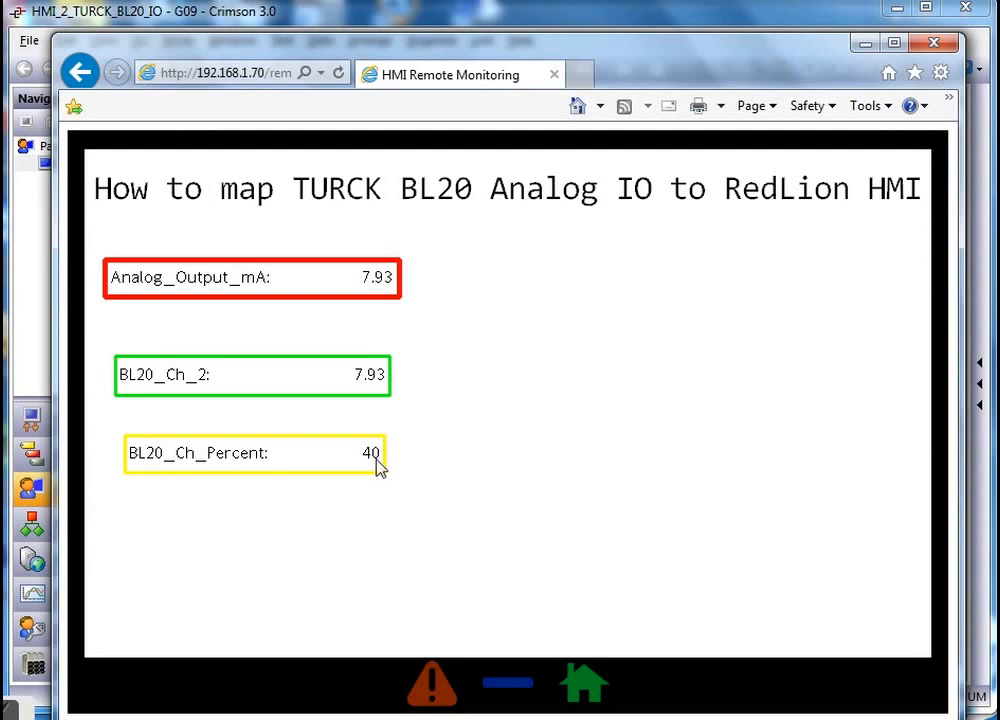
click(370, 276)
text(10)
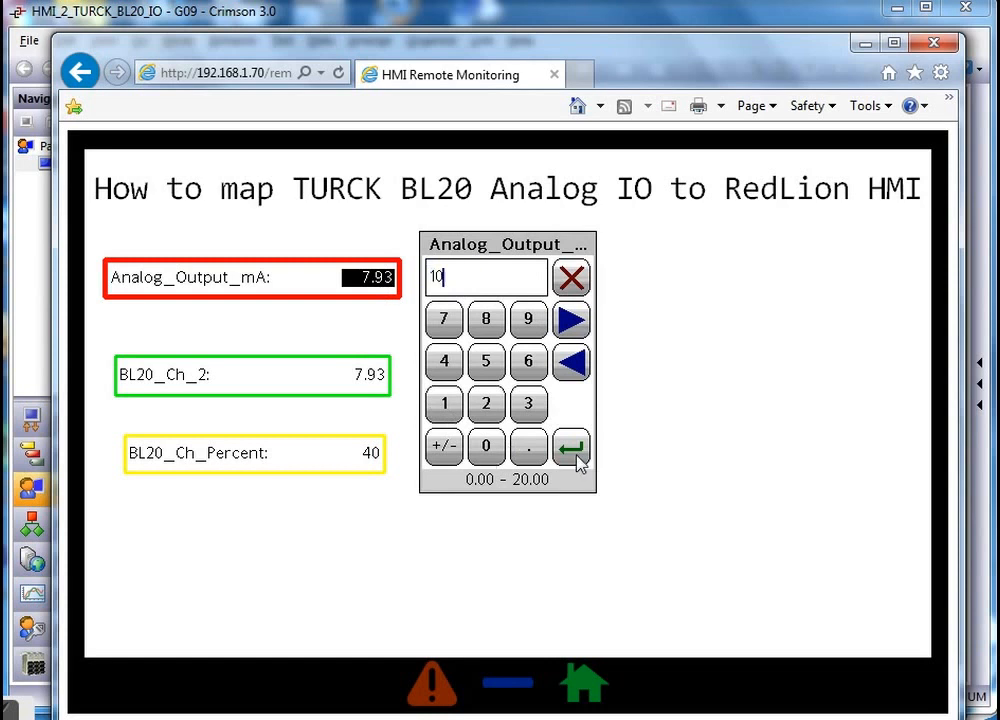
click(572, 446)
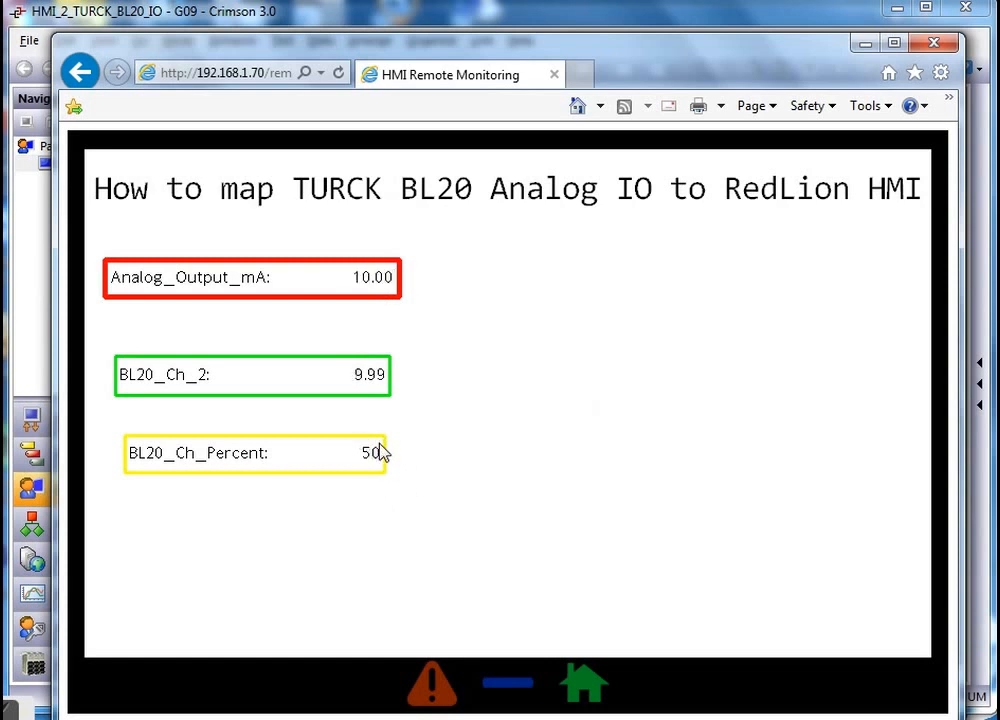
mouse_move(344, 588)
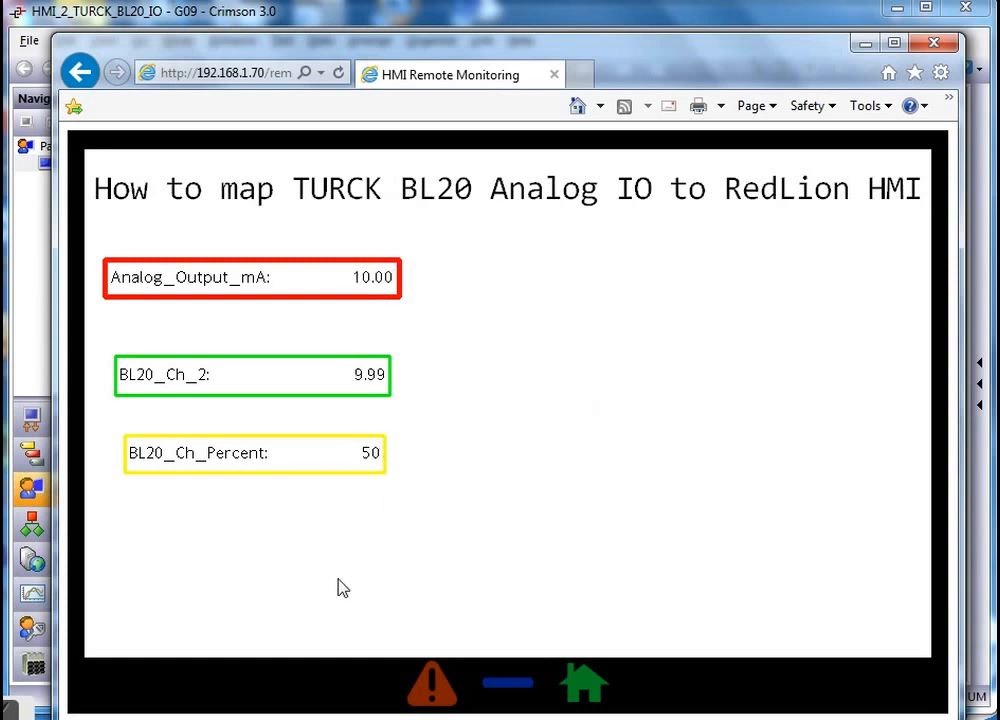
mouse_move(240, 620)
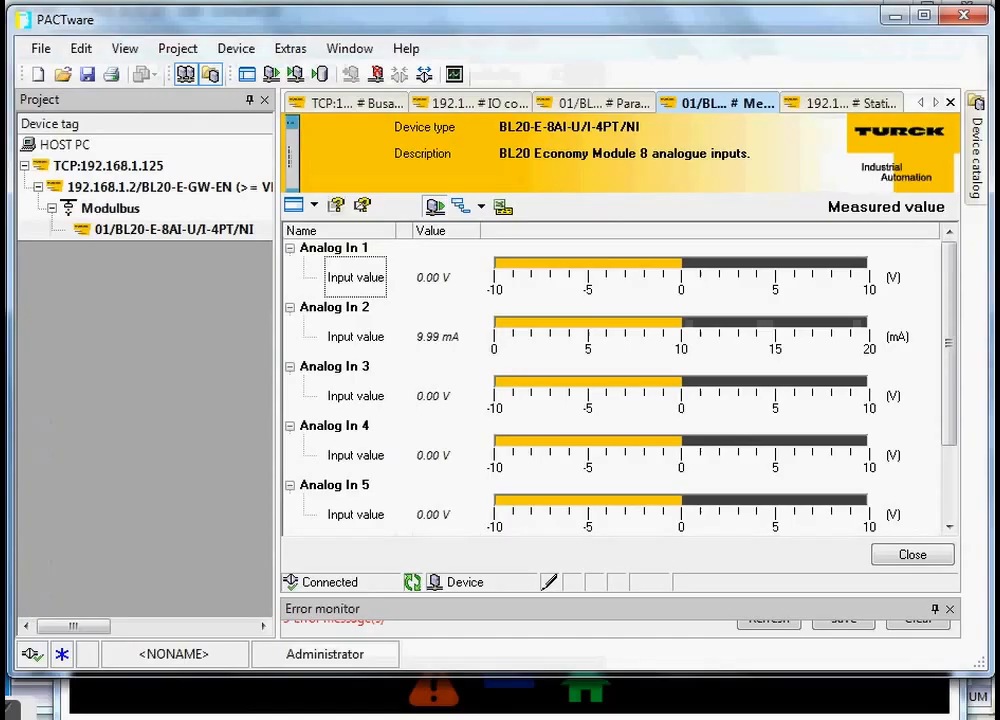
mouse_move(656, 344)
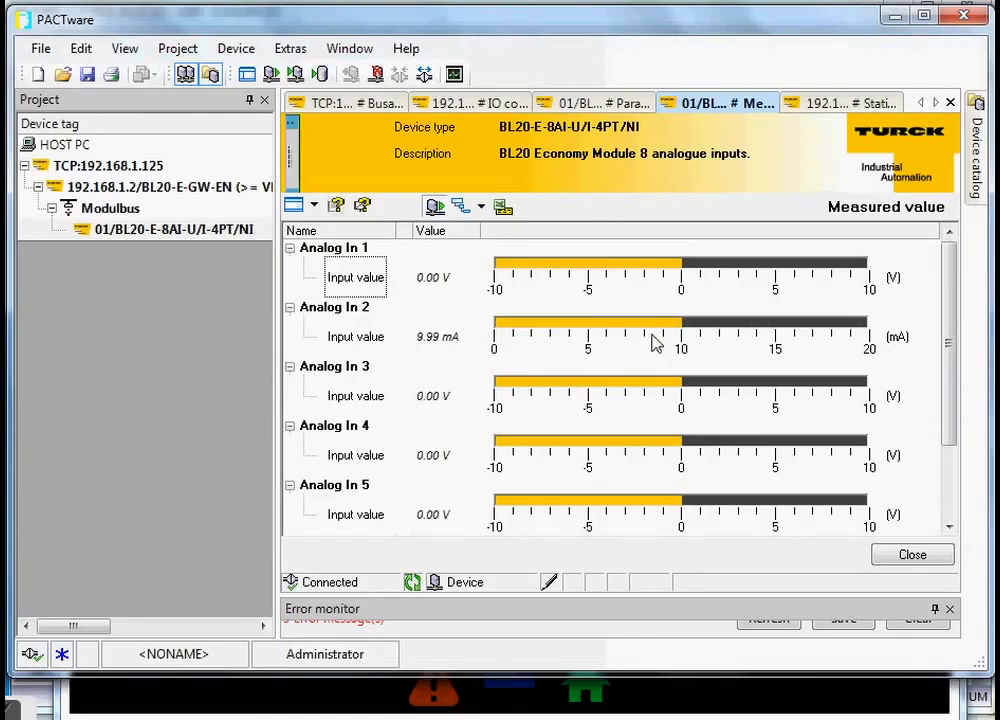
mouse_move(770, 340)
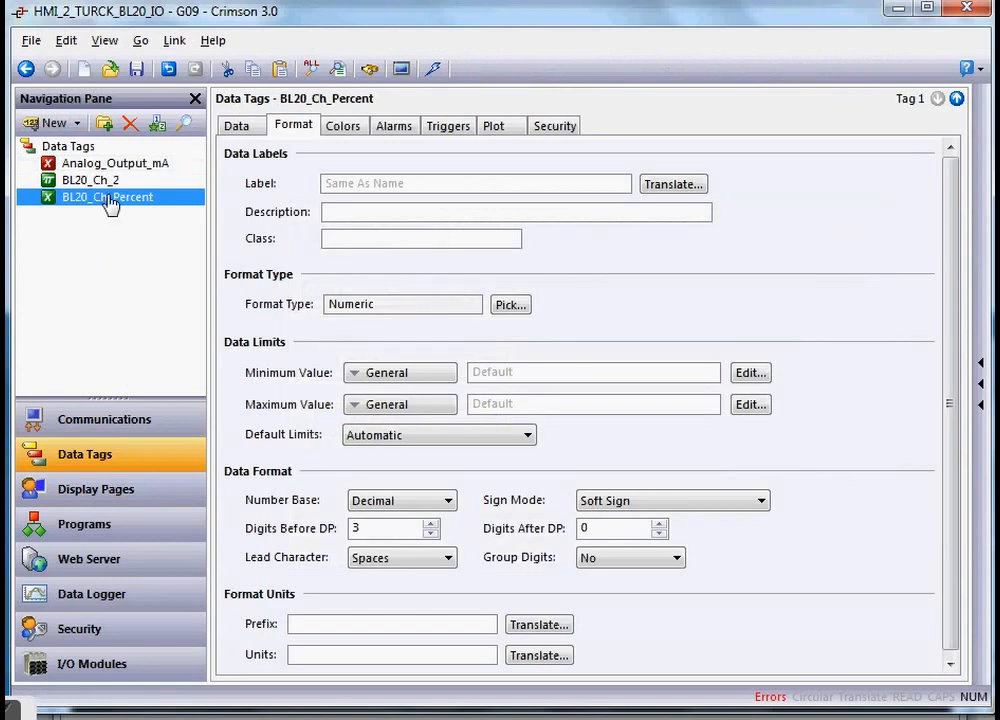
mouse_move(274, 178)
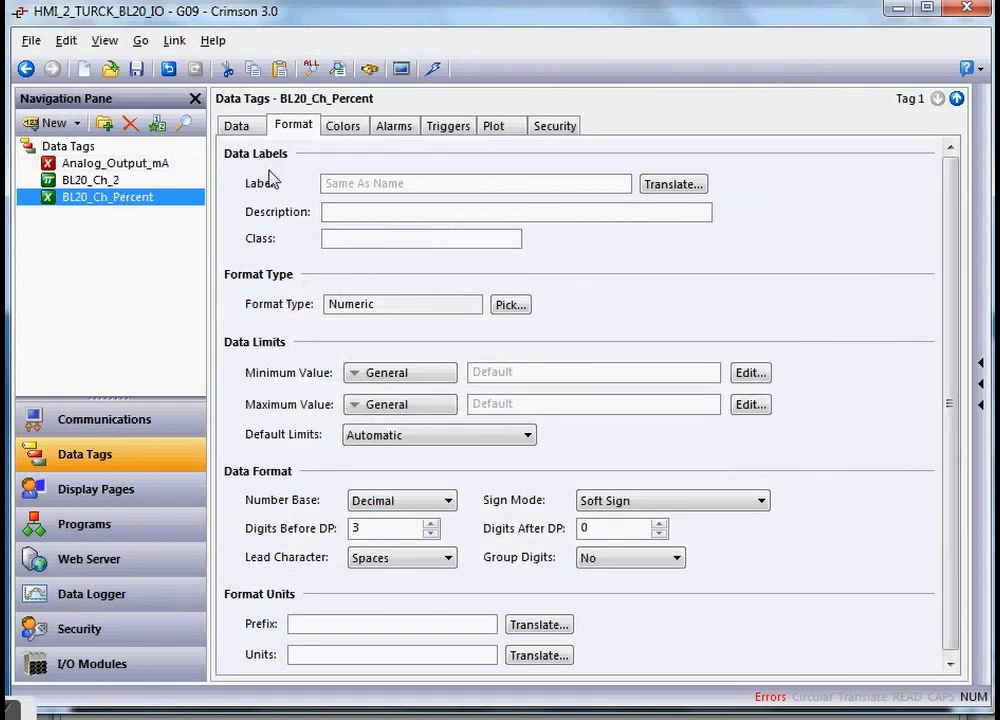
- Set BL20_Ch_Percent data limits to minimum 0 and maximum 100, then return to Page1
click(592, 372)
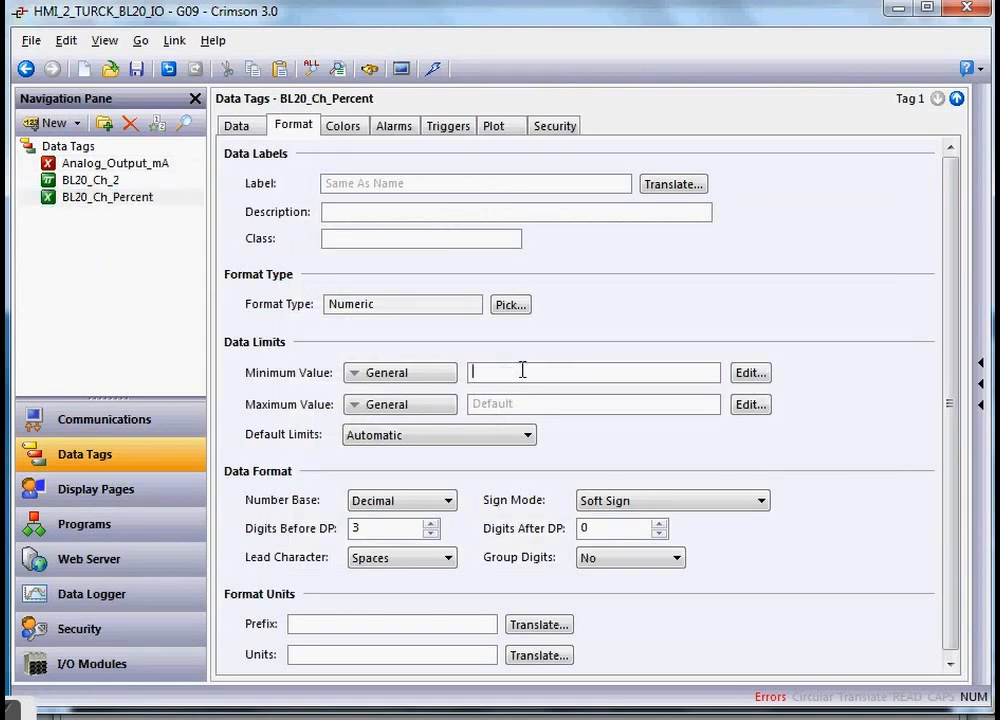
text(0)
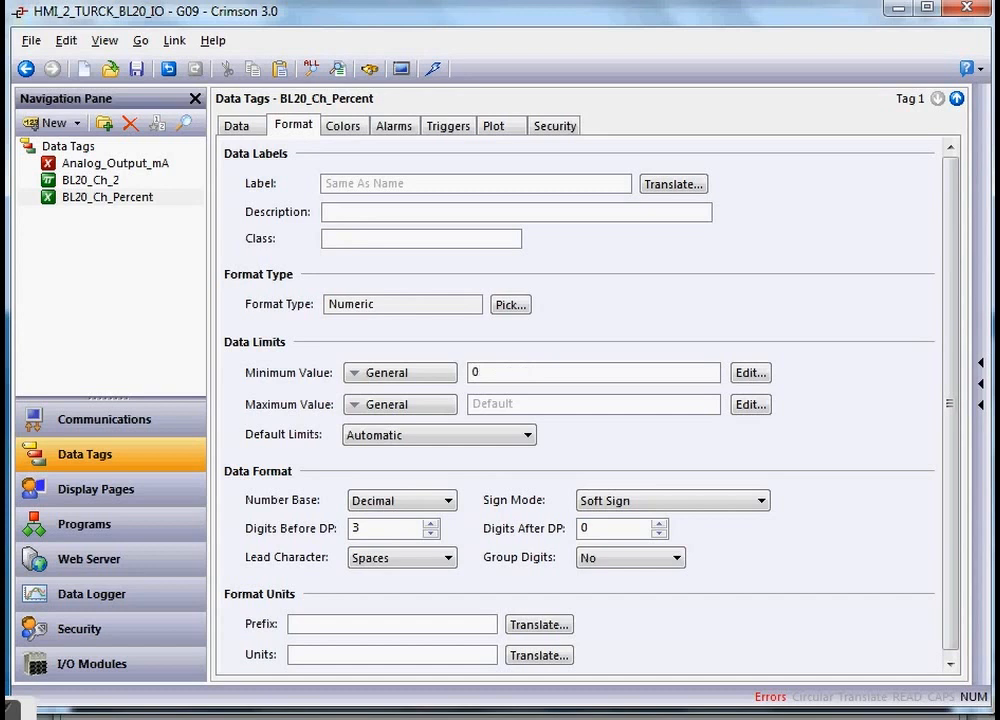
click(592, 404)
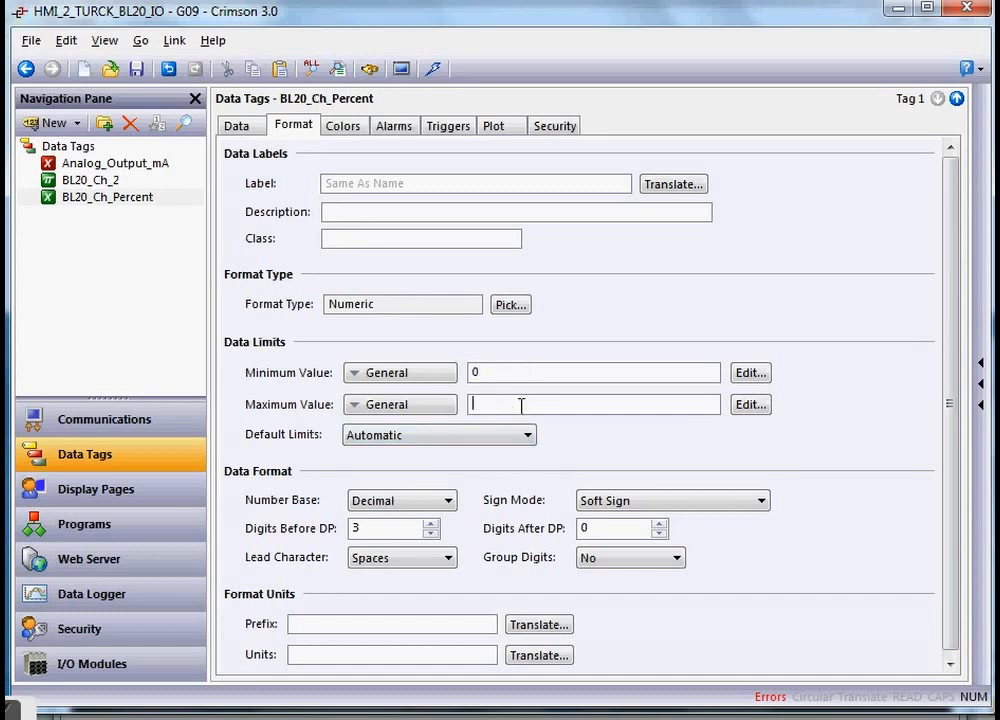
text(100)
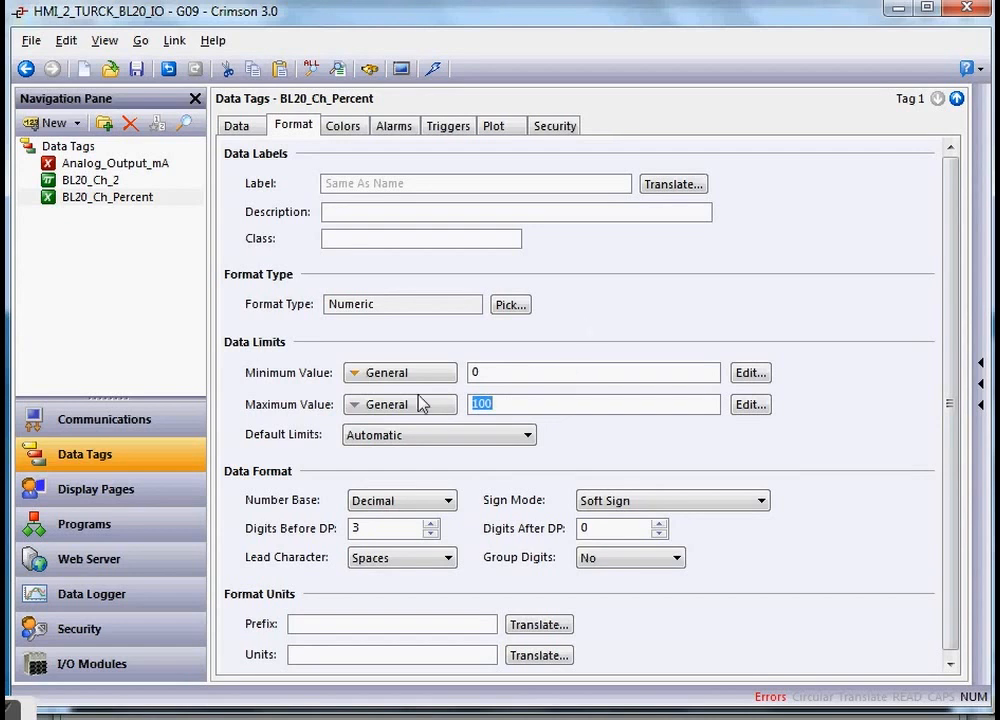
click(96, 488)
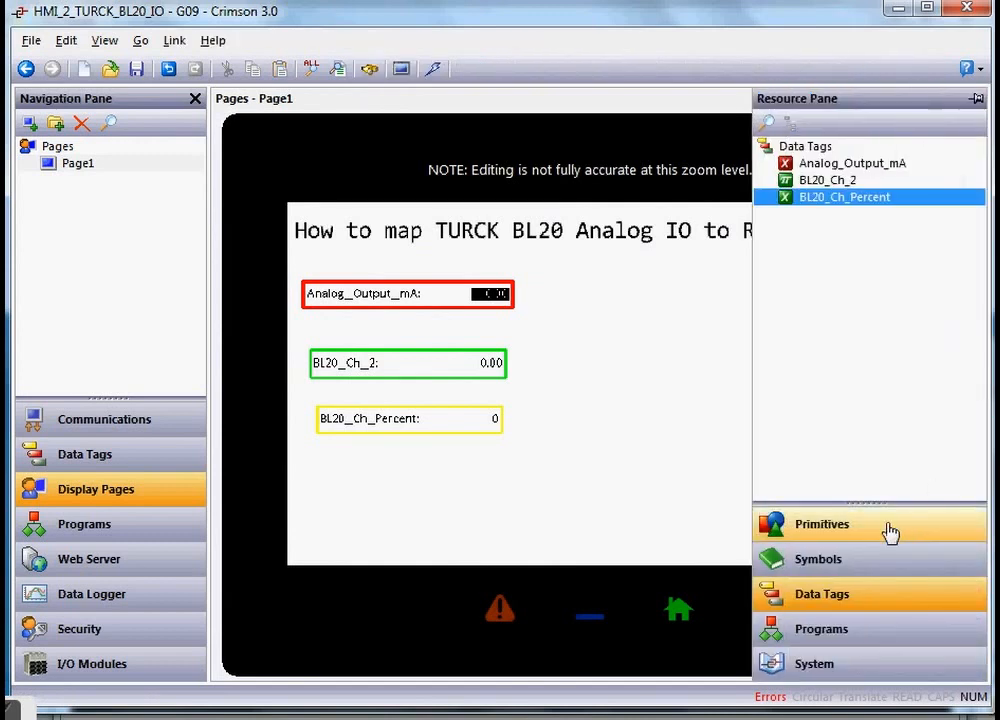
- Add a legacy-primitive rounded rectangle and stretch it into a thin bar under the percent field
click(820, 524)
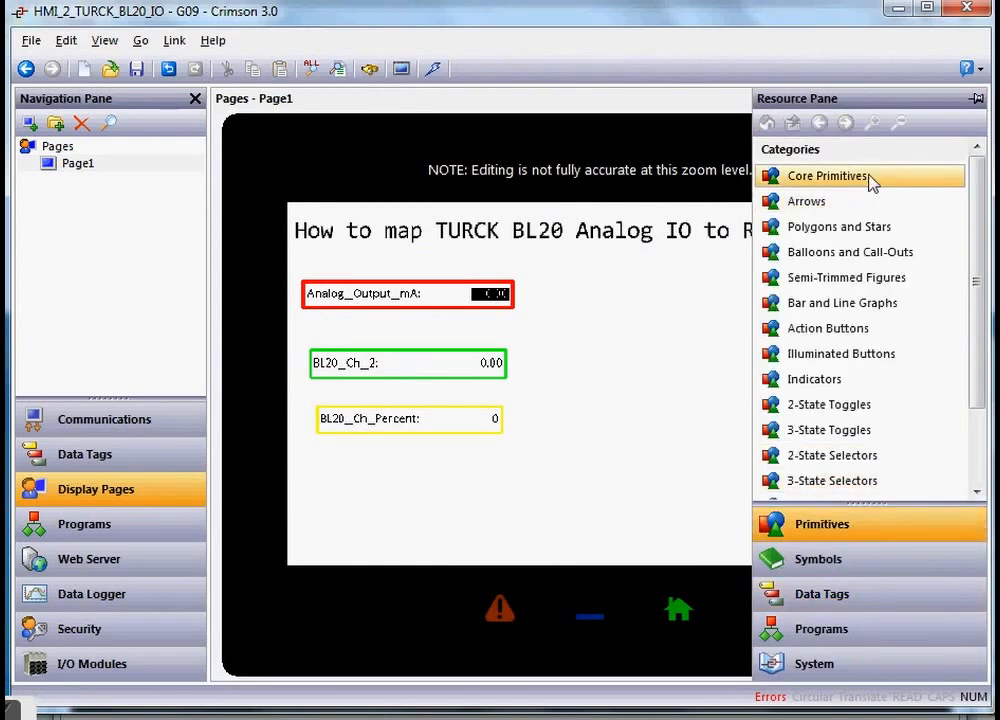
click(828, 176)
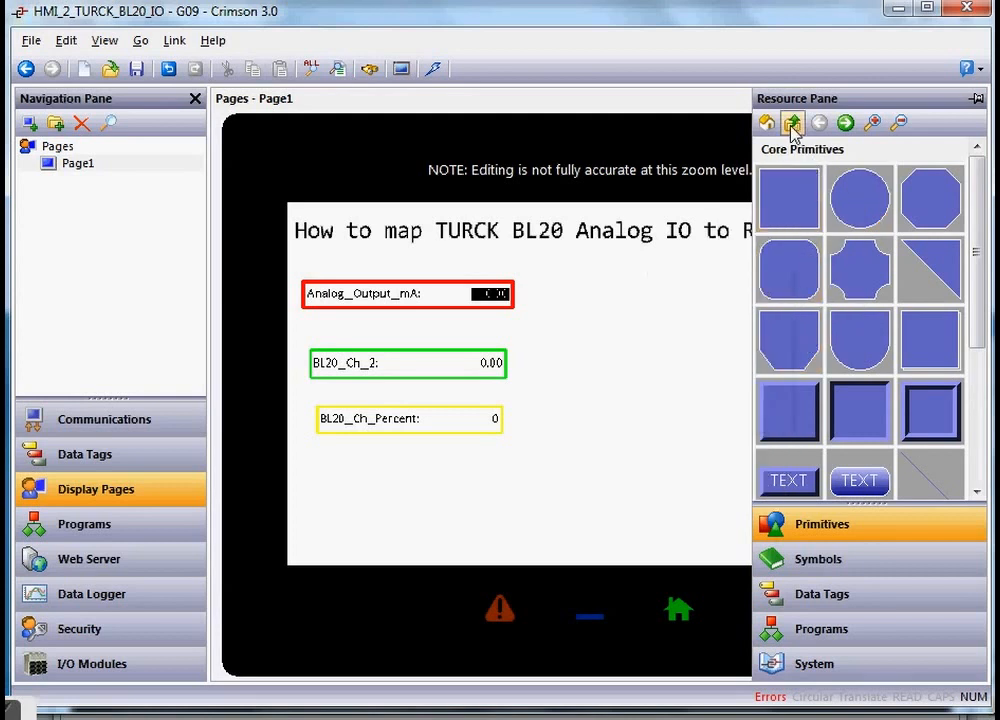
click(792, 122)
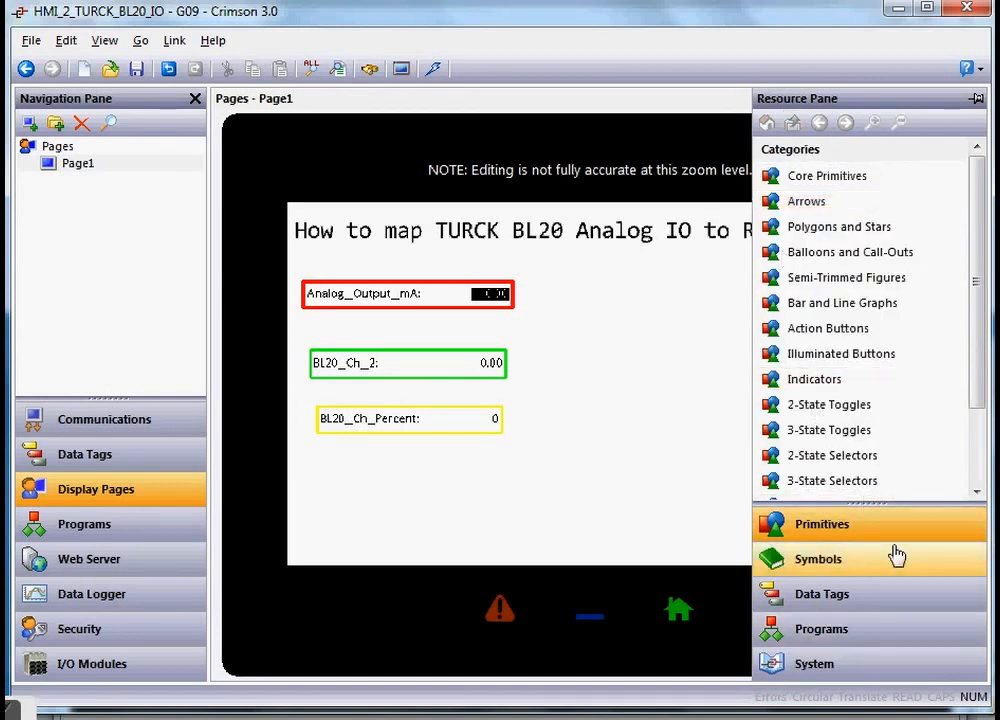
scroll(down, 3)
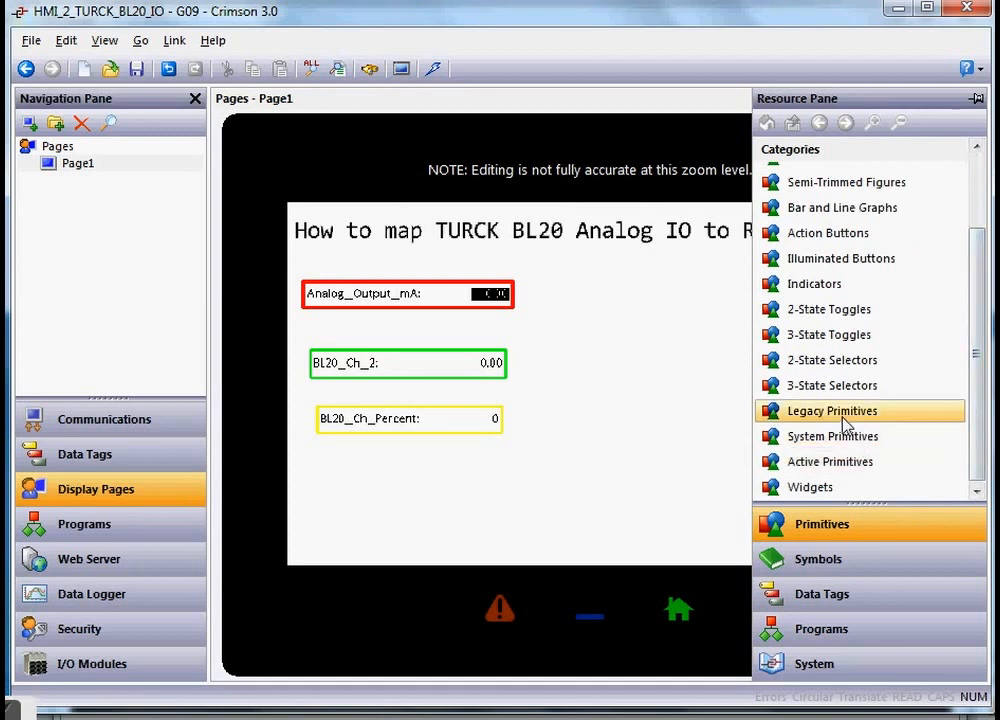
click(832, 412)
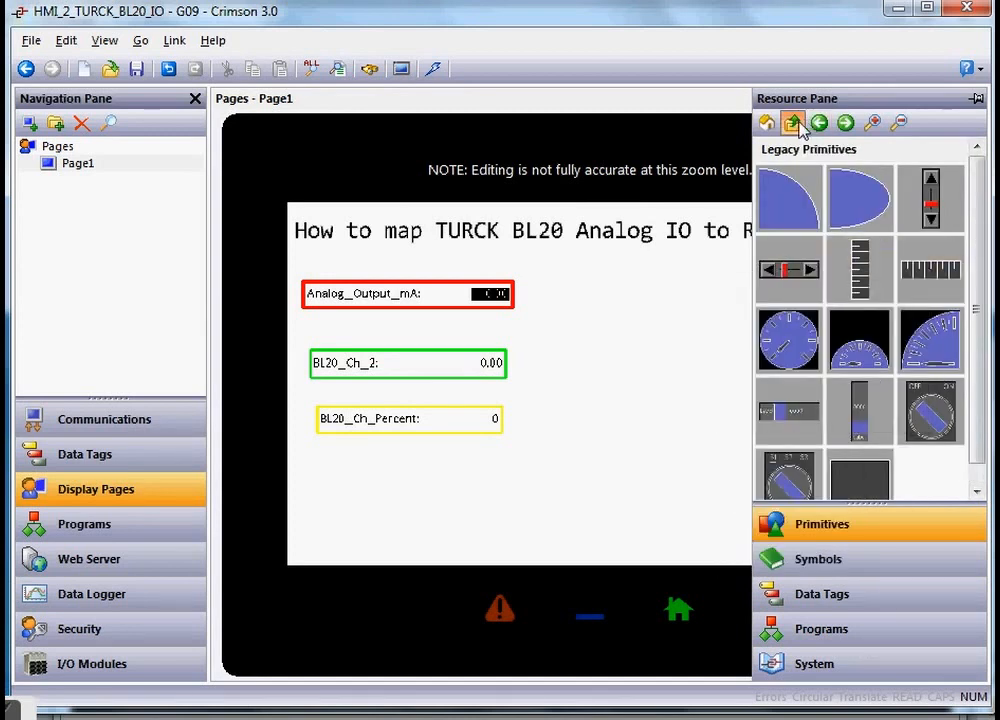
click(792, 122)
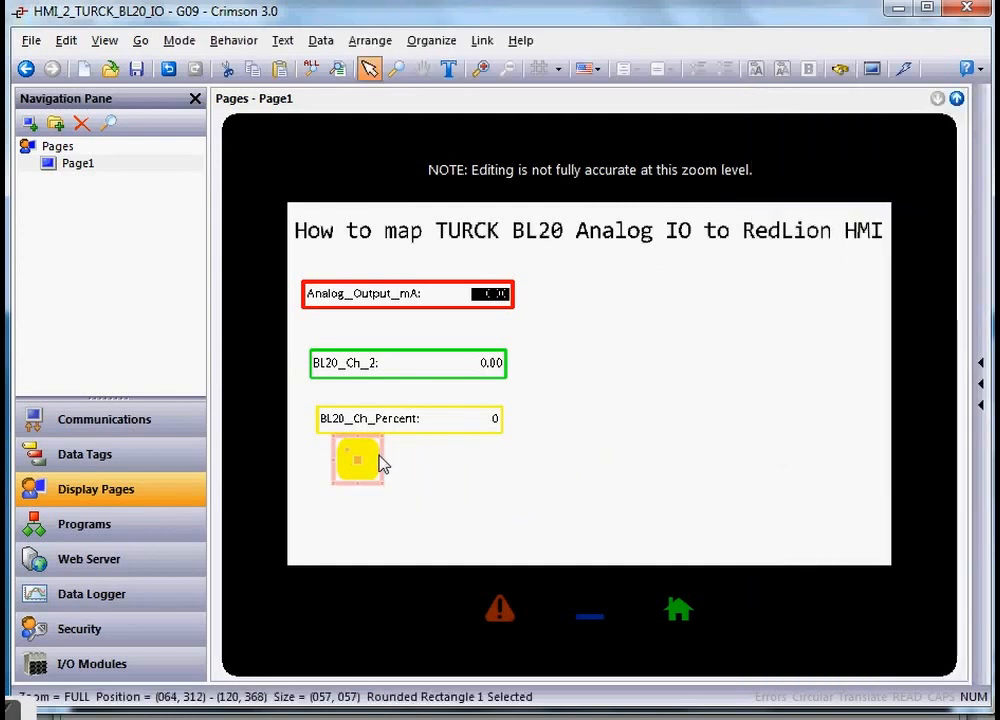
drag(380, 460, 838, 460)
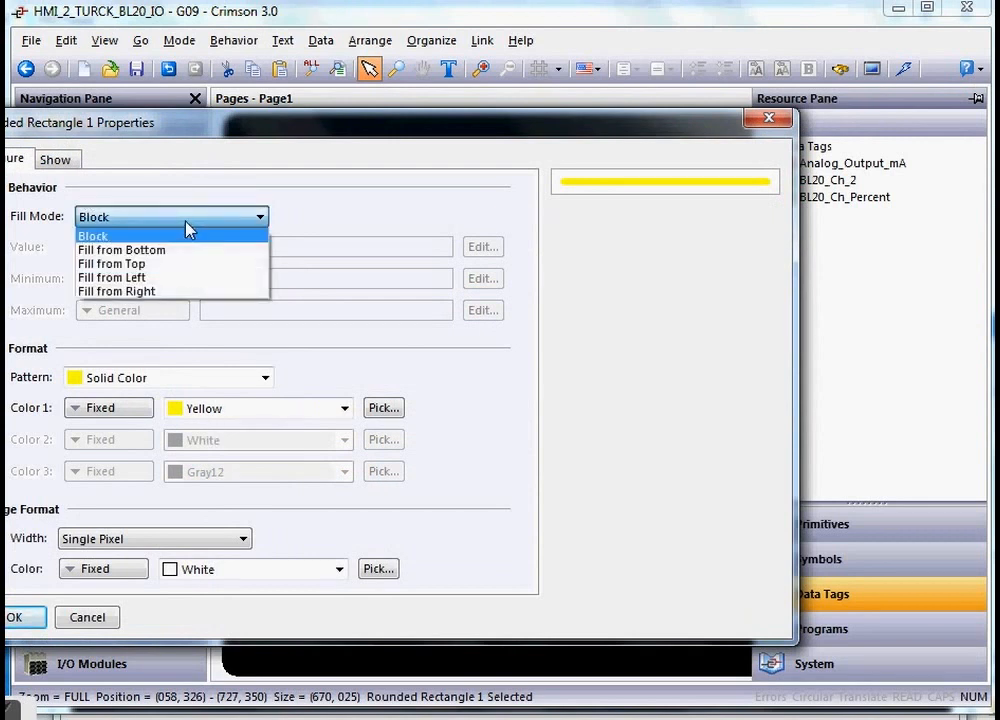
- Make the bar fill yellow from the left driven by tag BL20_Ch_Percent and confirm
click(112, 276)
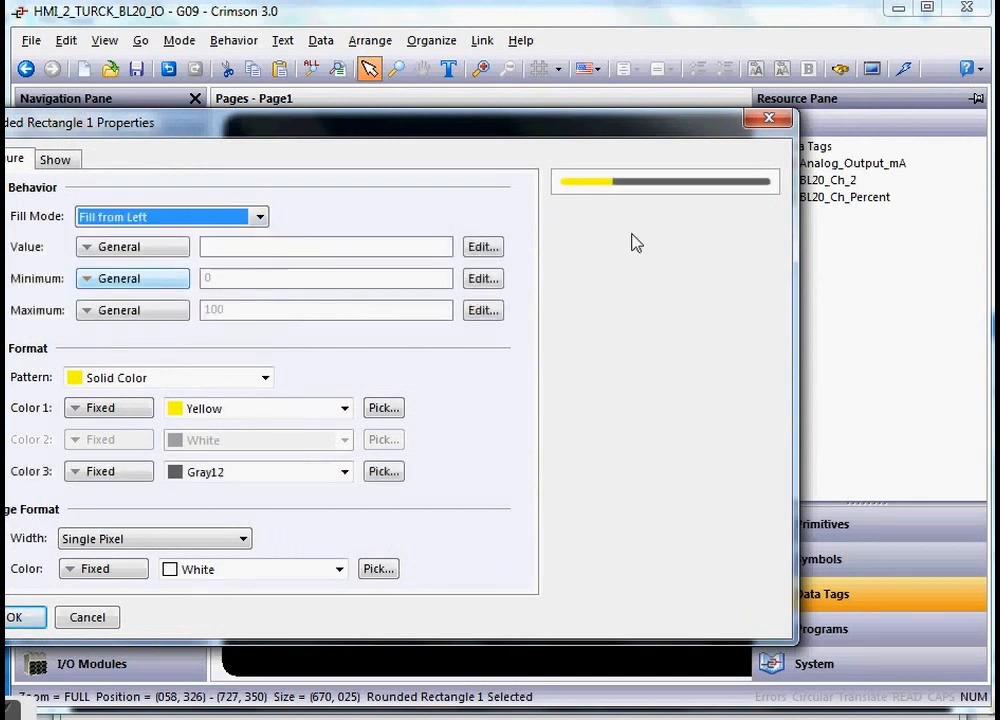
click(844, 198)
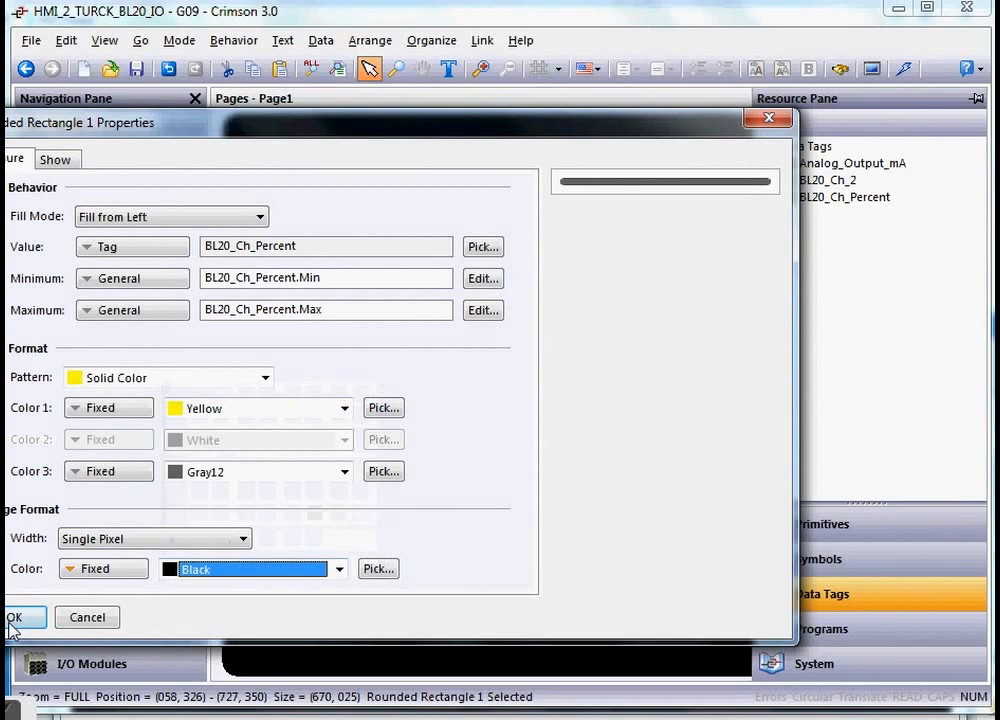
click(14, 616)
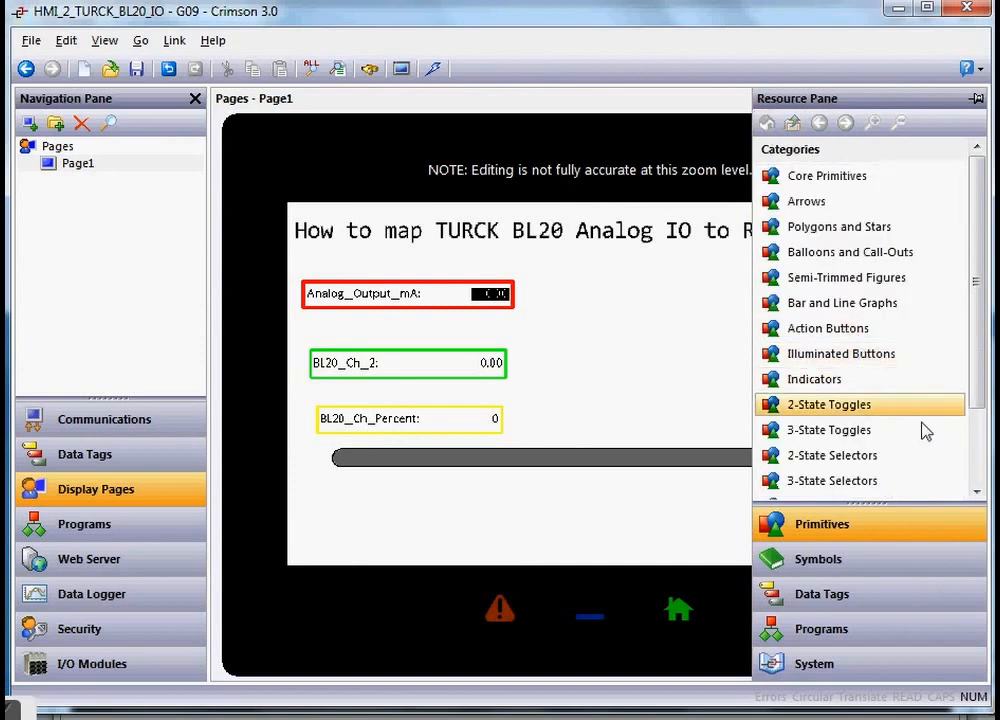
- Place a simple horizontal scale under the bar graph and stretch it to the bar's width
scroll(down, 3)
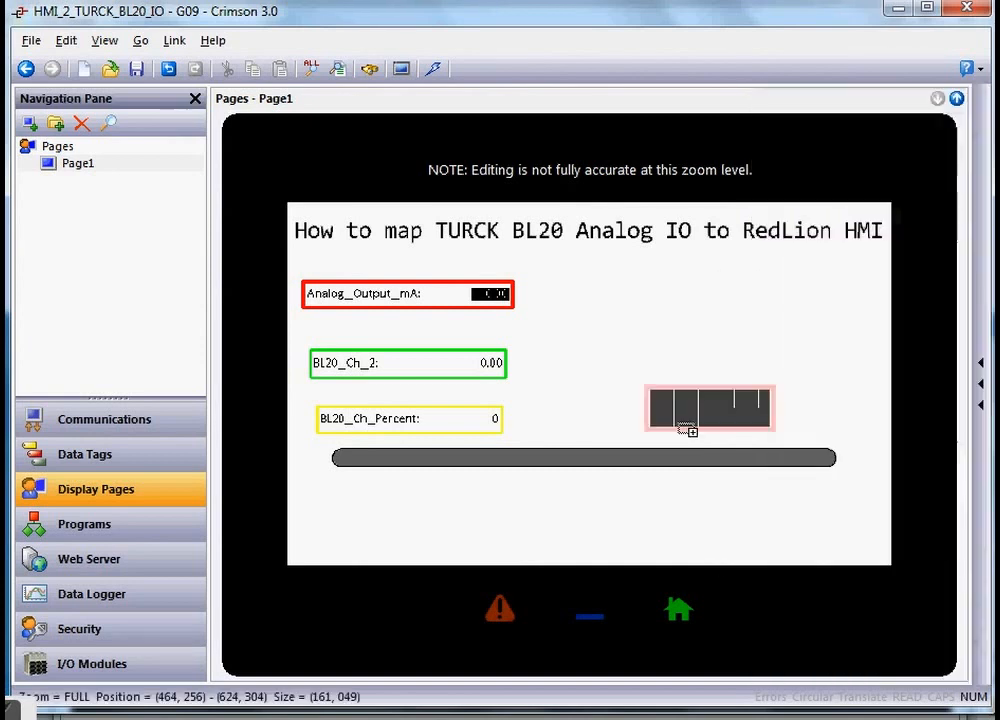
drag(710, 408, 390, 488)
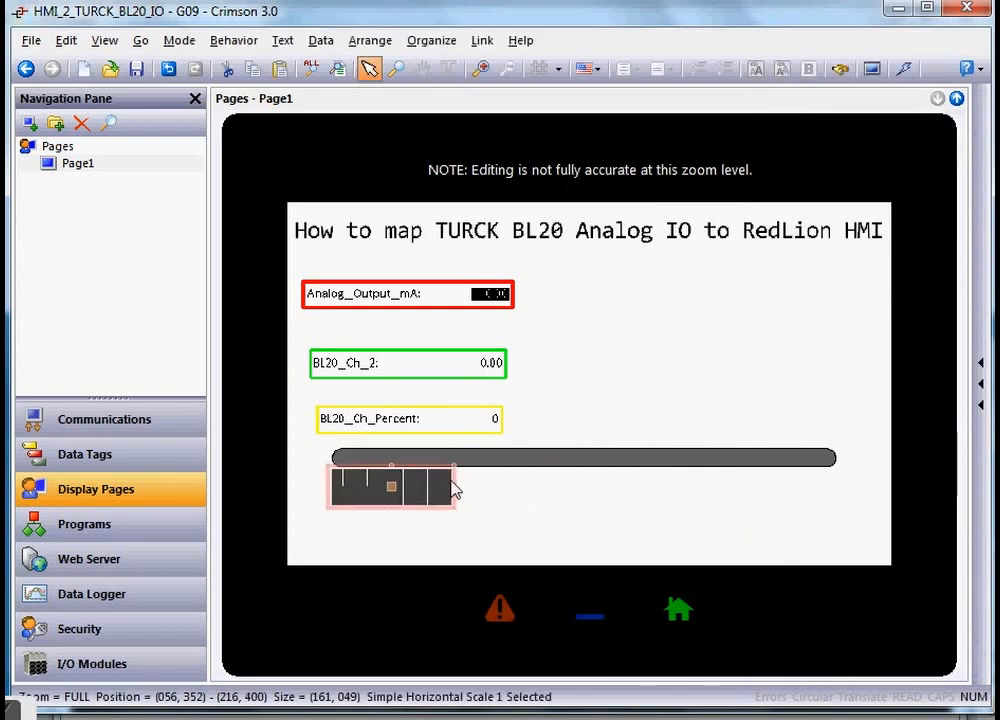
drag(456, 488, 824, 488)
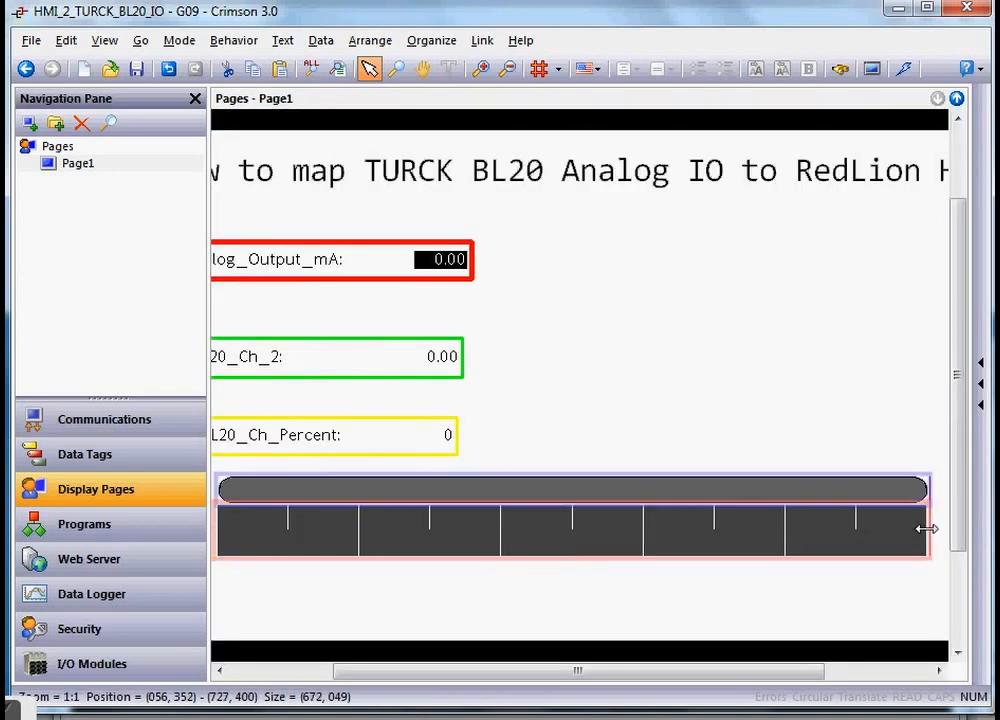
- Review the scale's tick, visibility and colour settings in its properties
double_click(572, 528)
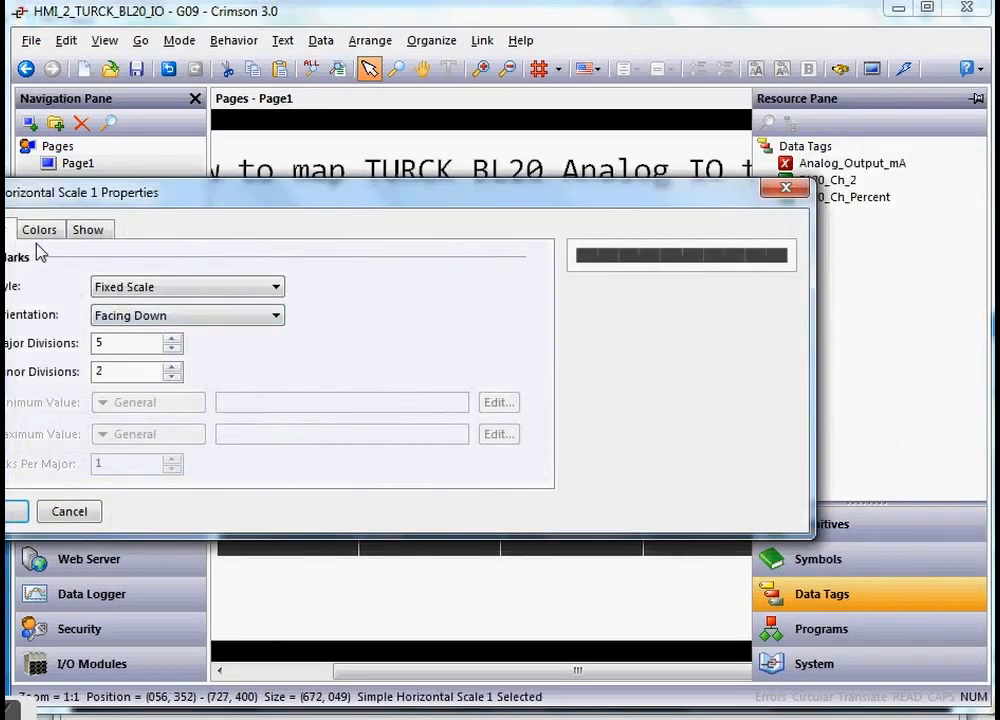
click(88, 228)
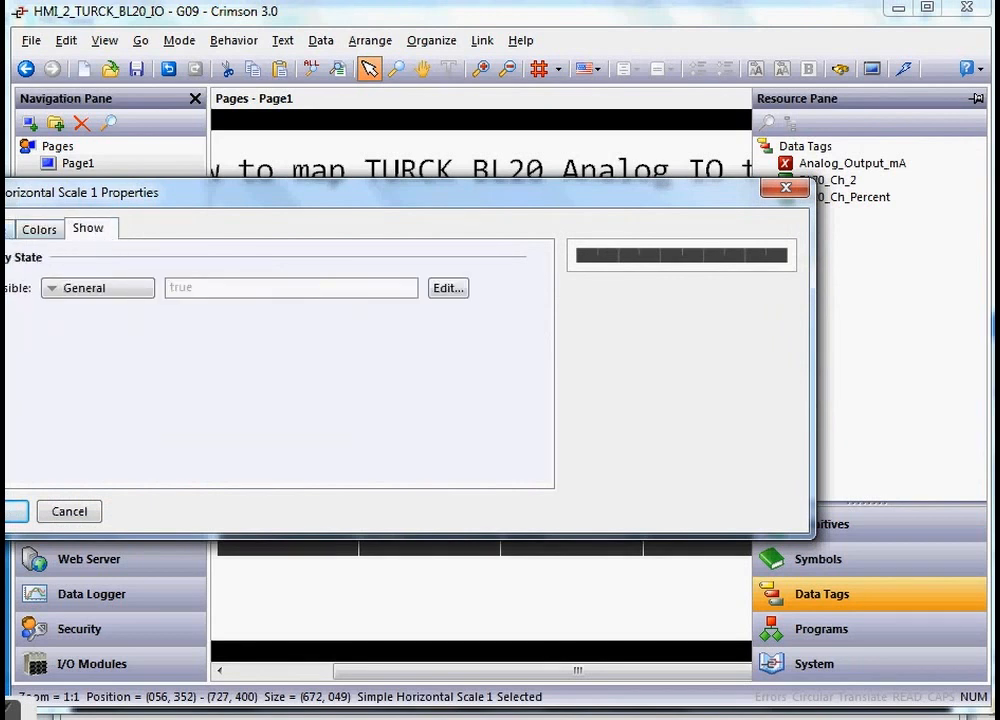
click(40, 228)
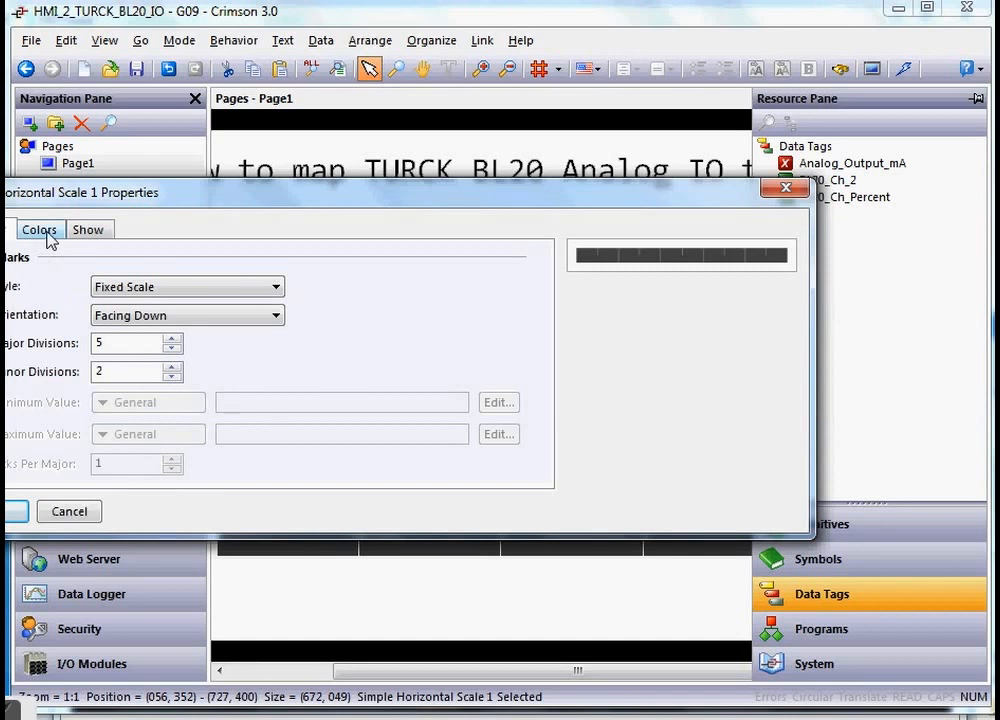
click(88, 228)
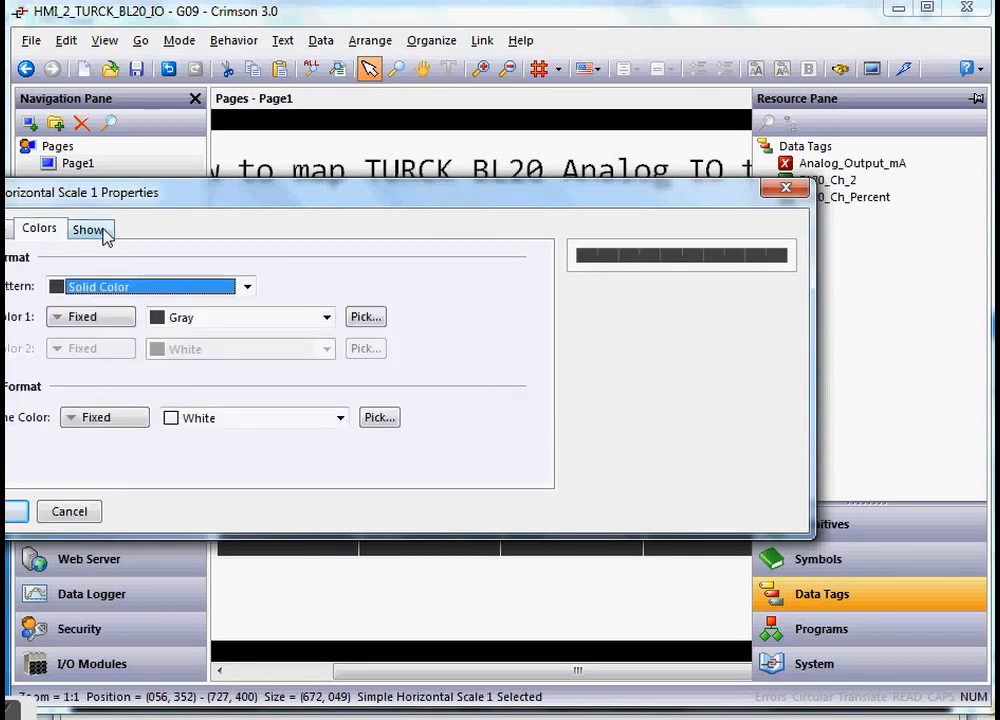
click(88, 228)
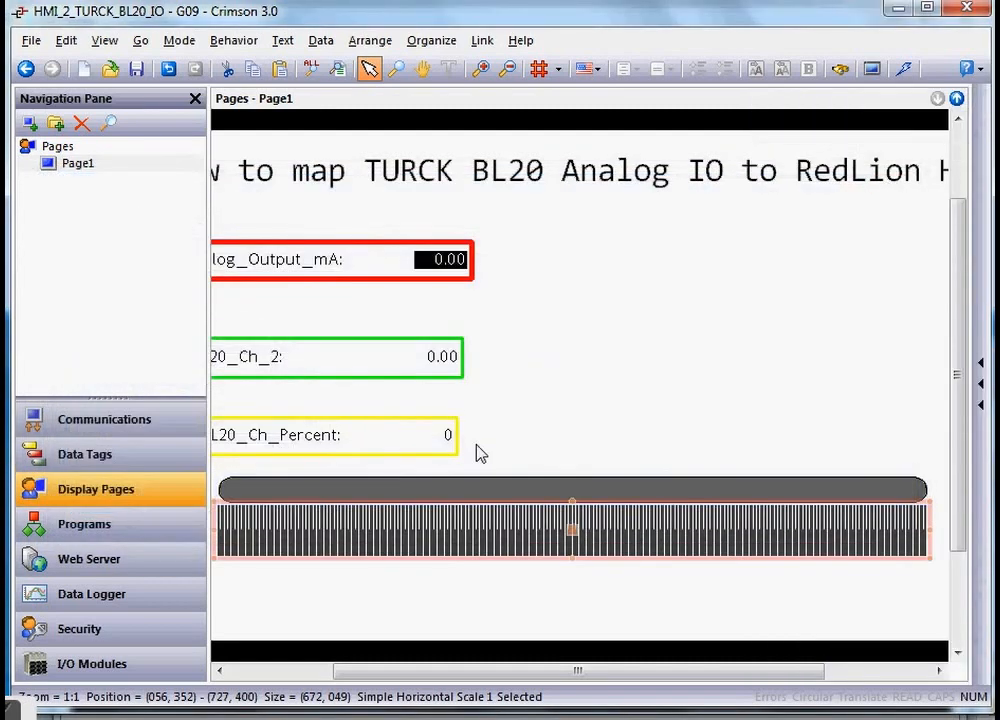
- Adjust the scale to face down with 5 major and 2 minor divisions
double_click(572, 528)
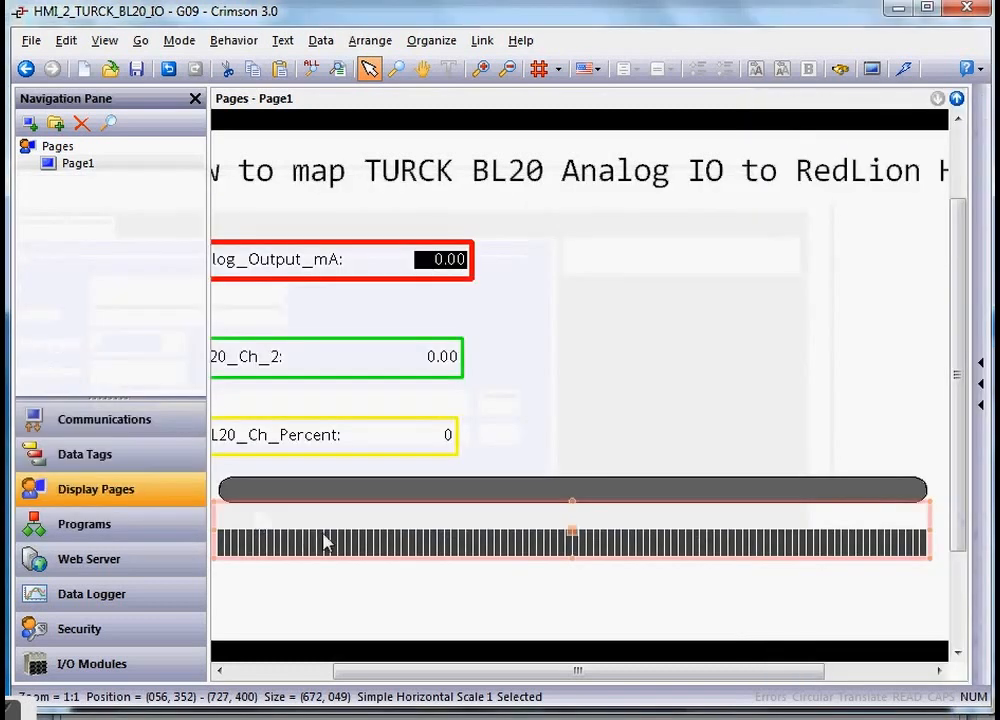
double_click(572, 544)
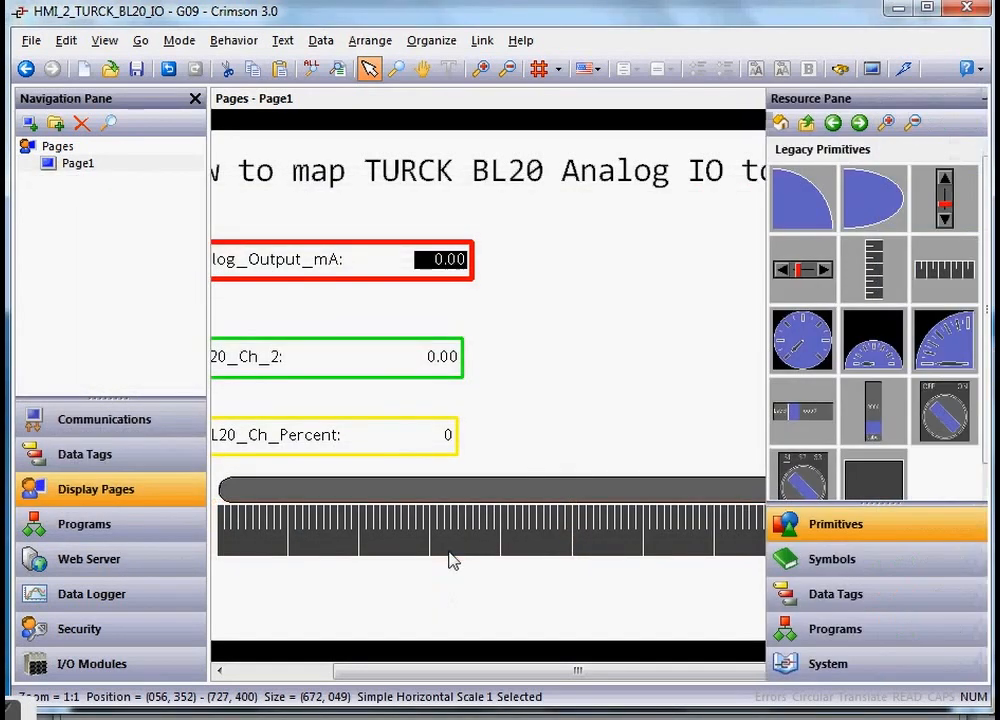
double_click(450, 520)
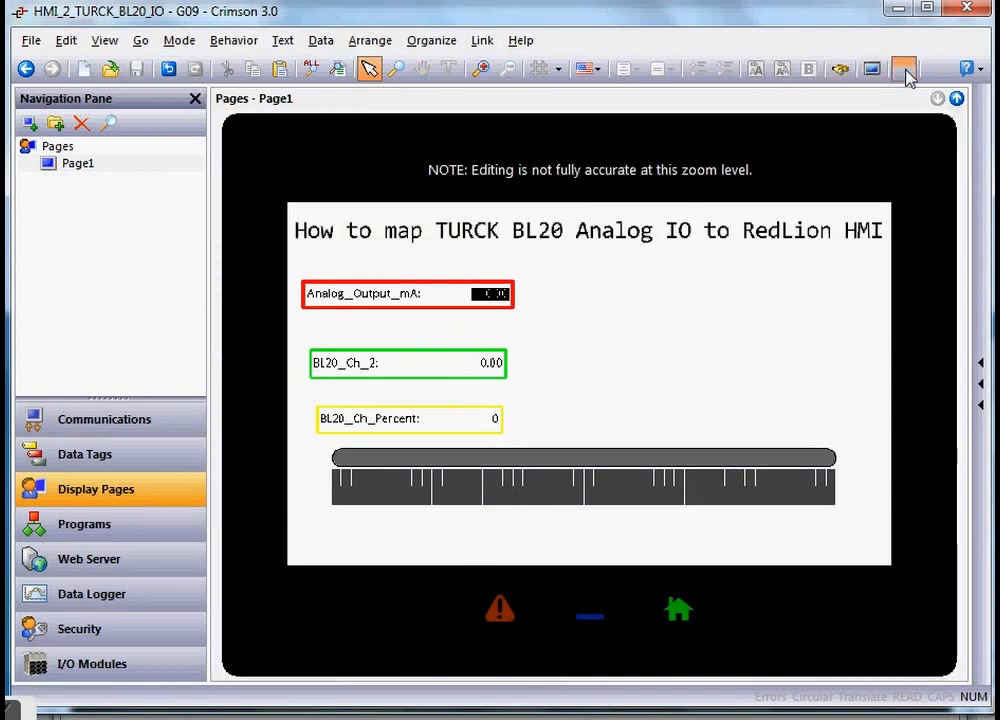
- Download to the HMI and apply 16 then 5 mA as Analog_Output_mA on the web page
click(904, 68)
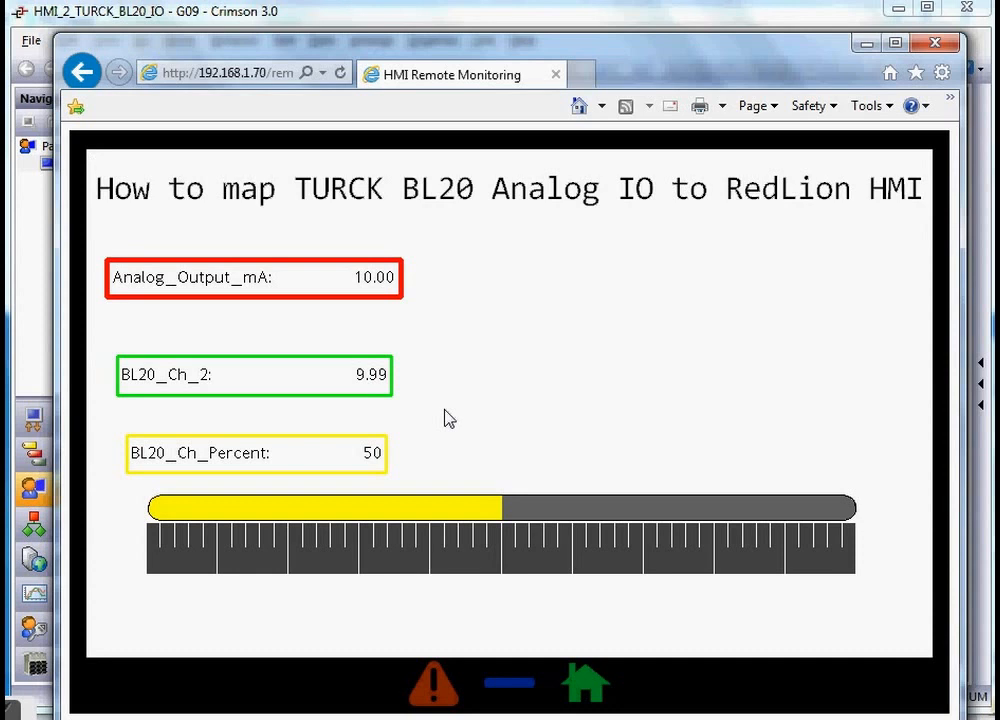
mouse_move(362, 284)
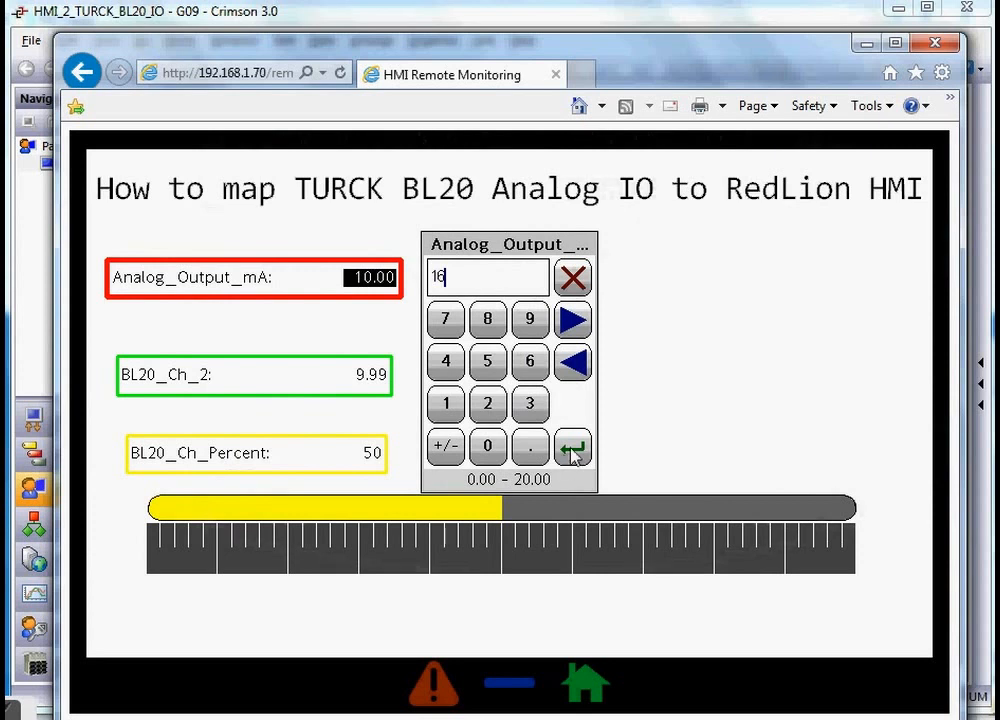
click(572, 446)
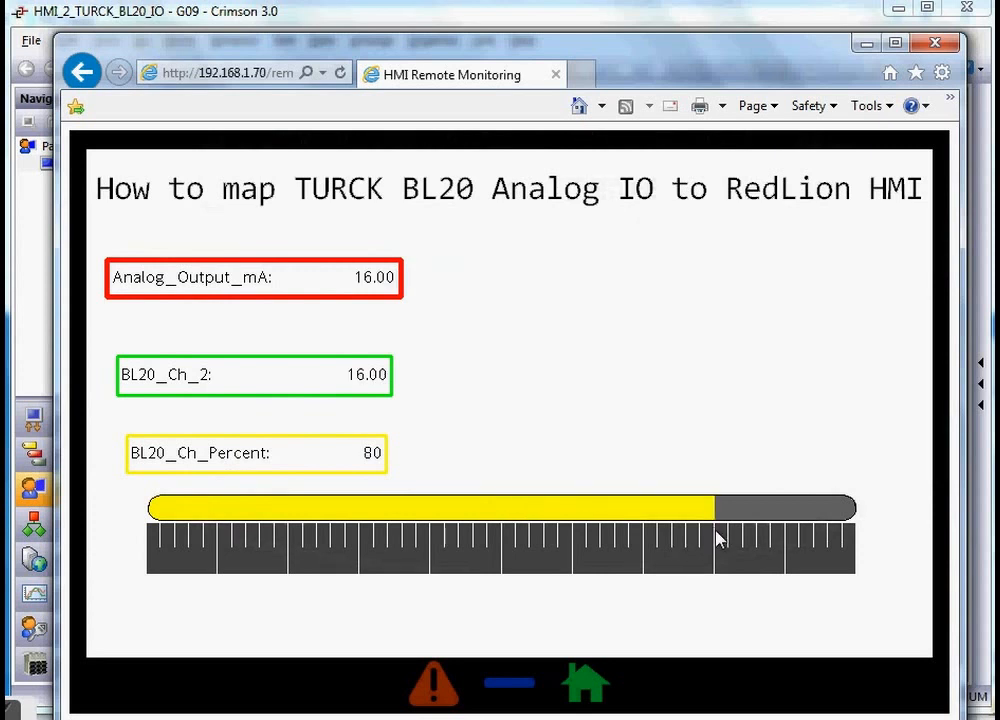
mouse_move(404, 490)
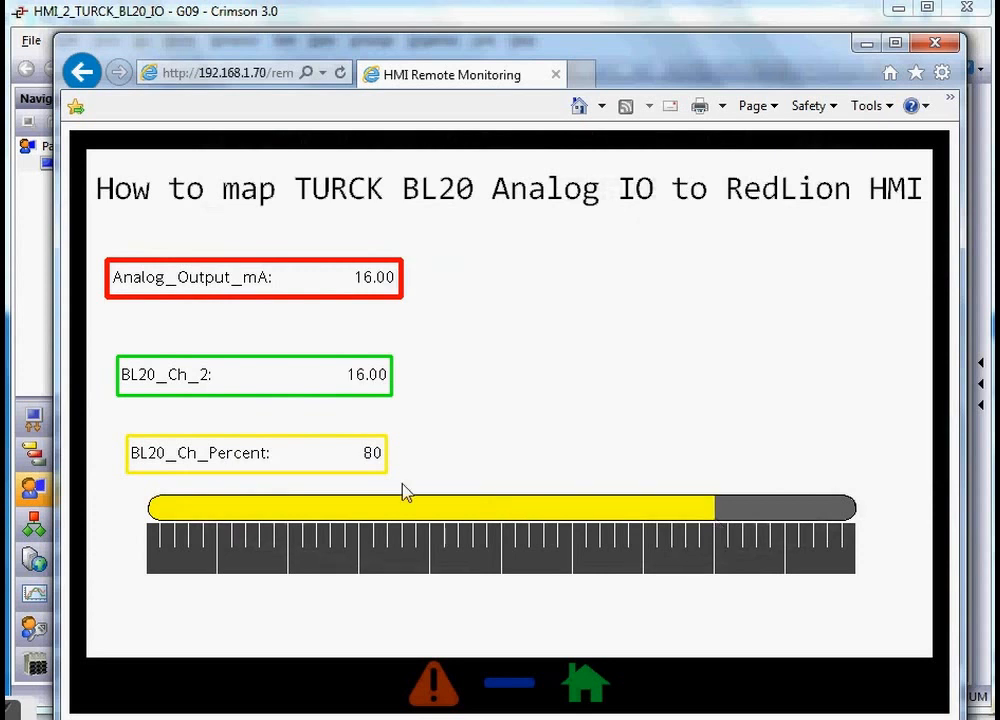
mouse_move(424, 568)
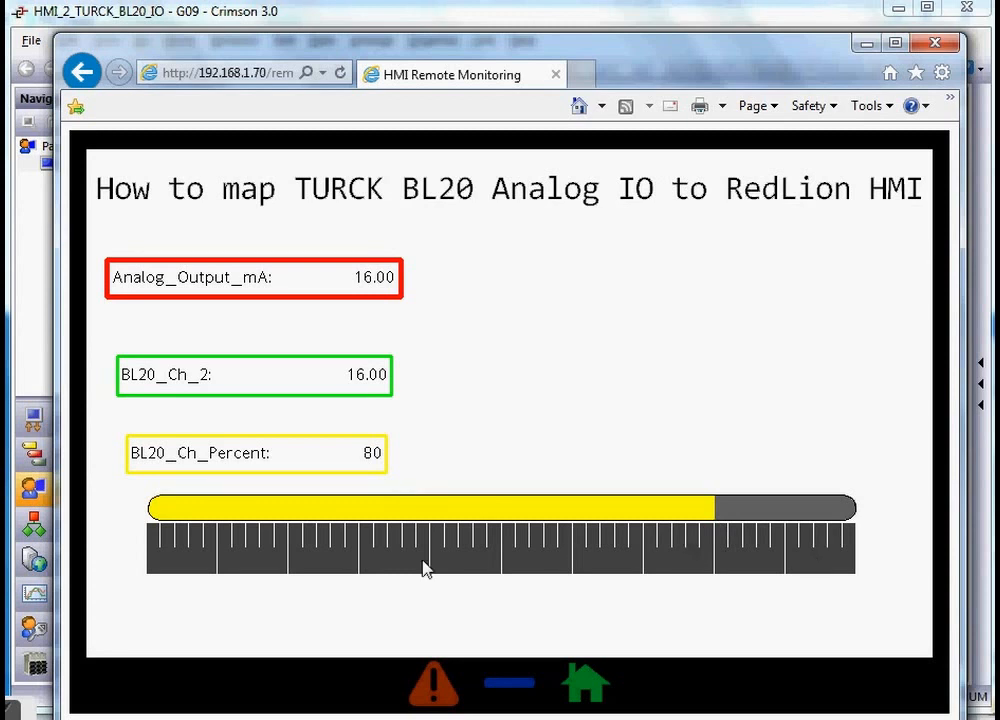
mouse_move(342, 564)
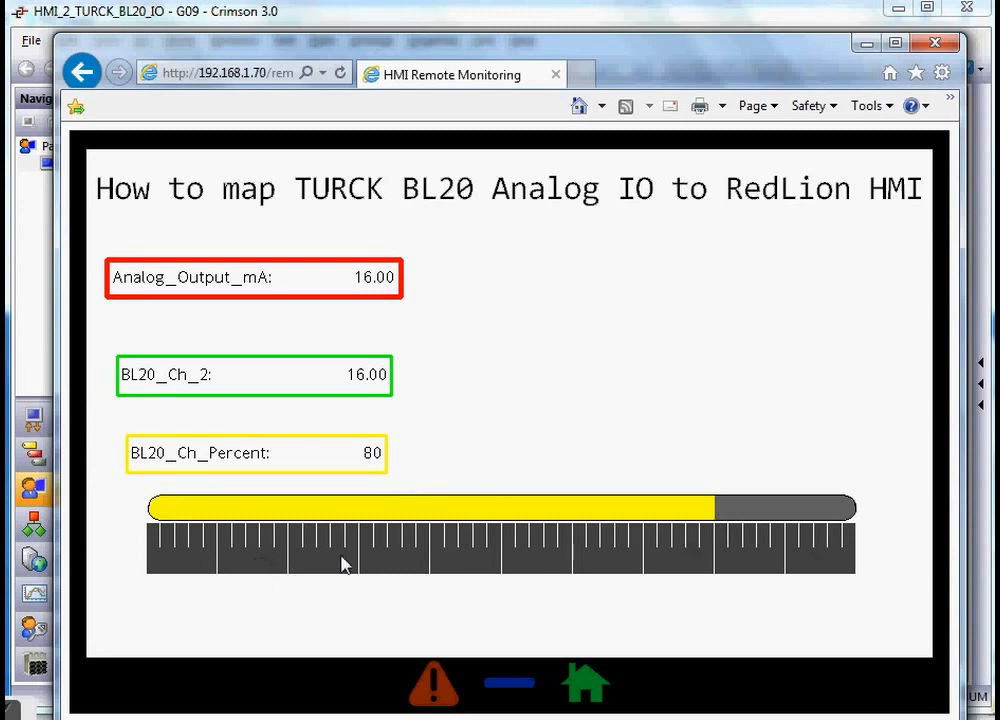
mouse_move(240, 562)
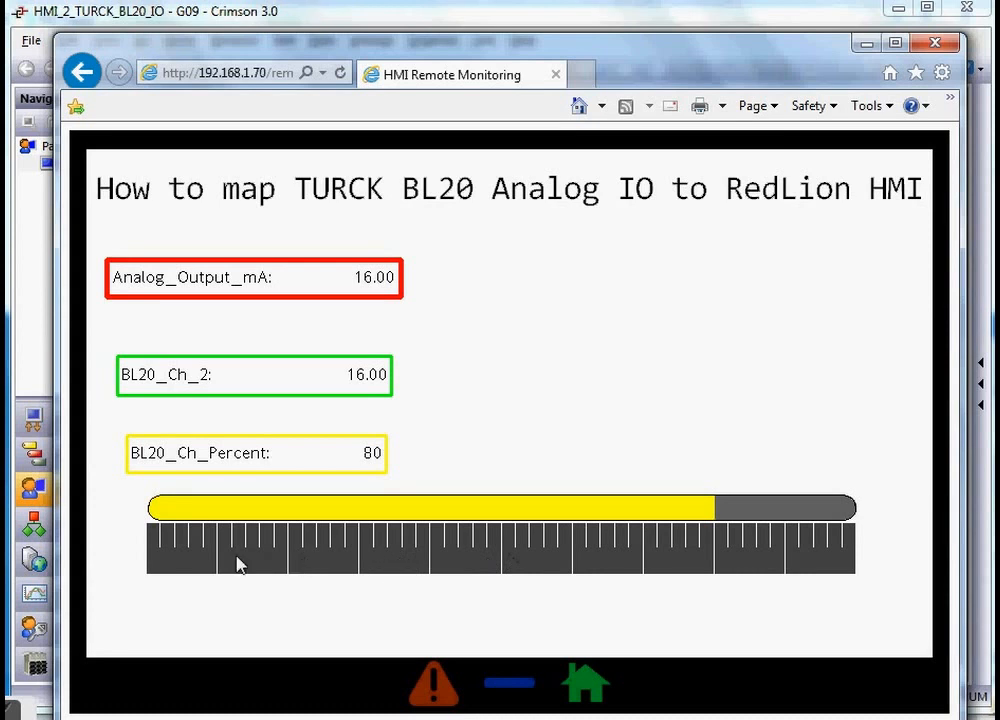
mouse_move(496, 564)
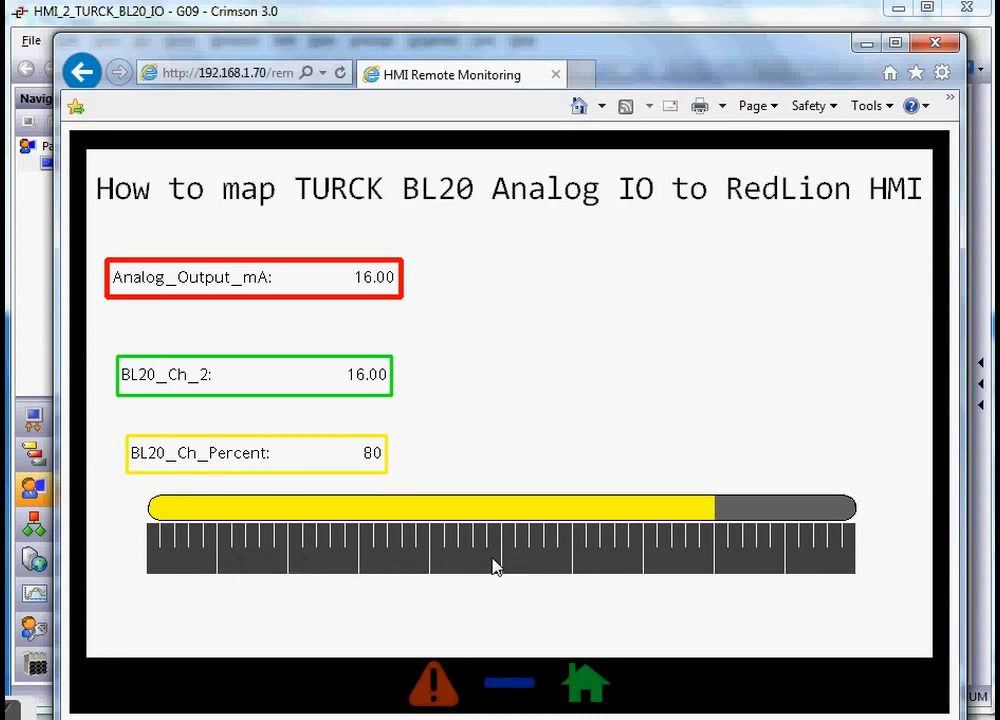
mouse_move(780, 564)
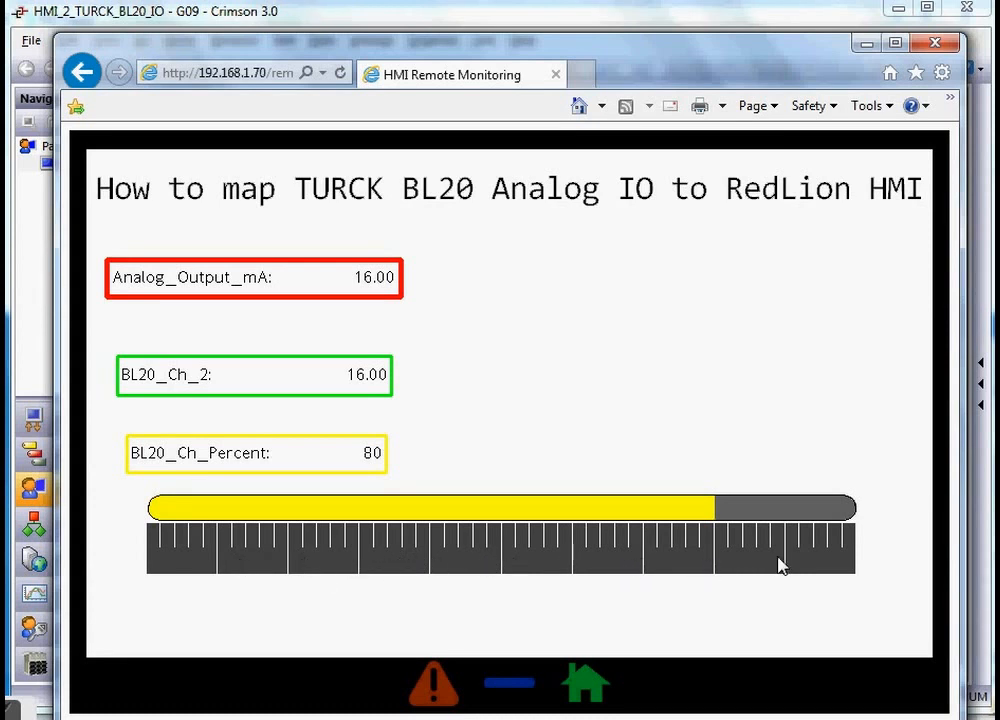
mouse_move(604, 380)
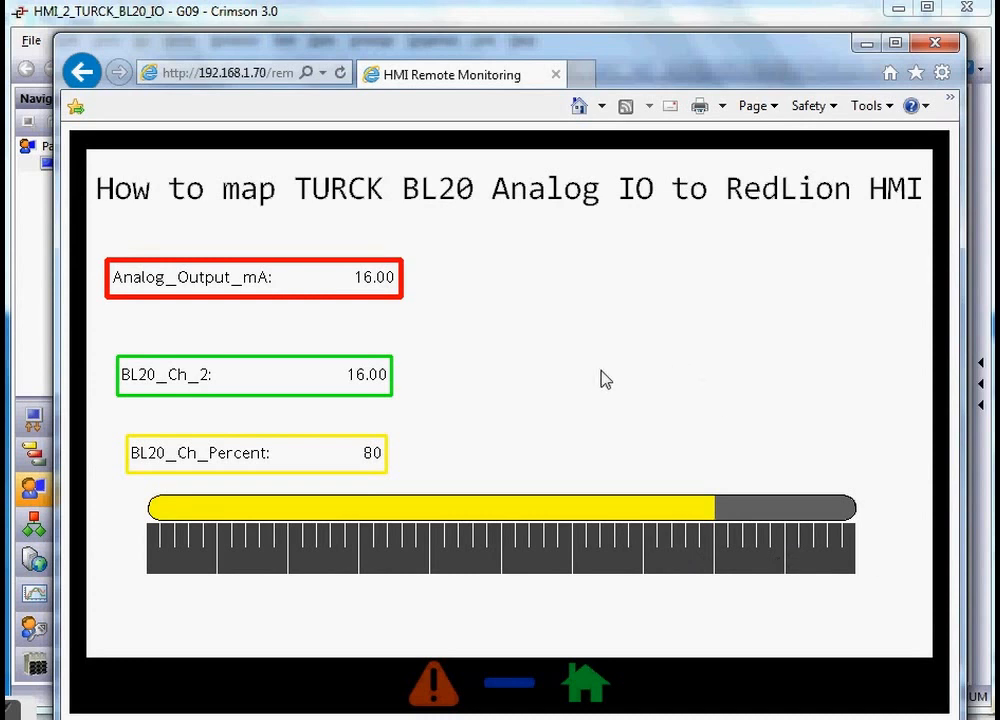
mouse_move(368, 284)
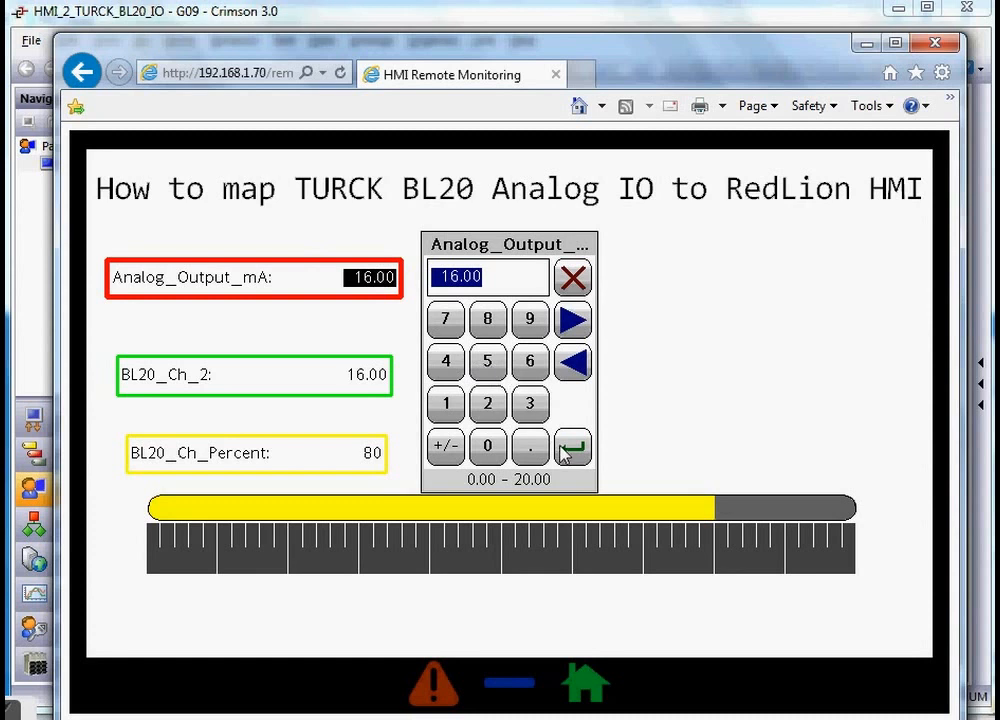
click(572, 446)
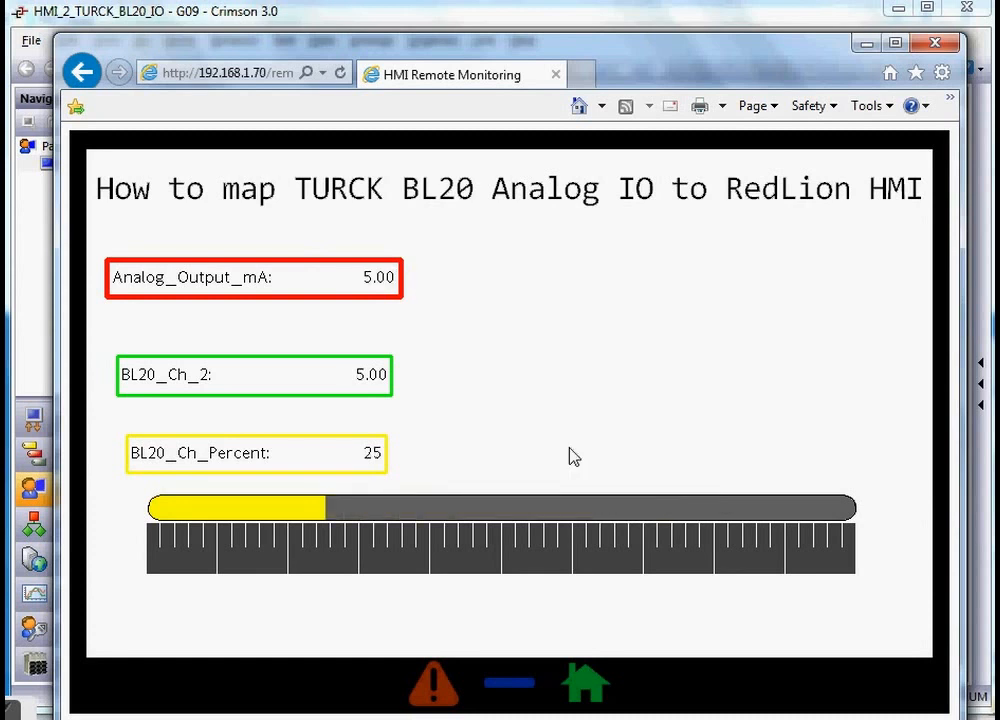
mouse_move(552, 446)
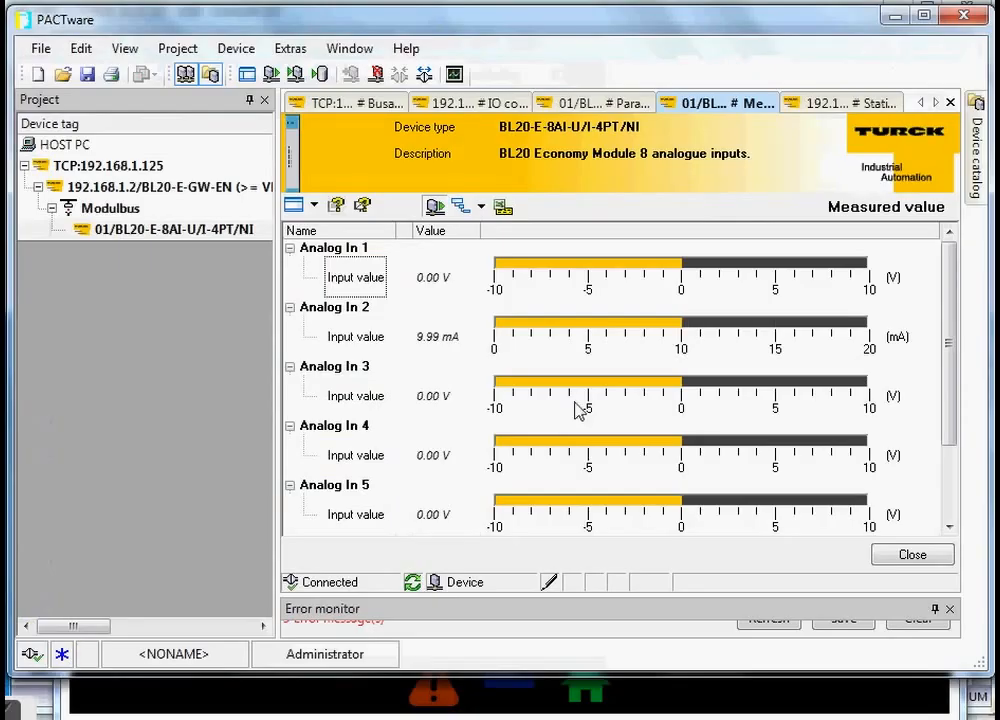
- Disconnect the BL20 analog input module and close its measured value window
click(172, 228)
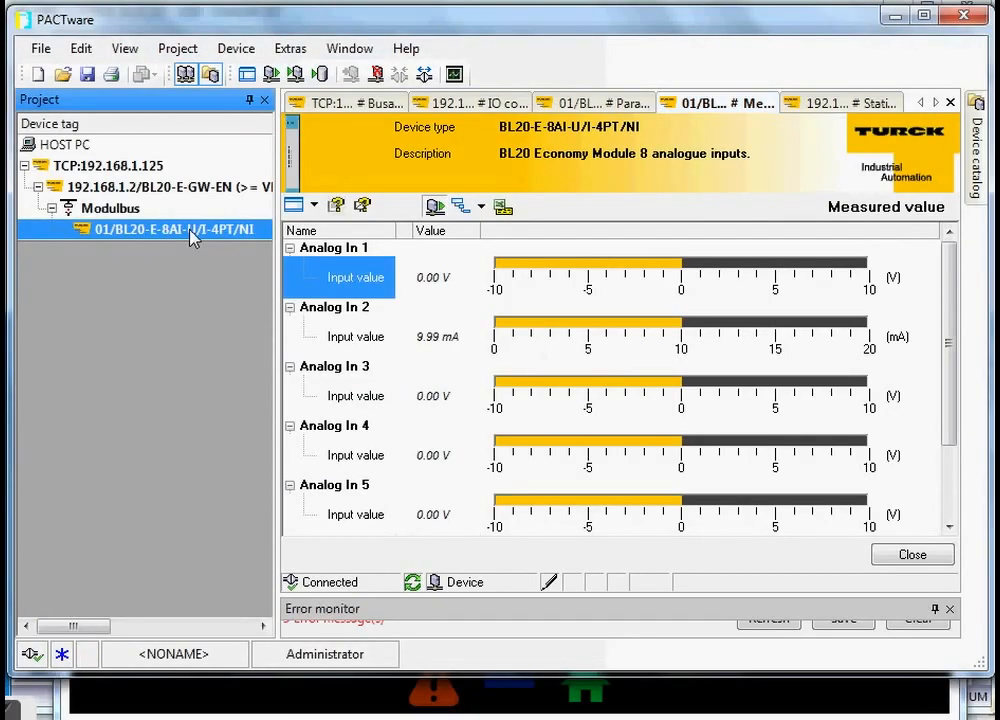
right_click(174, 228)
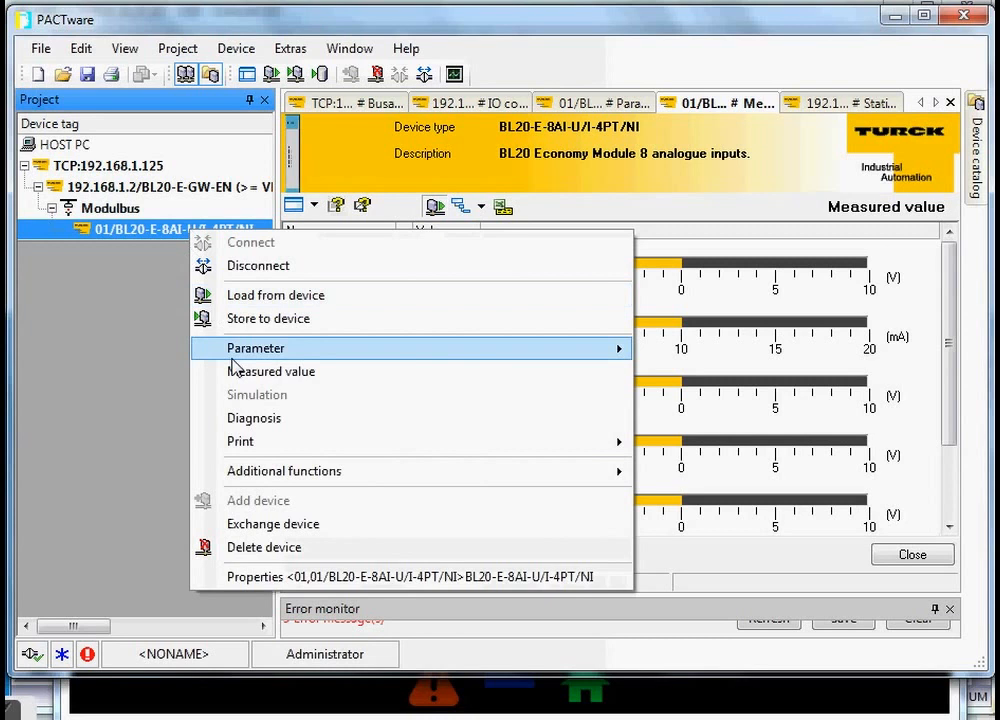
click(272, 370)
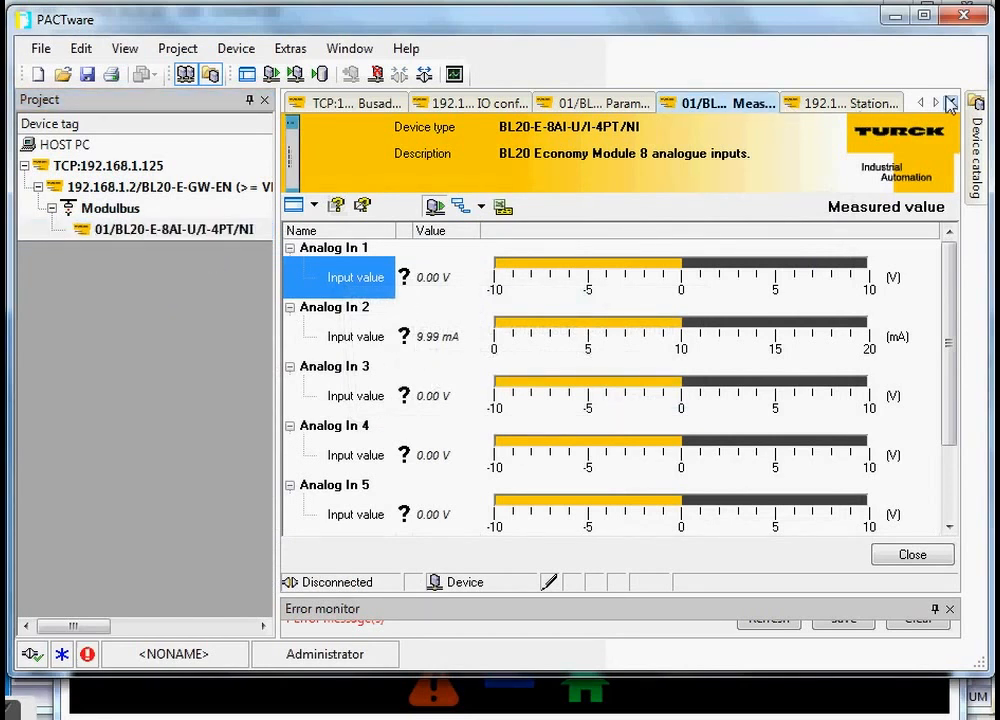
click(912, 554)
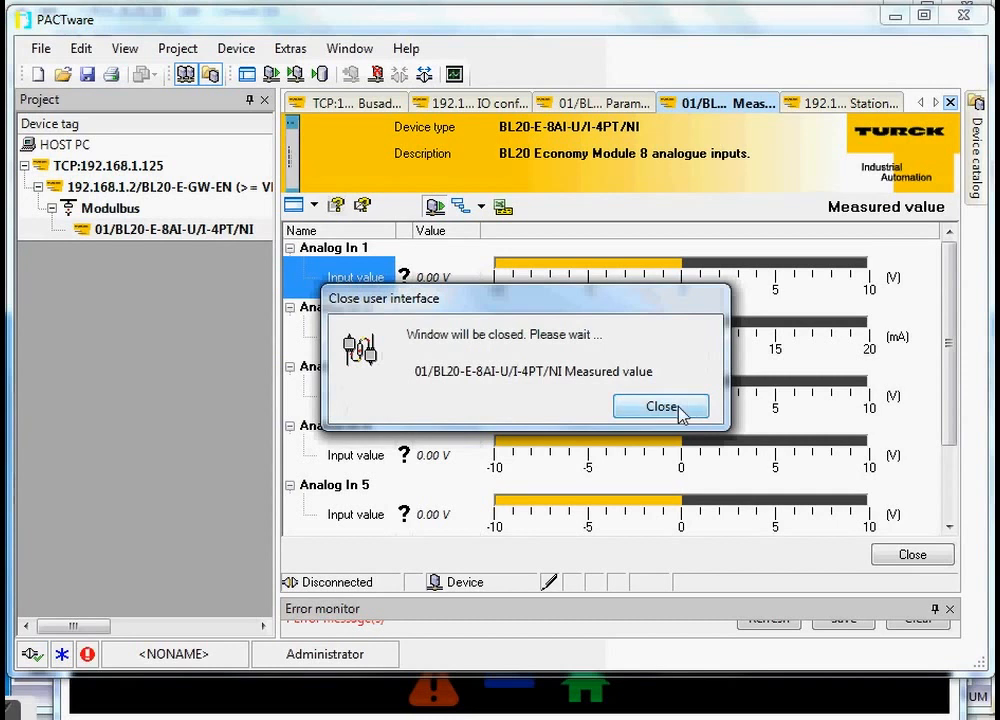
click(660, 406)
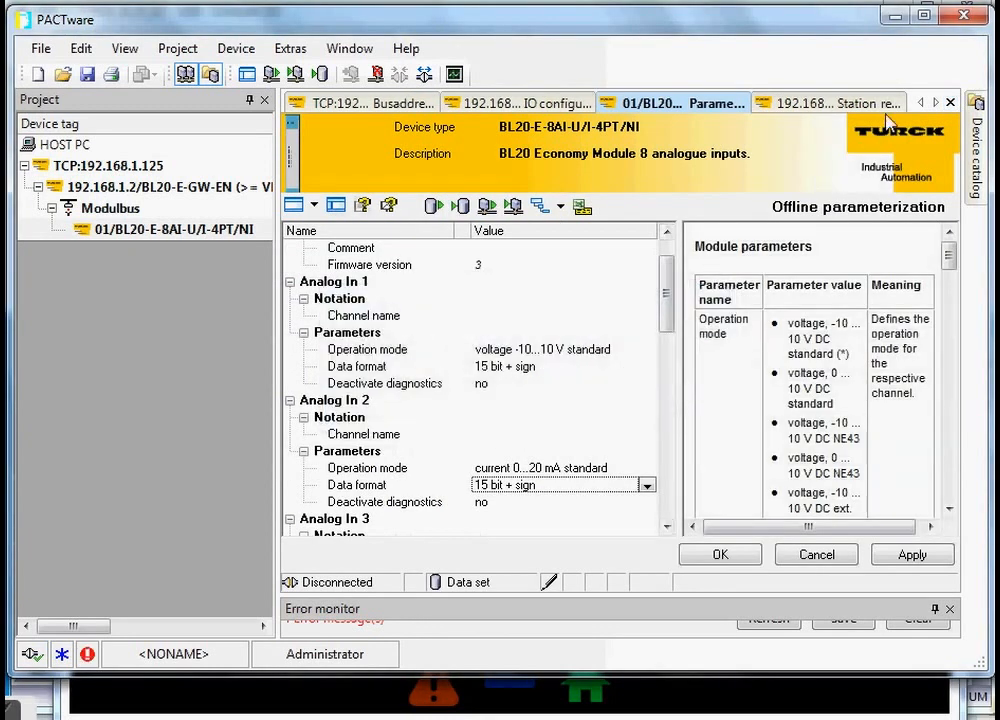
- Dismiss the connection error and bring up the BL20-E-GW-EN gateway's IO configurator view
click(590, 104)
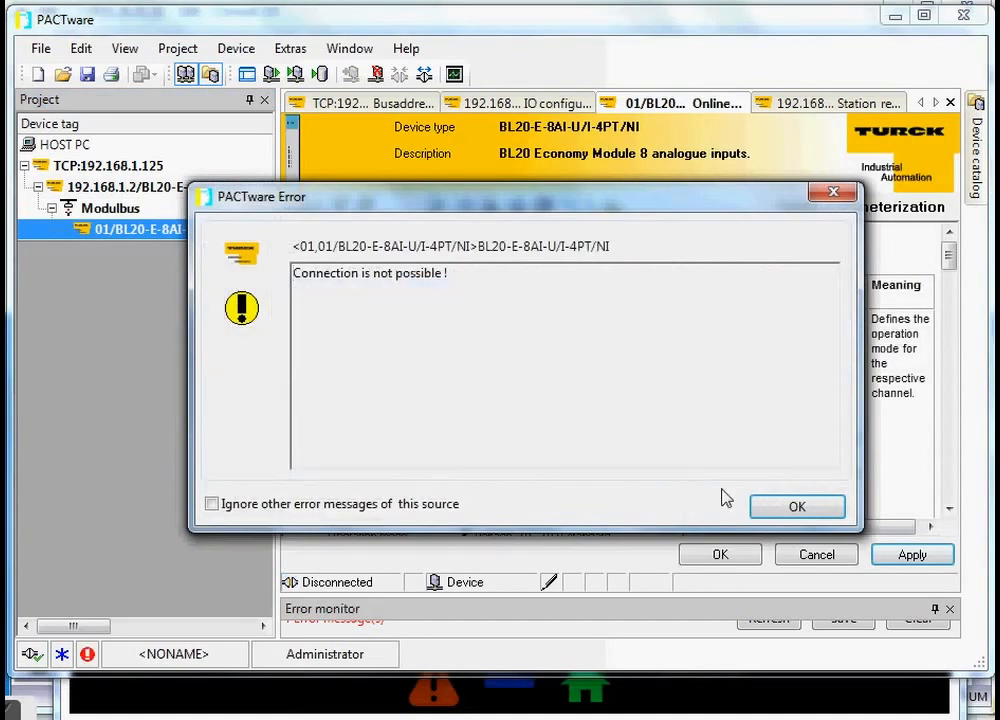
click(796, 506)
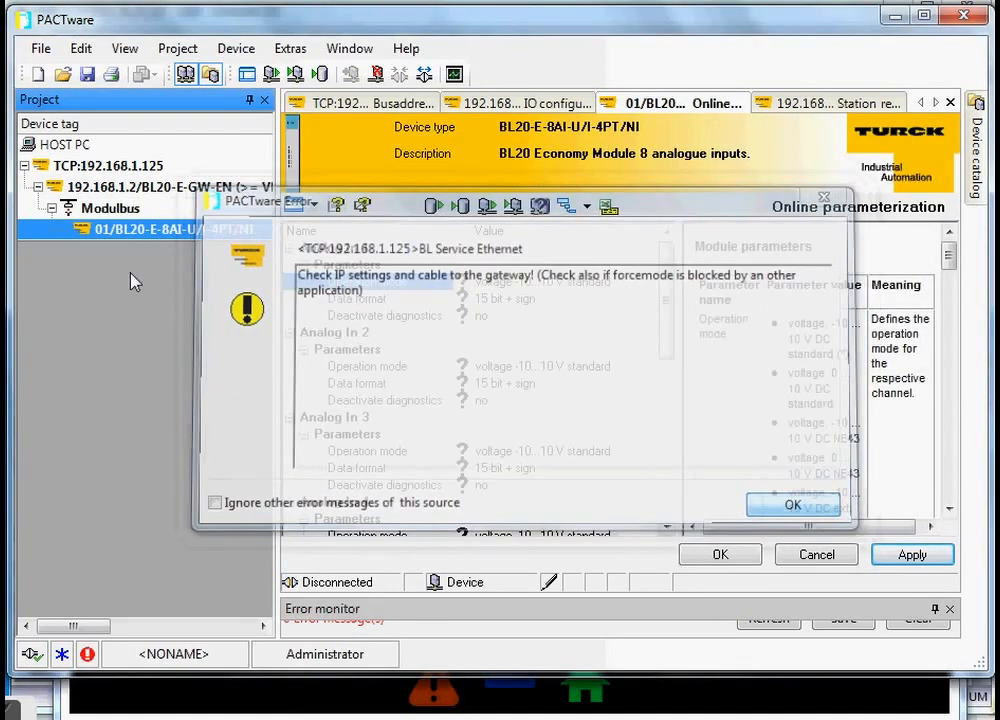
right_click(150, 230)
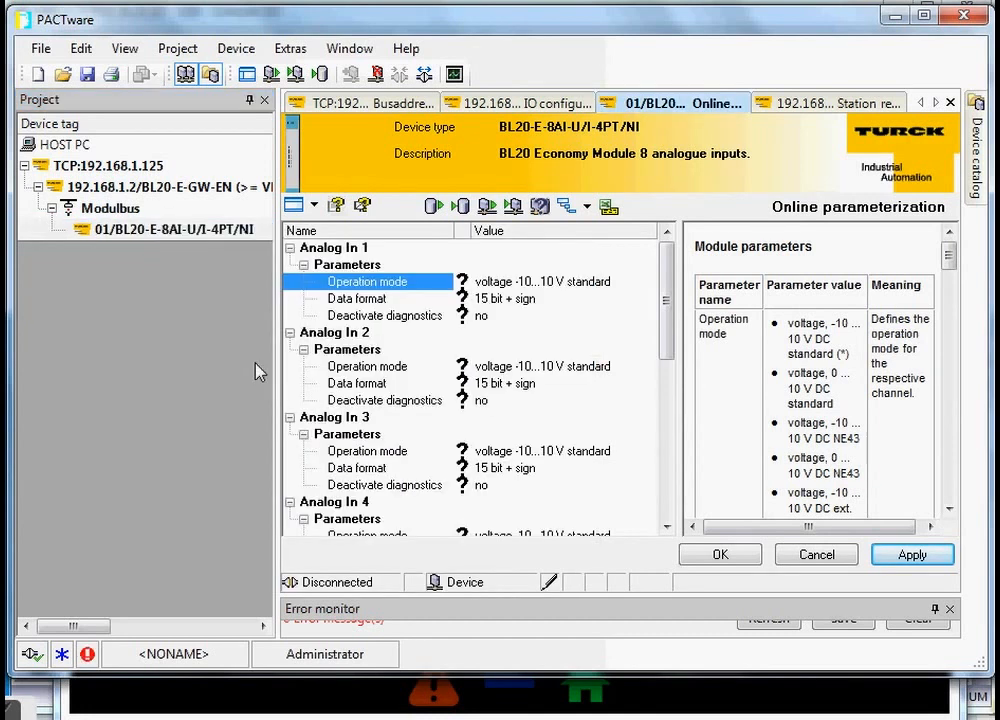
click(176, 228)
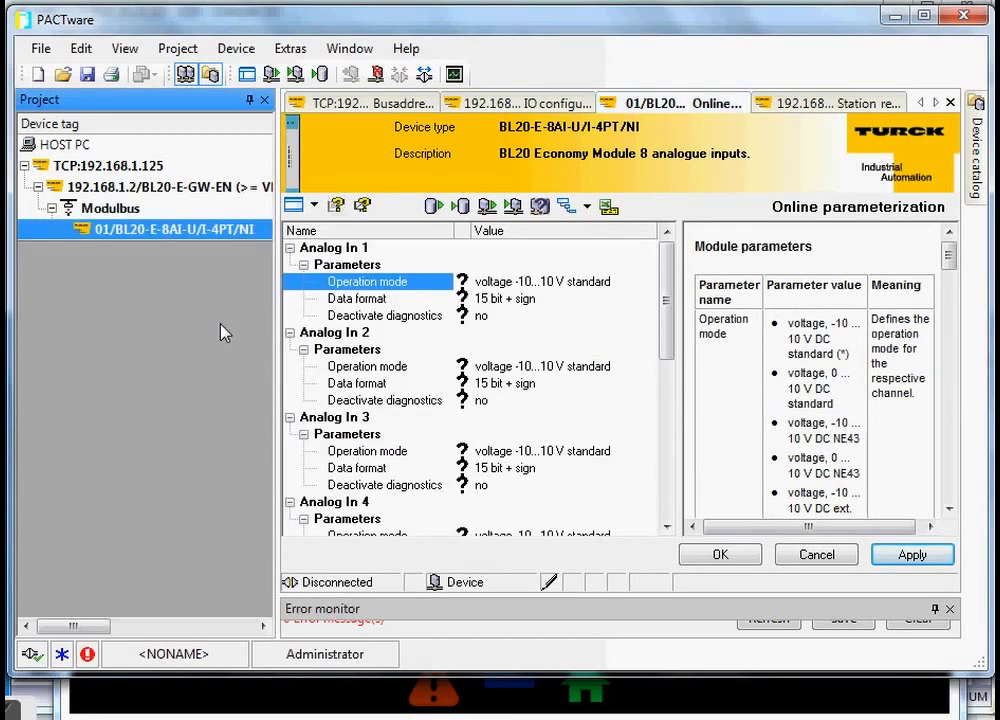
click(516, 104)
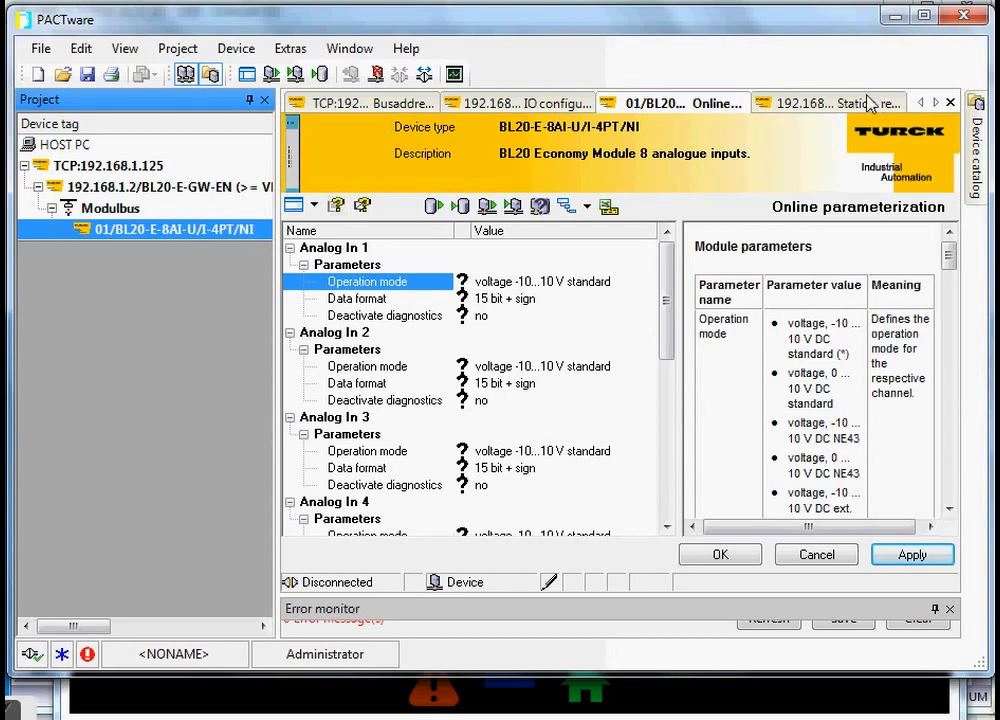
click(948, 102)
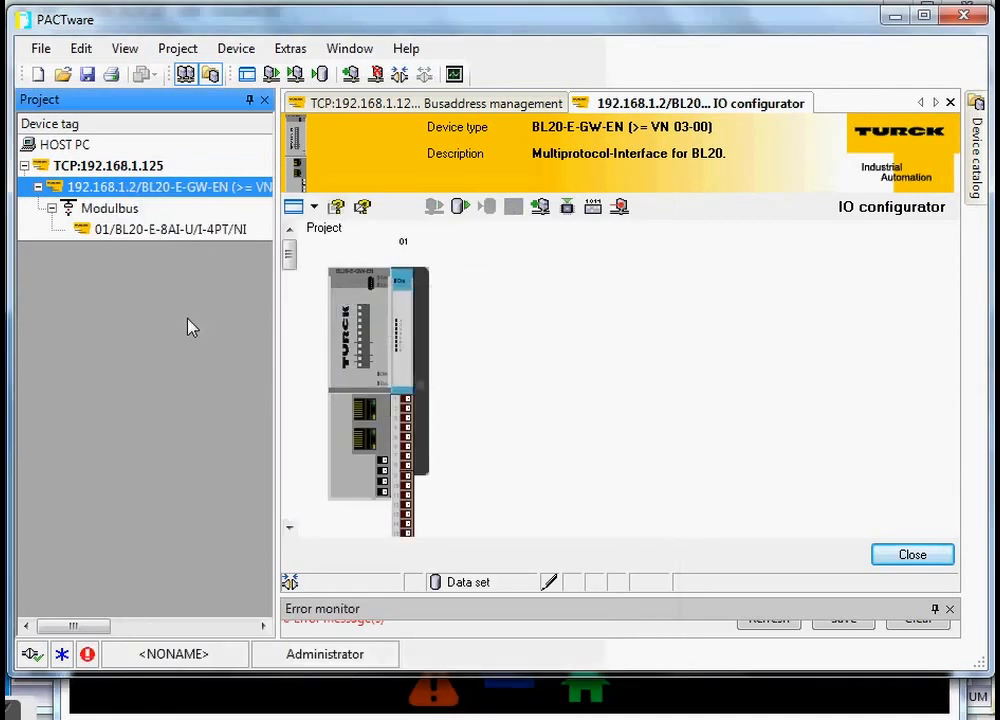
- Connect to the BL20 gateway under the TCP connection node
click(108, 164)
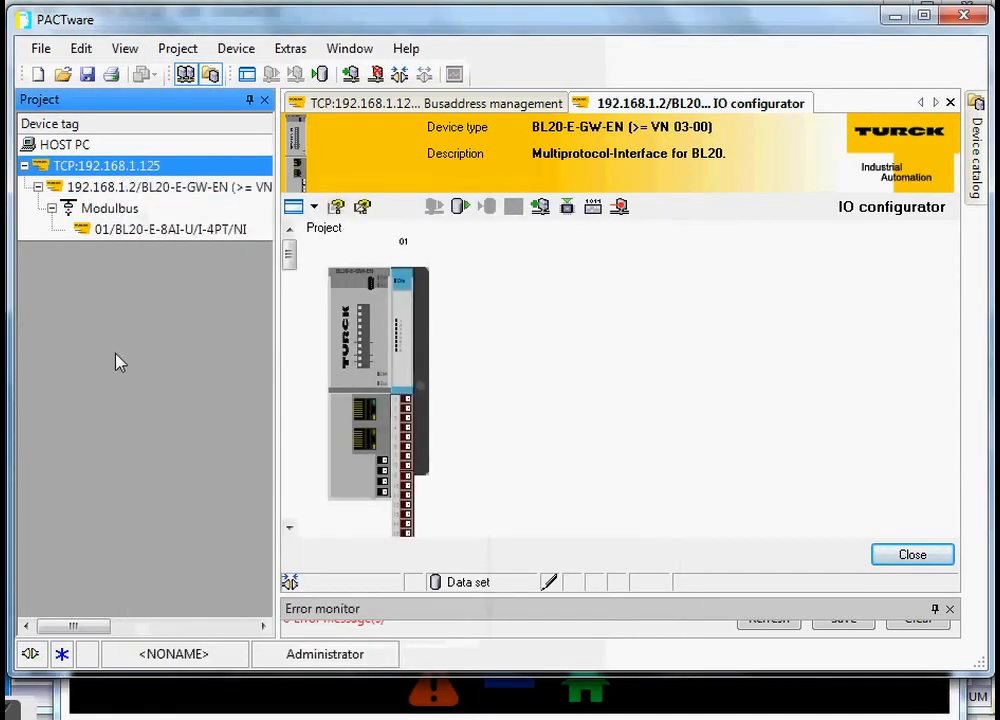
click(150, 188)
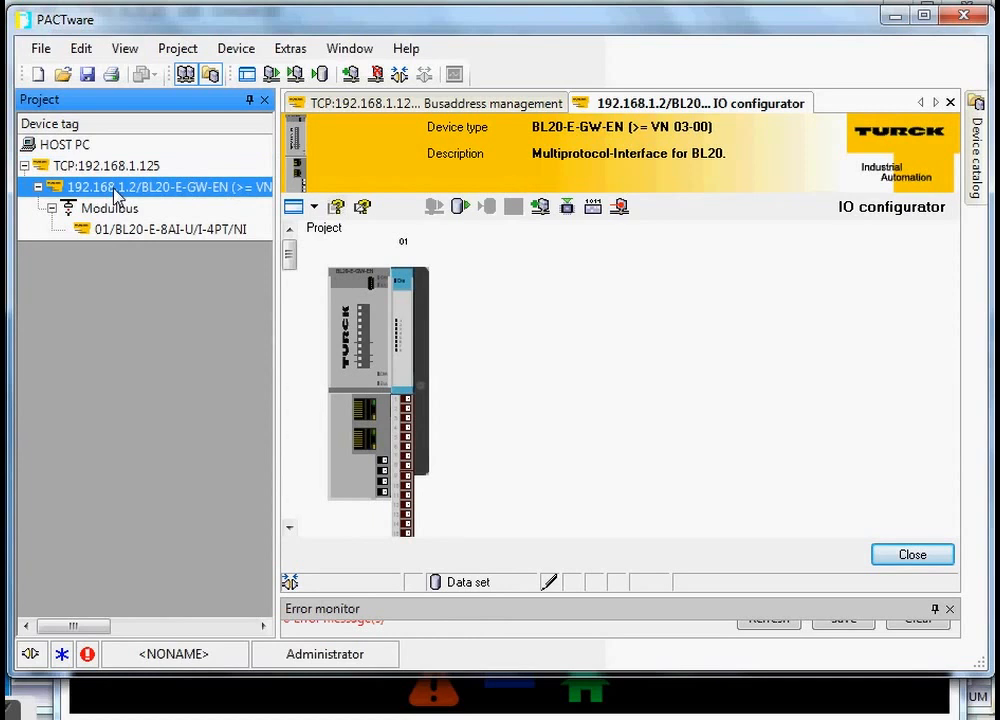
right_click(130, 188)
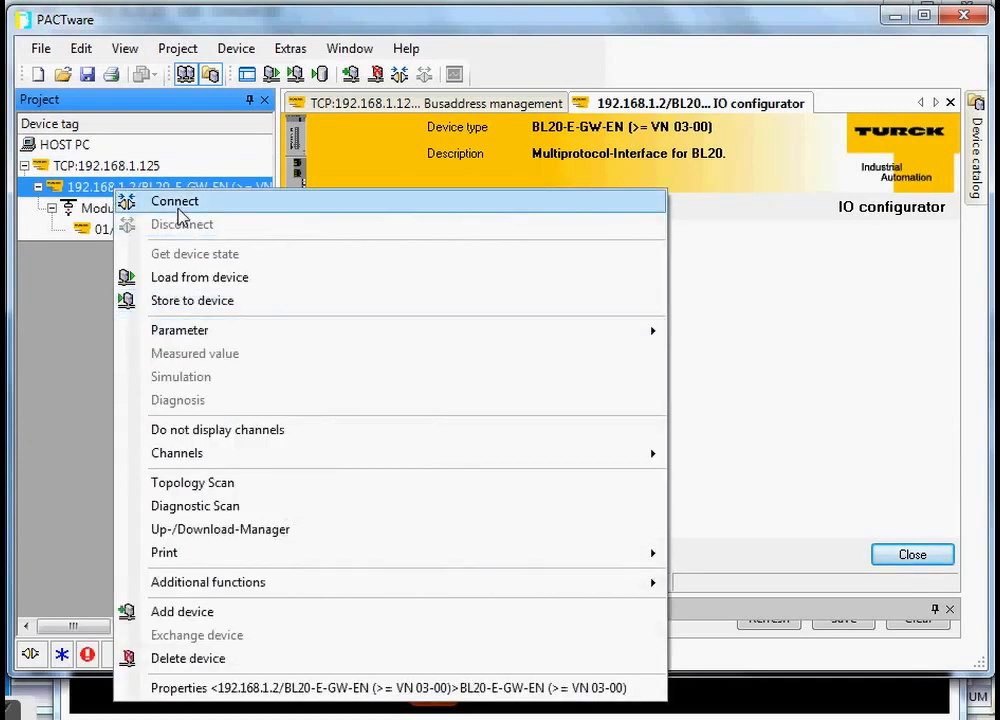
click(174, 200)
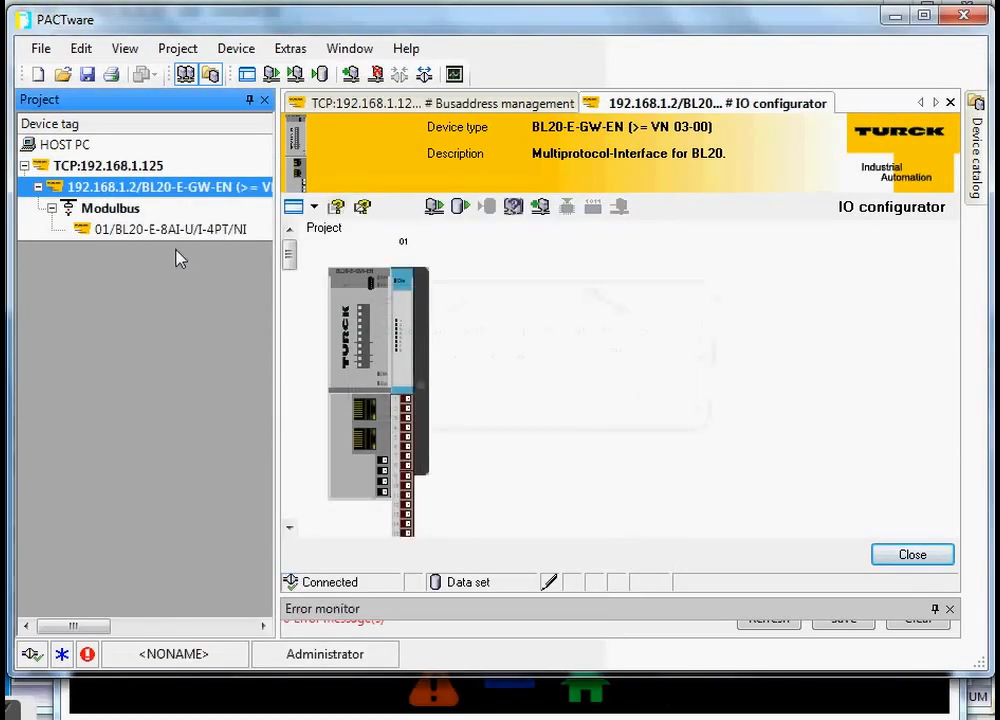
- Open the BL20-E-8AI module's measured values showing Analog In 2 at current 0...20 mA
right_click(170, 228)
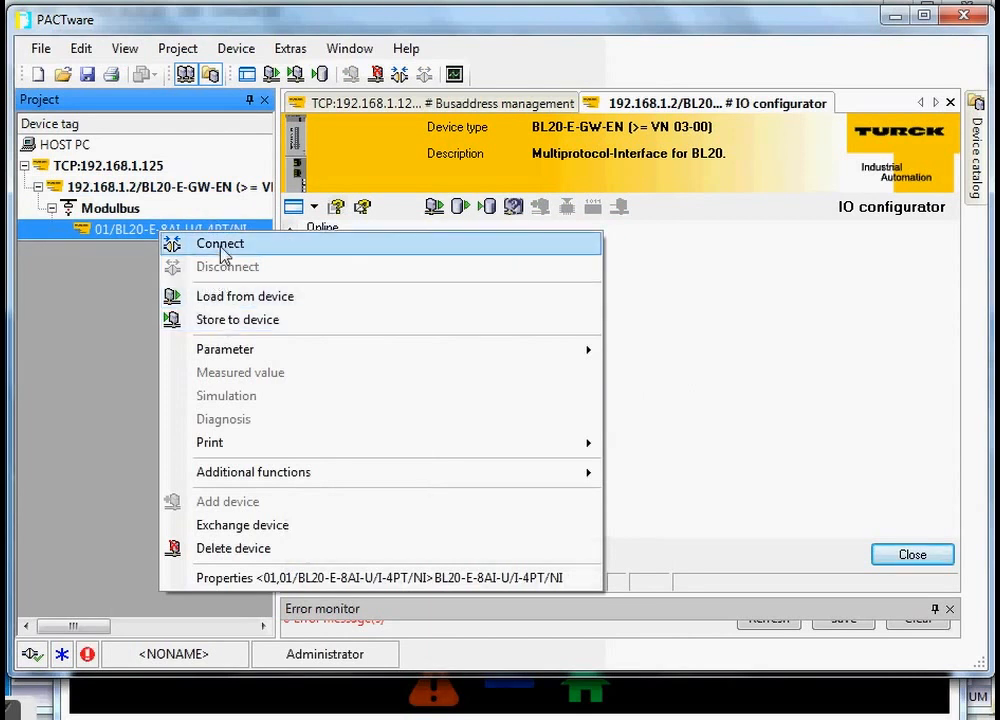
mouse_move(266, 372)
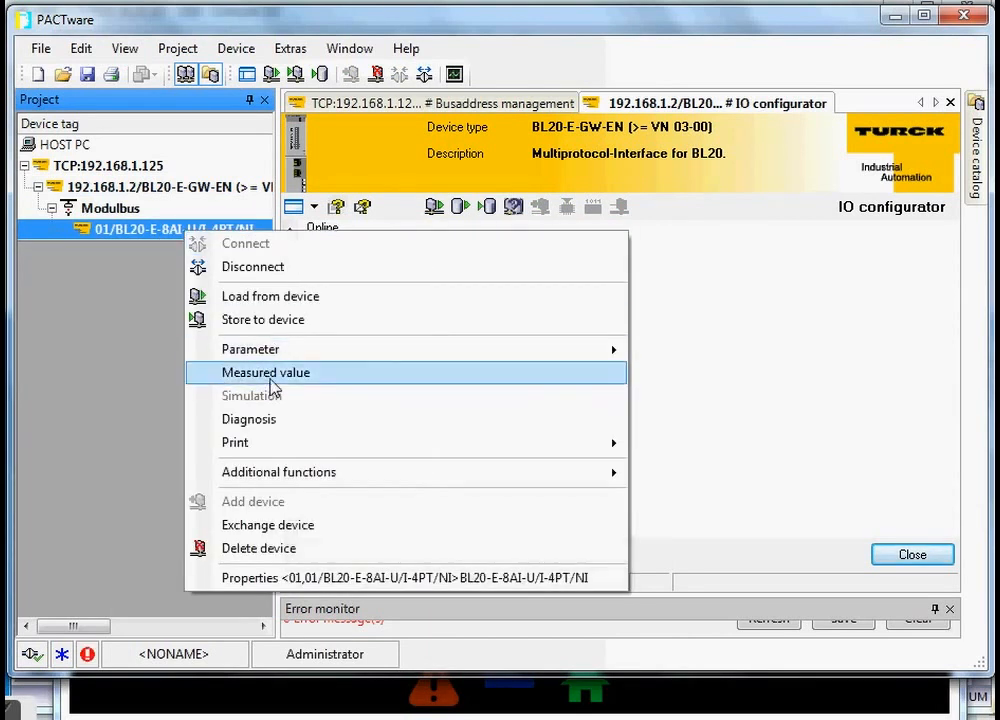
click(266, 372)
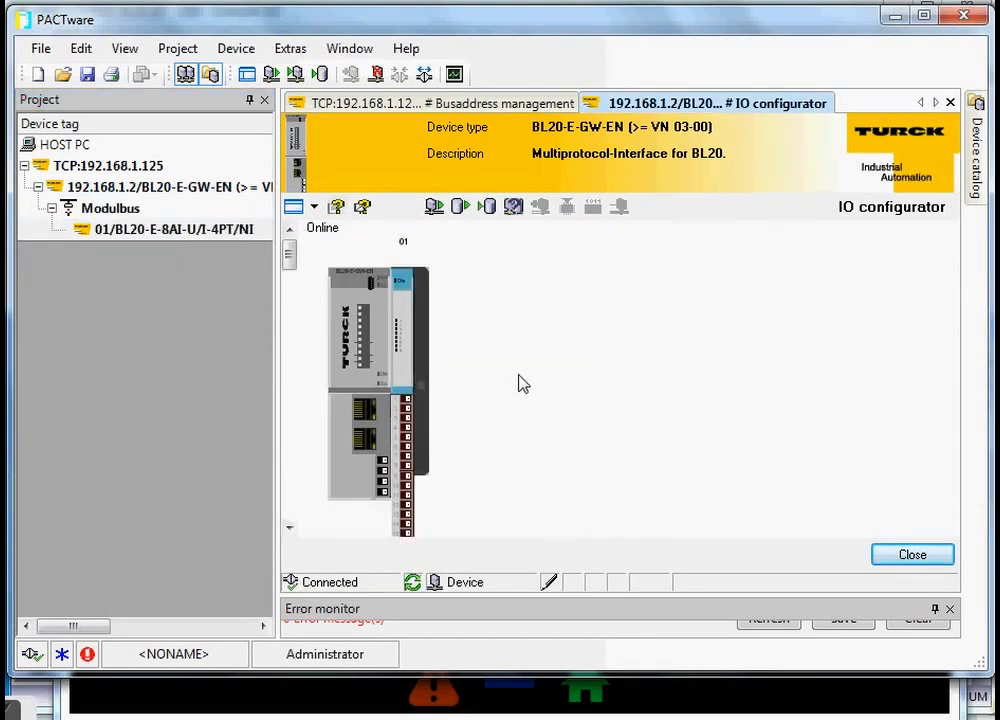
mouse_move(532, 360)
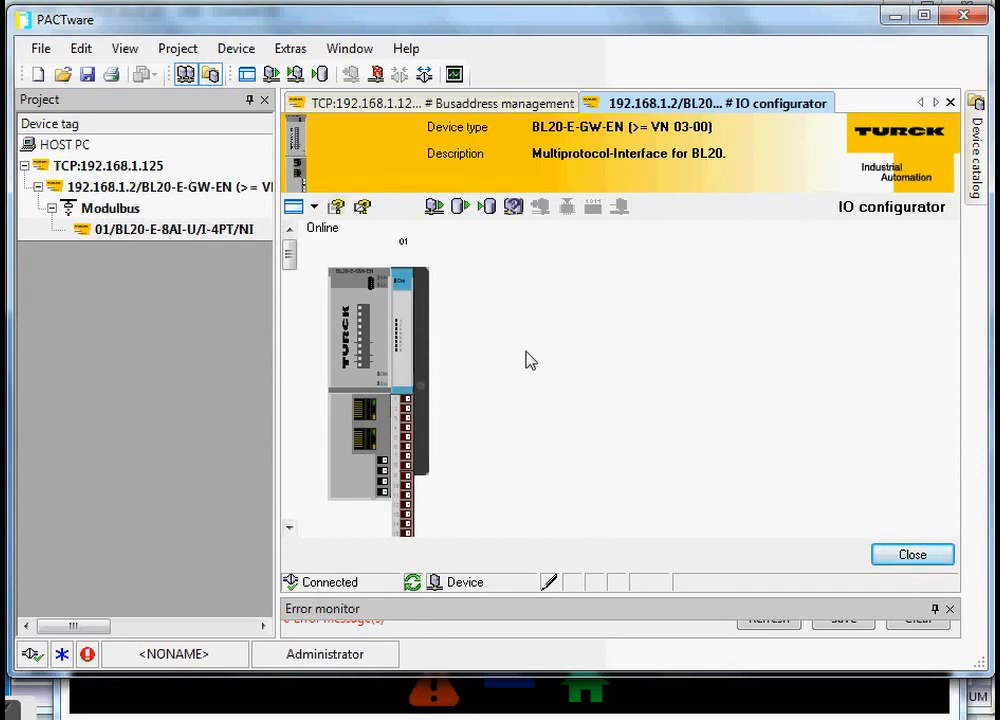
right_click(172, 228)
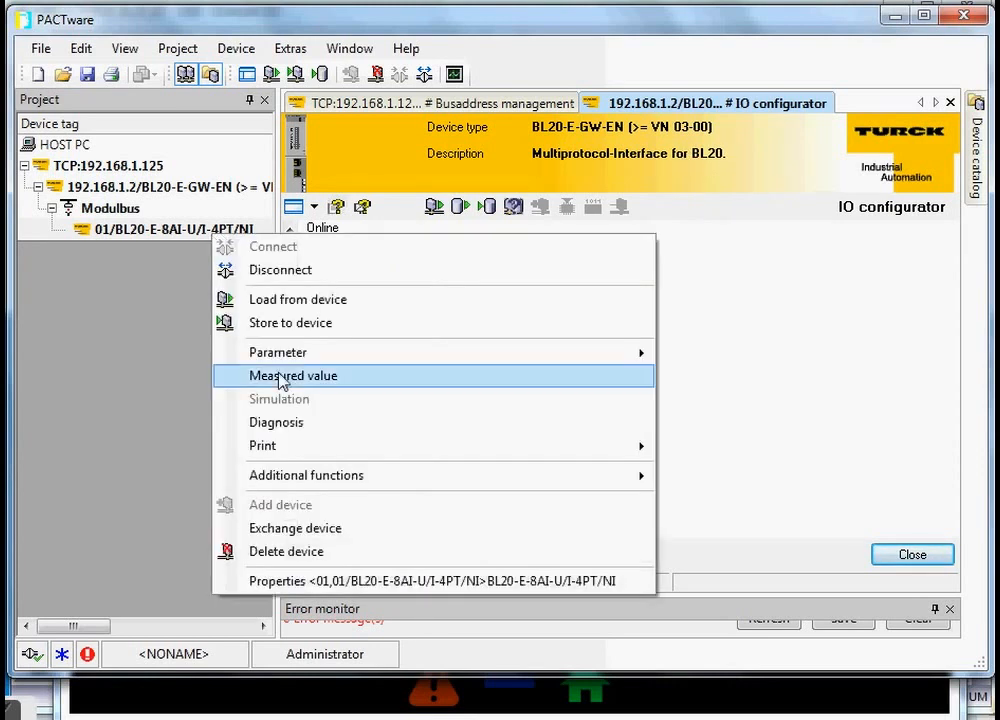
click(292, 376)
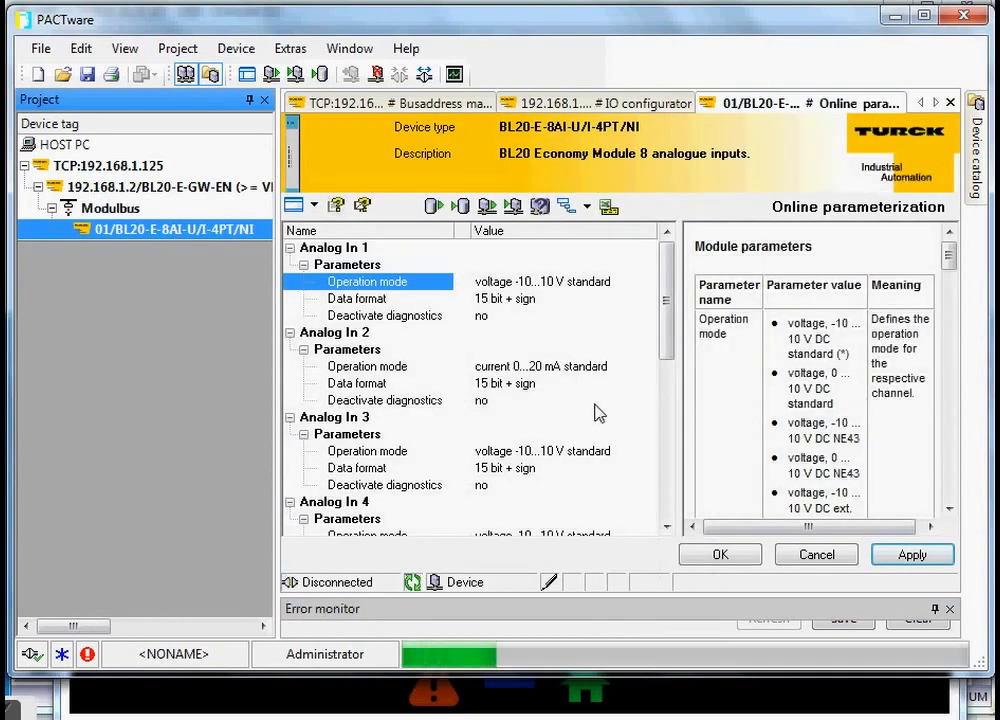
right_click(144, 228)
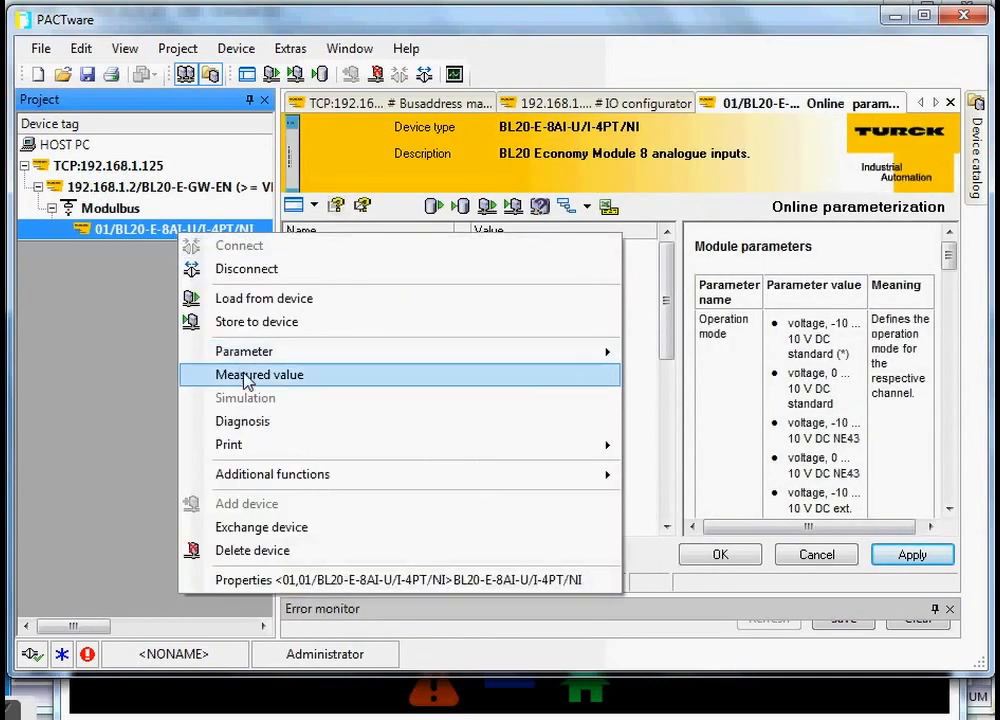
click(260, 374)
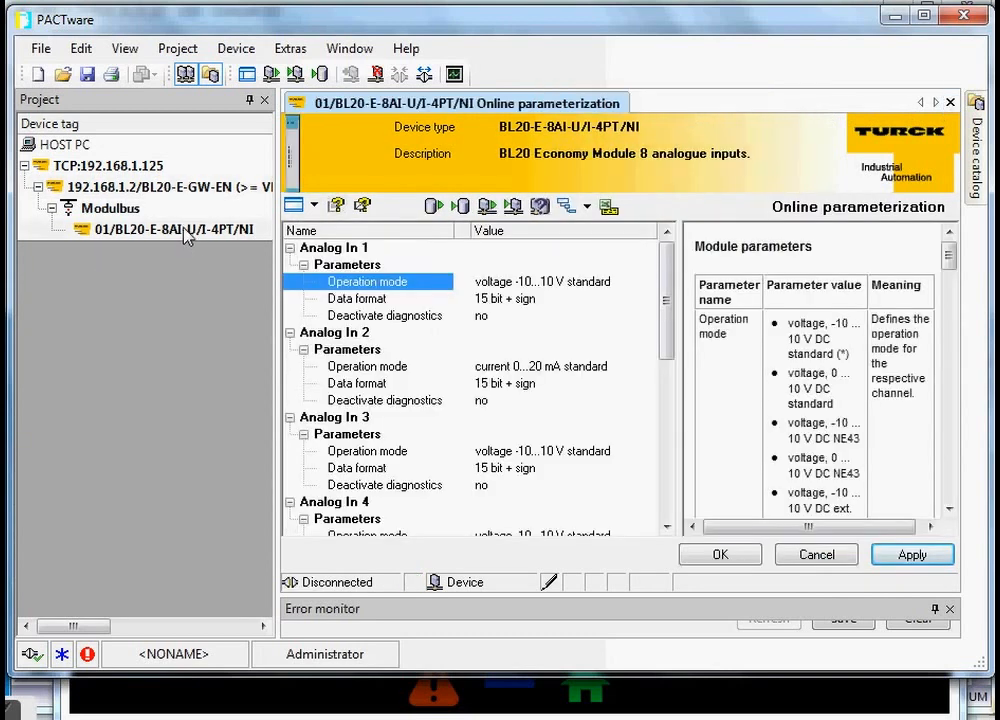
right_click(172, 230)
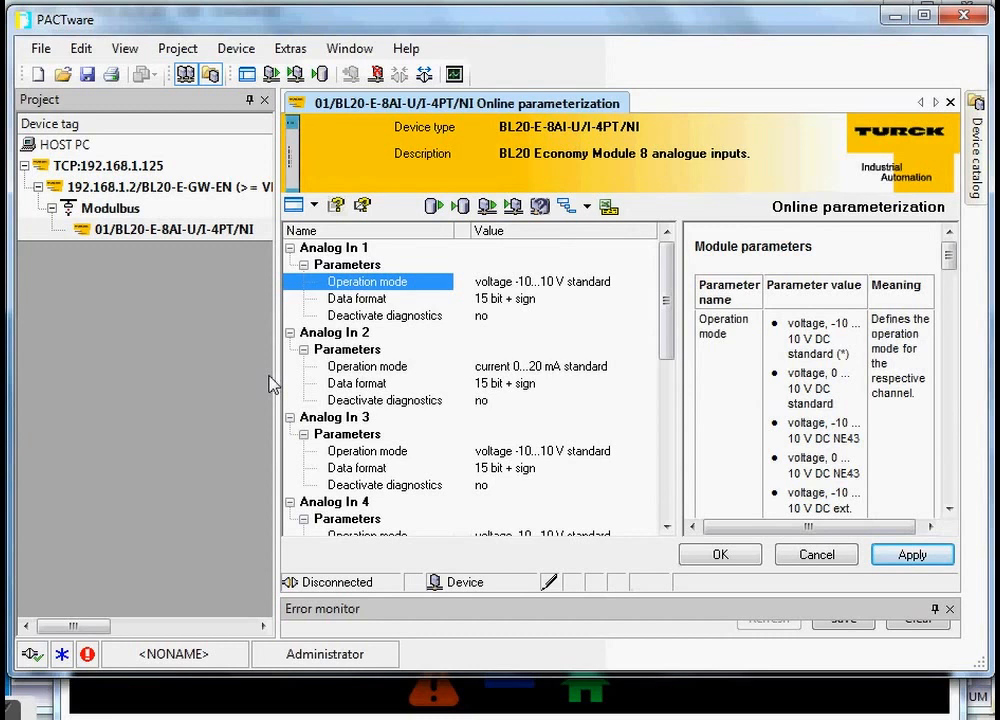
mouse_move(272, 384)
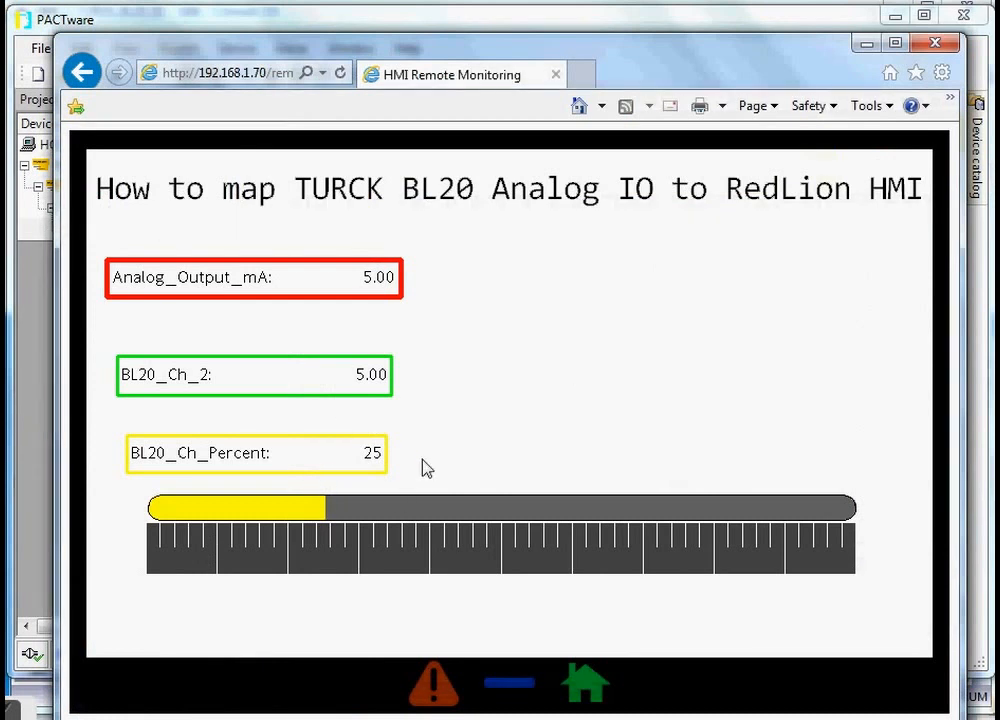
mouse_move(392, 360)
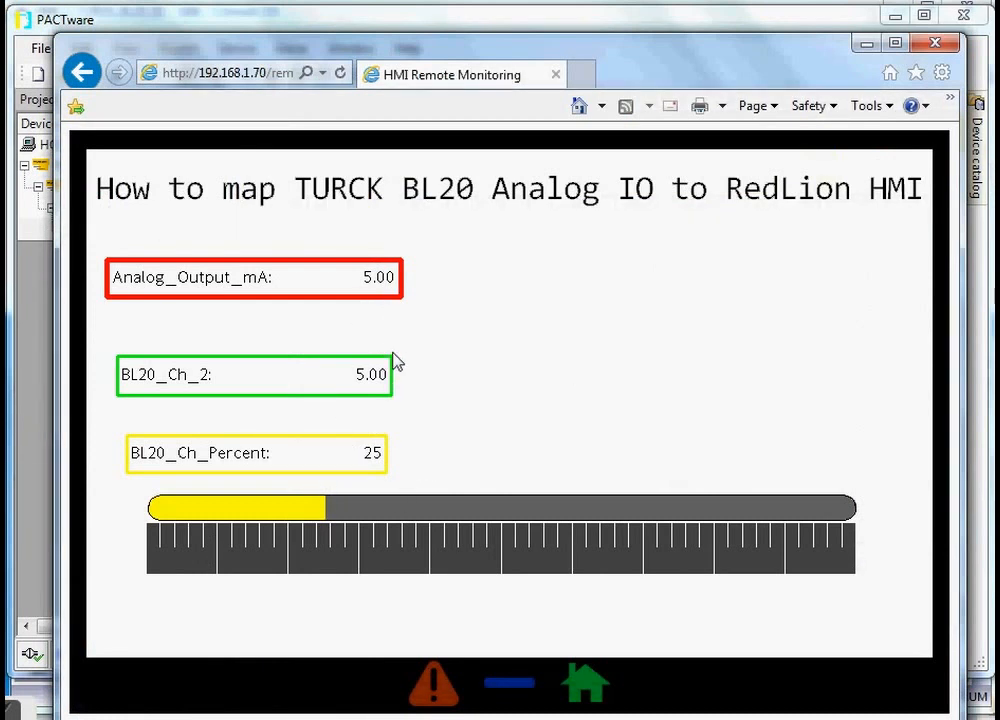
mouse_move(406, 464)
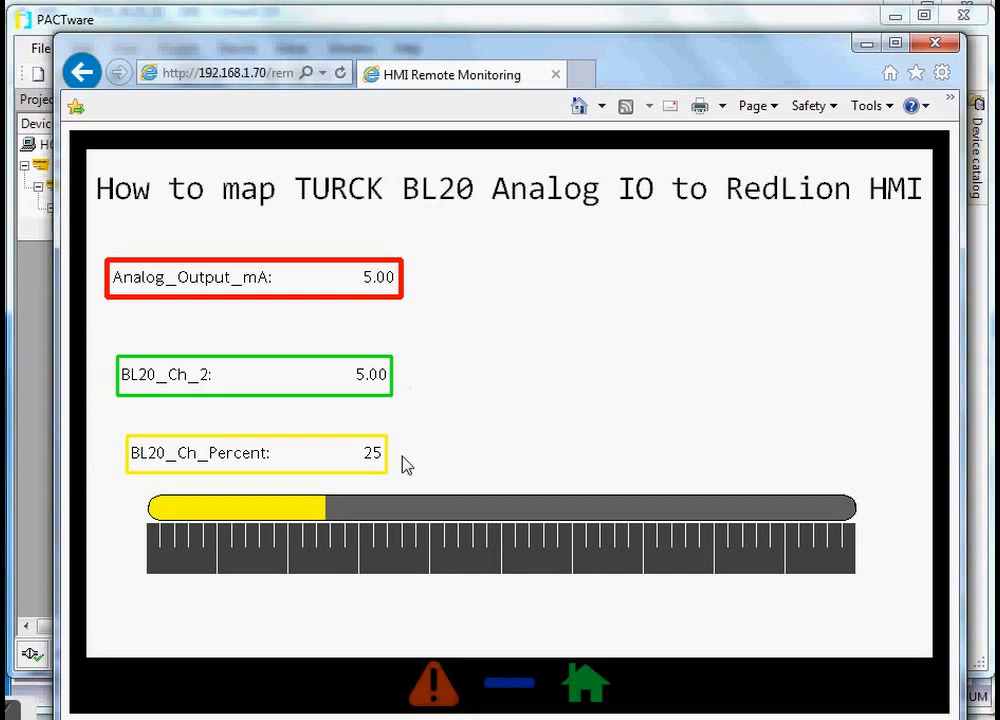
mouse_move(576, 308)
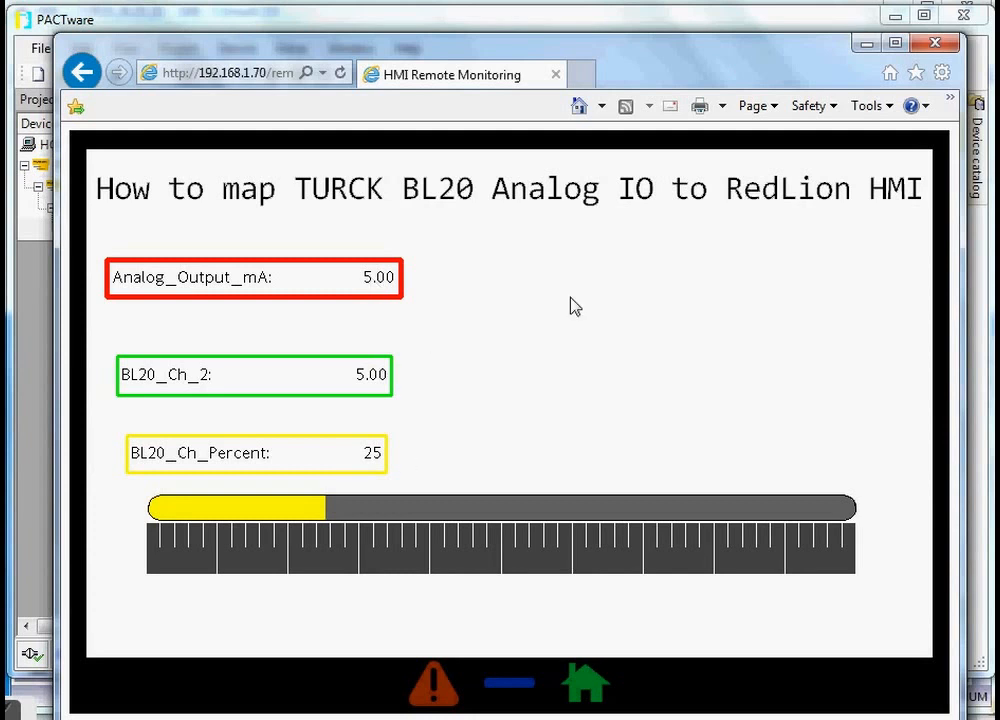
mouse_move(514, 228)
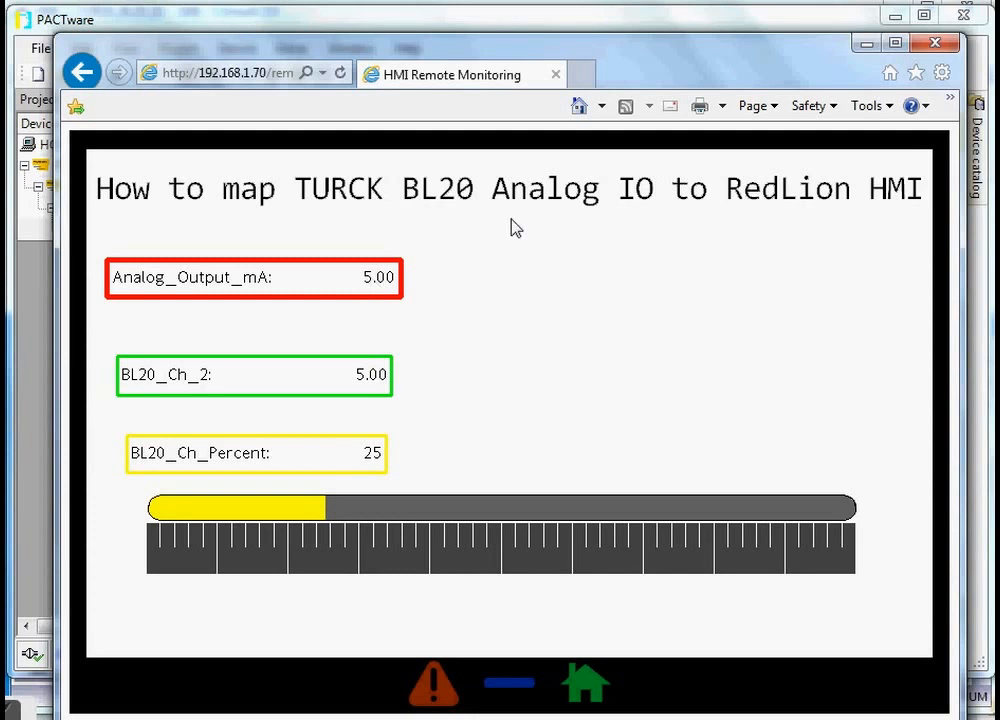
mouse_move(504, 324)
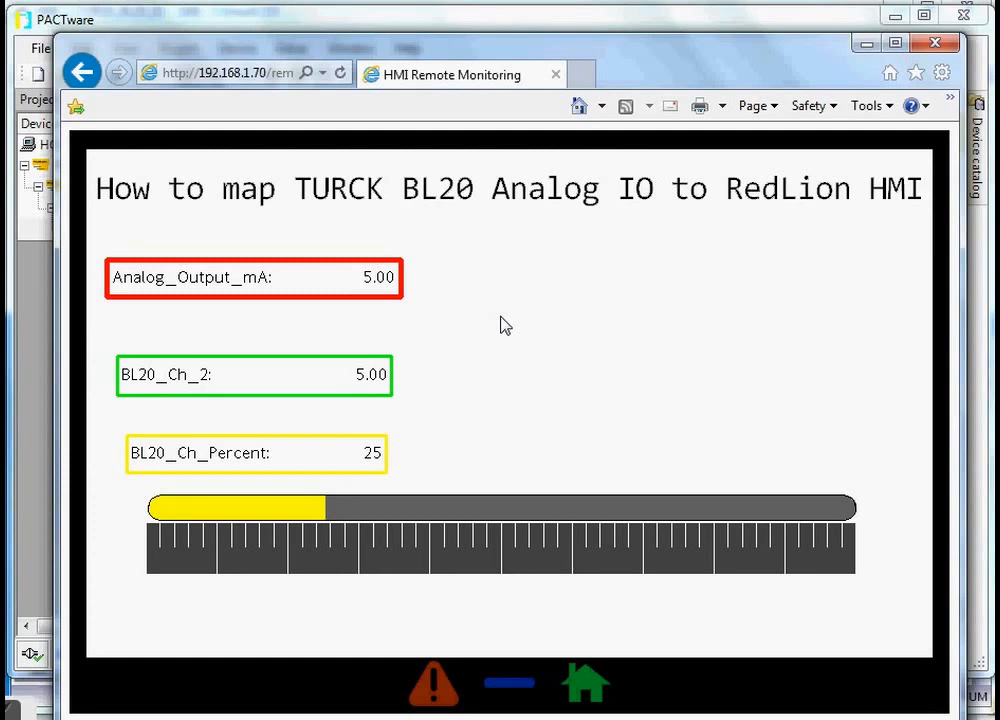
mouse_move(492, 332)
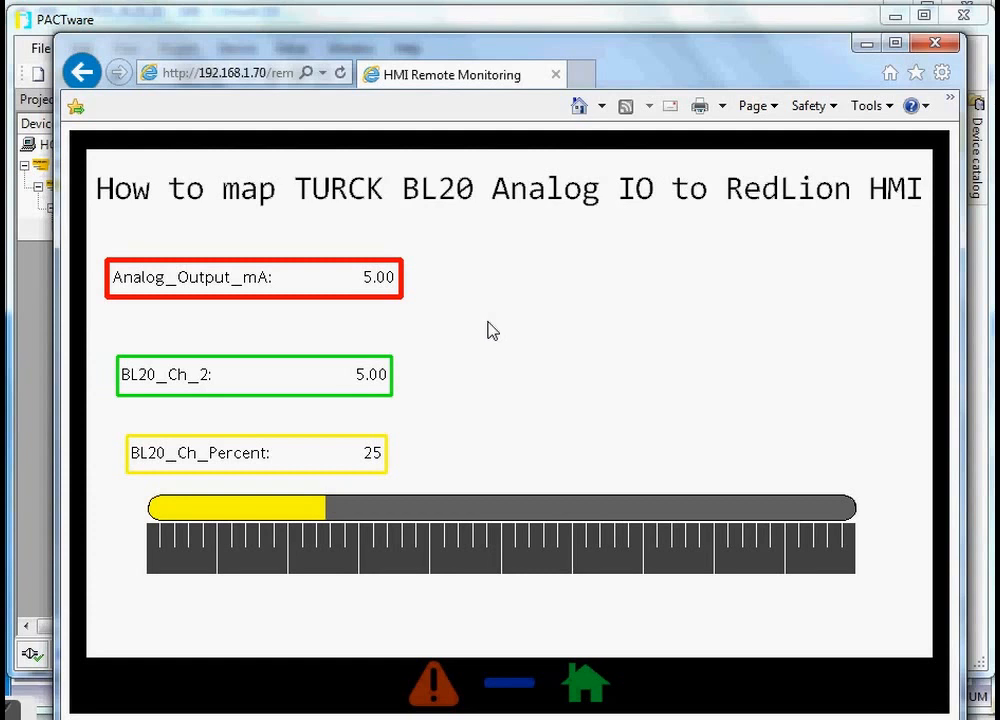
mouse_move(380, 370)
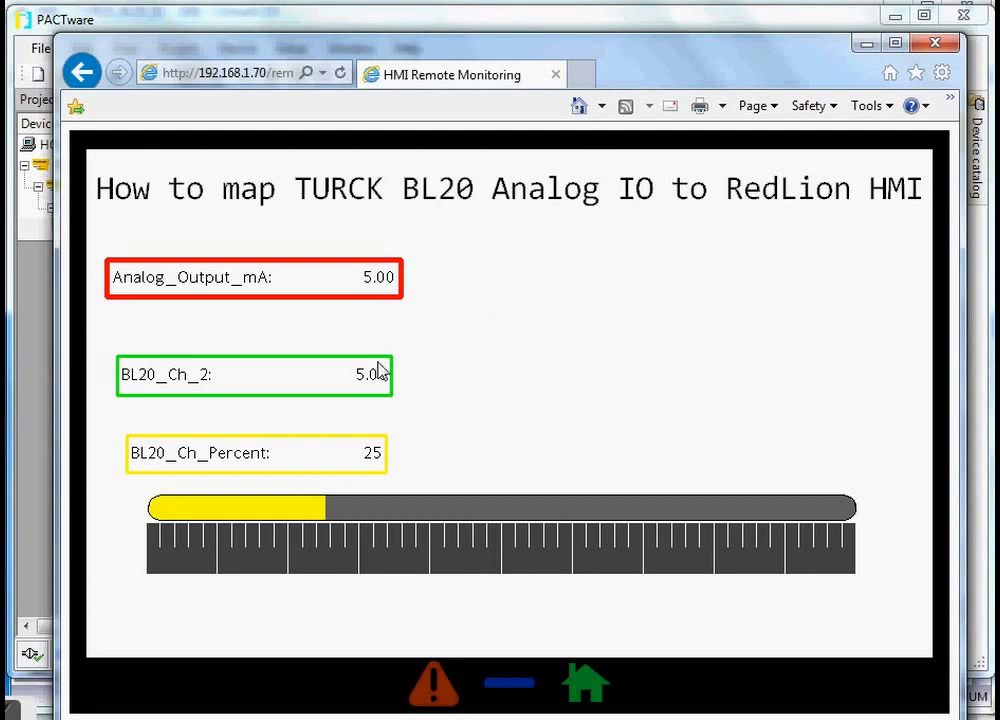